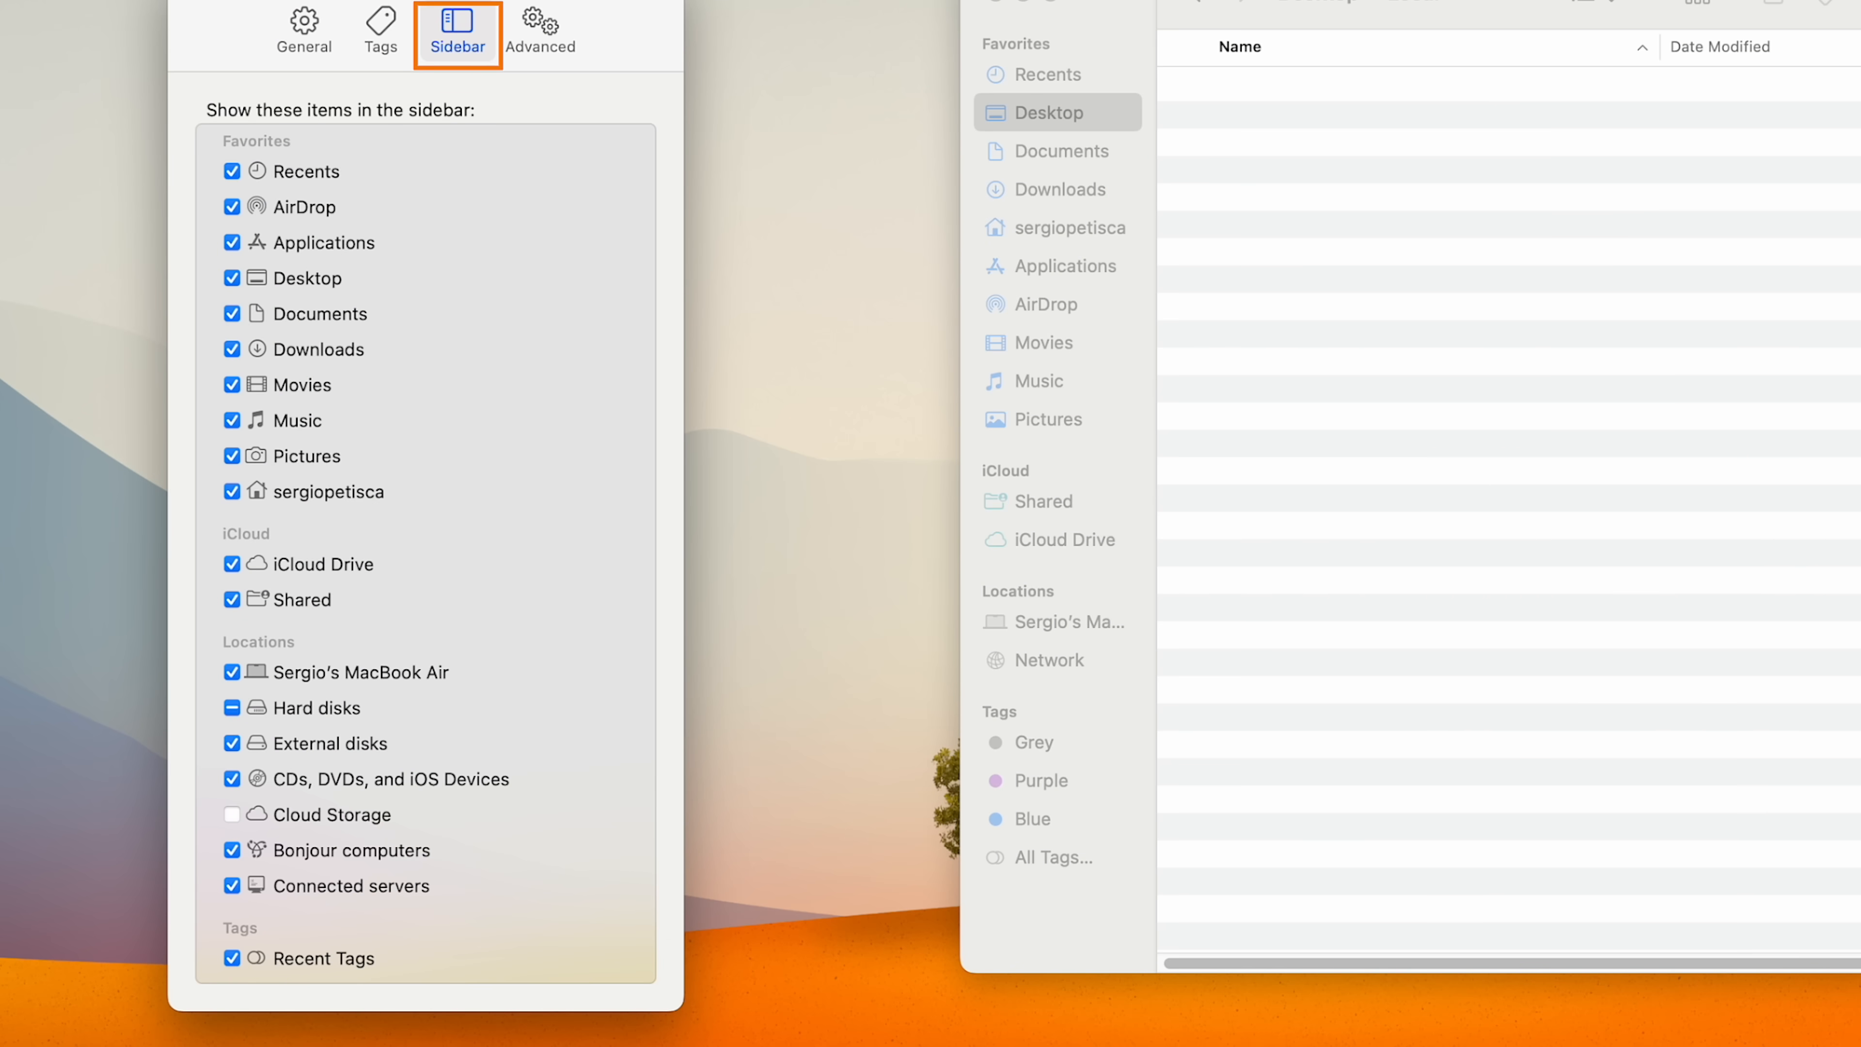
Hide unneeded sidebar items and resize the Finder window showing Videos.
{"action": "left_click", "coordinate": [232, 384]}
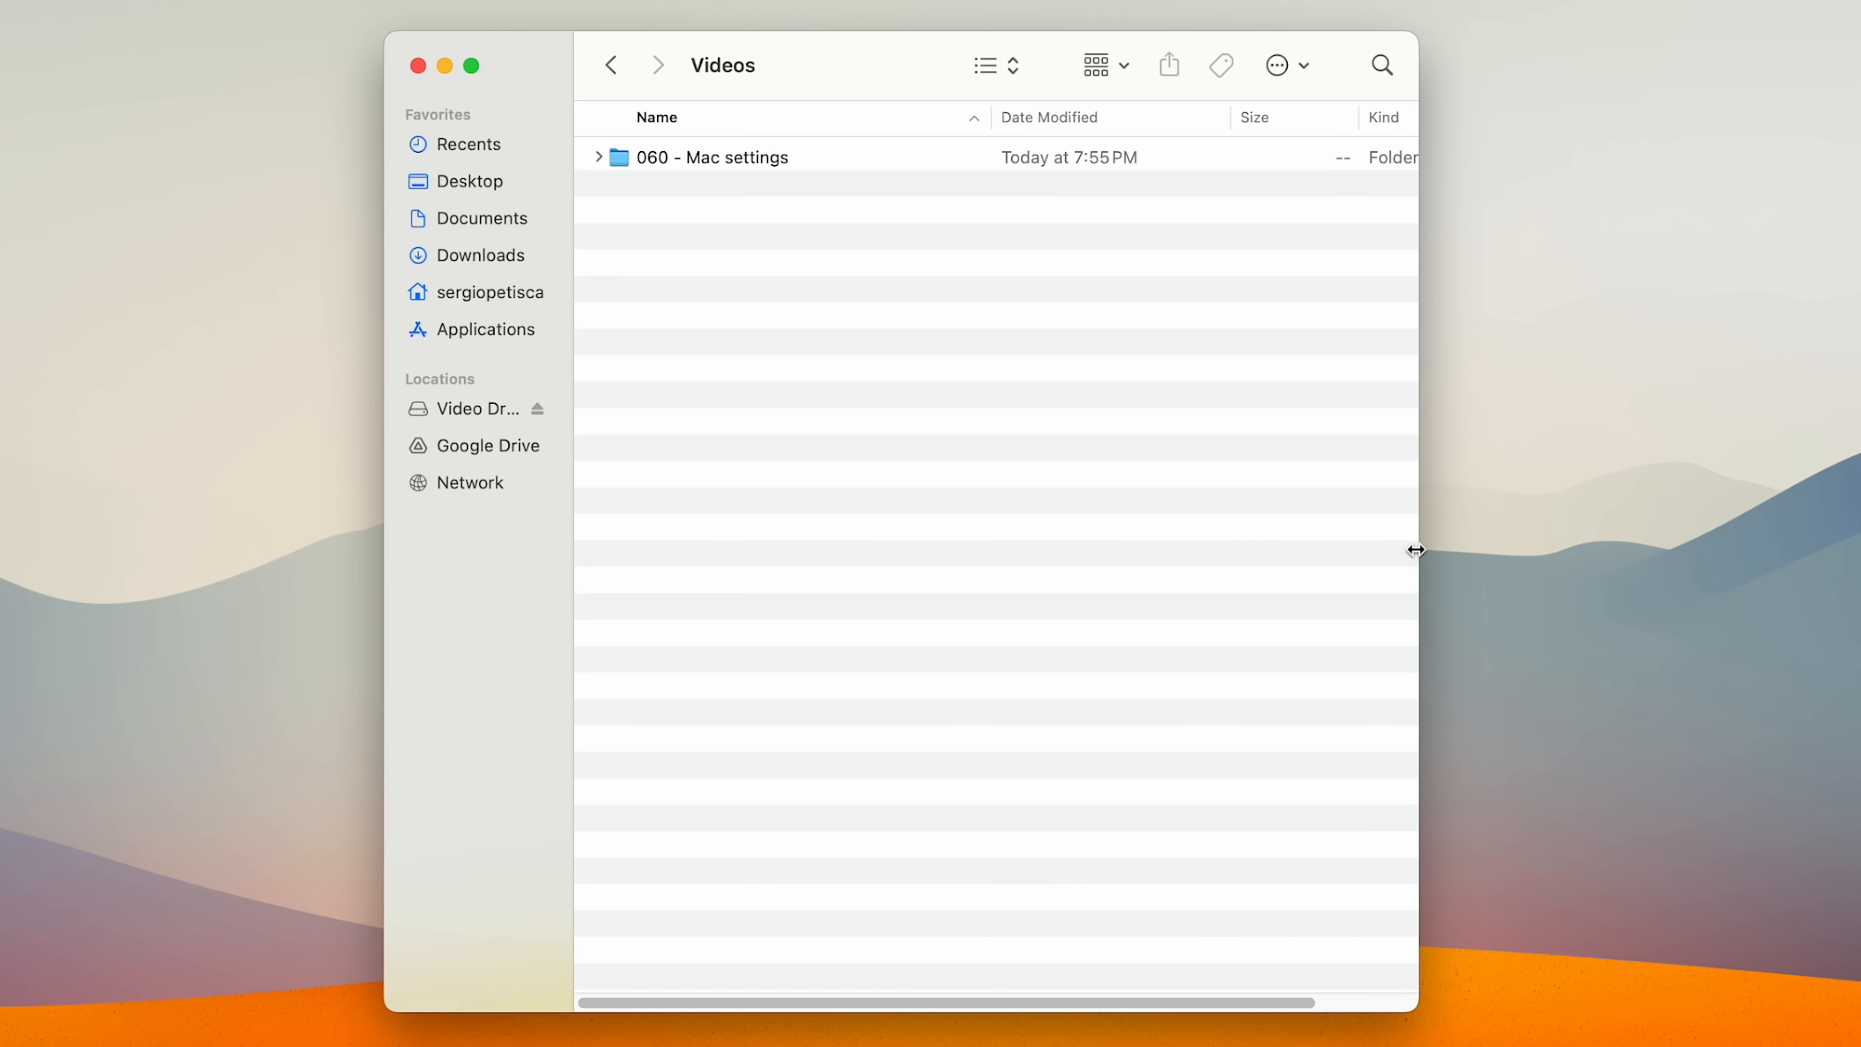
{"action": "left_click_drag", "start_coordinate": [712, 155], "coordinate": [463, 350]}
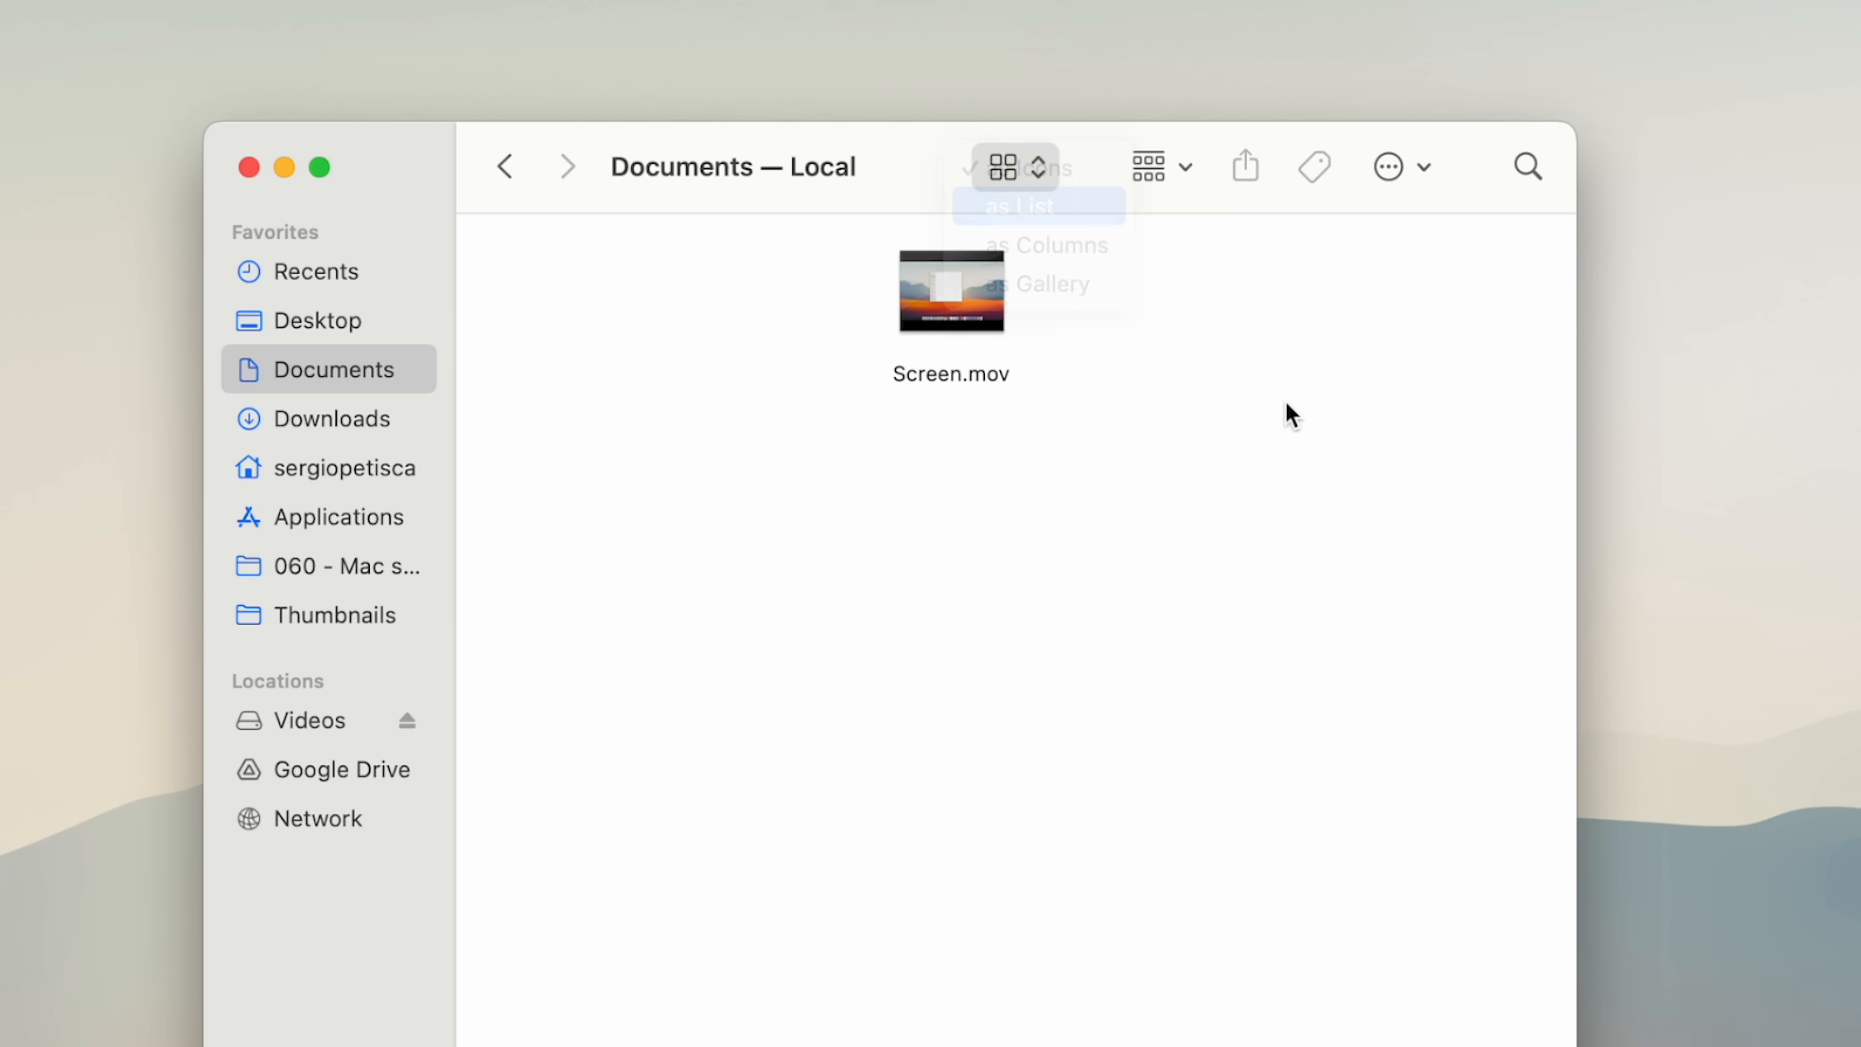
Switch Documents to list view and open Another Folder inside it.
{"action": "left_click", "coordinate": [1018, 204]}
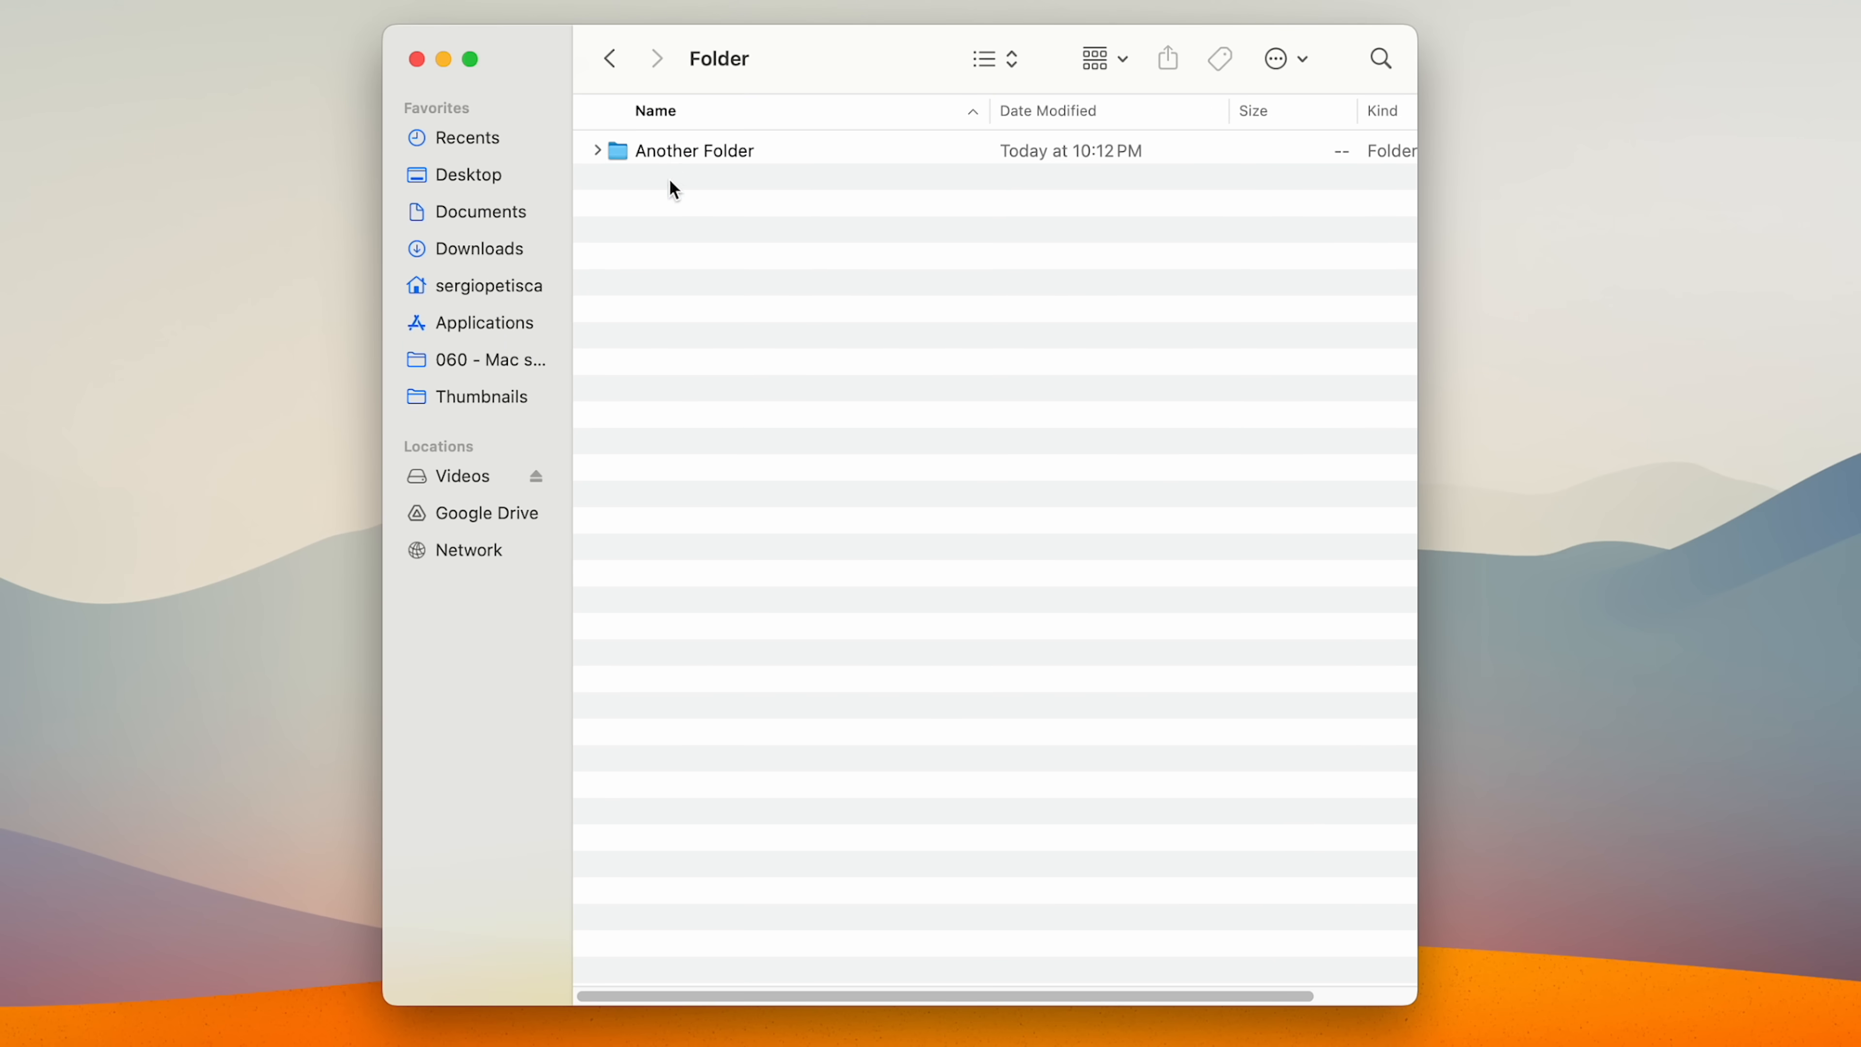
{"action": "double_click", "coordinate": [694, 149]}
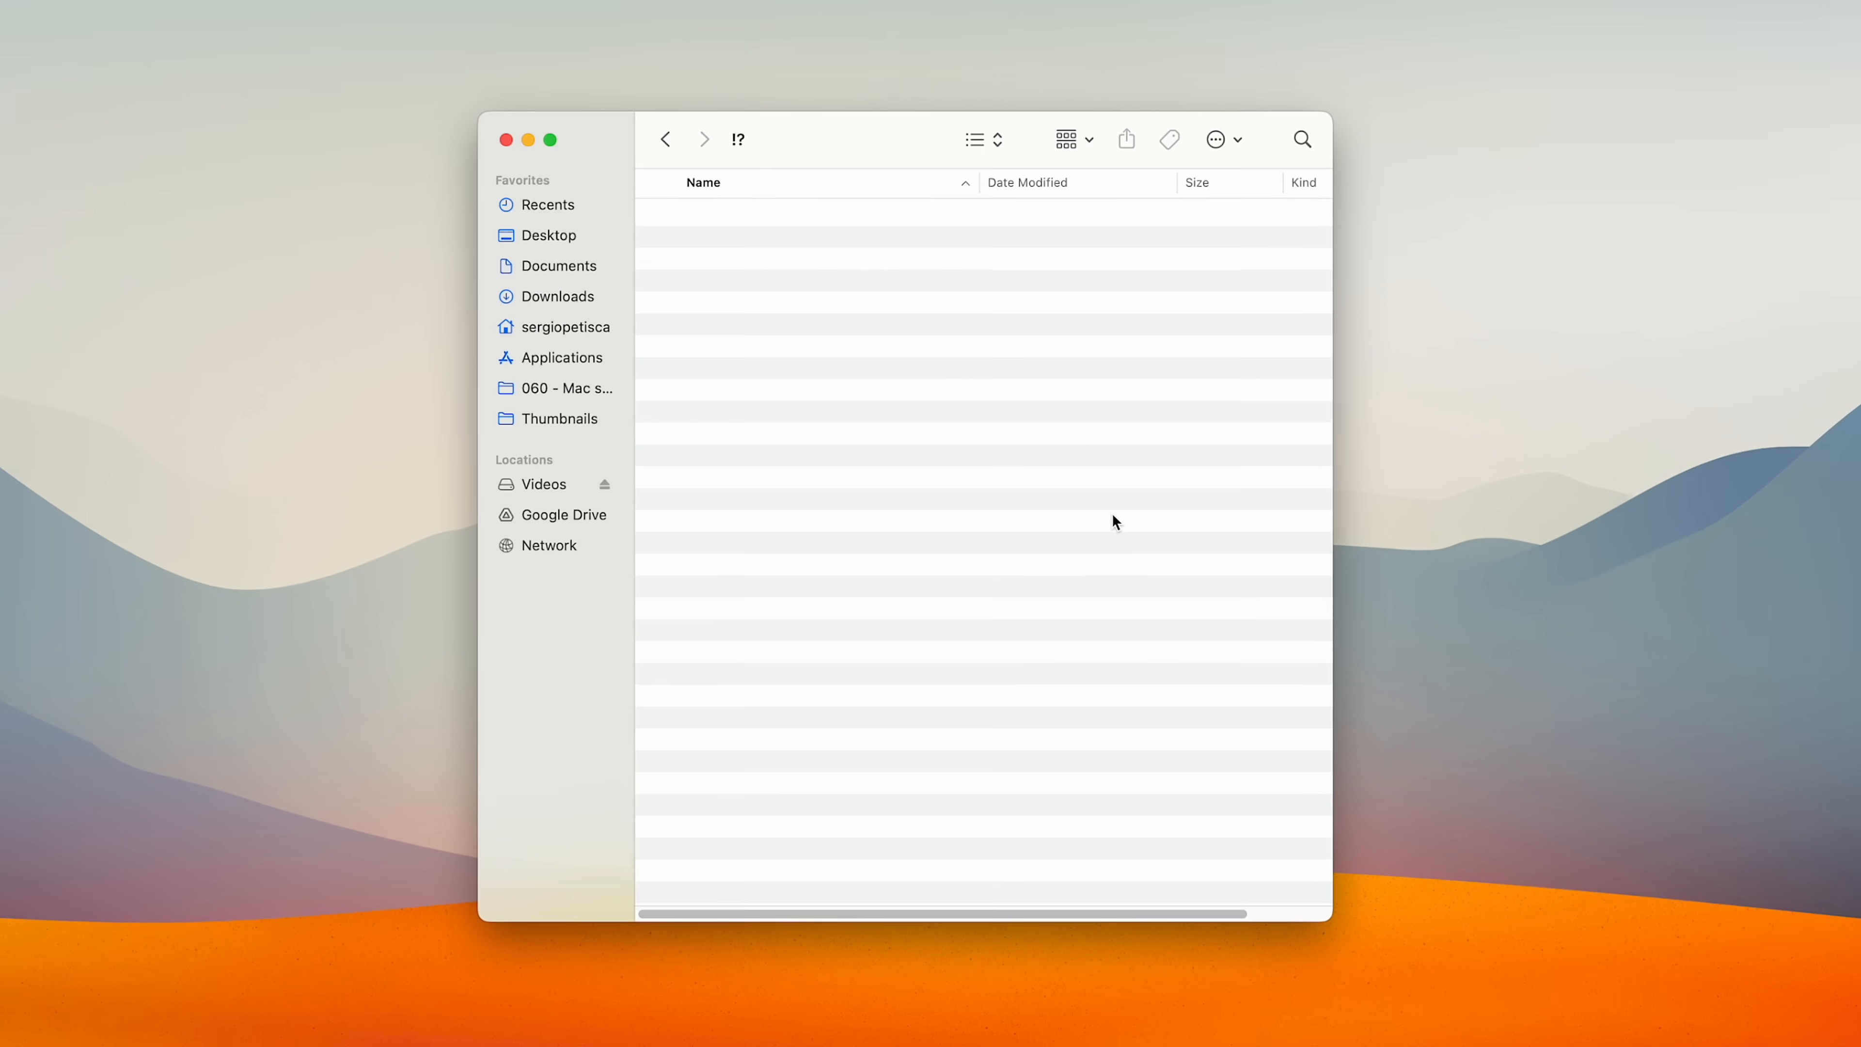
Show the path bar, jump to Documents from it, and show the status bar.
{"action": "left_click", "coordinate": [380, 220]}
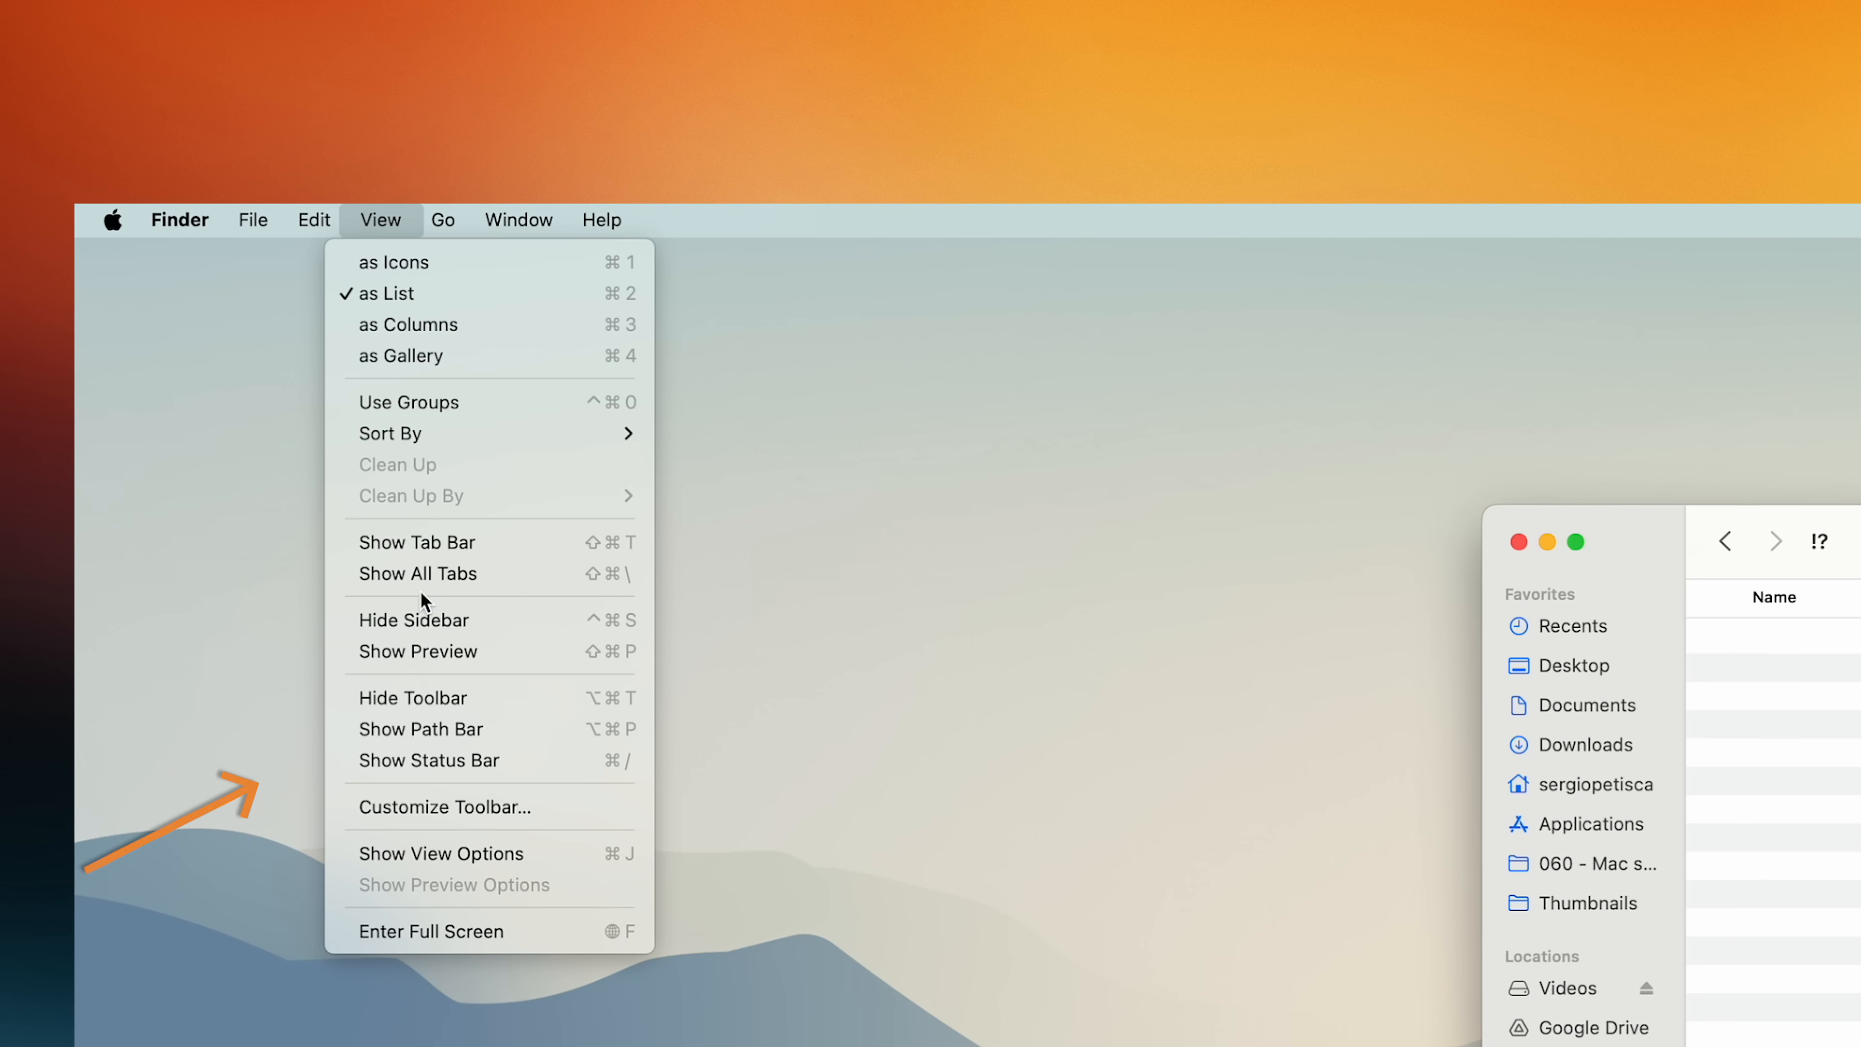
{"action": "left_click", "coordinate": [419, 729]}
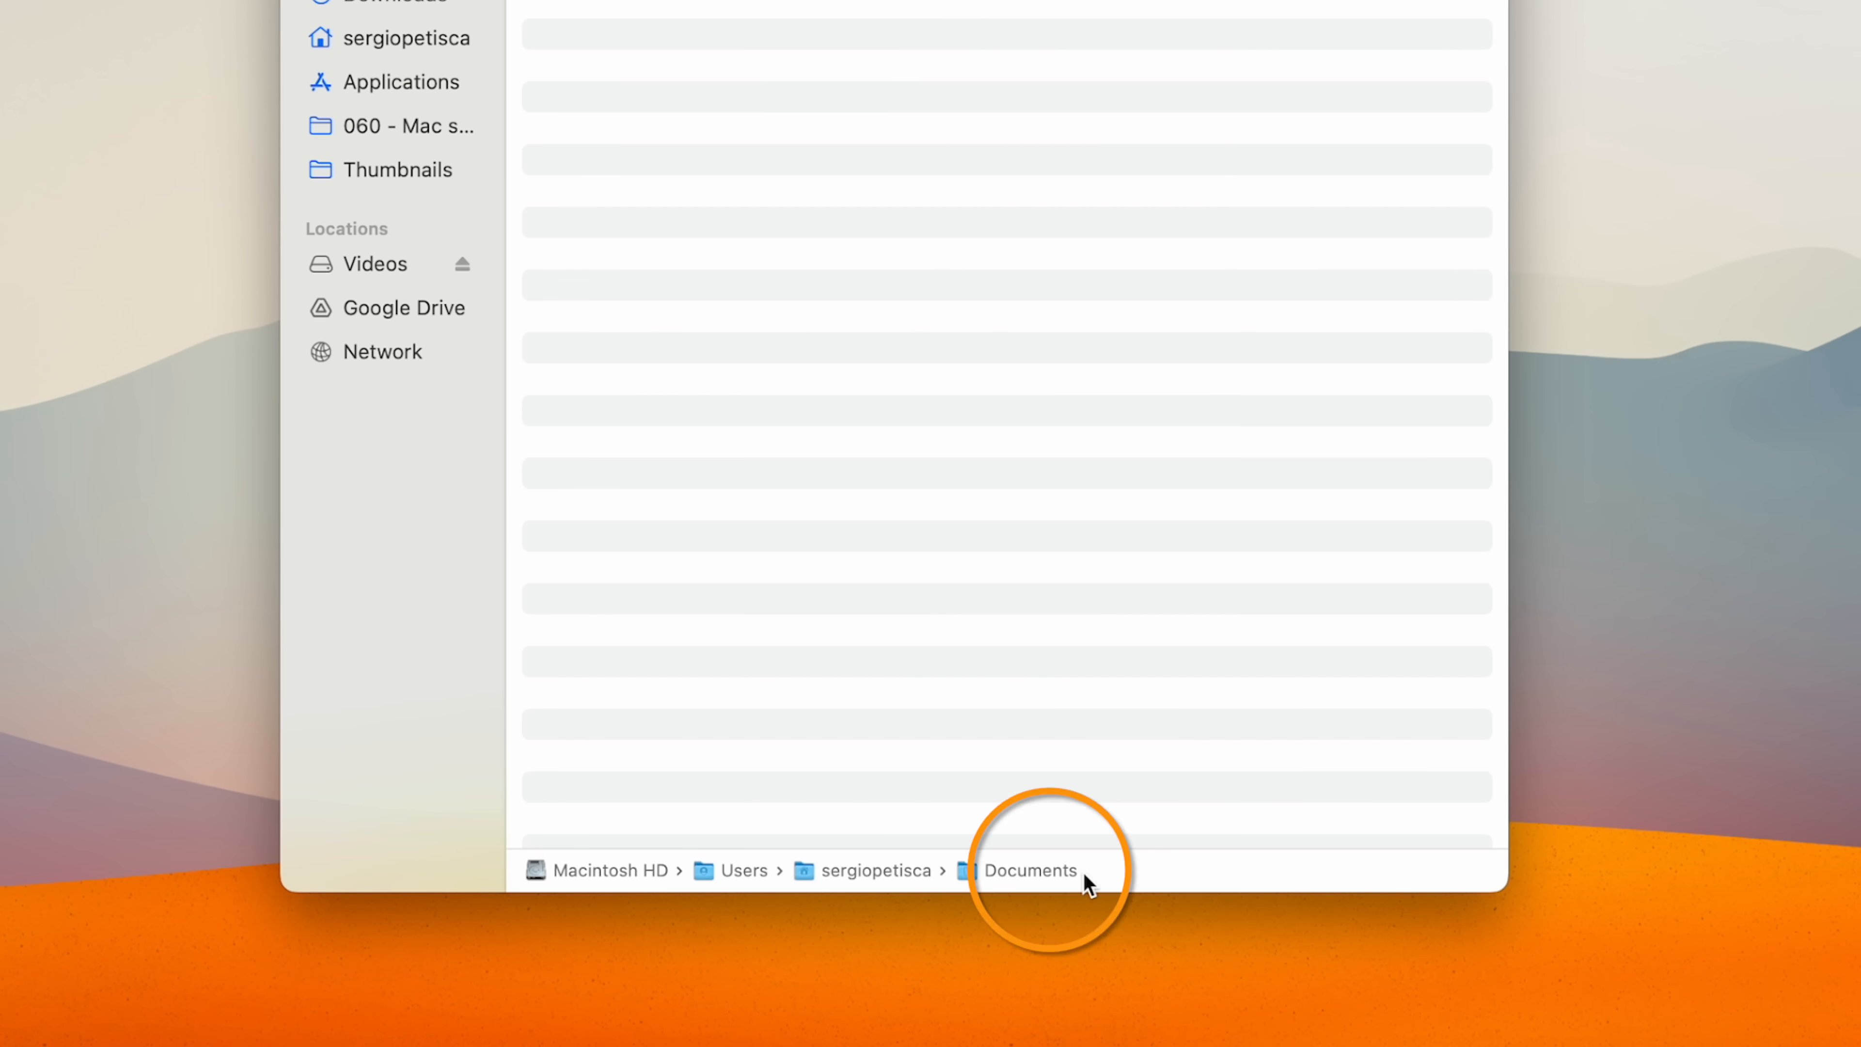
{"action": "left_click", "coordinate": [380, 220]}
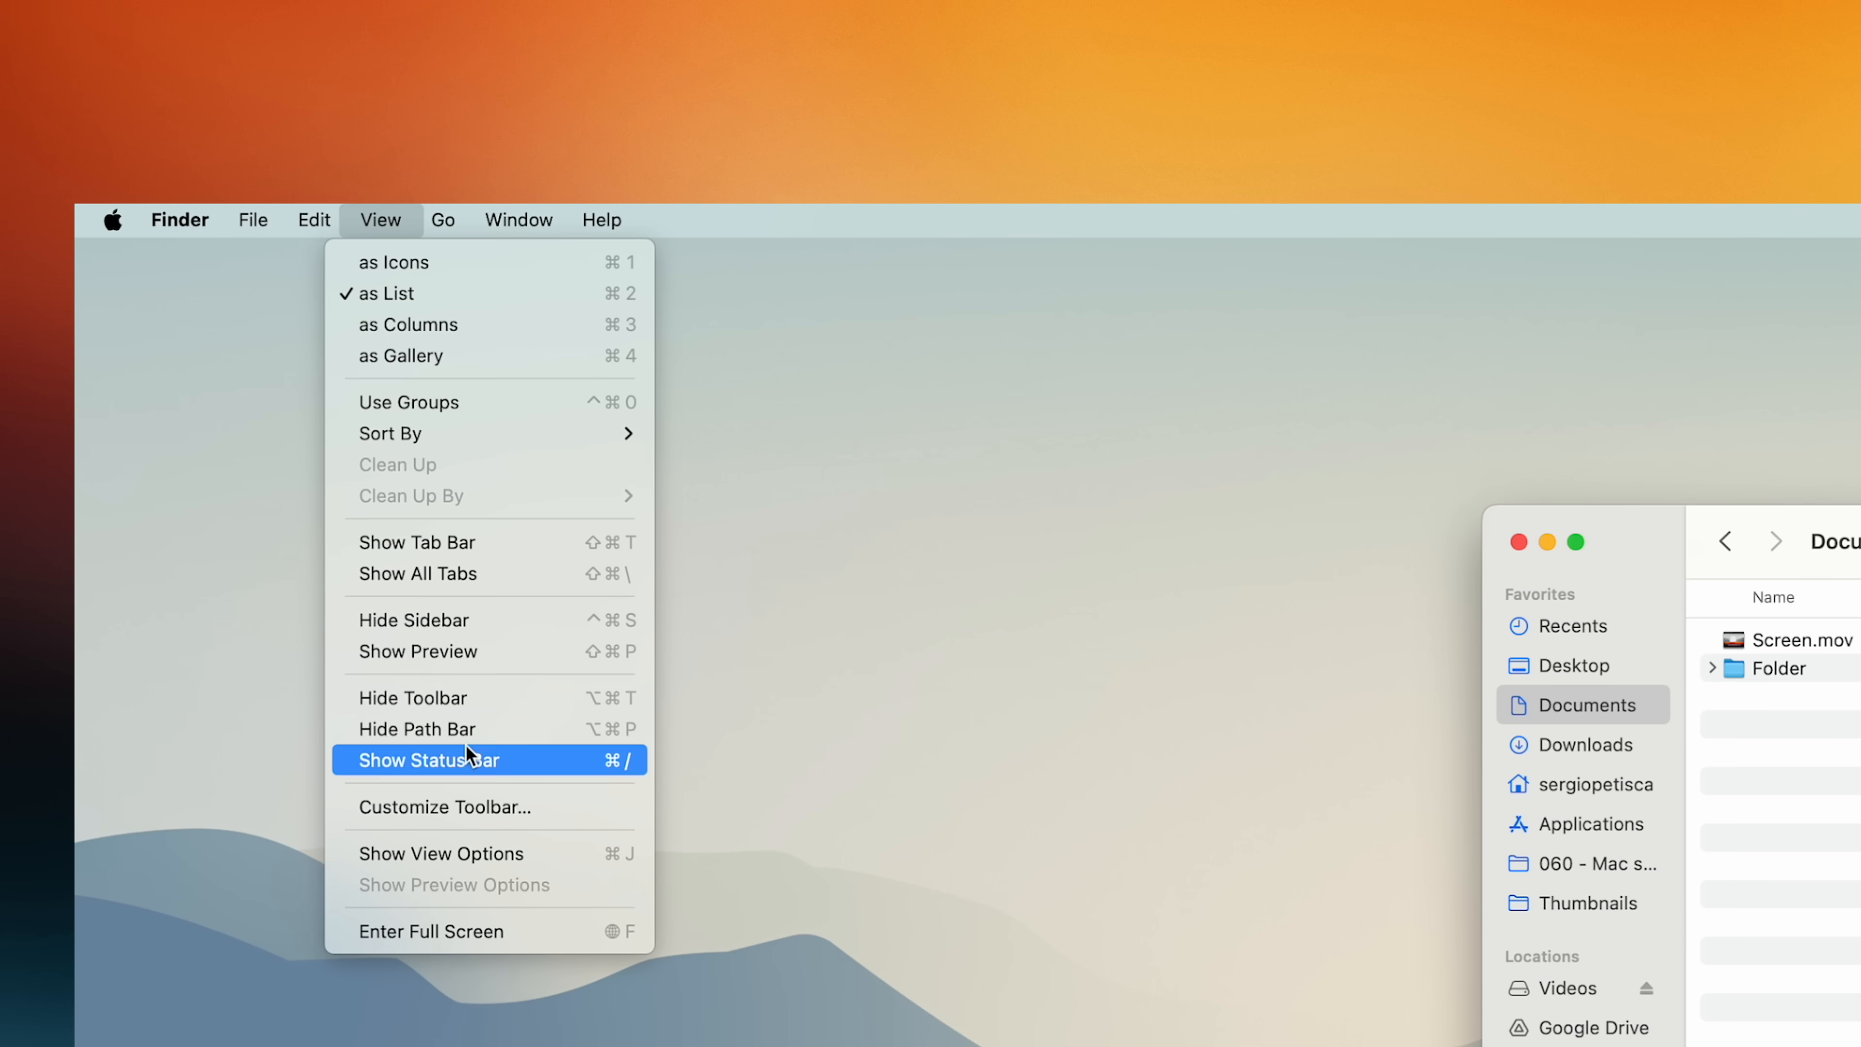
{"action": "left_click", "coordinate": [434, 759]}
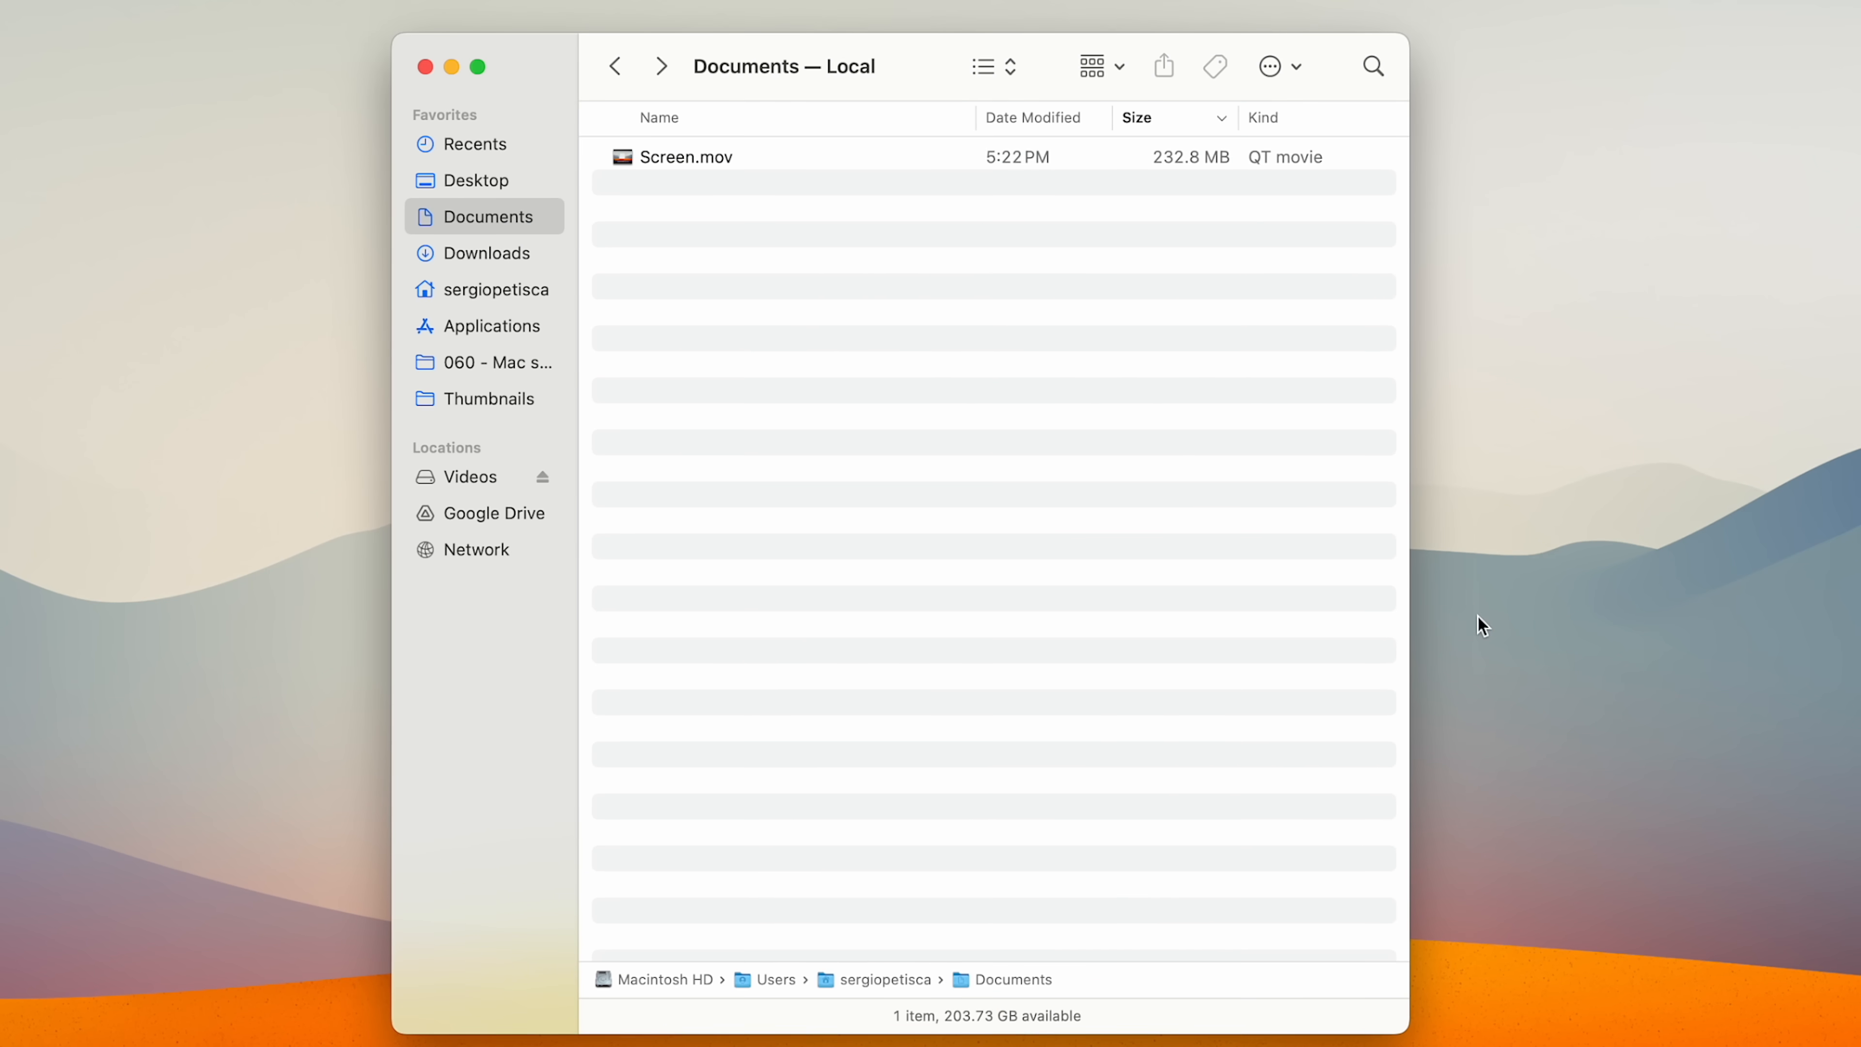
{"action": "mouse_move", "coordinate": [1083, 223]}
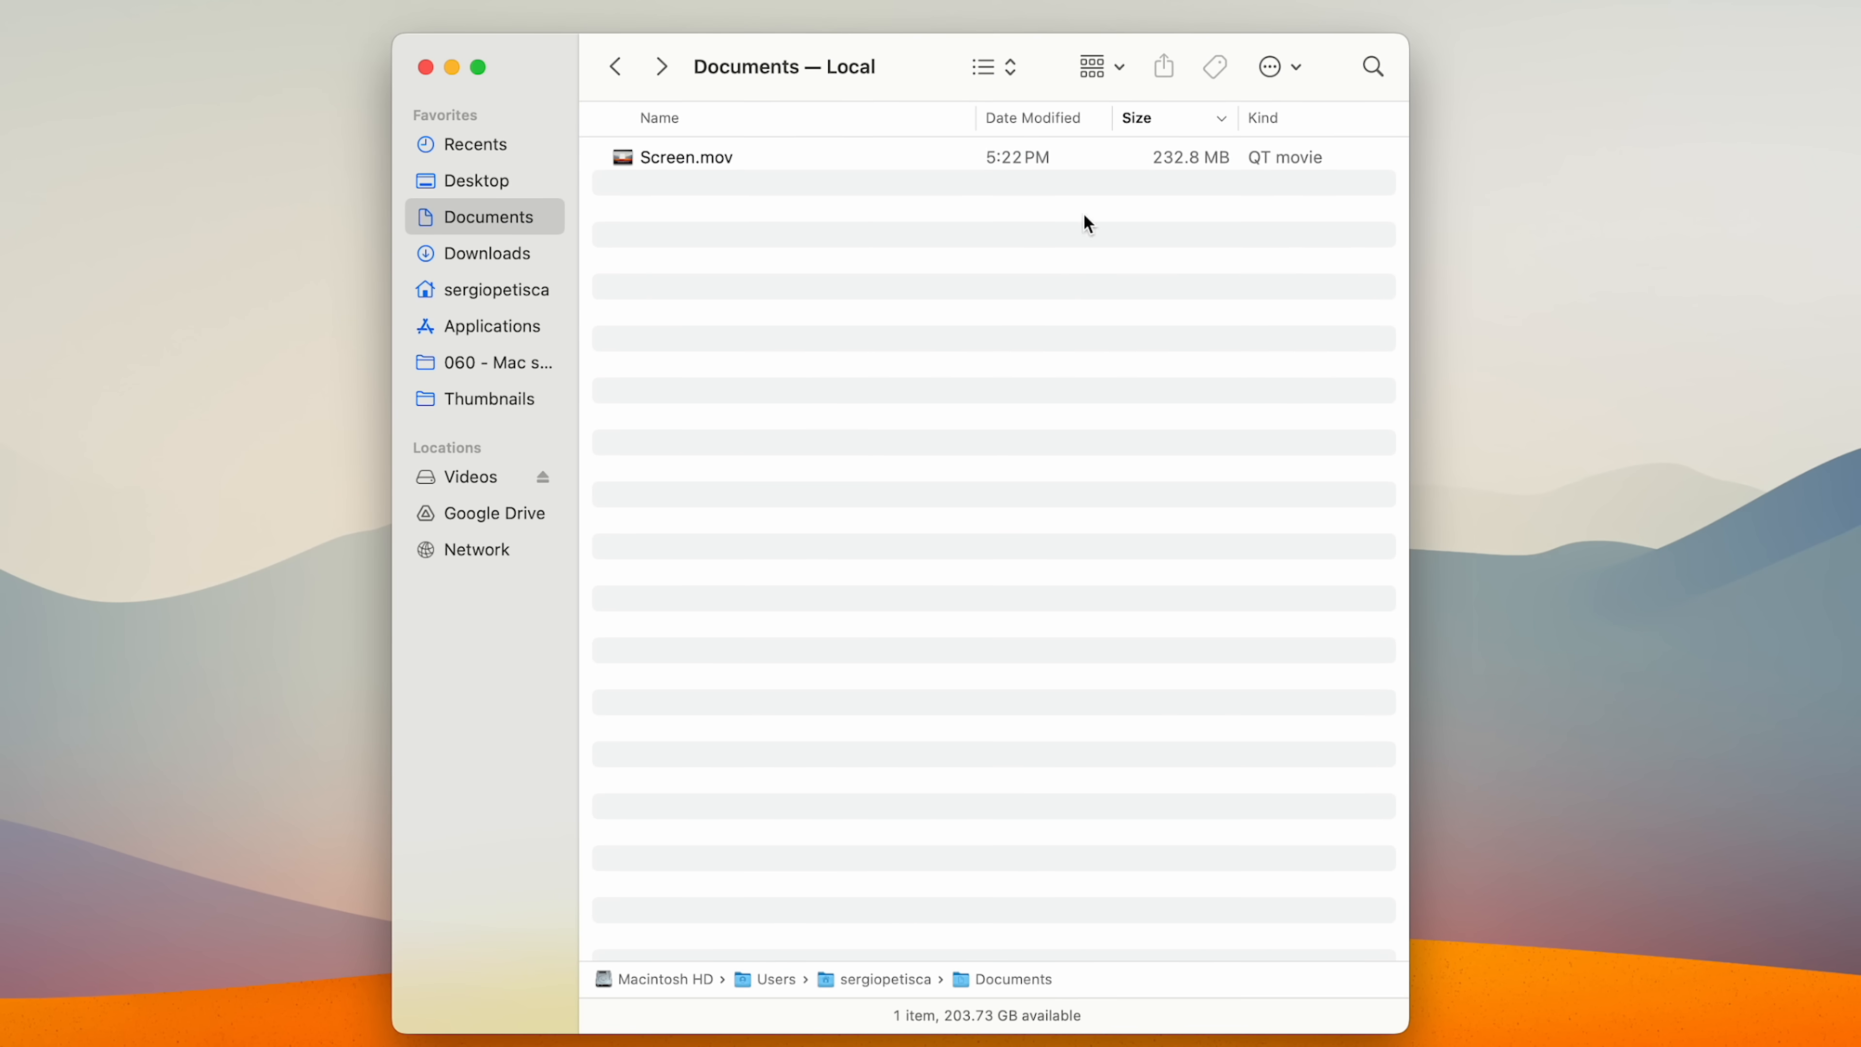
{"action": "mouse_move", "coordinate": [1084, 95]}
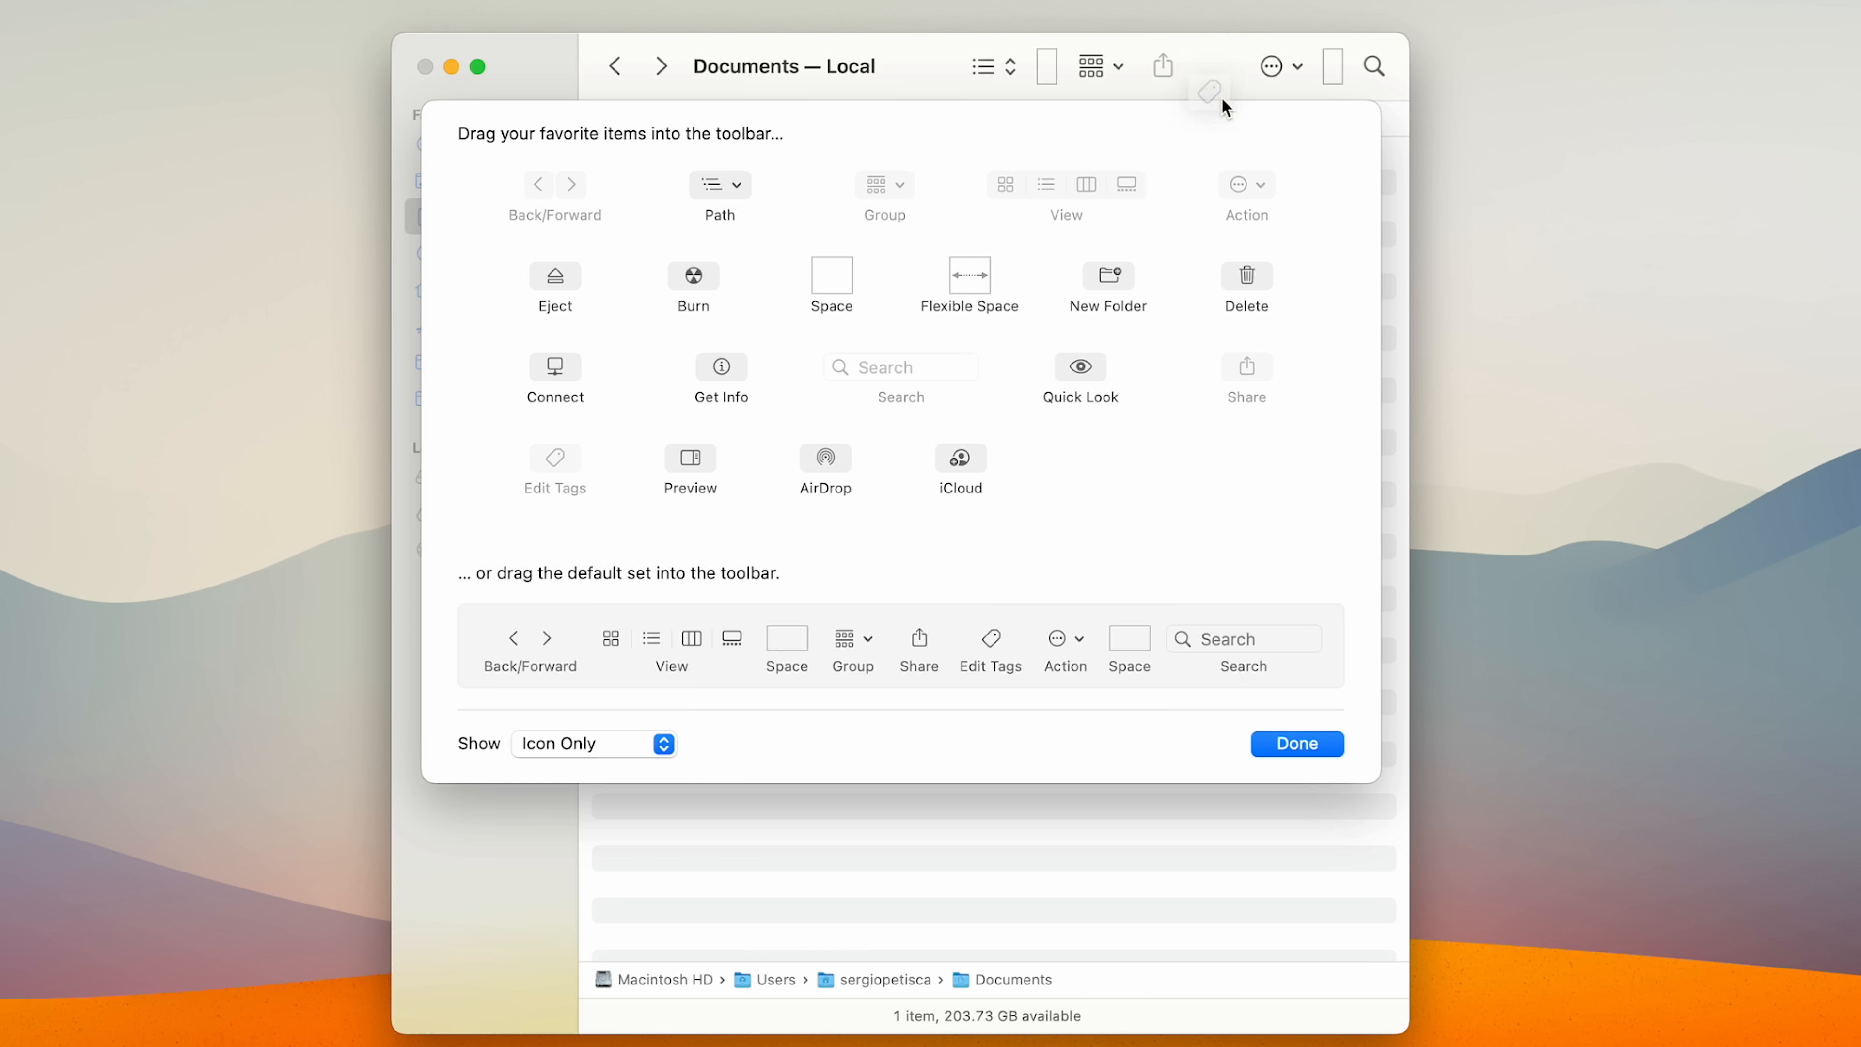
{"action": "mouse_move", "coordinate": [1714, 787]}
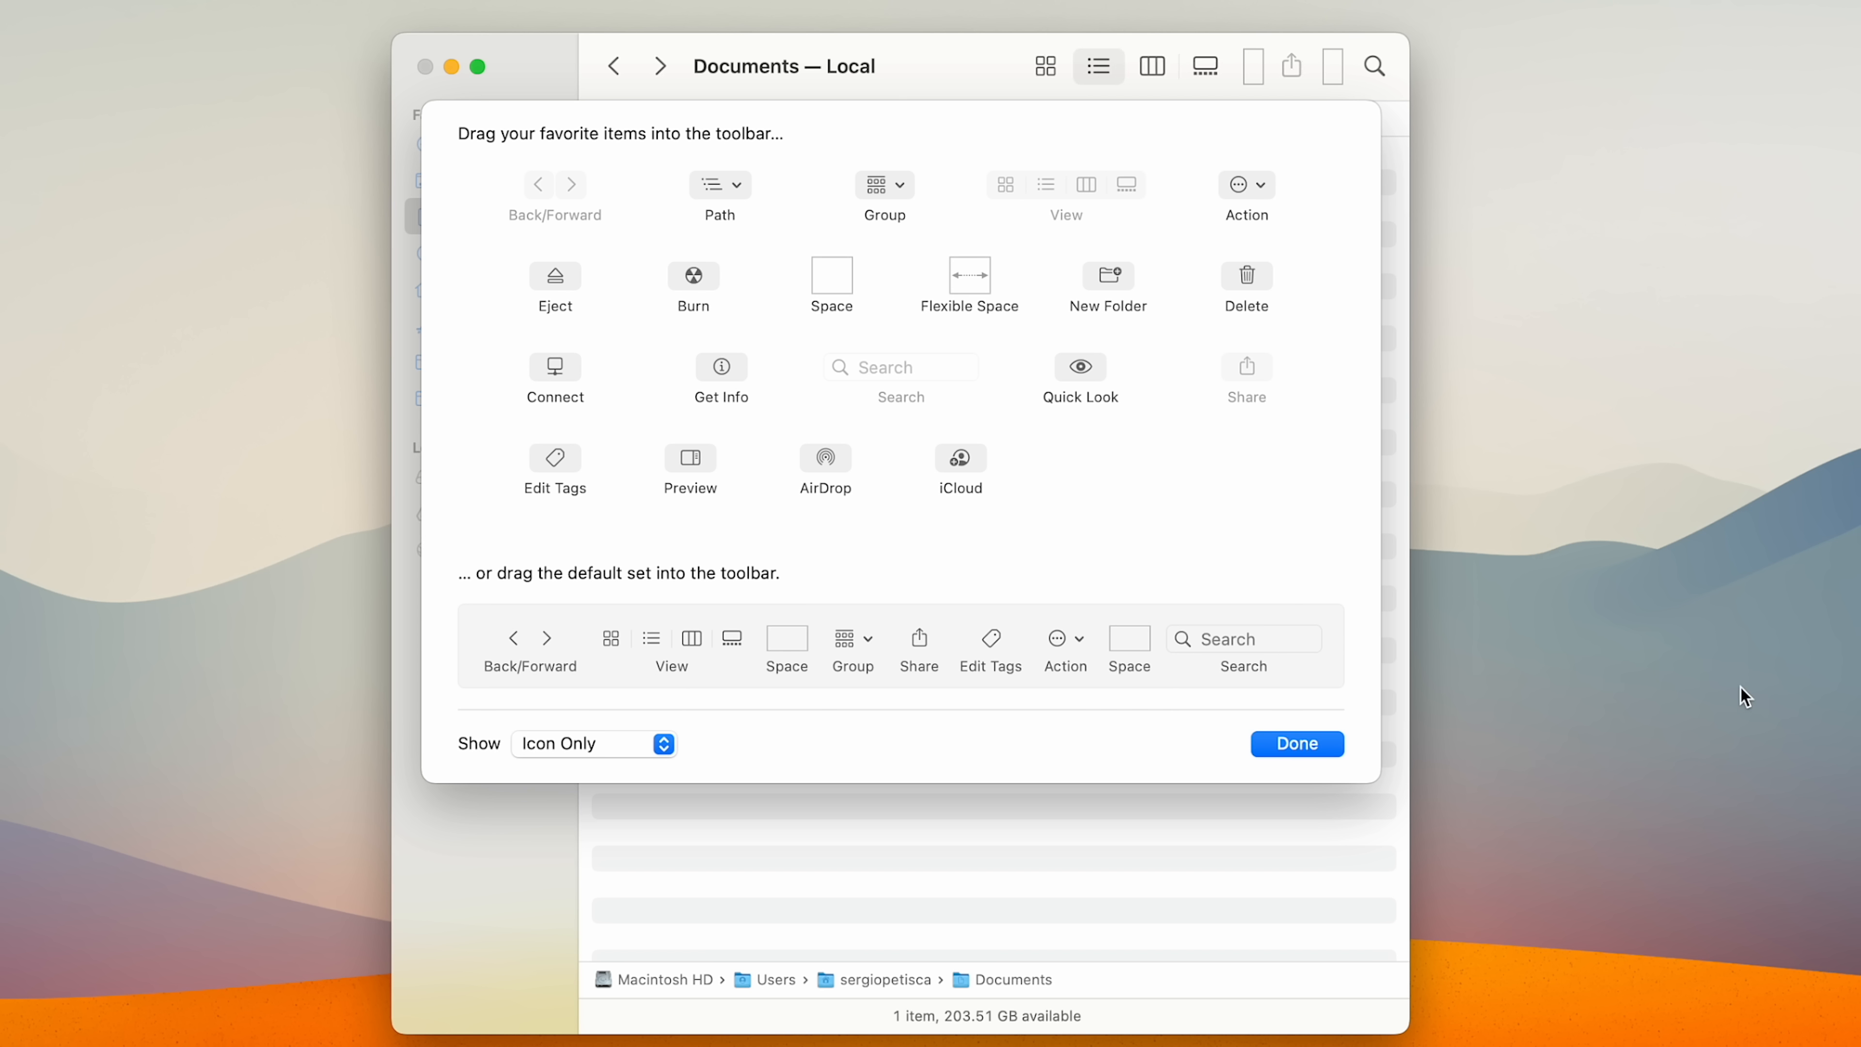
Confirm the customized toolbar with Done and select Screen.mov.
{"action": "left_click", "coordinate": [1296, 744]}
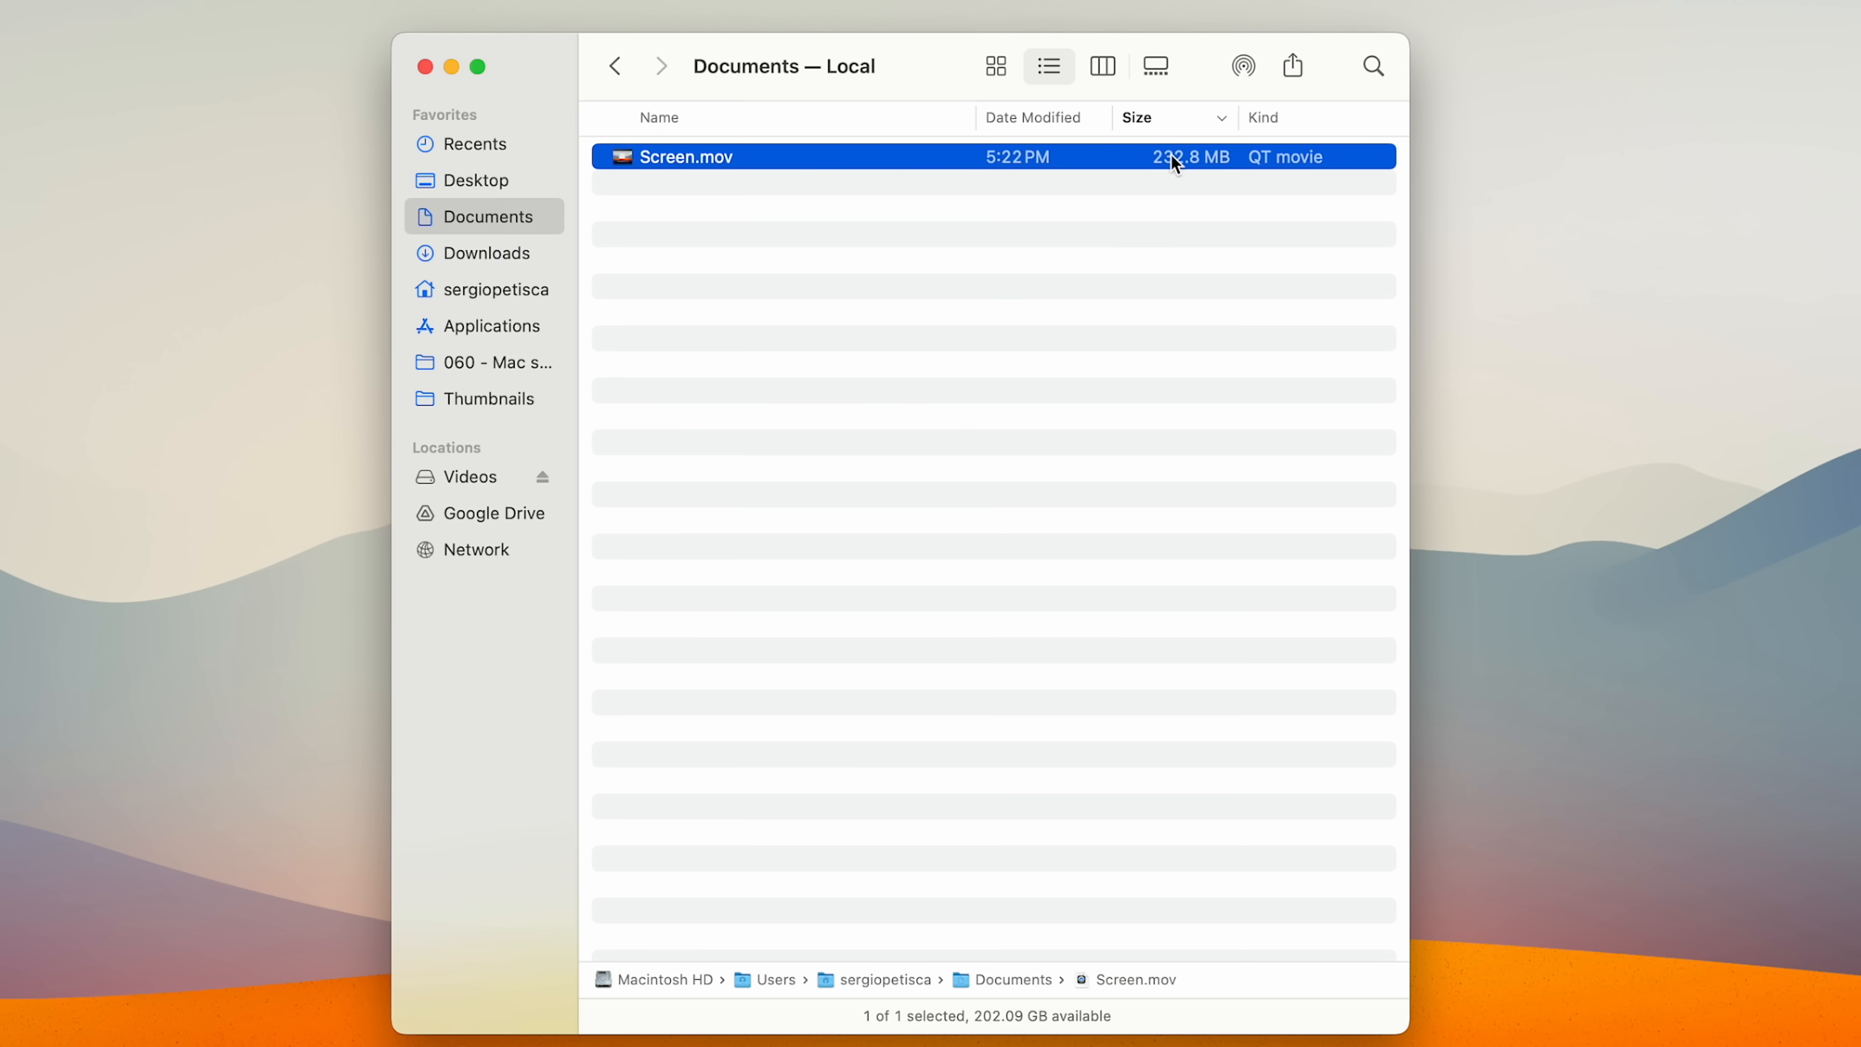
{"action": "left_click", "coordinate": [1291, 65]}
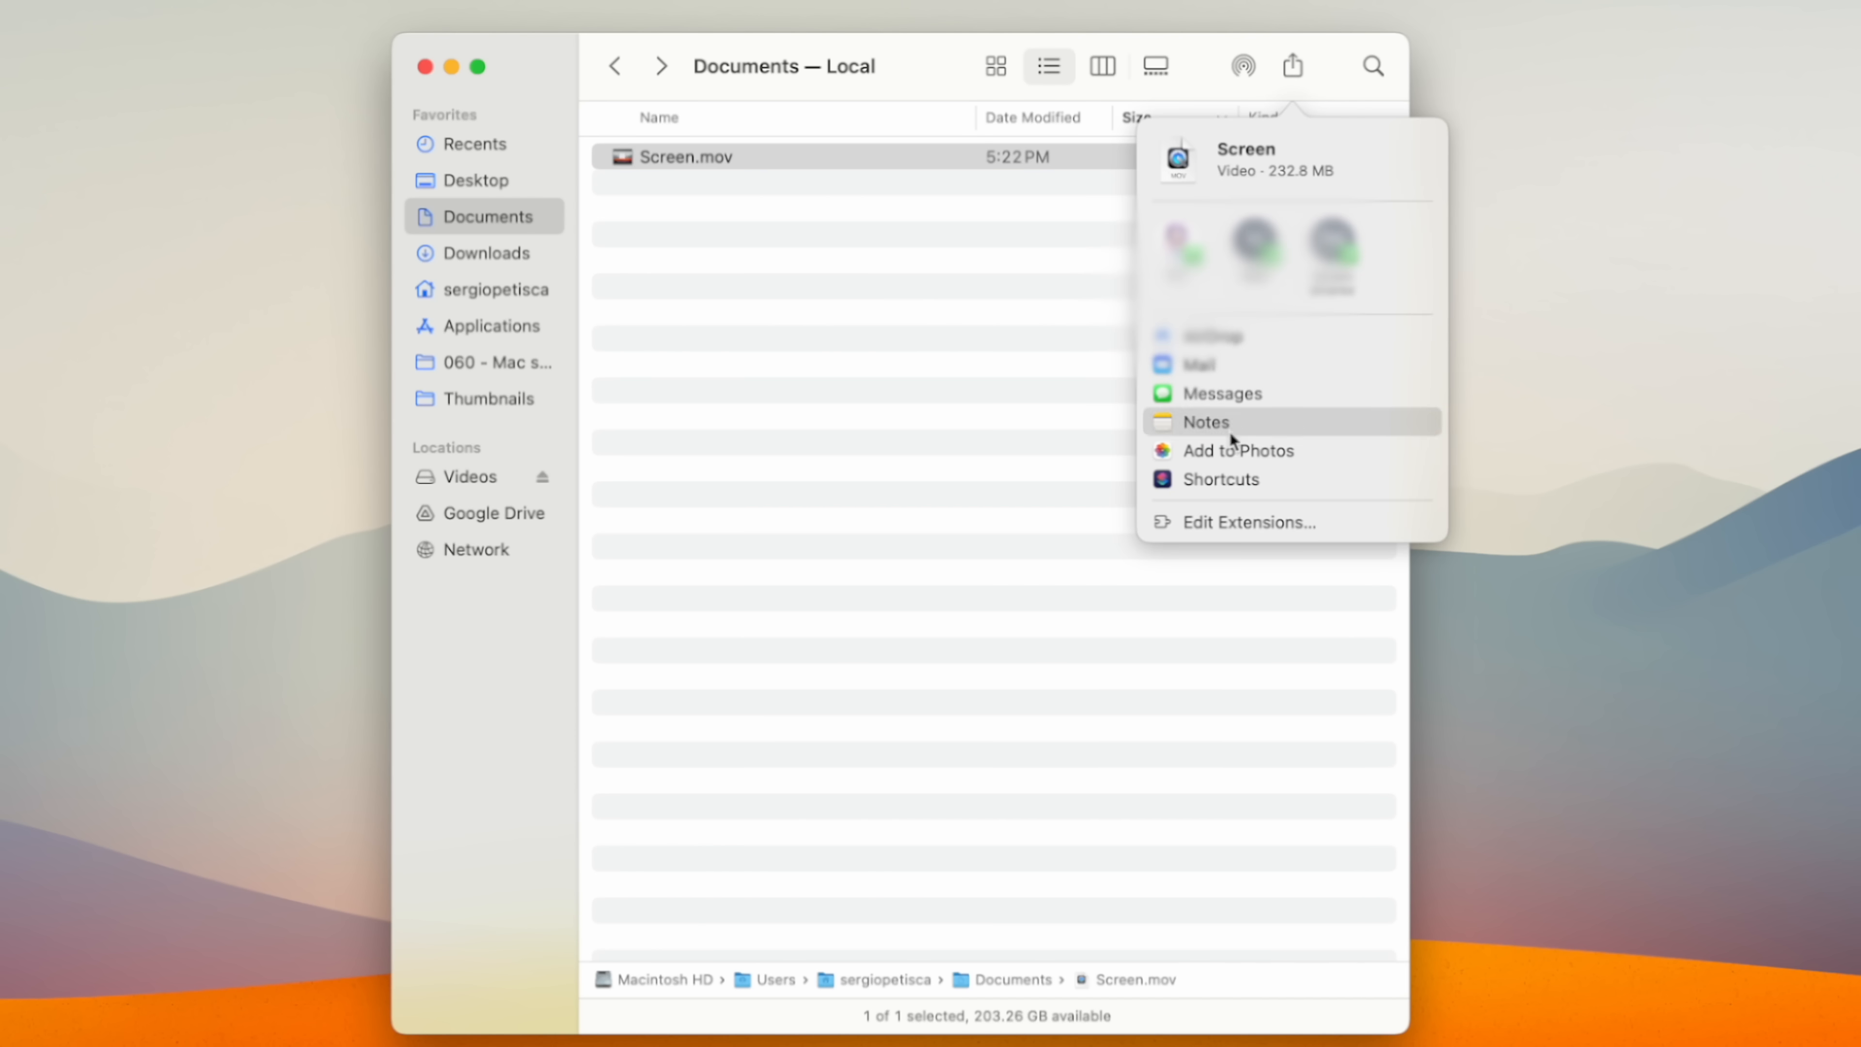
Turn off extra sharing extensions so Screen.mov shares only via AirDrop, Mail and Messages.
{"action": "left_click", "coordinate": [1248, 522]}
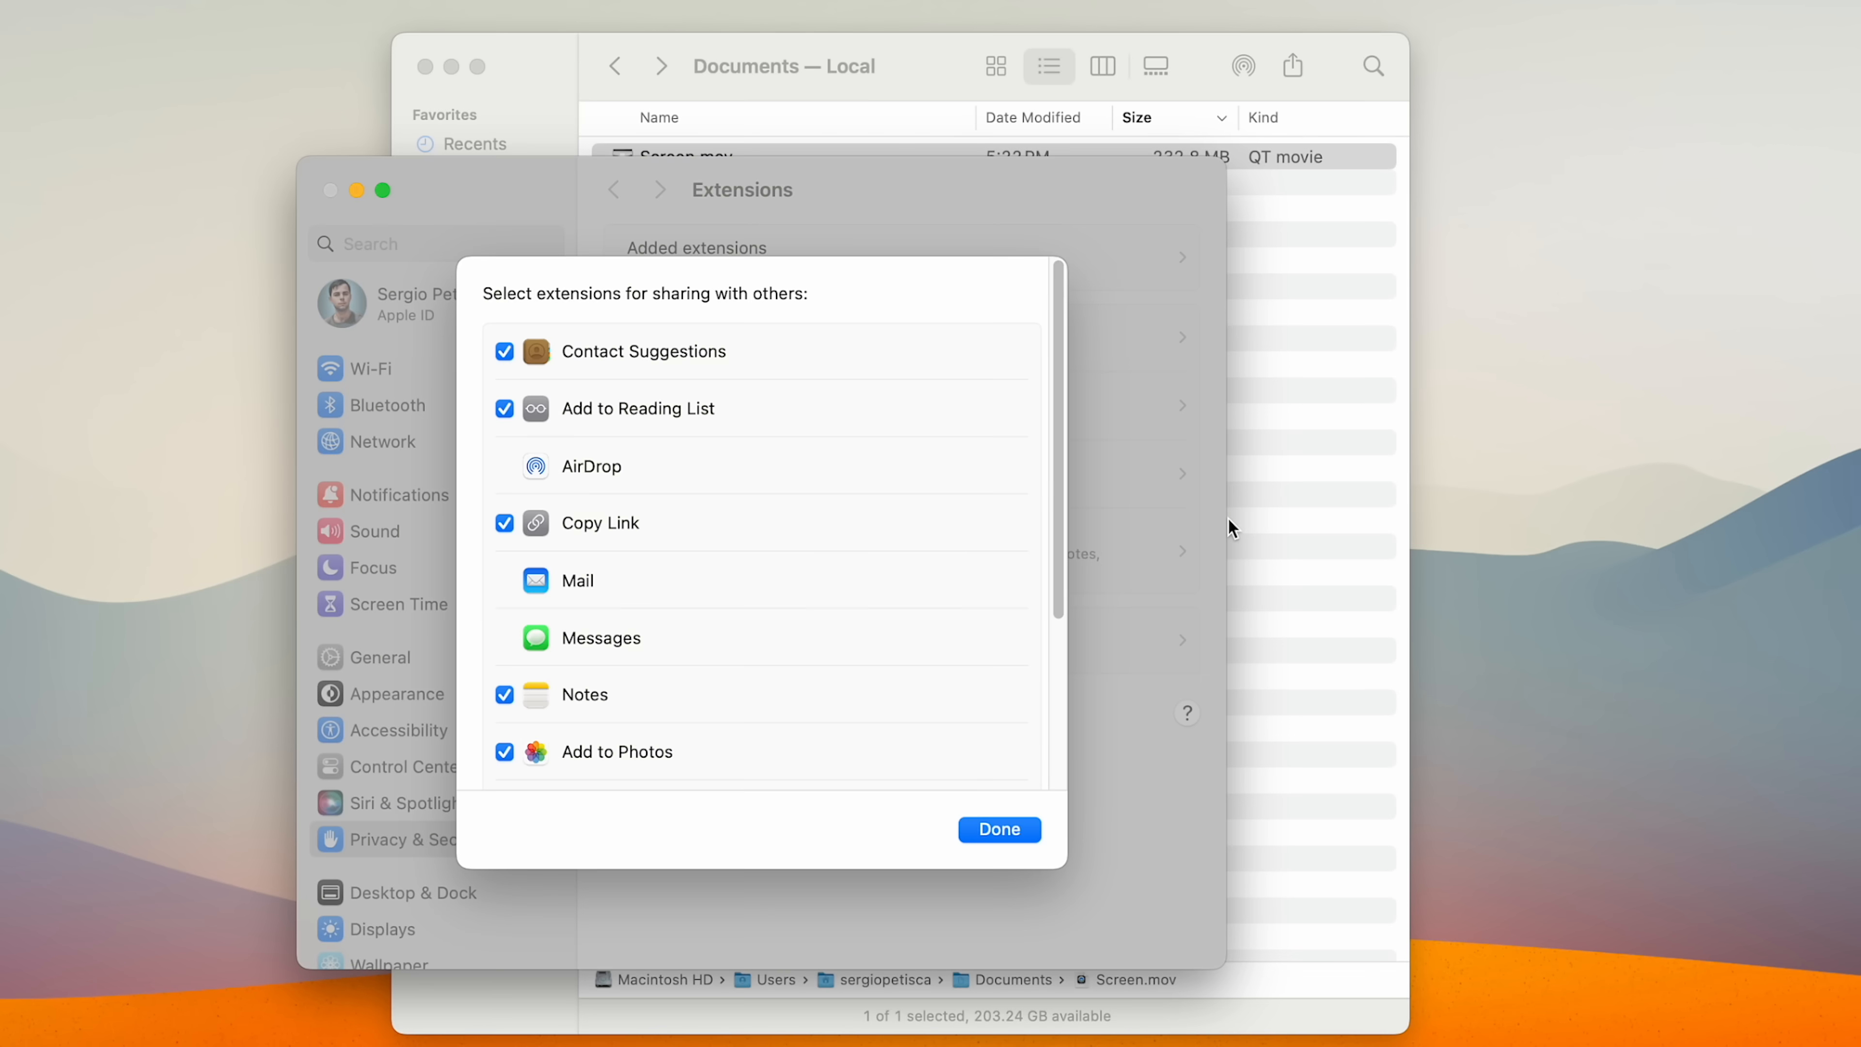
{"action": "scroll", "scroll_direction": "down", "scroll_amount": 3}
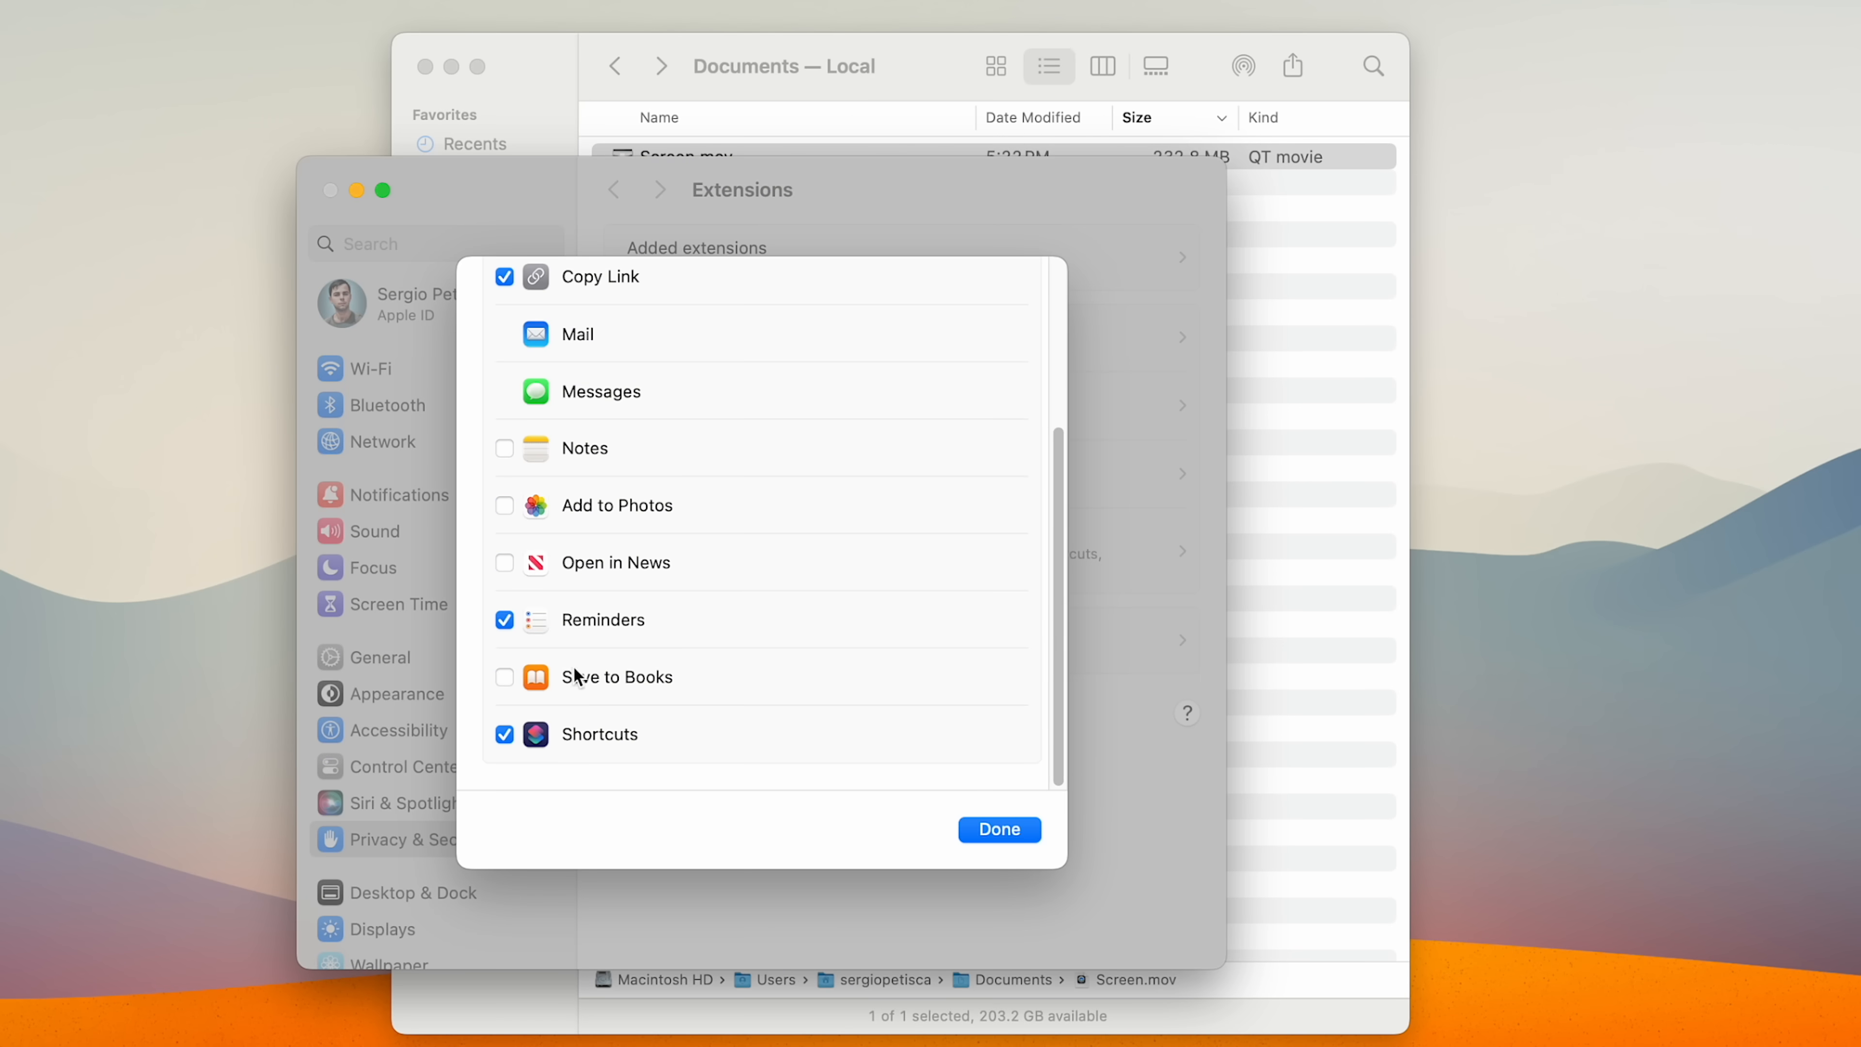
{"action": "left_click", "coordinate": [997, 829]}
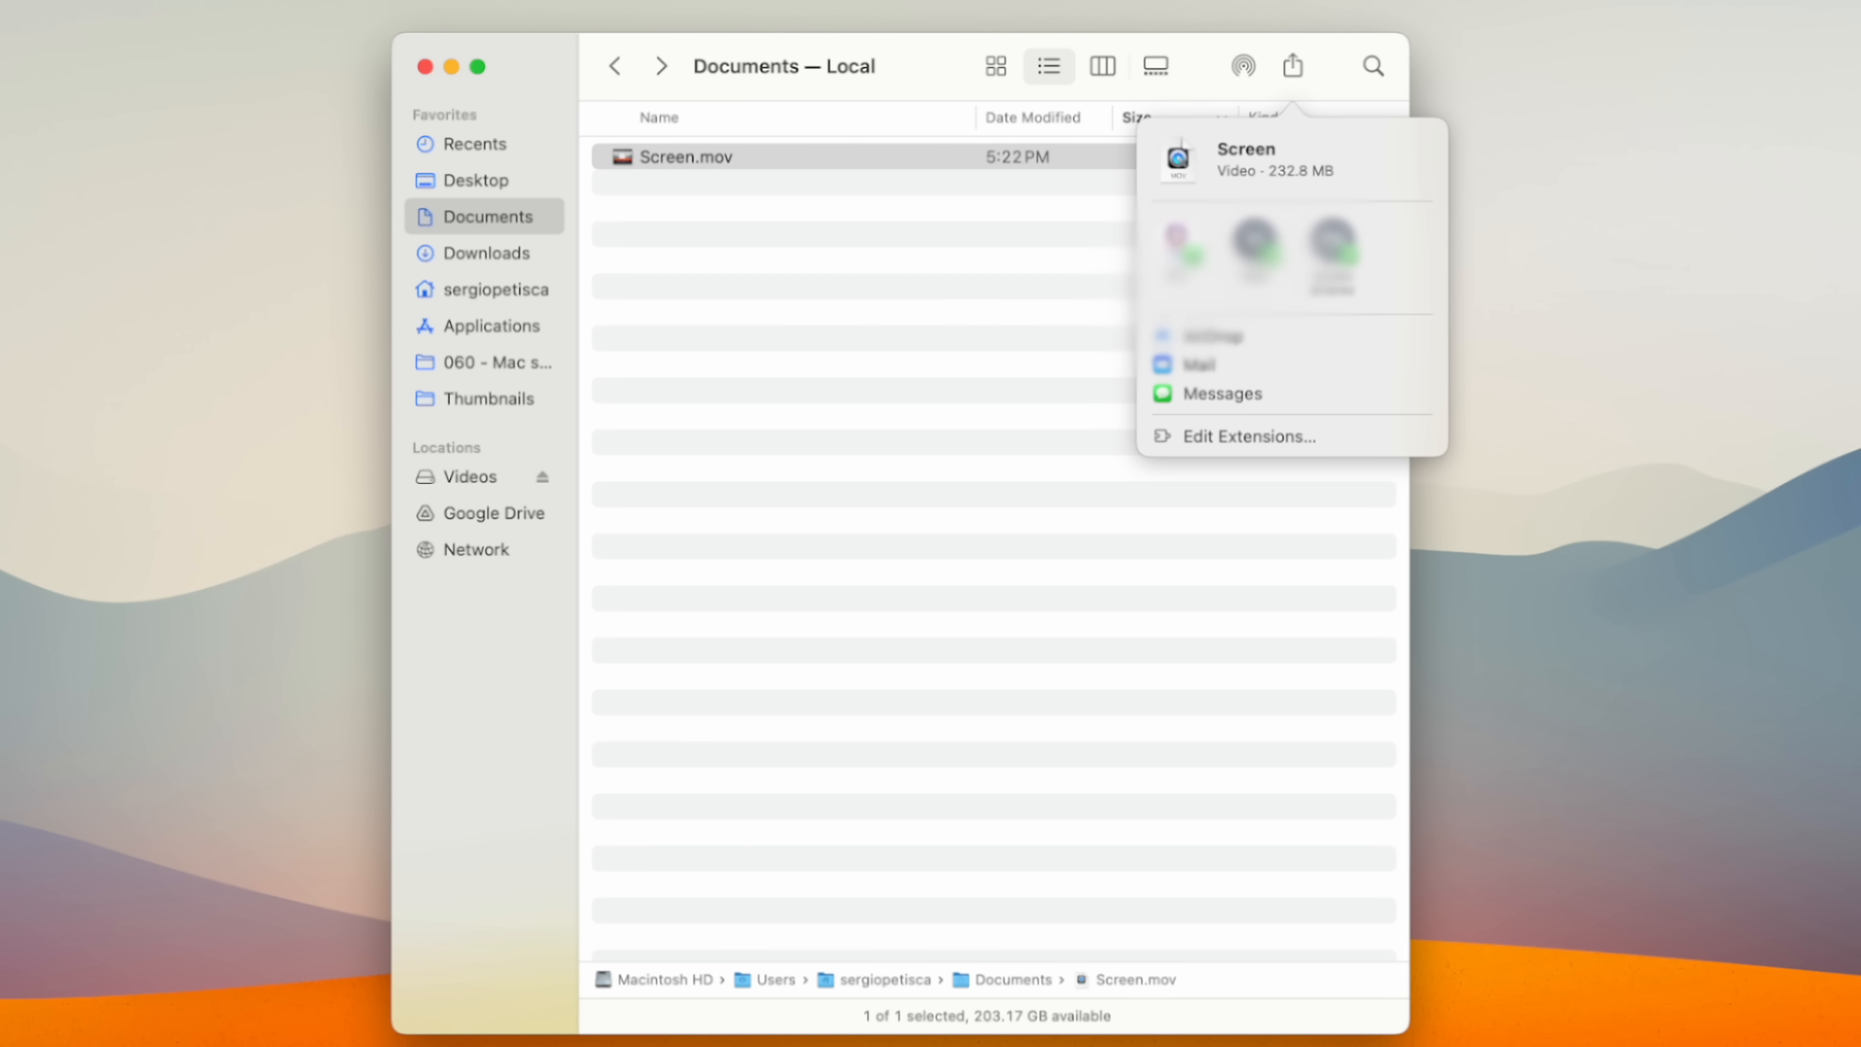
{"action": "left_click", "coordinate": [1370, 65]}
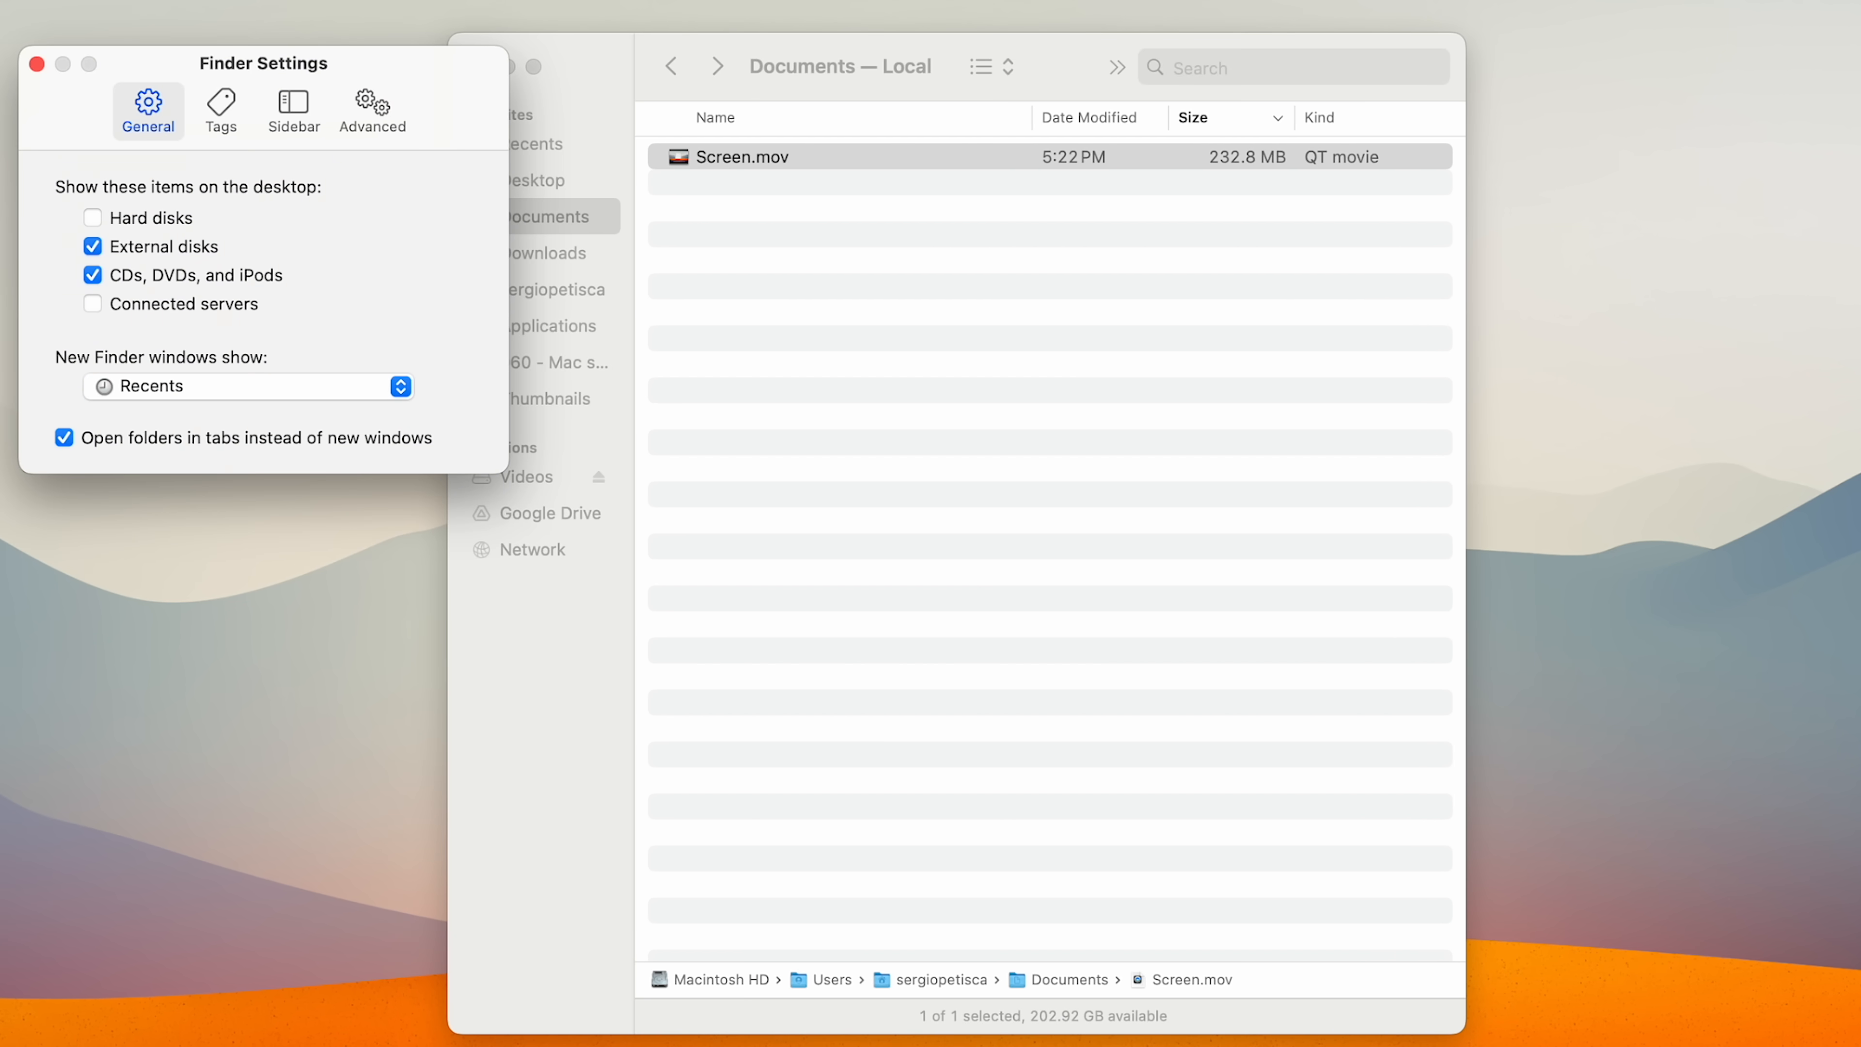
Set new Finder windows to open on Recents in General settings.
{"action": "left_click", "coordinate": [371, 110]}
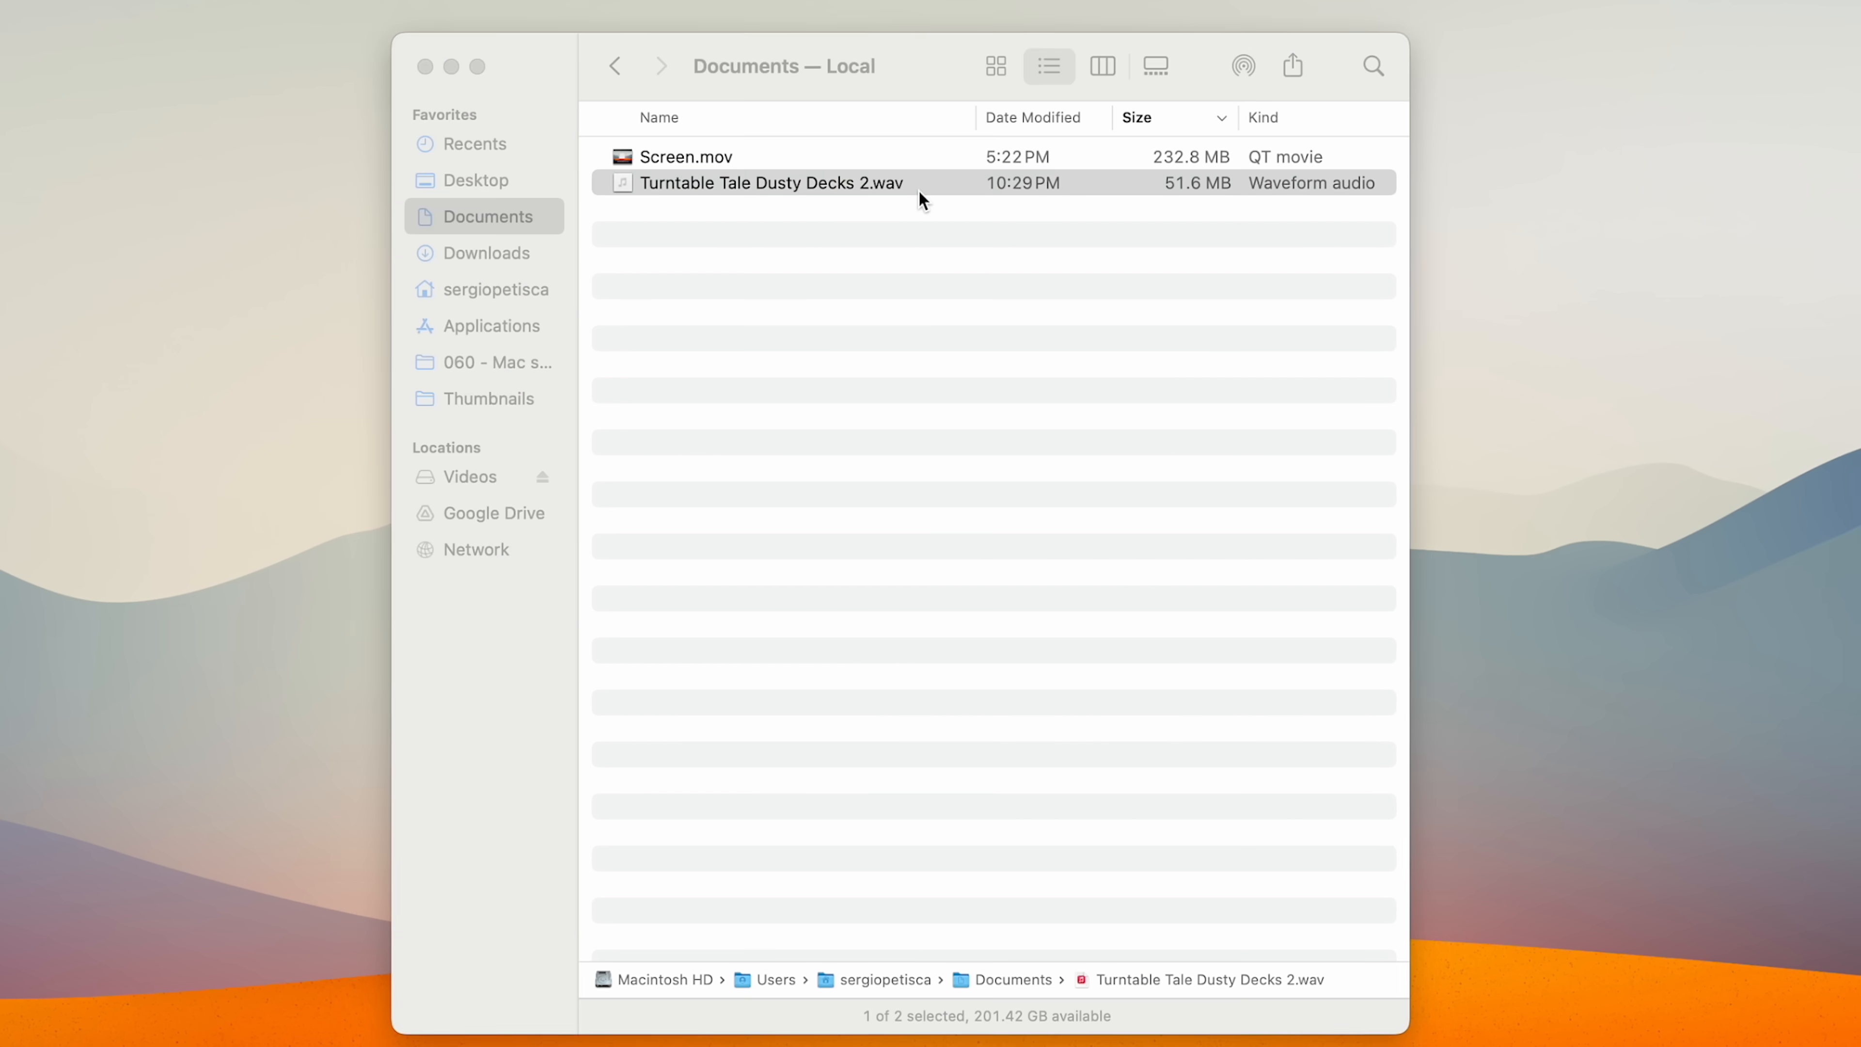
Use Get Info on Turntable Tale Dusty Decks 2.wav to pick its default Open with app.
{"action": "double_click", "coordinate": [772, 183]}
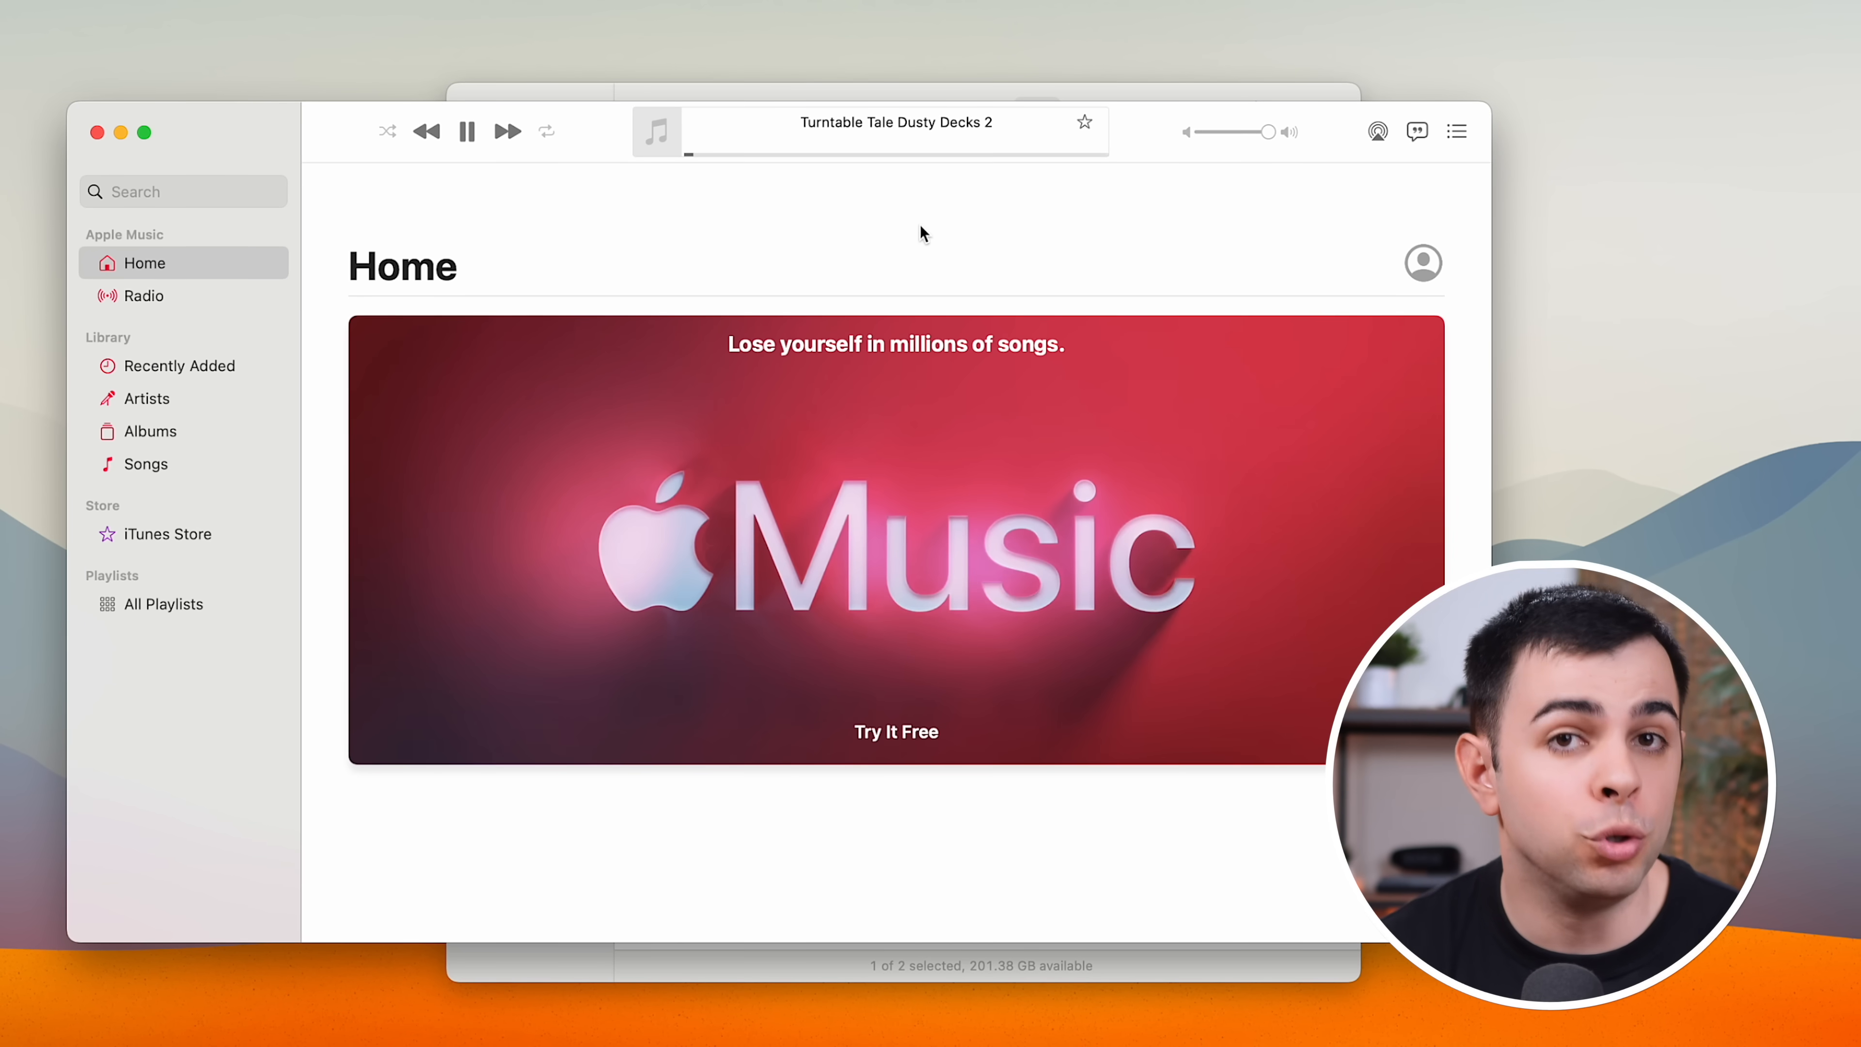
{"action": "right_click", "coordinate": [760, 217]}
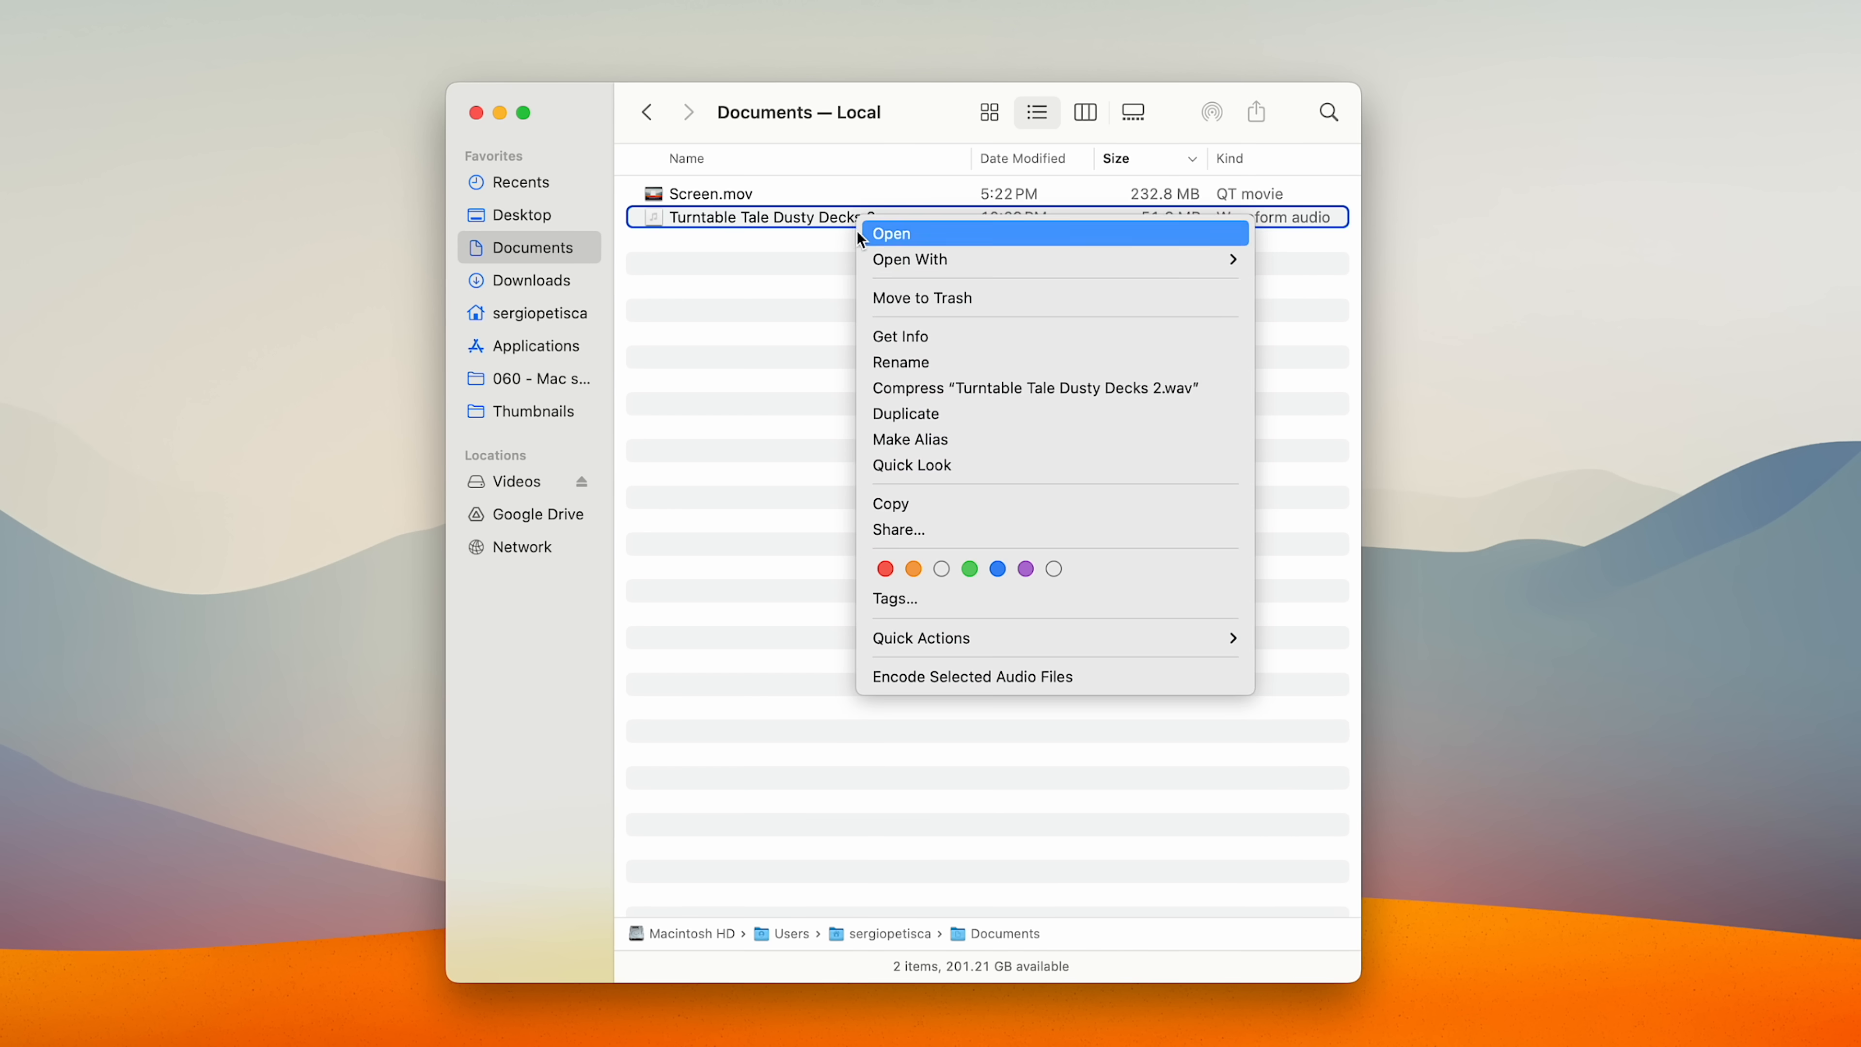
{"action": "left_click", "coordinate": [900, 336]}
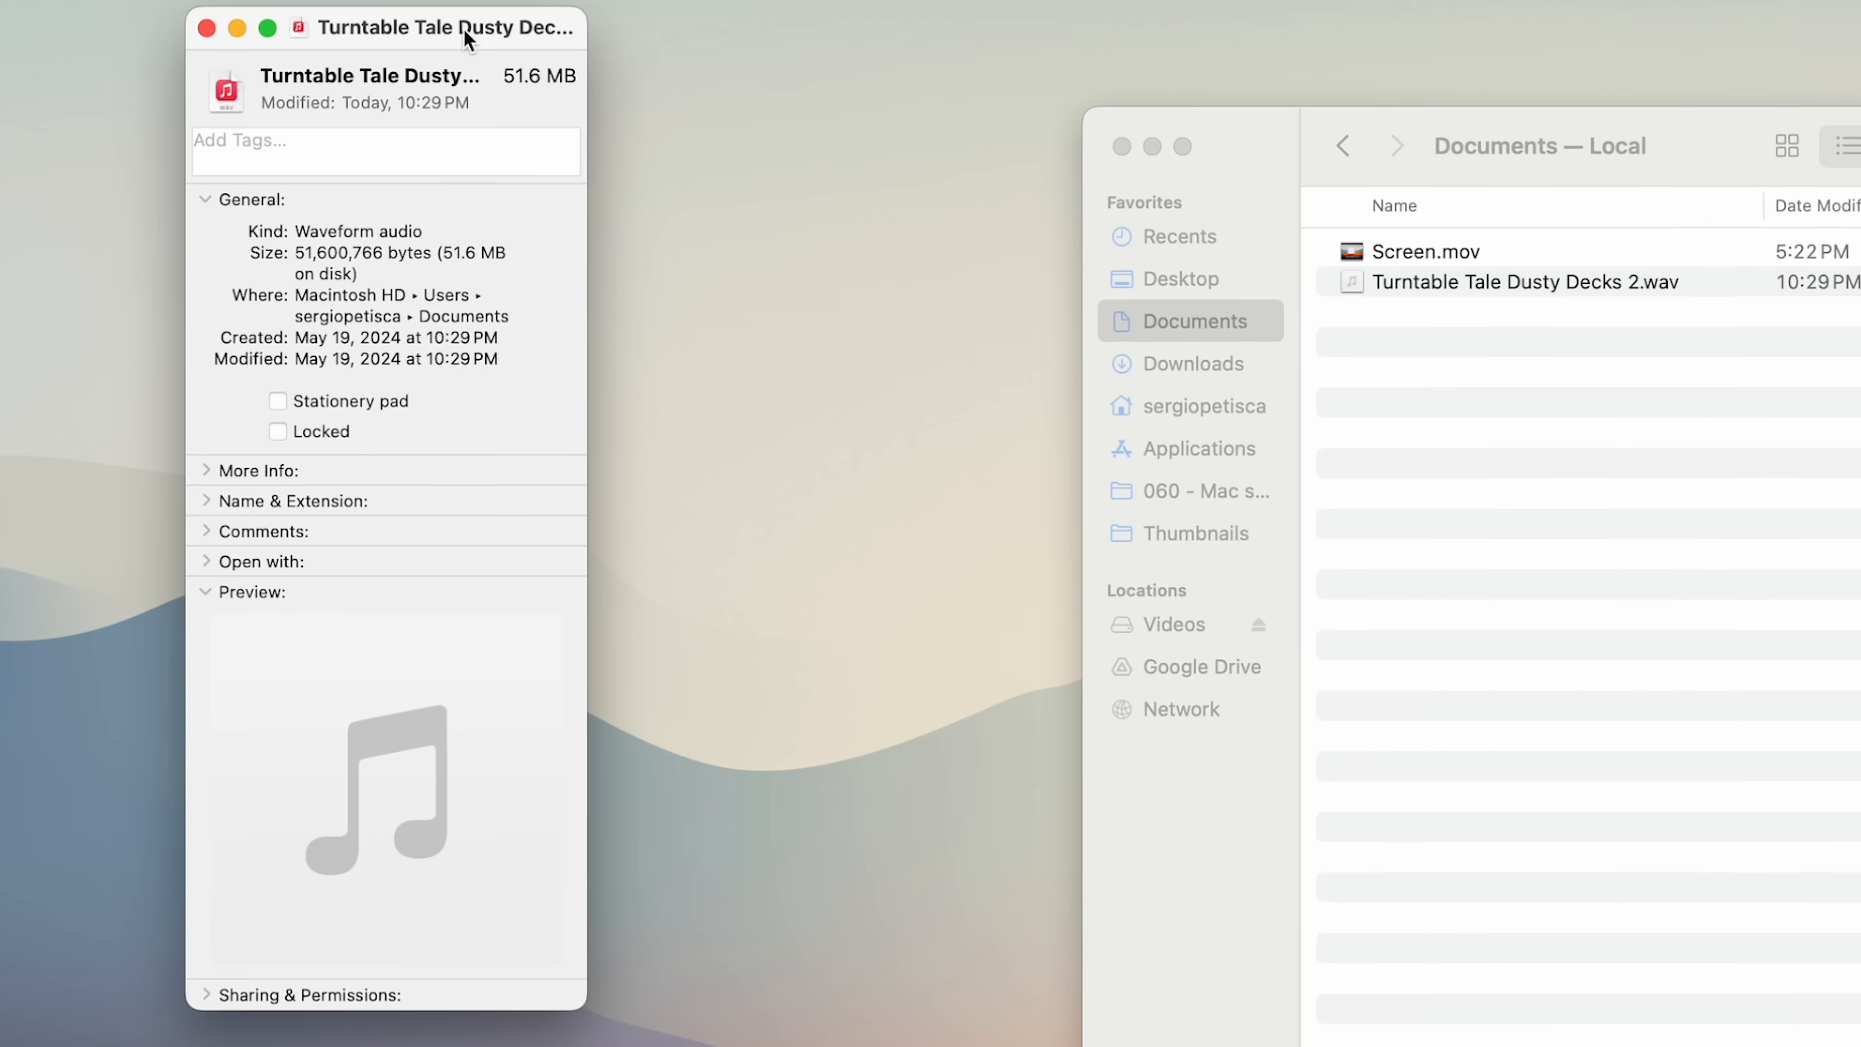
{"action": "left_click", "coordinate": [267, 561]}
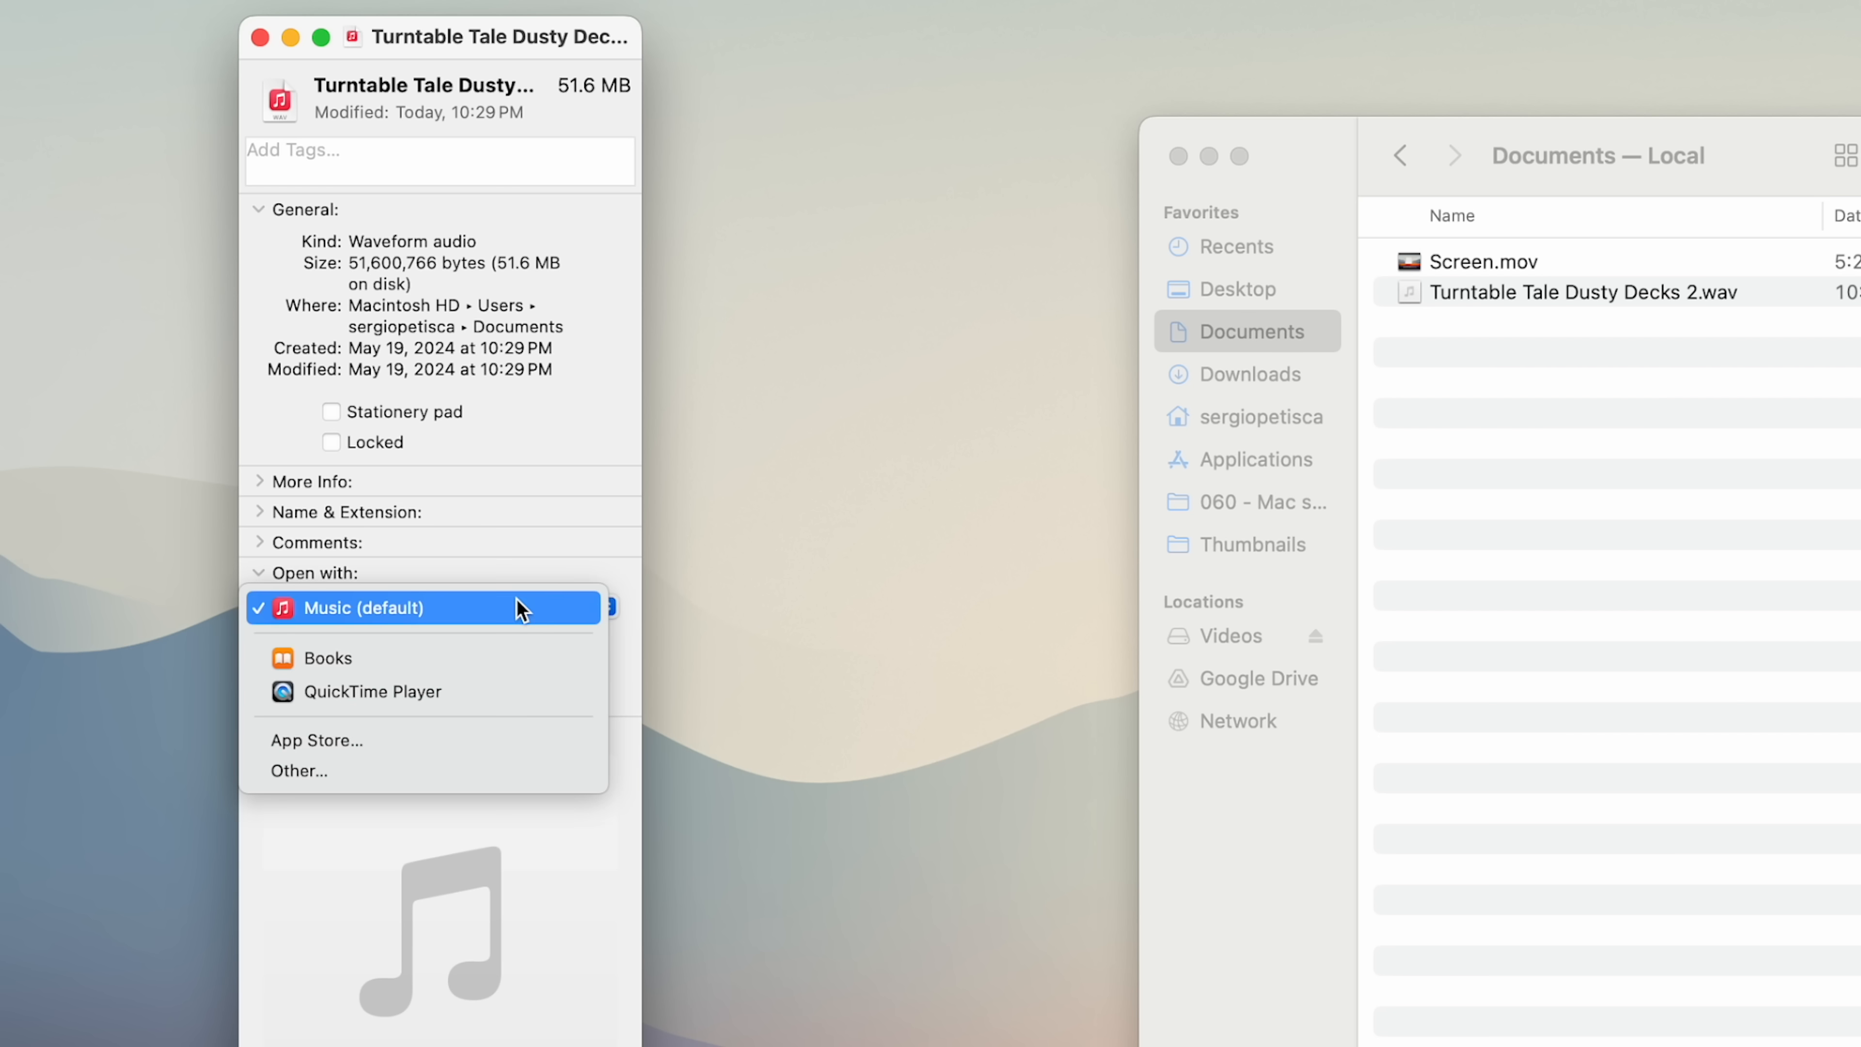
{"action": "left_click", "coordinate": [371, 690]}
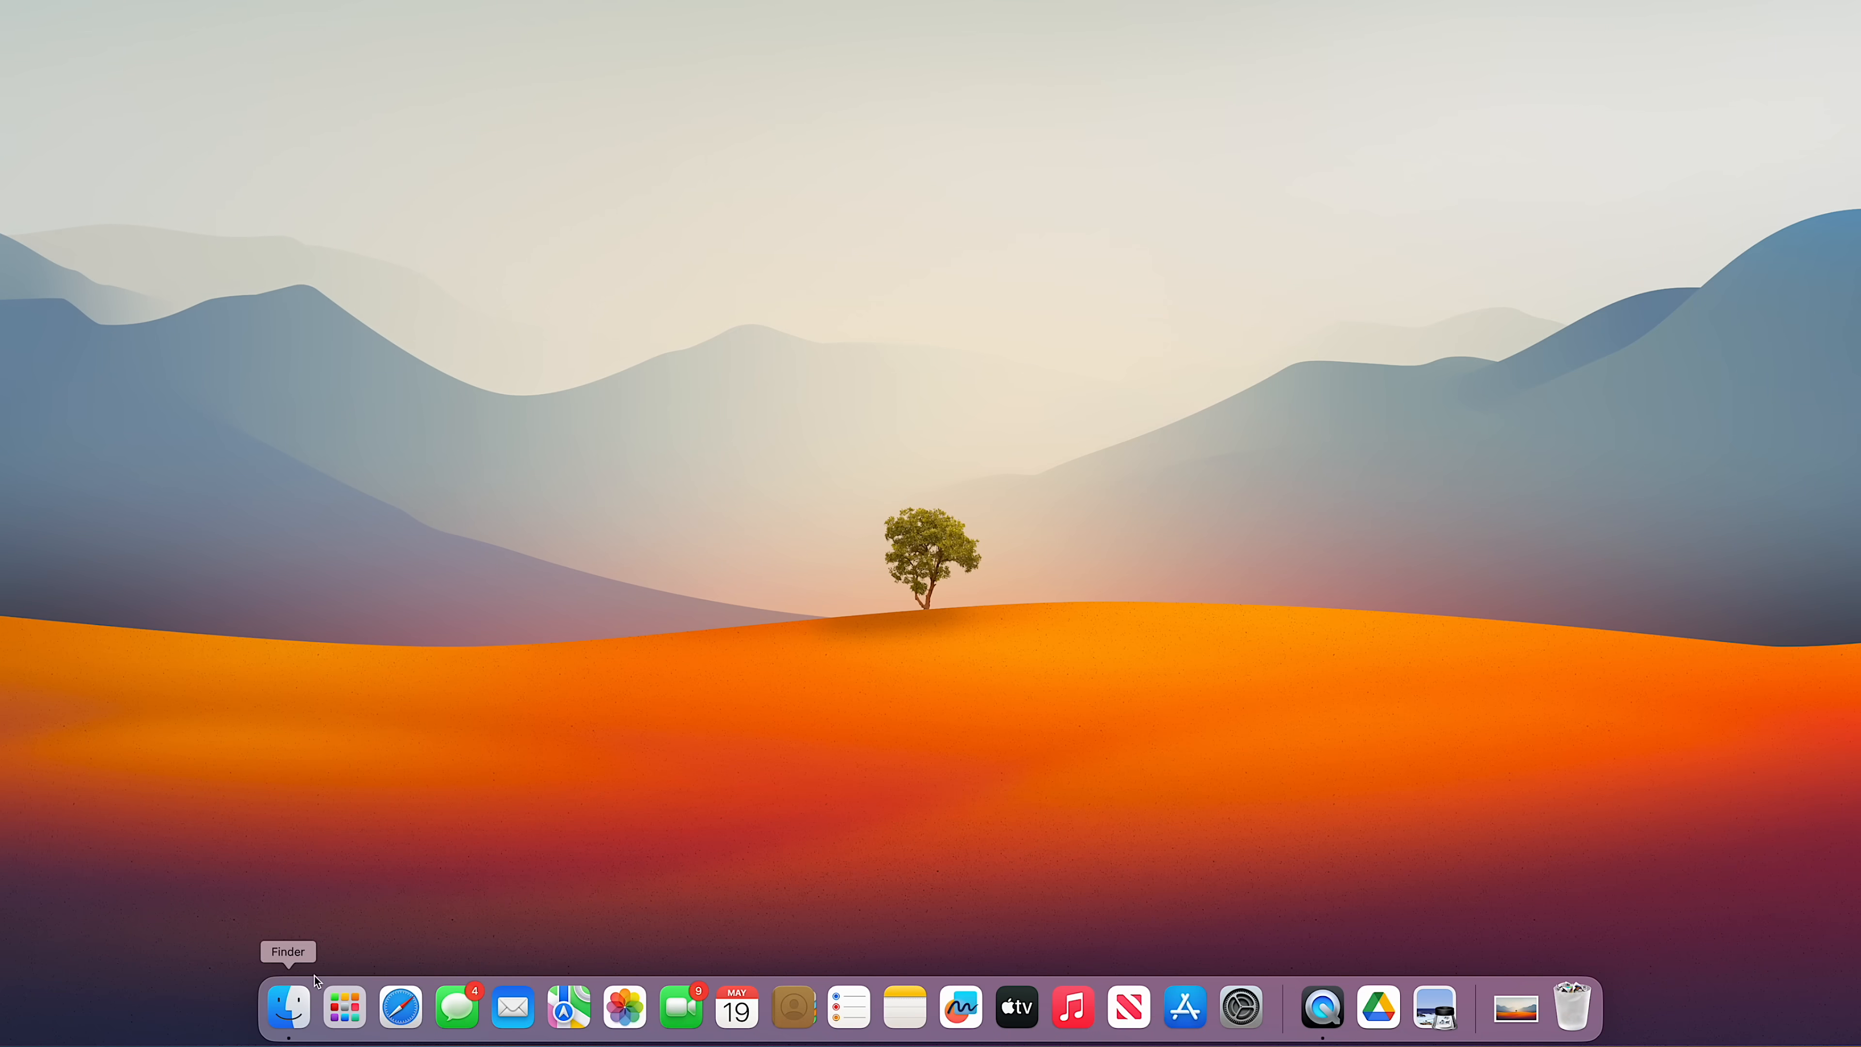
Open a new Finder window from the Dock.
{"action": "left_click", "coordinate": [286, 1007]}
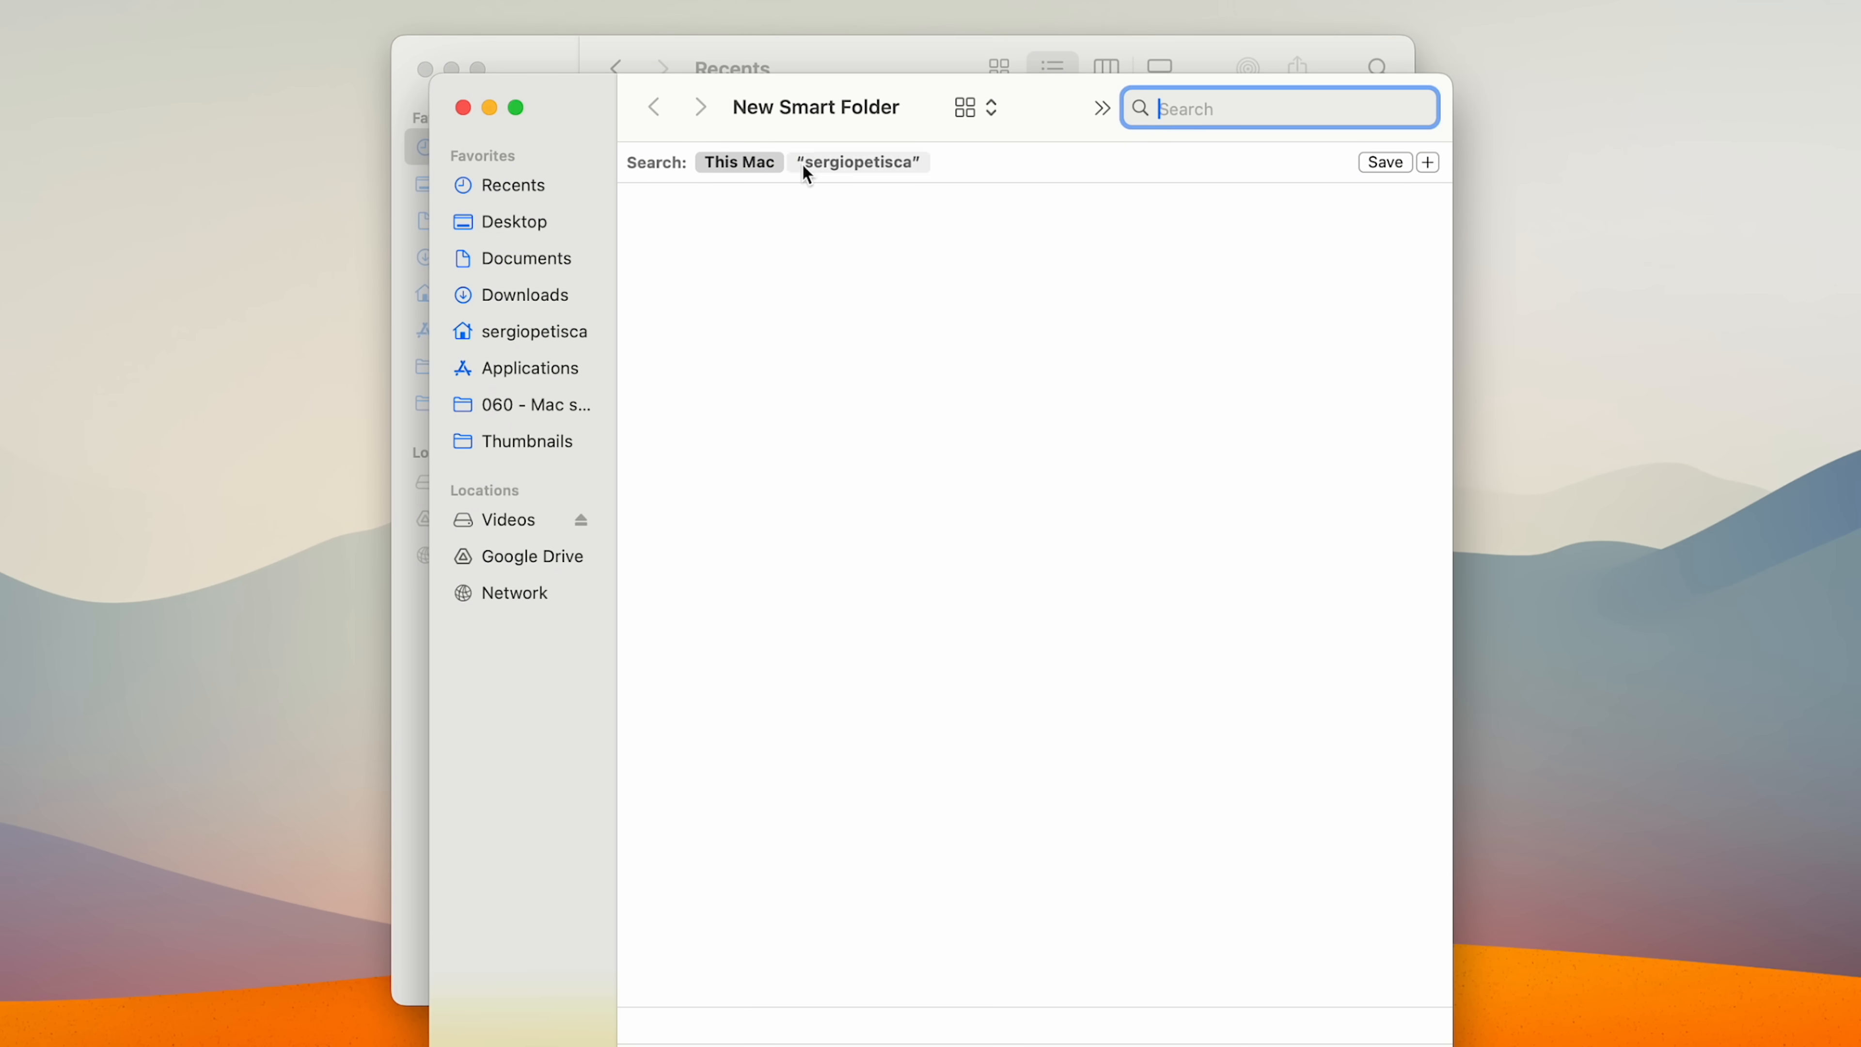
Add a last-opened-within-7-days criterion to the smart folder search.
{"action": "left_click", "coordinate": [1426, 162]}
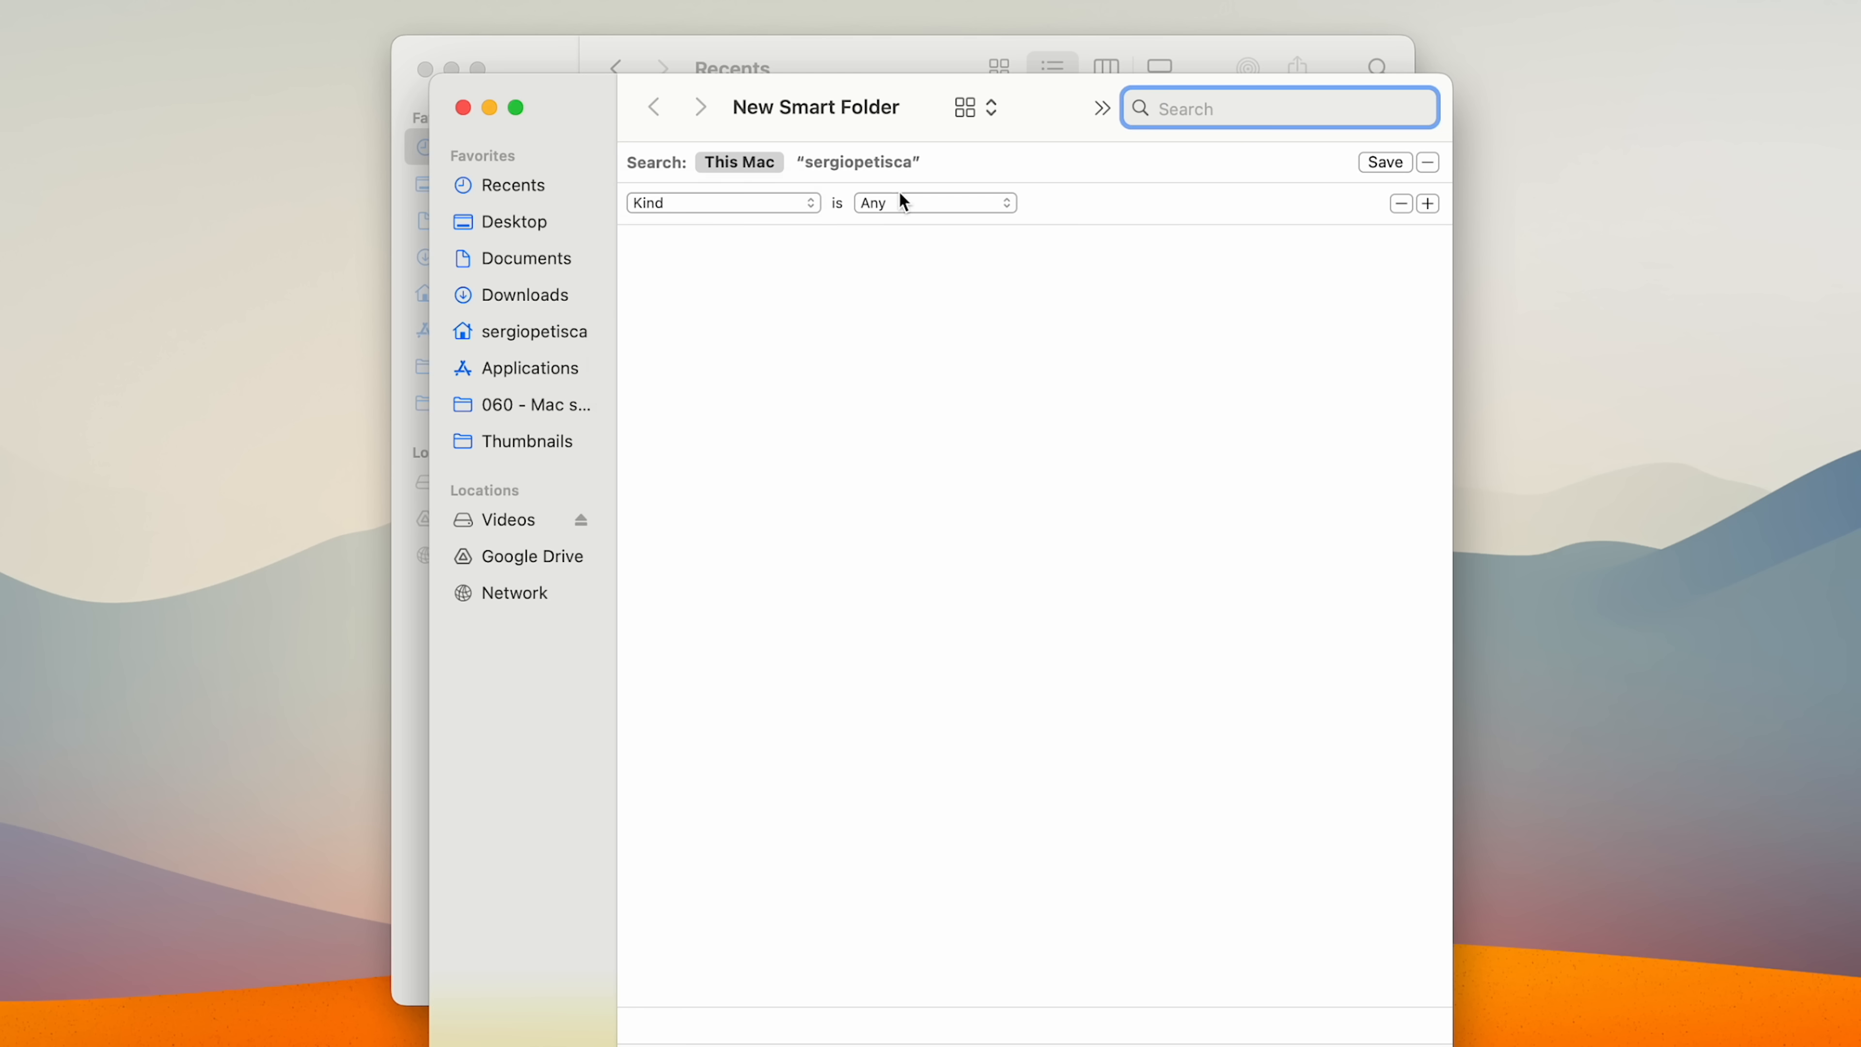
{"action": "left_click", "coordinate": [722, 202]}
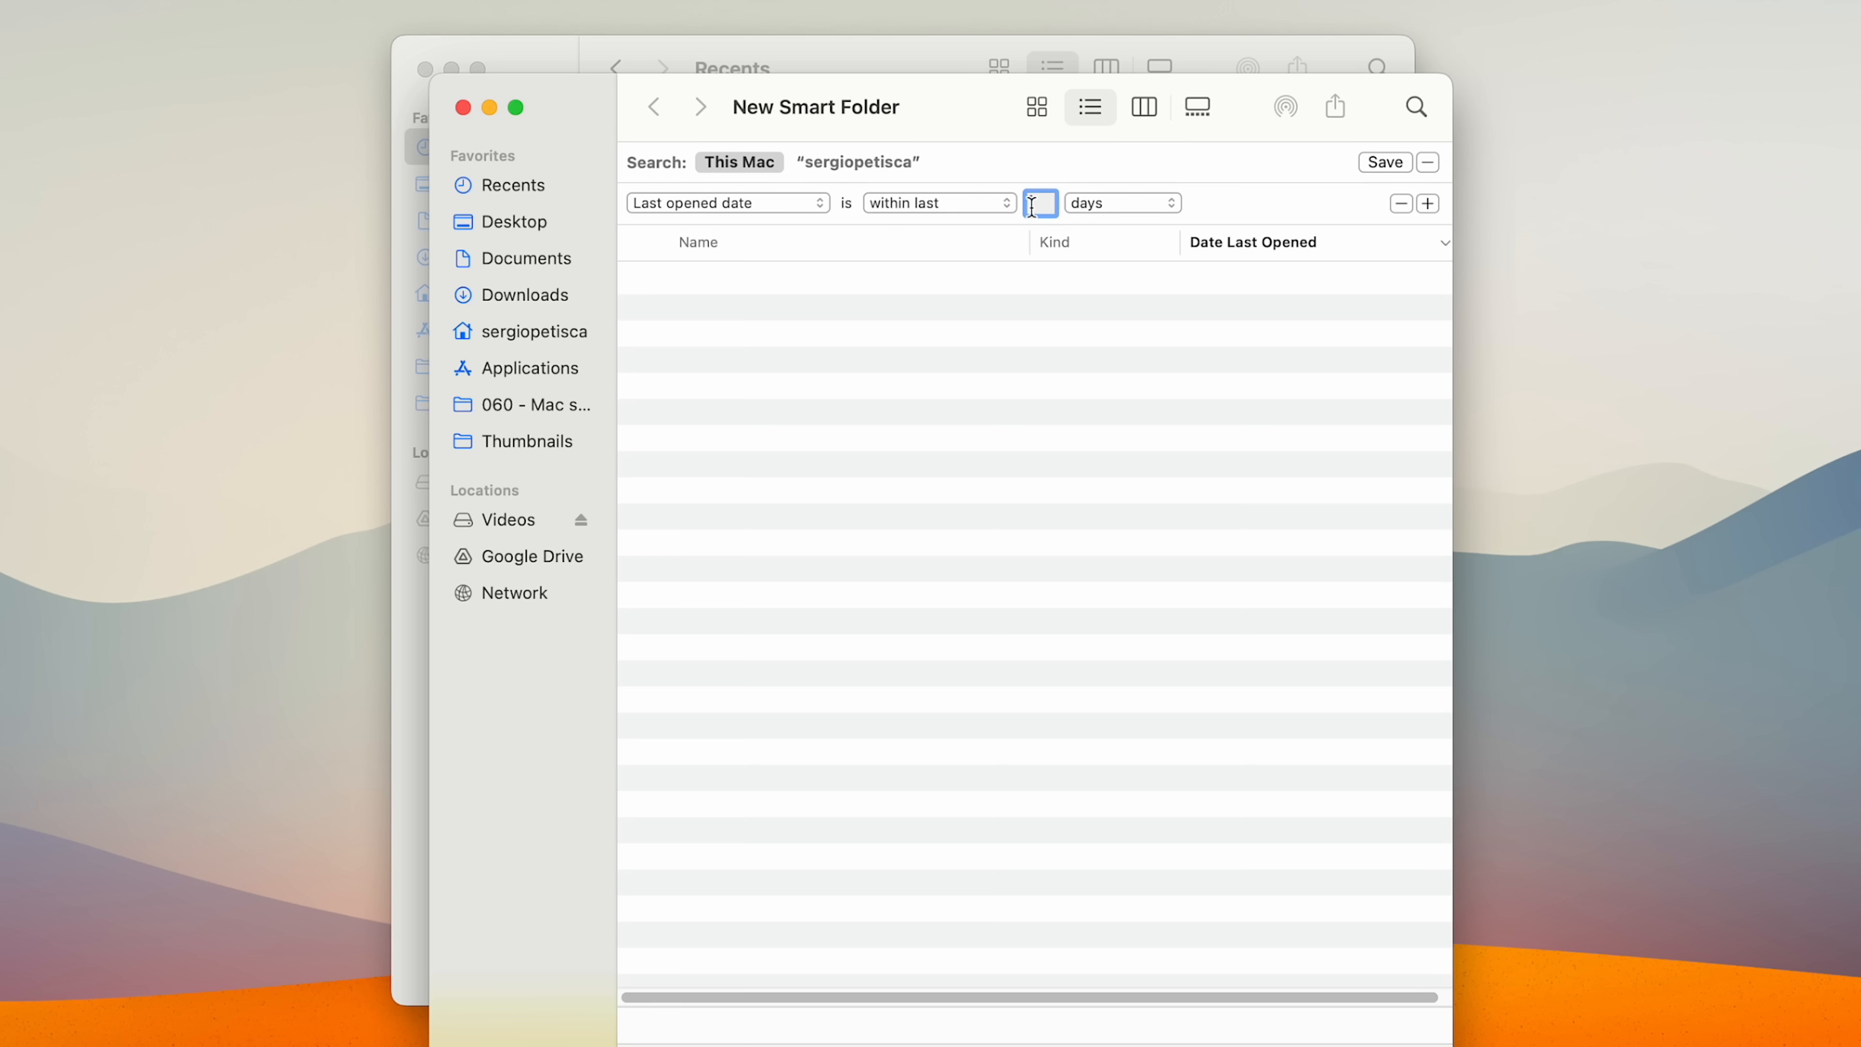
{"action": "type", "text": "7"}
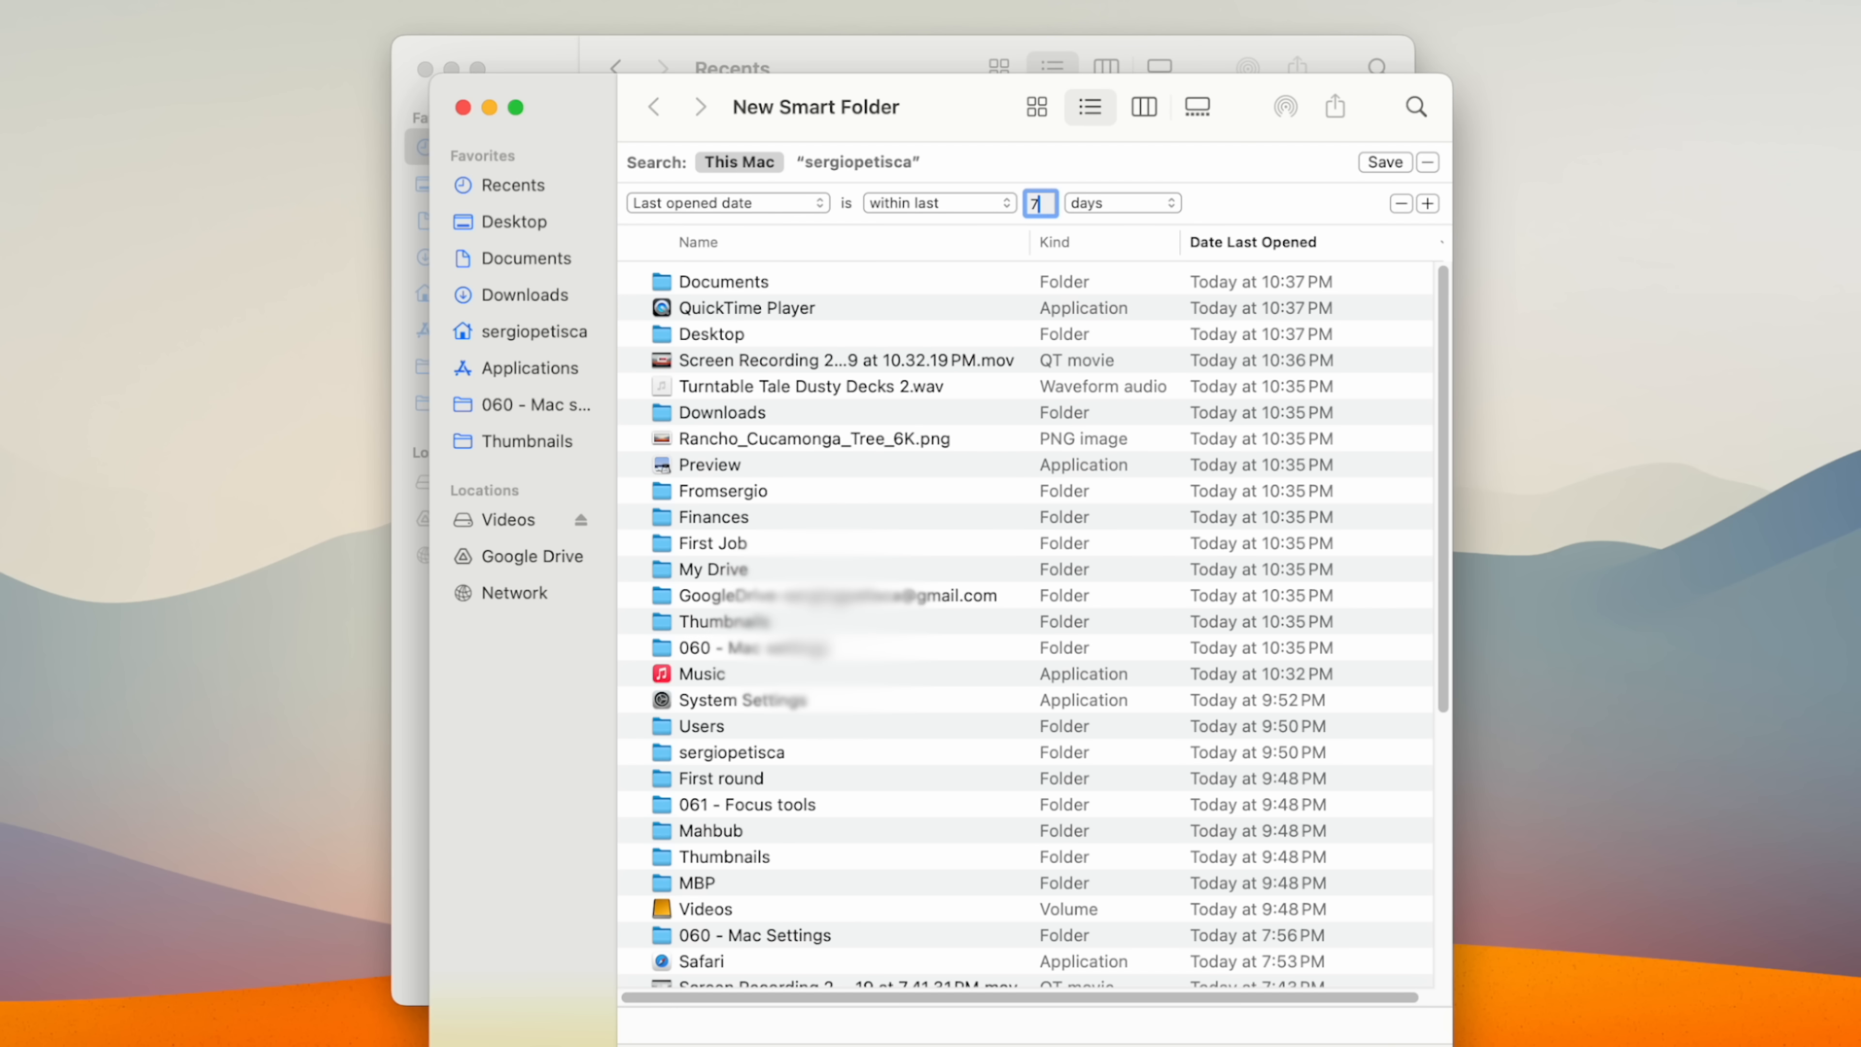
{"action": "mouse_move", "coordinate": [1425, 249]}
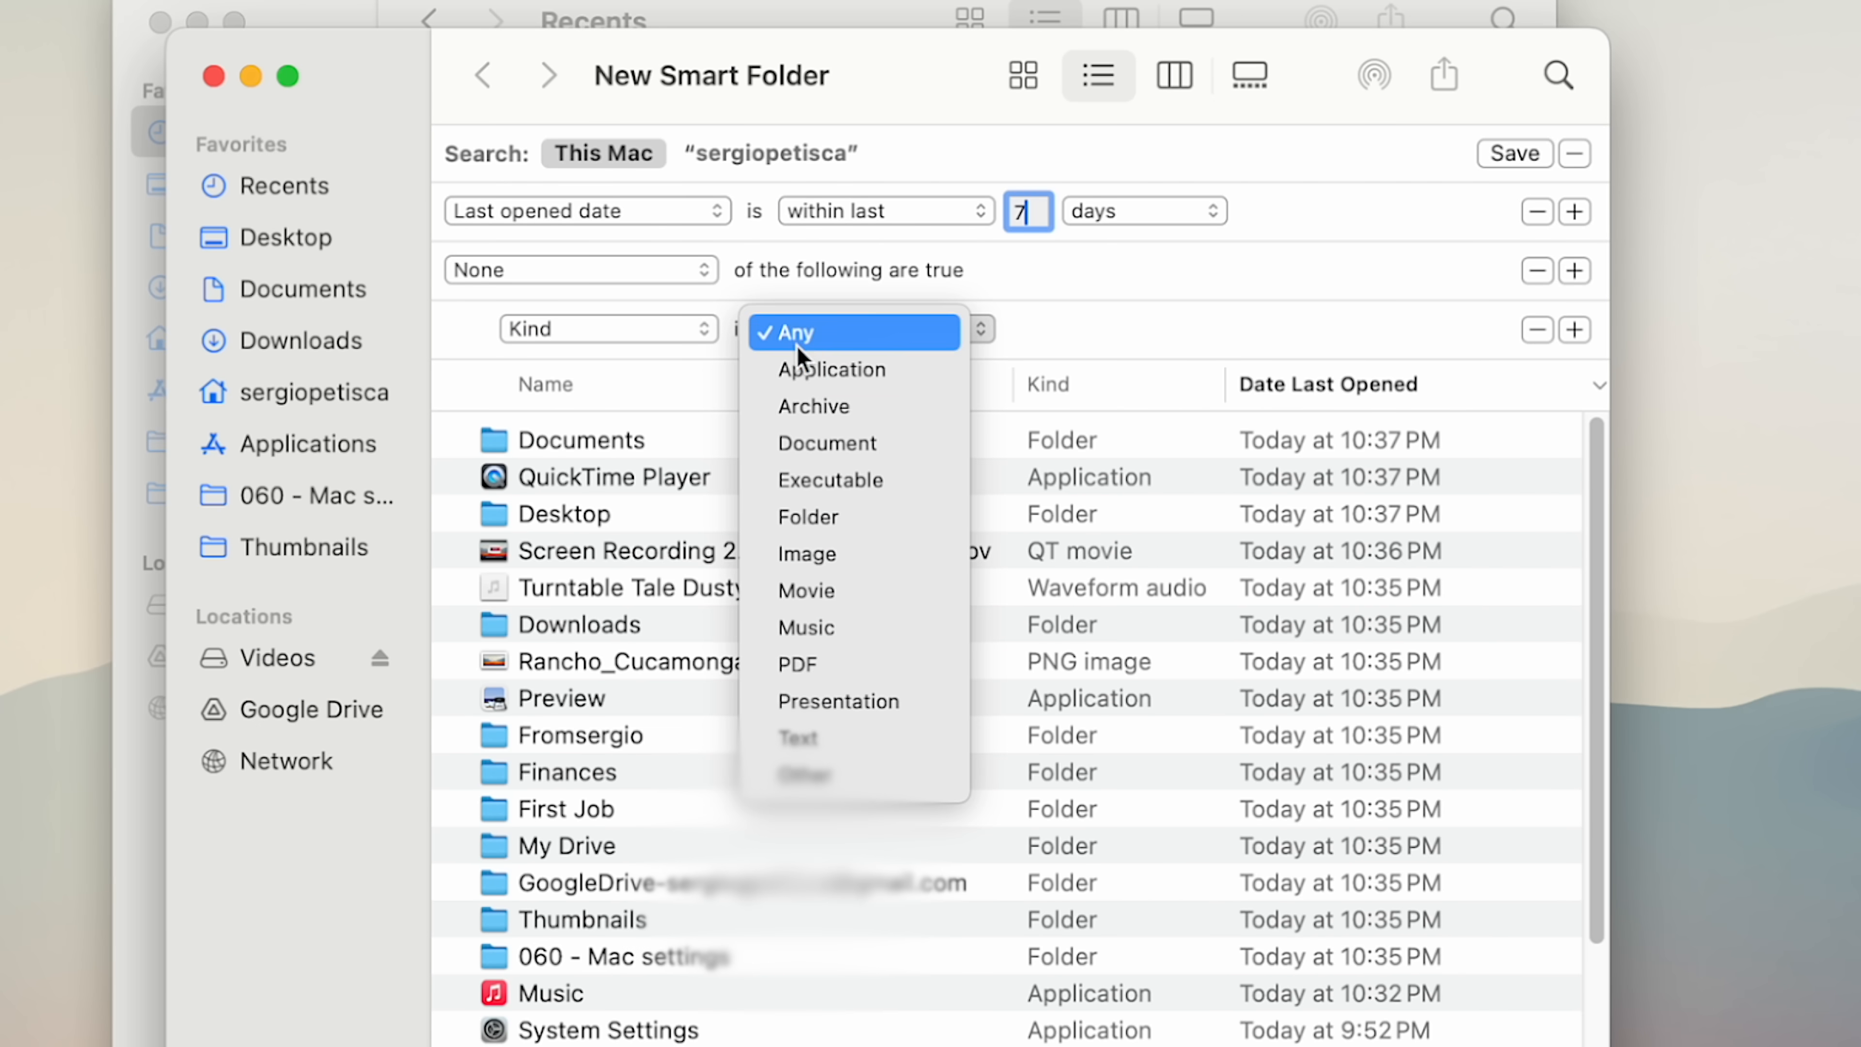
Save the smart folder as 'Recents' with Add To Sidebar checked.
{"action": "left_click", "coordinate": [1514, 153]}
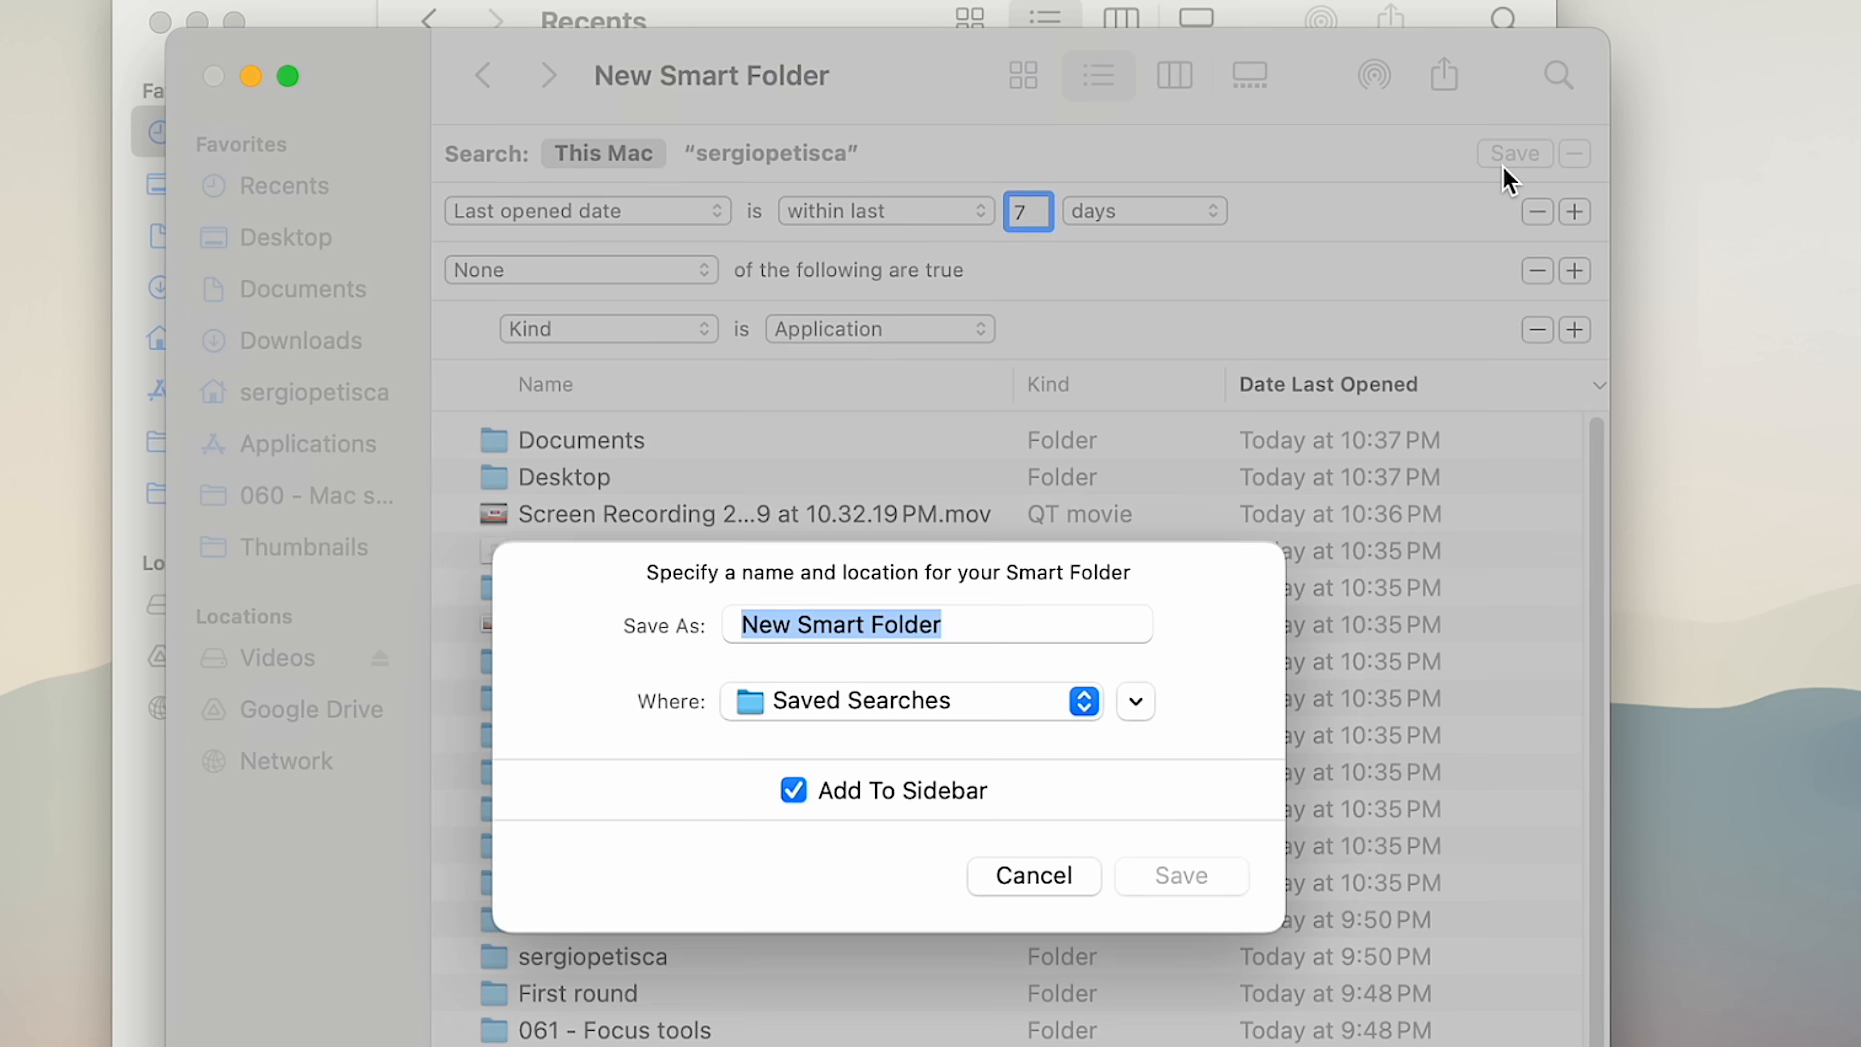
{"action": "type", "text": "Recents"}
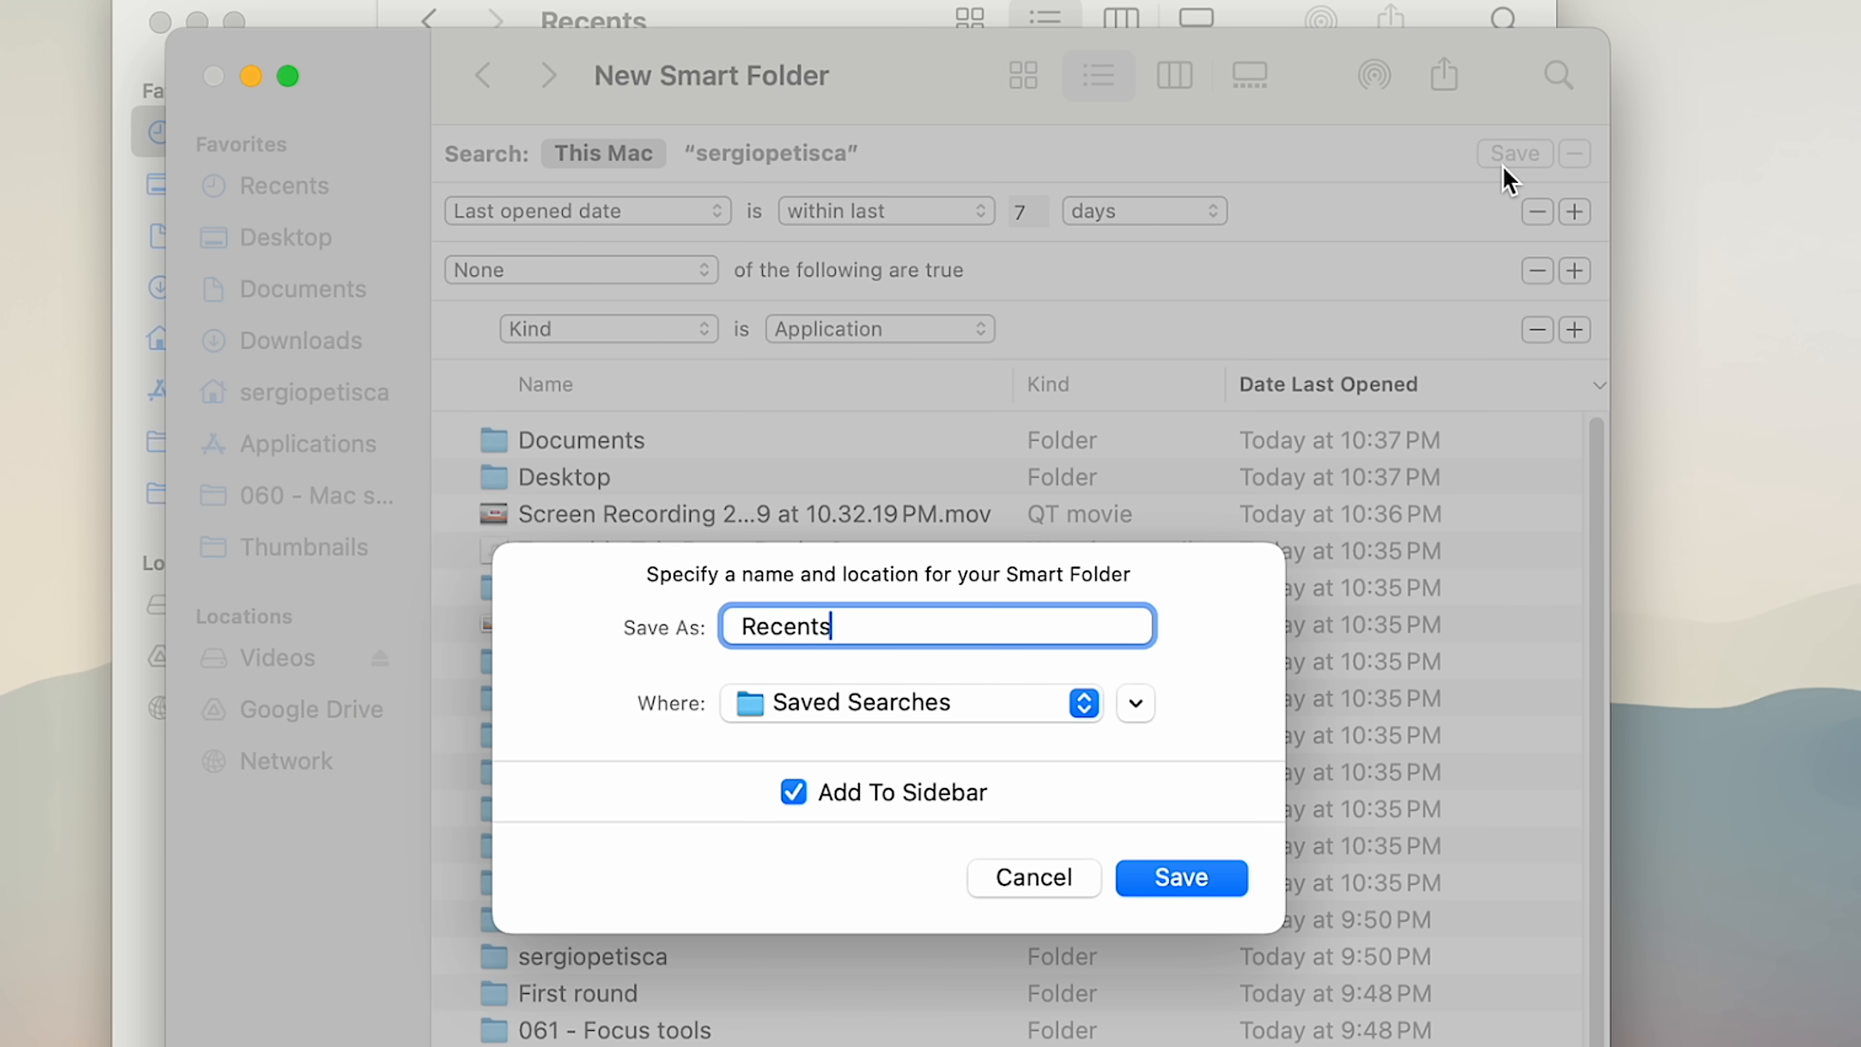
{"action": "left_click", "coordinate": [1181, 877]}
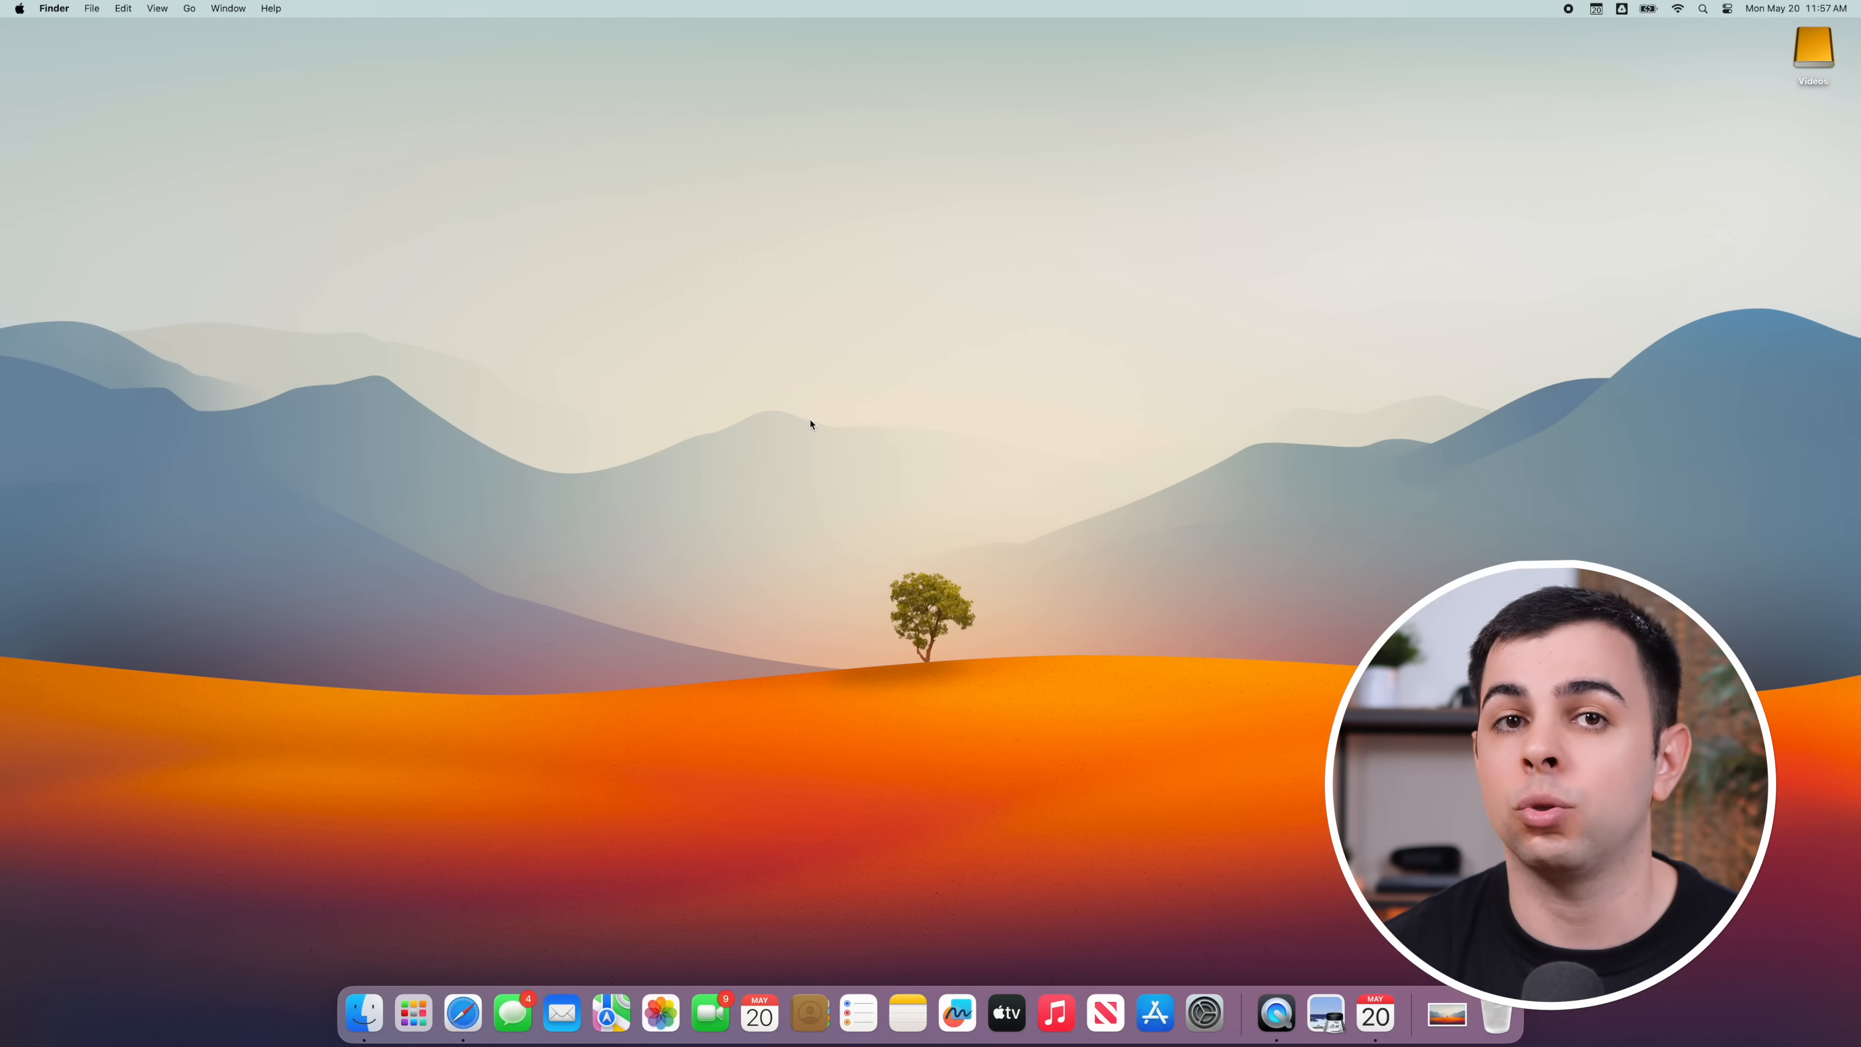
From Edit Widgets, search 'fantas' and add the Fantastical calendar widget to the desktop.
{"action": "right_click", "coordinate": [810, 424]}
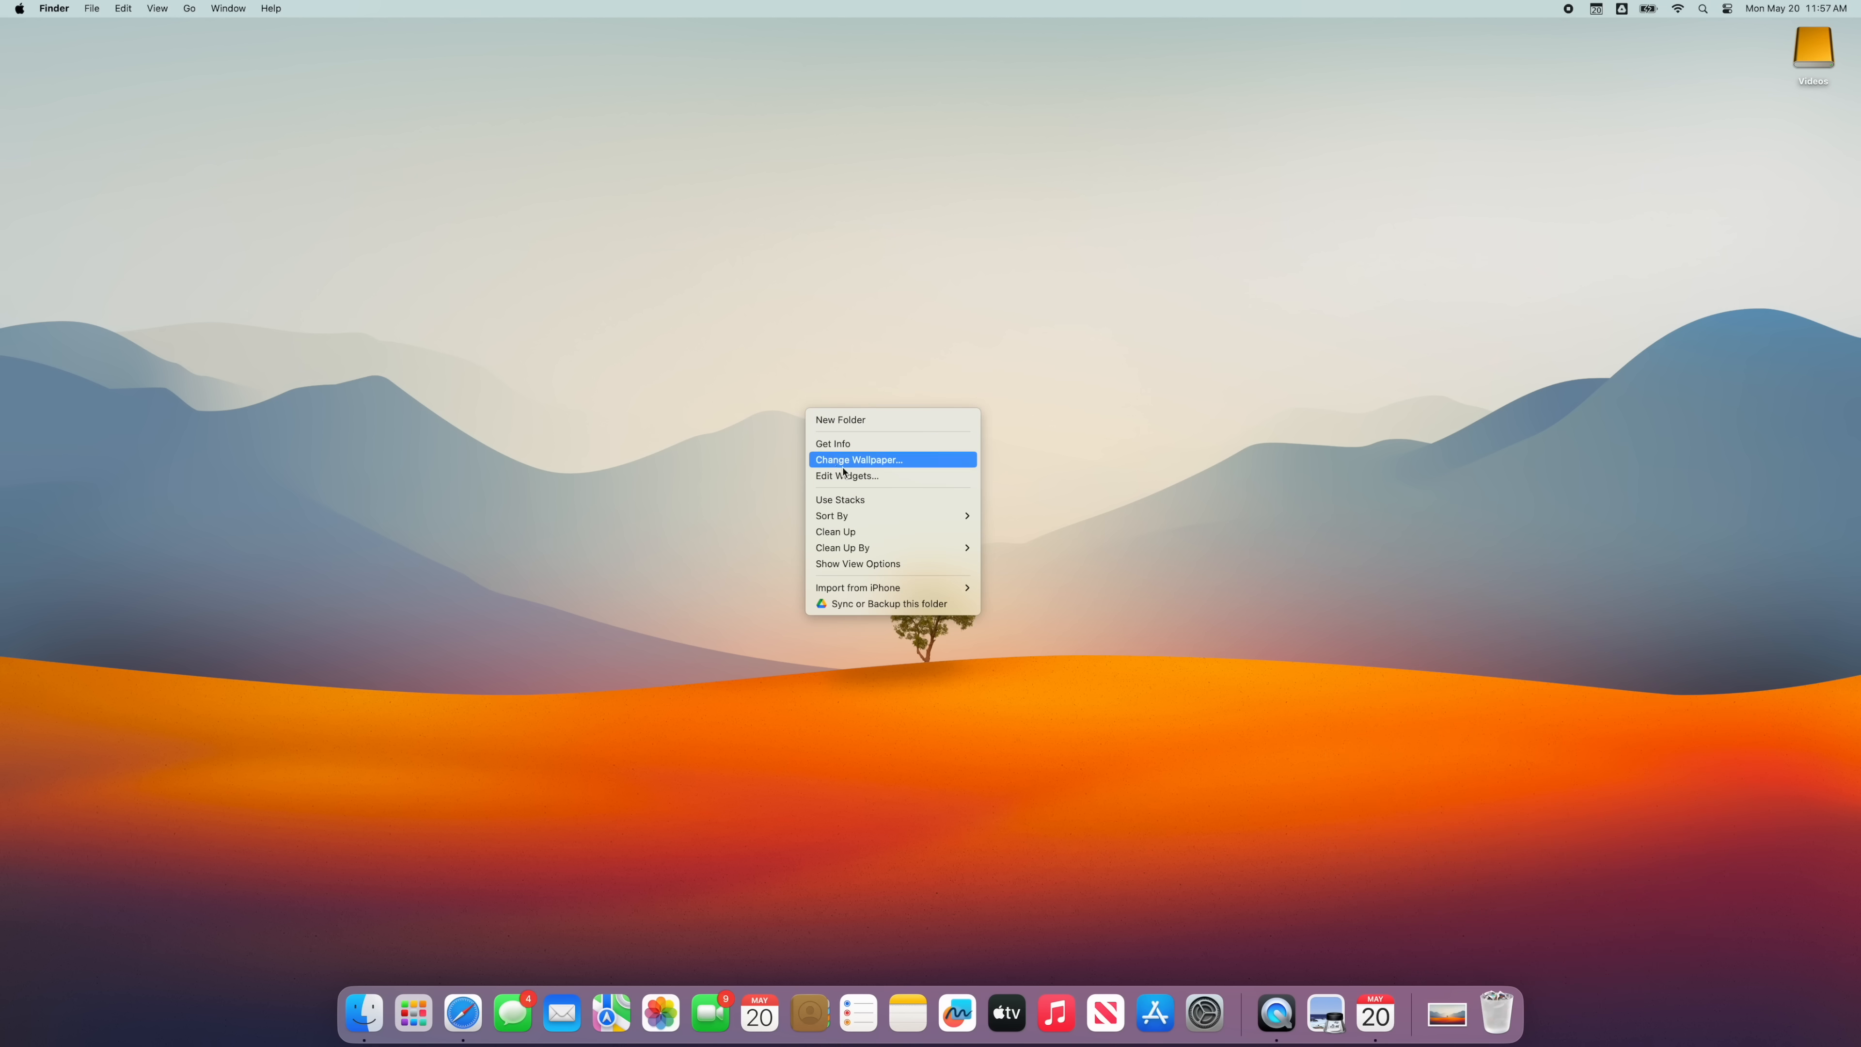
{"action": "left_click", "coordinate": [845, 476]}
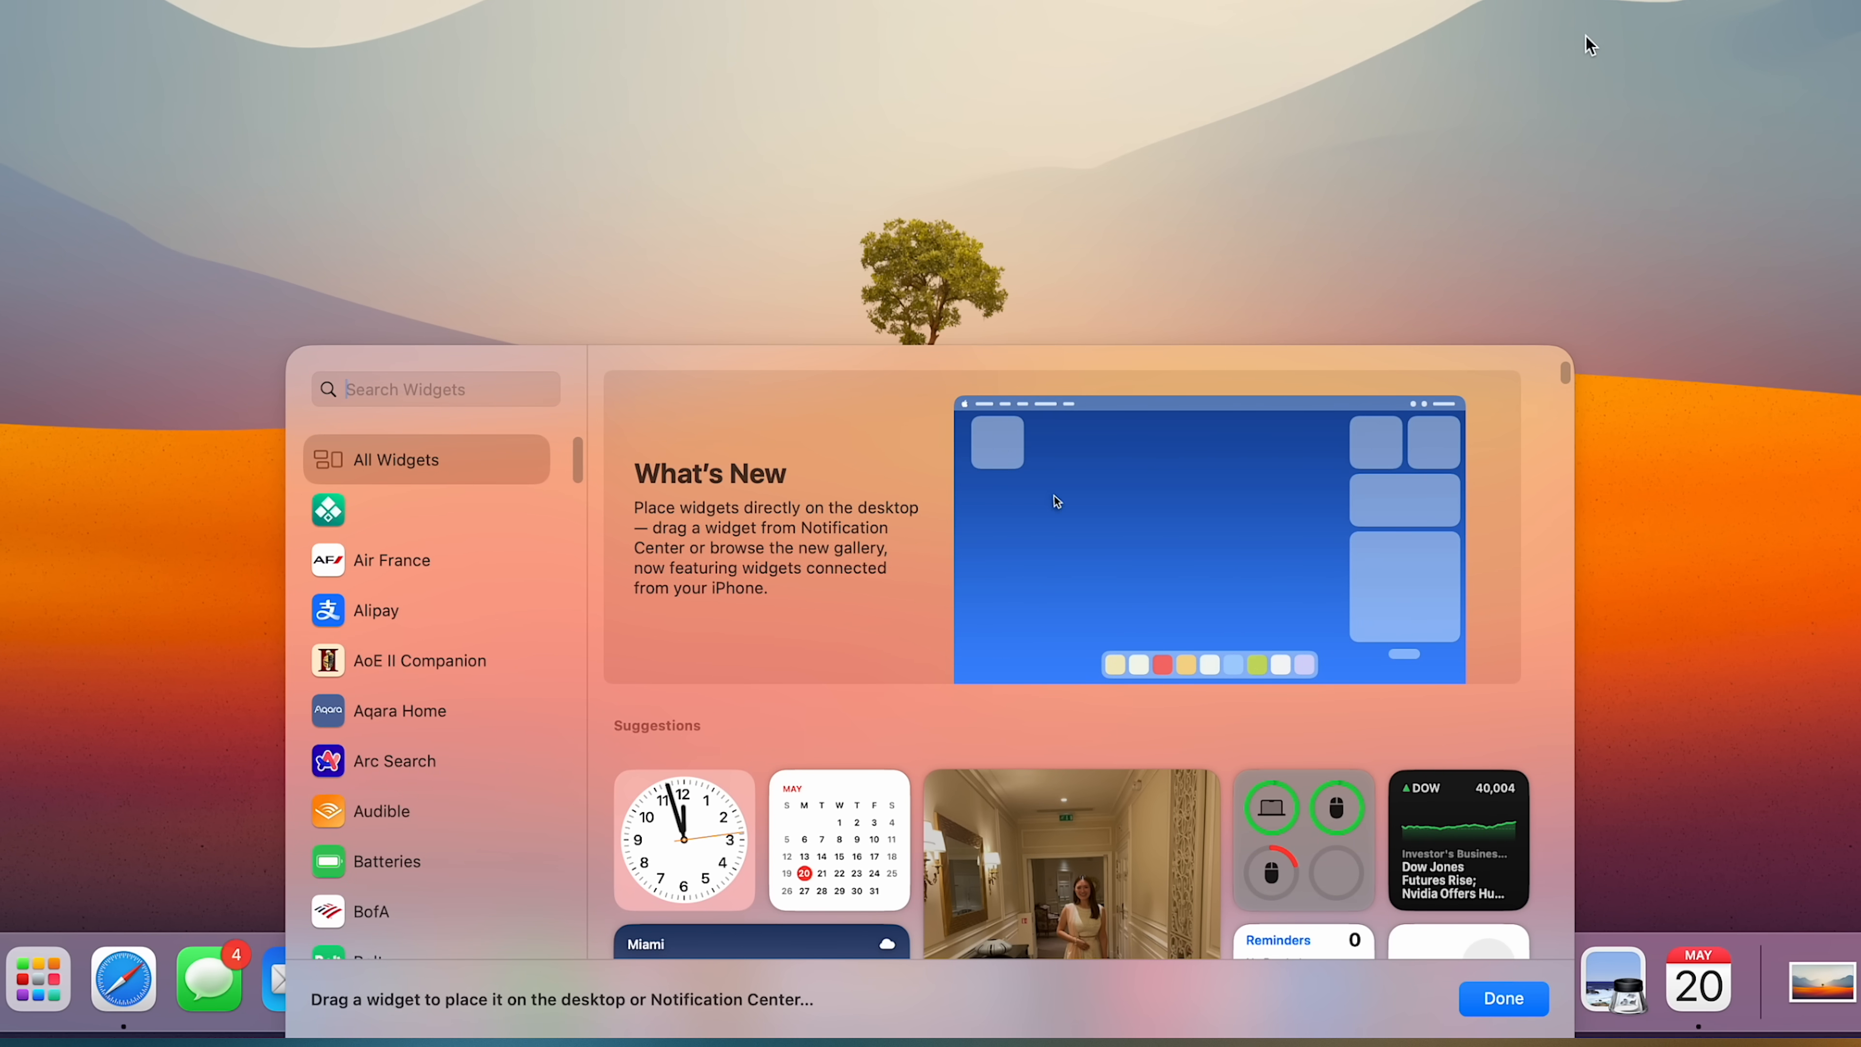
{"action": "scroll", "scroll_direction": "down", "scroll_amount": 3}
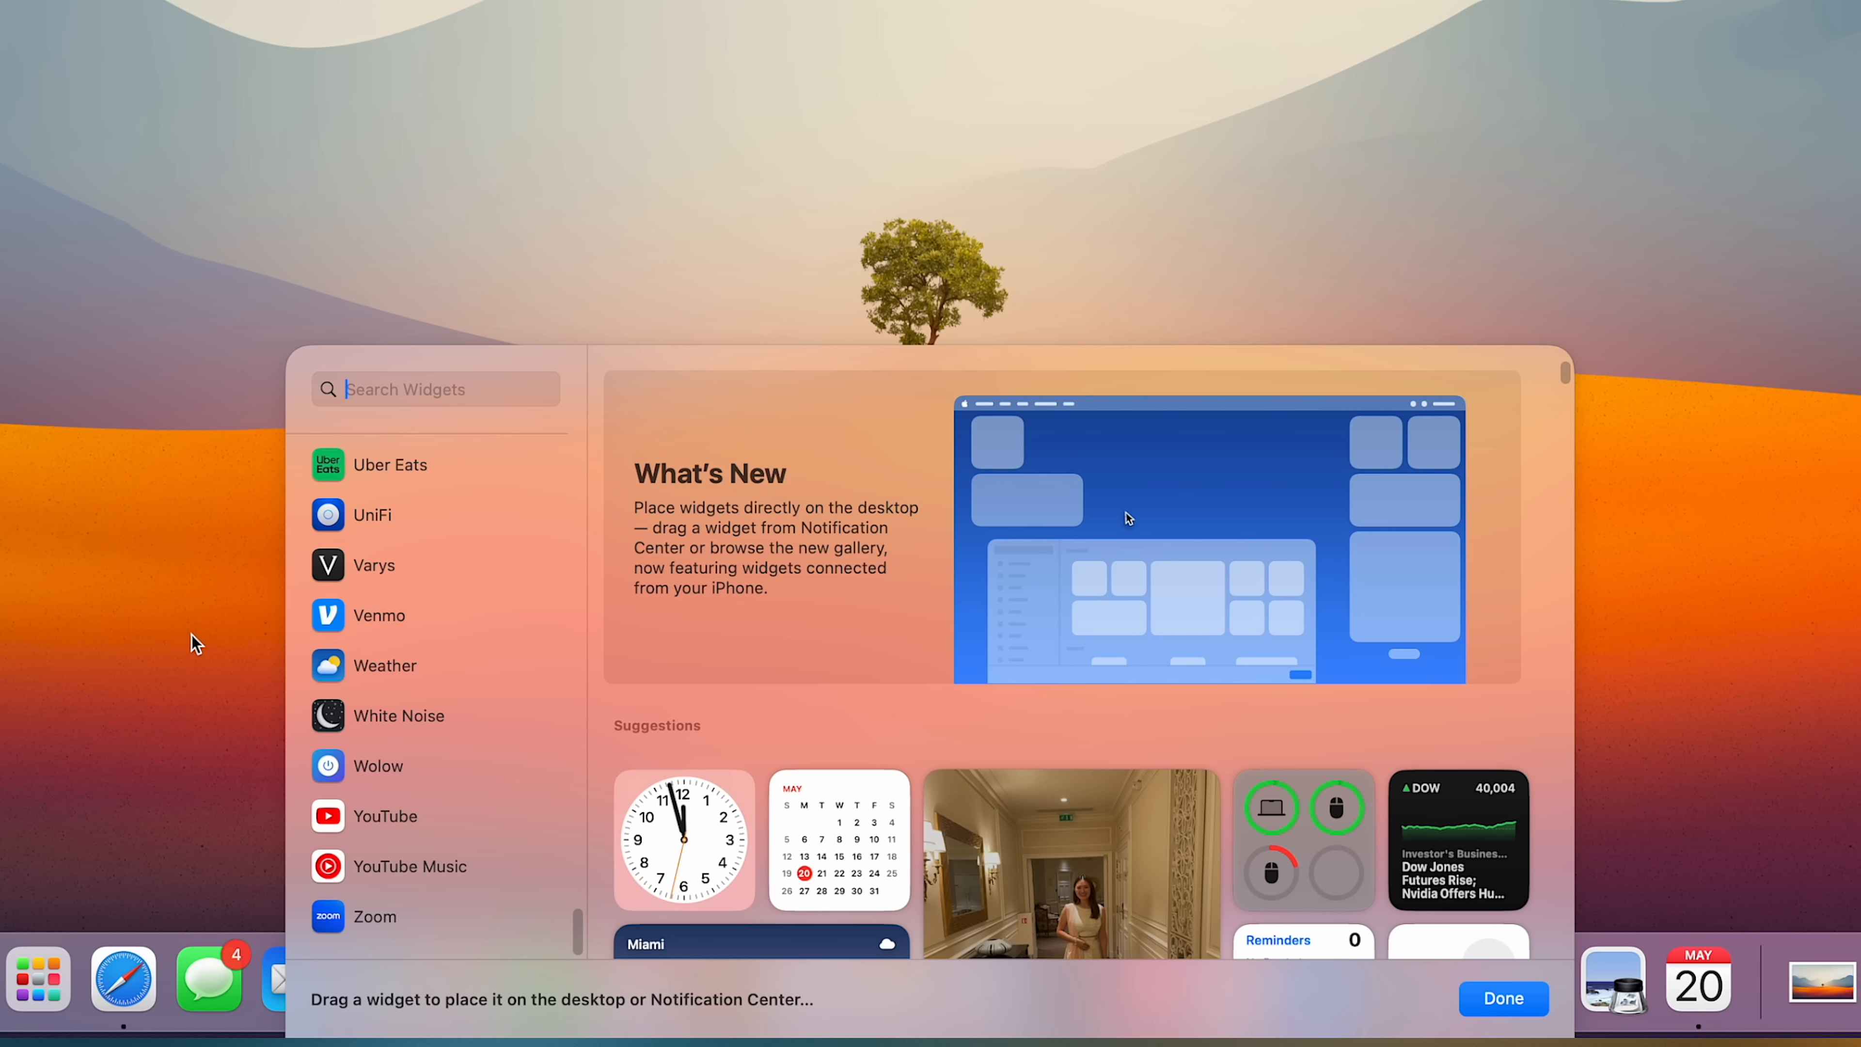
{"action": "type", "text": "fantas"}
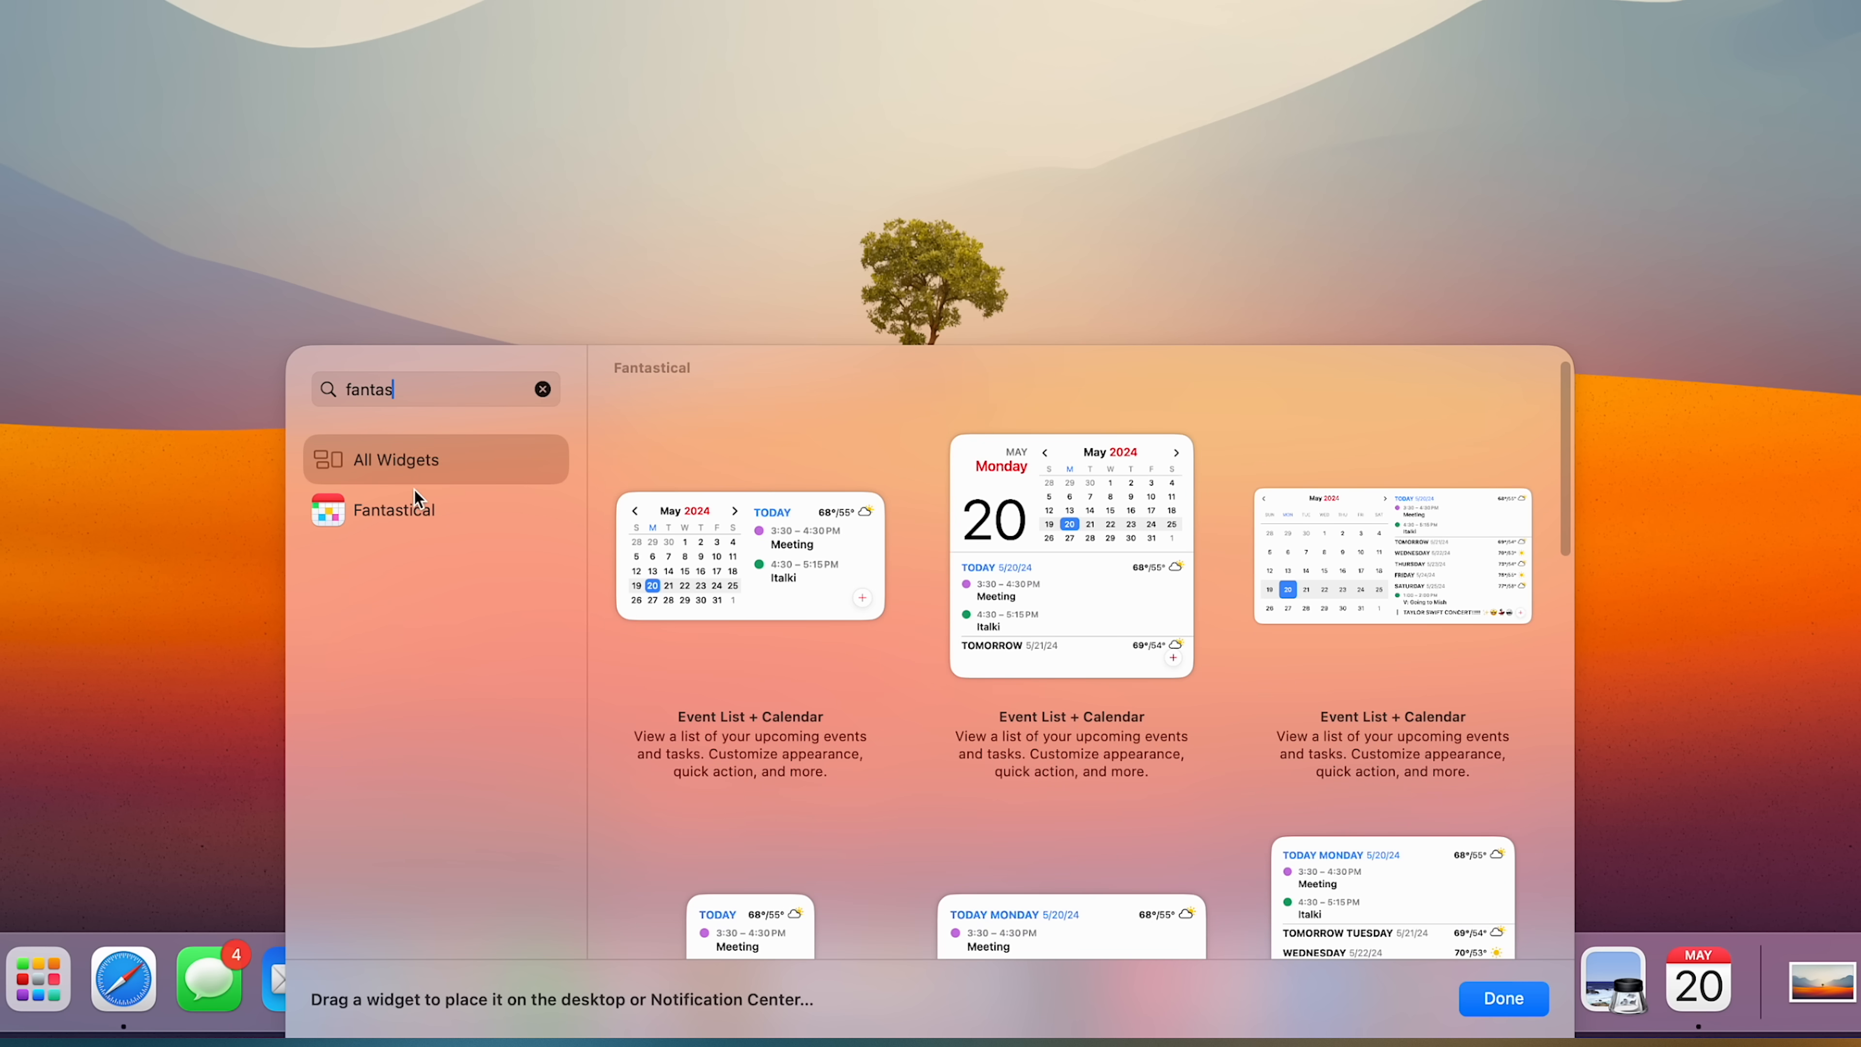
{"action": "left_click", "coordinate": [391, 509]}
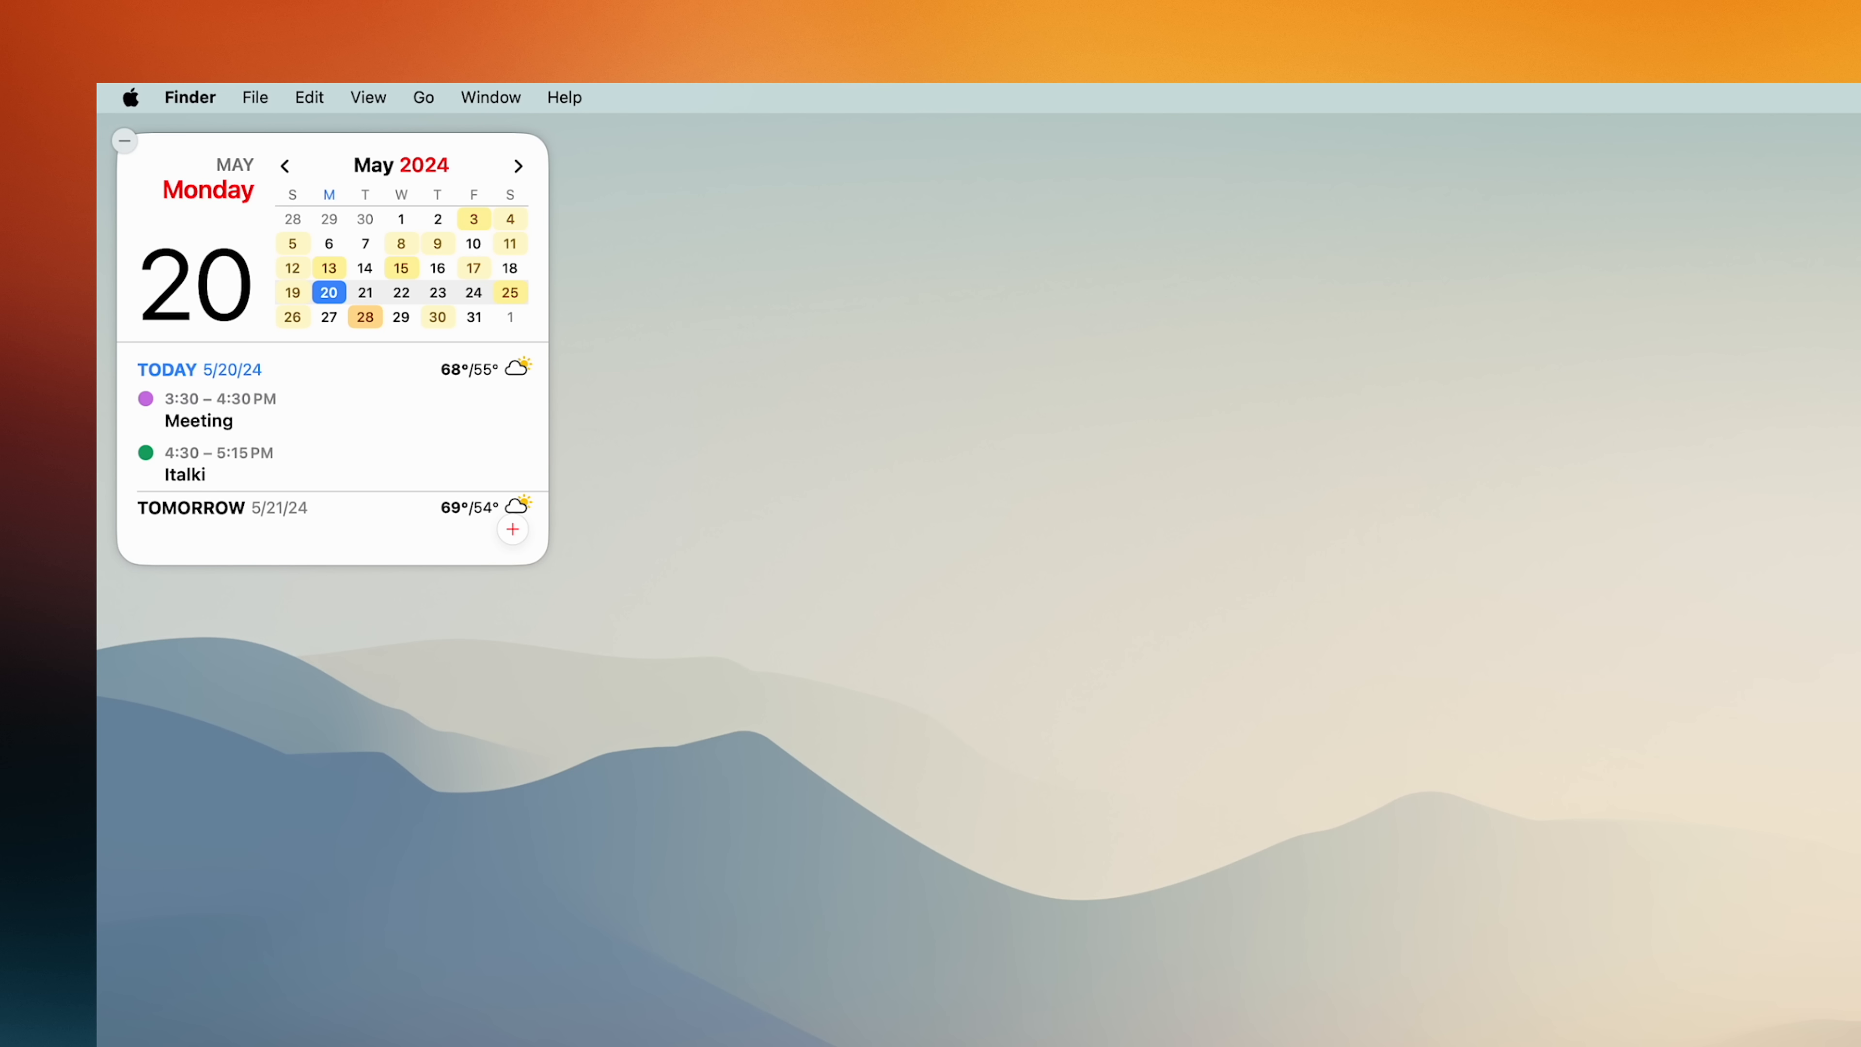
Add the Home, Lisbon weather and Batteries widgets and finish editing.
{"action": "left_click", "coordinate": [437, 265]}
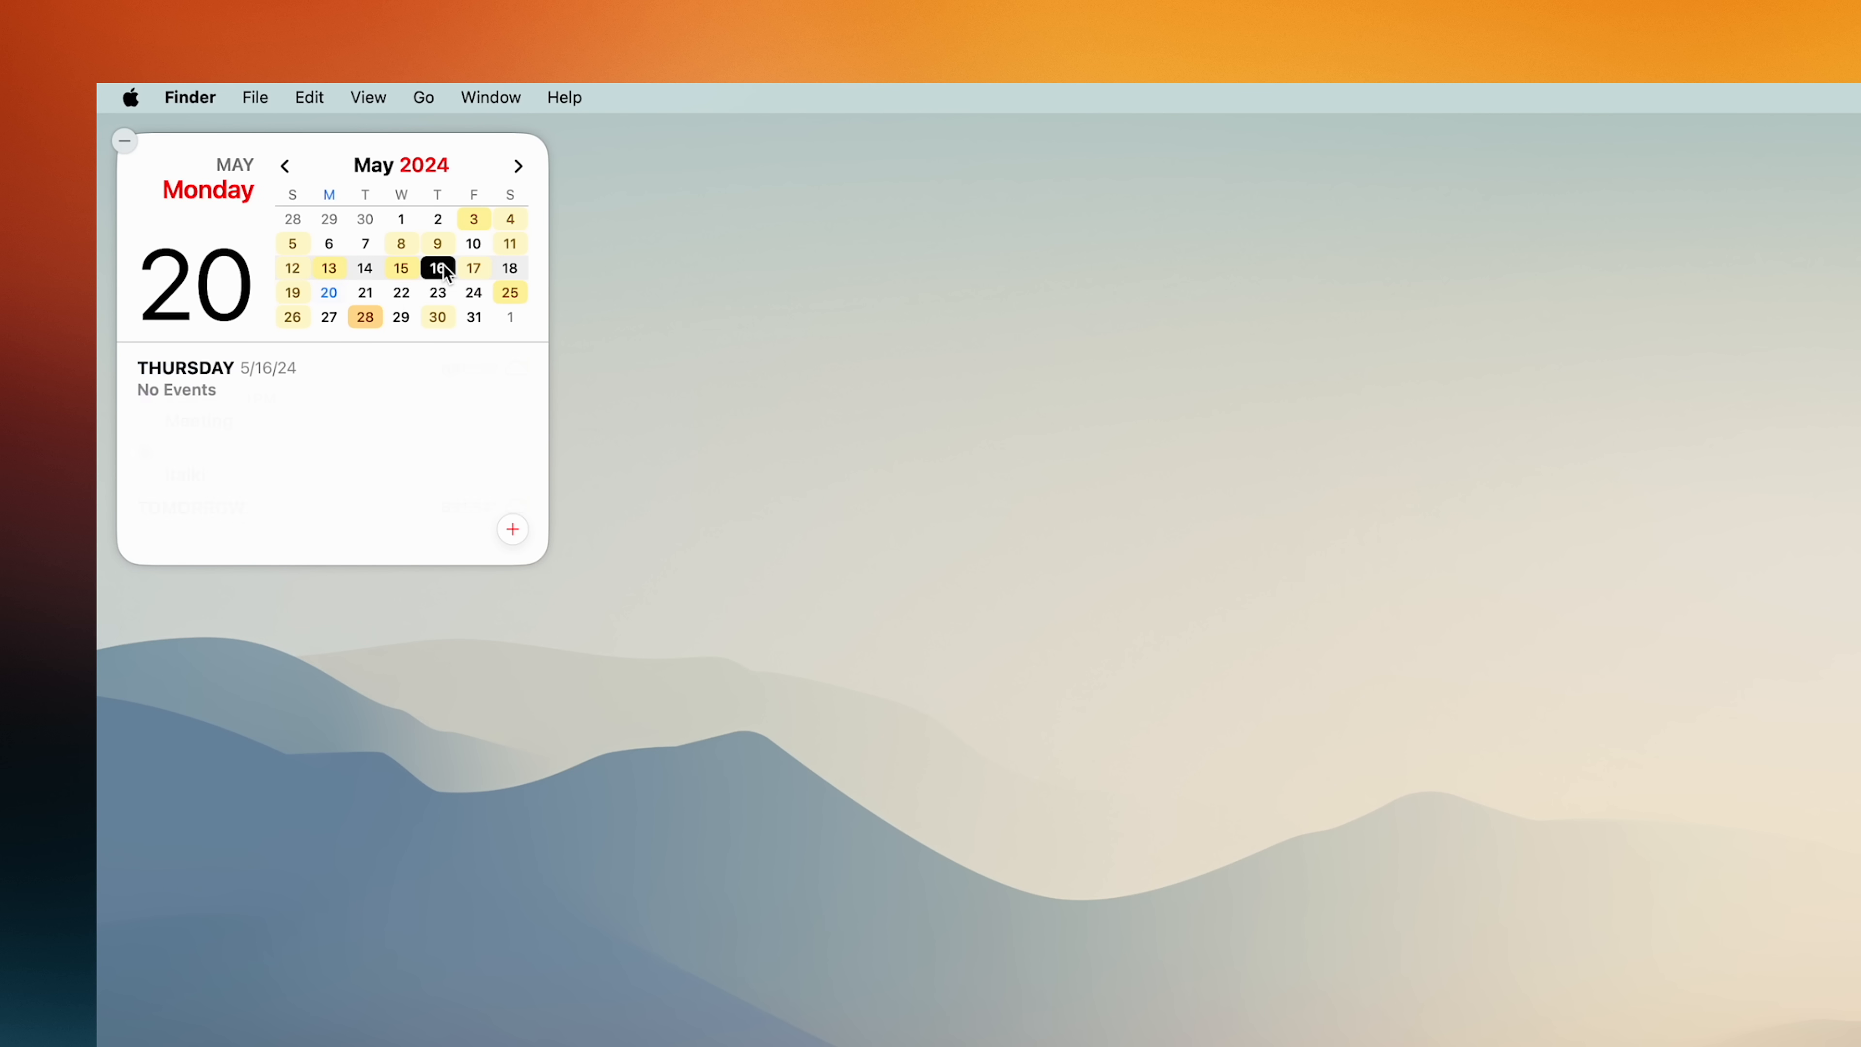
{"action": "left_click", "coordinate": [474, 243]}
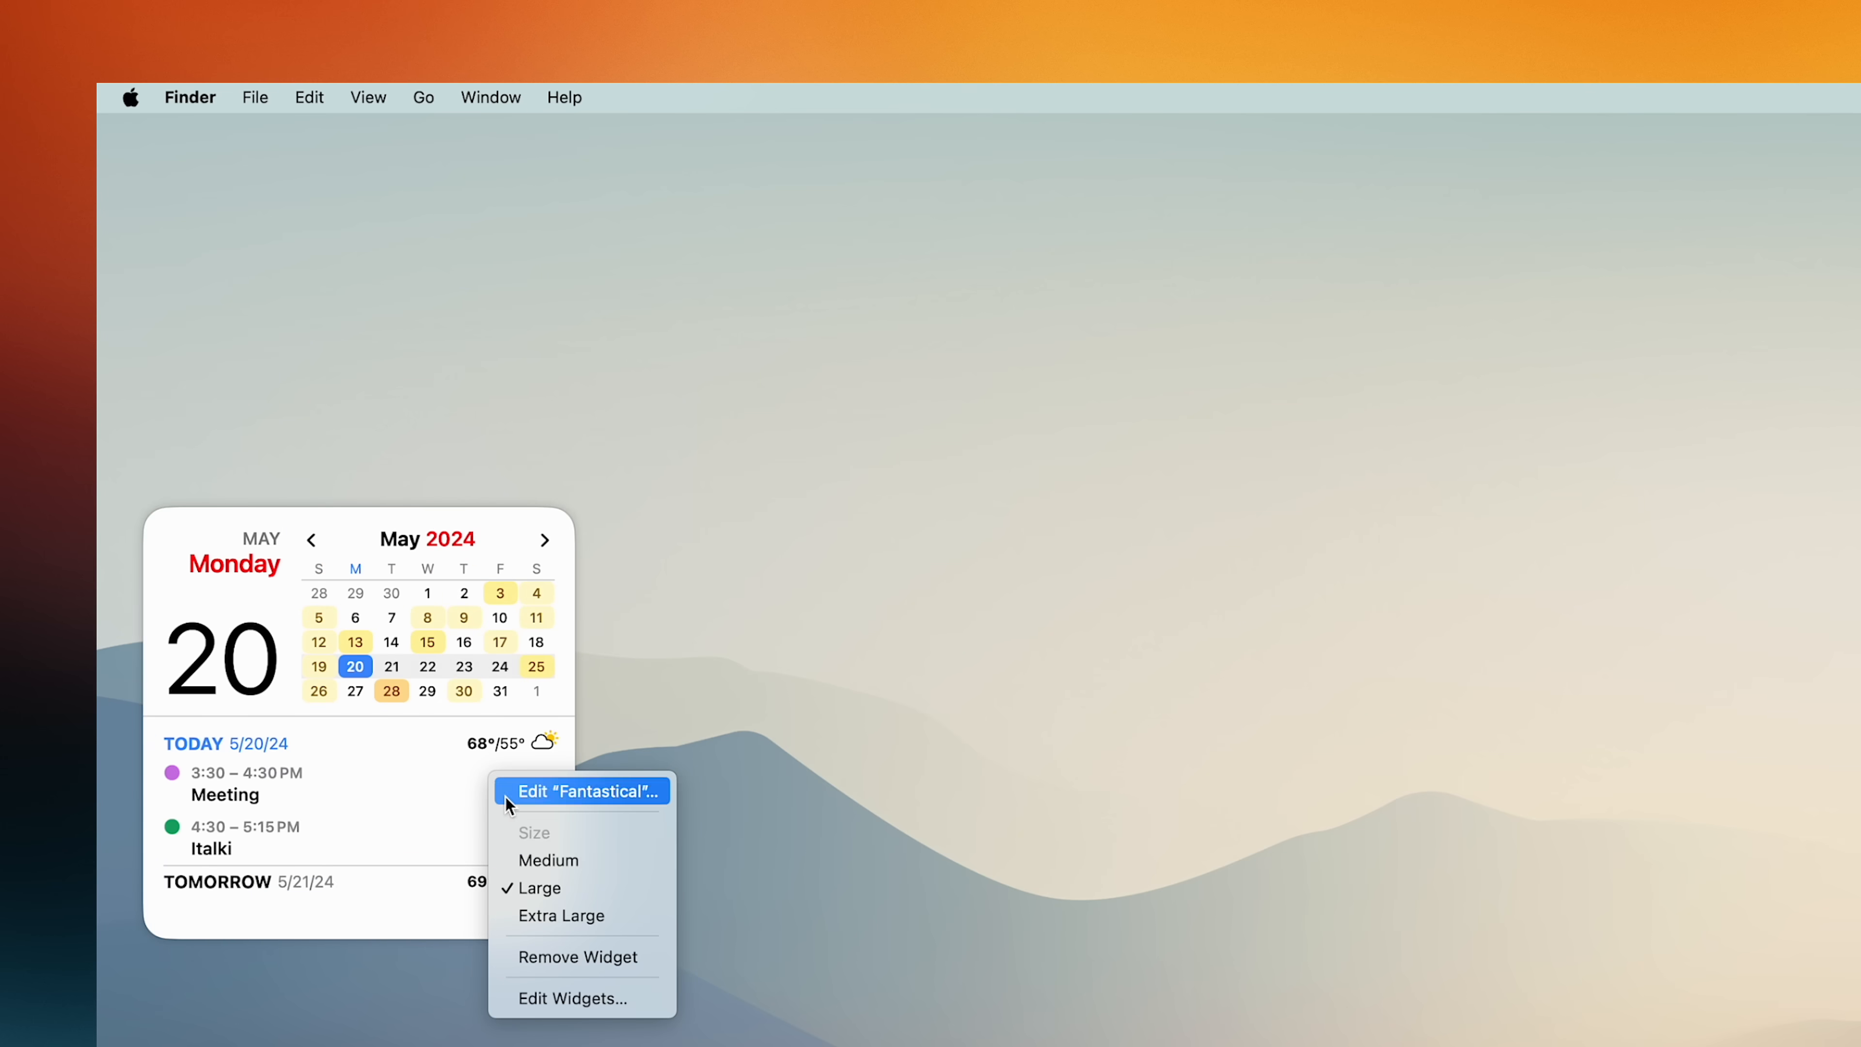
{"action": "left_click", "coordinate": [548, 859]}
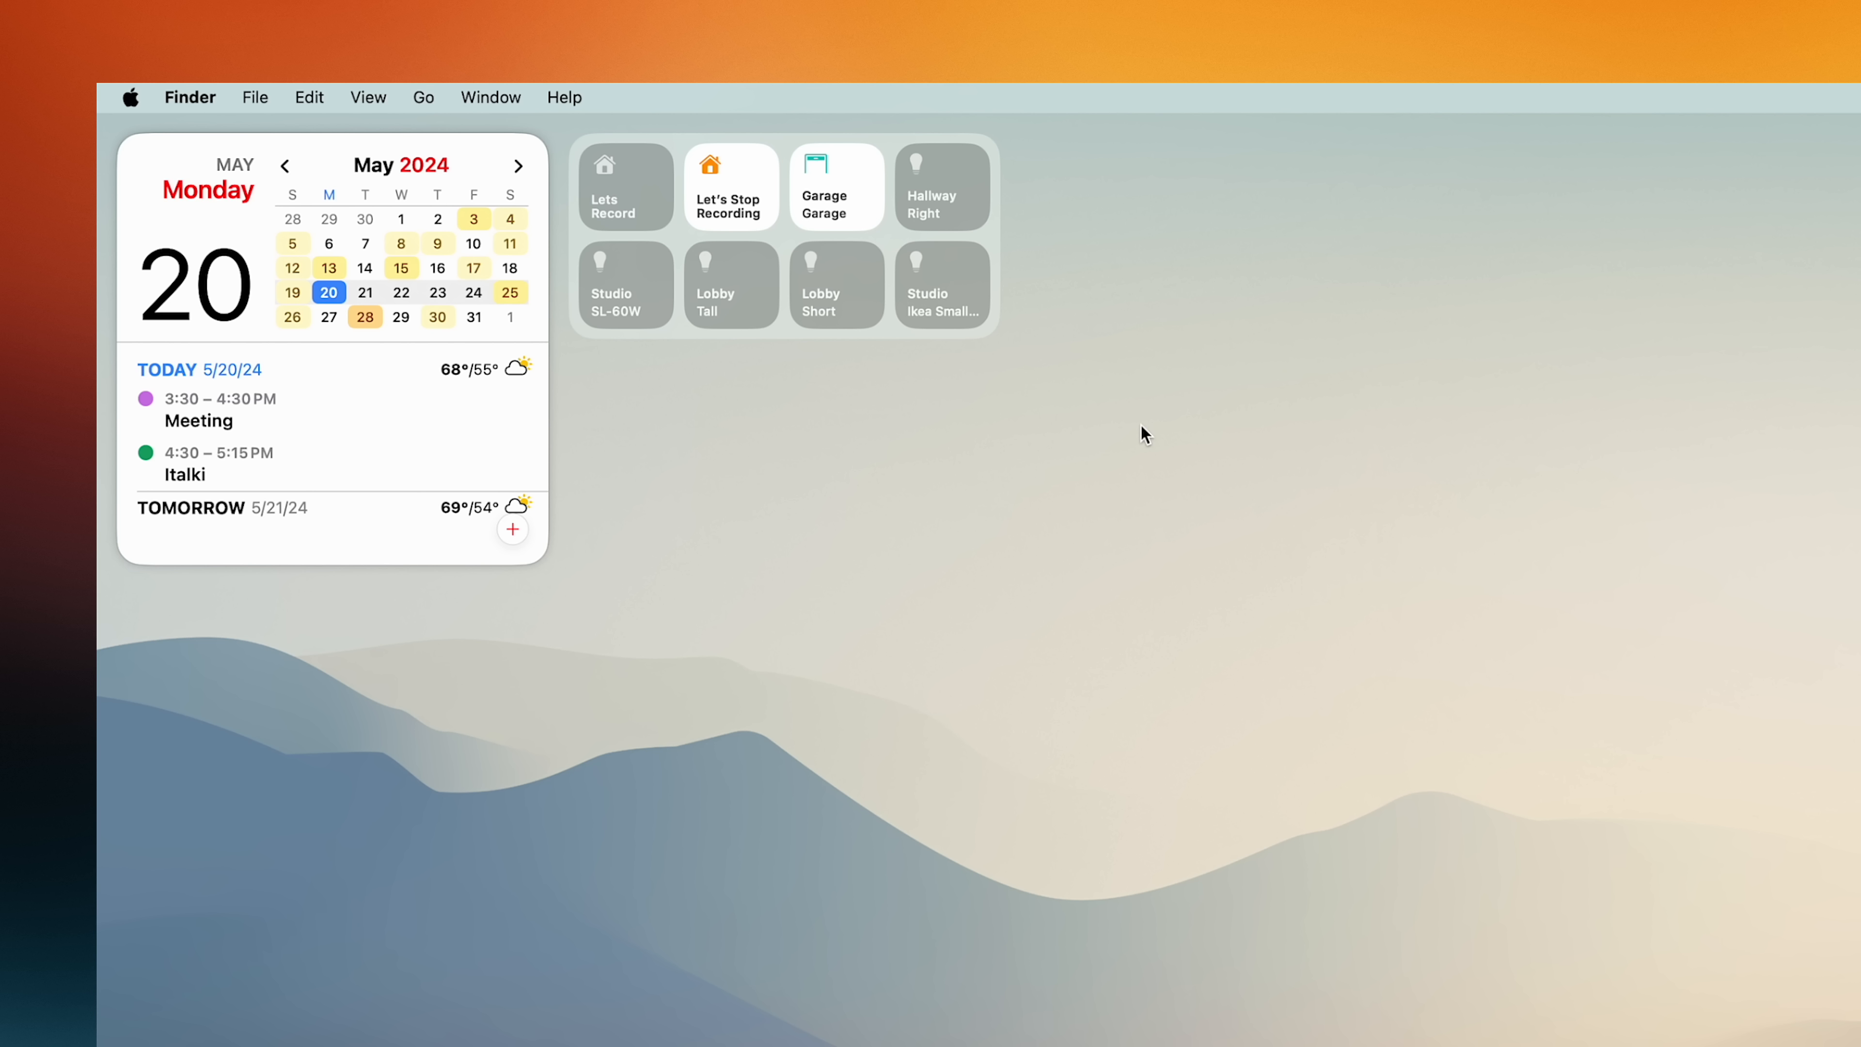
{"action": "mouse_move", "coordinate": [1204, 350]}
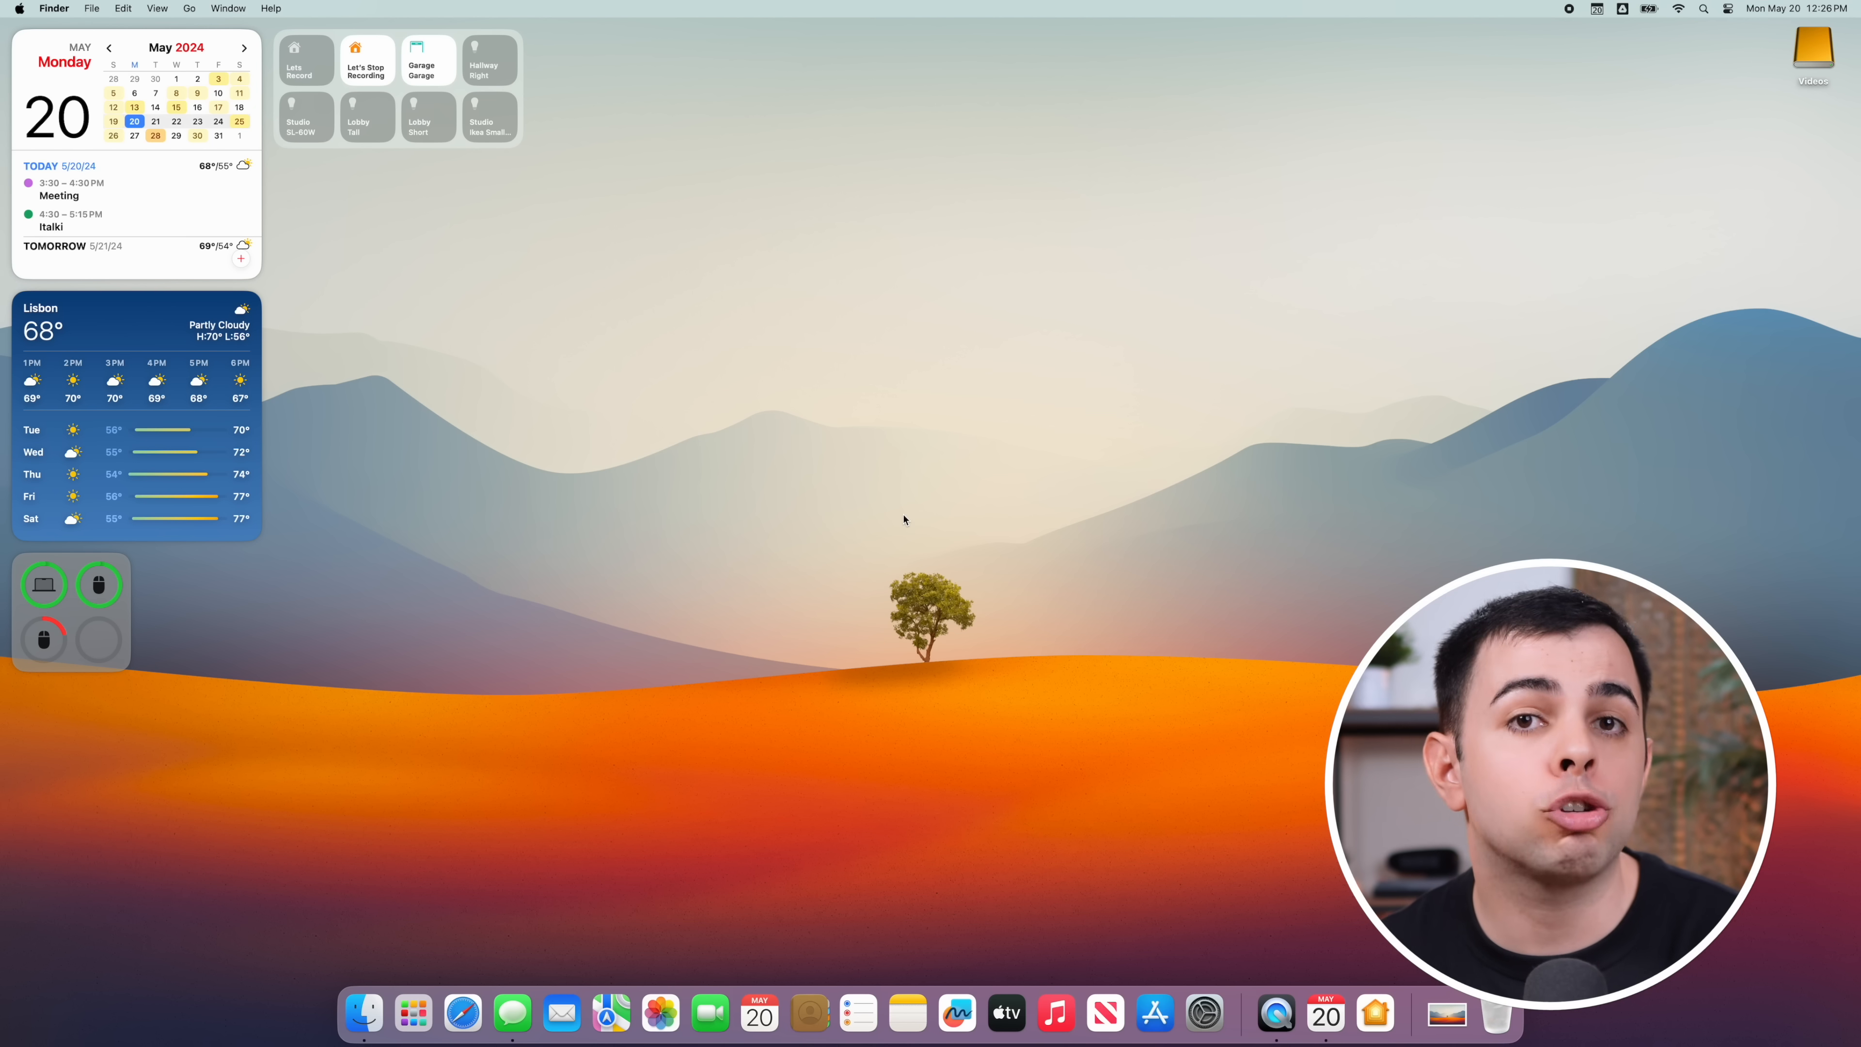
{"action": "left_click", "coordinate": [755, 1011]}
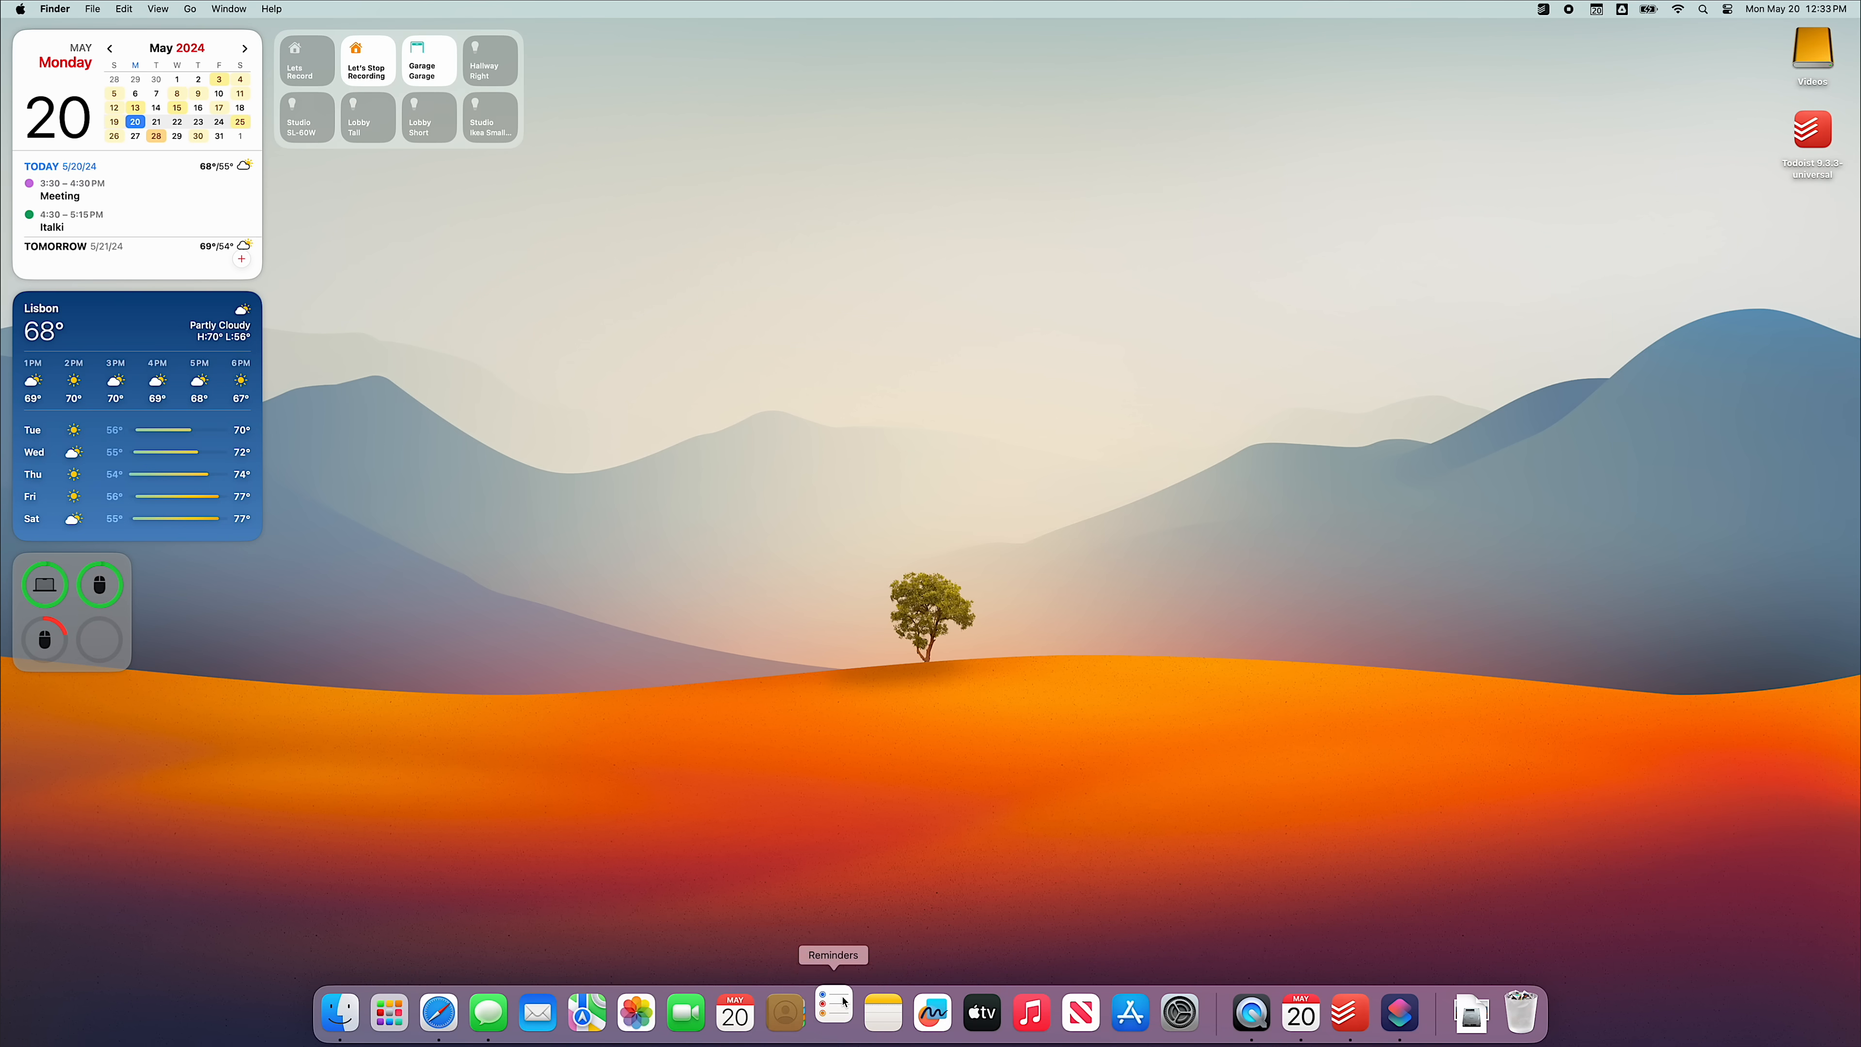
{"action": "left_click", "coordinate": [835, 1013]}
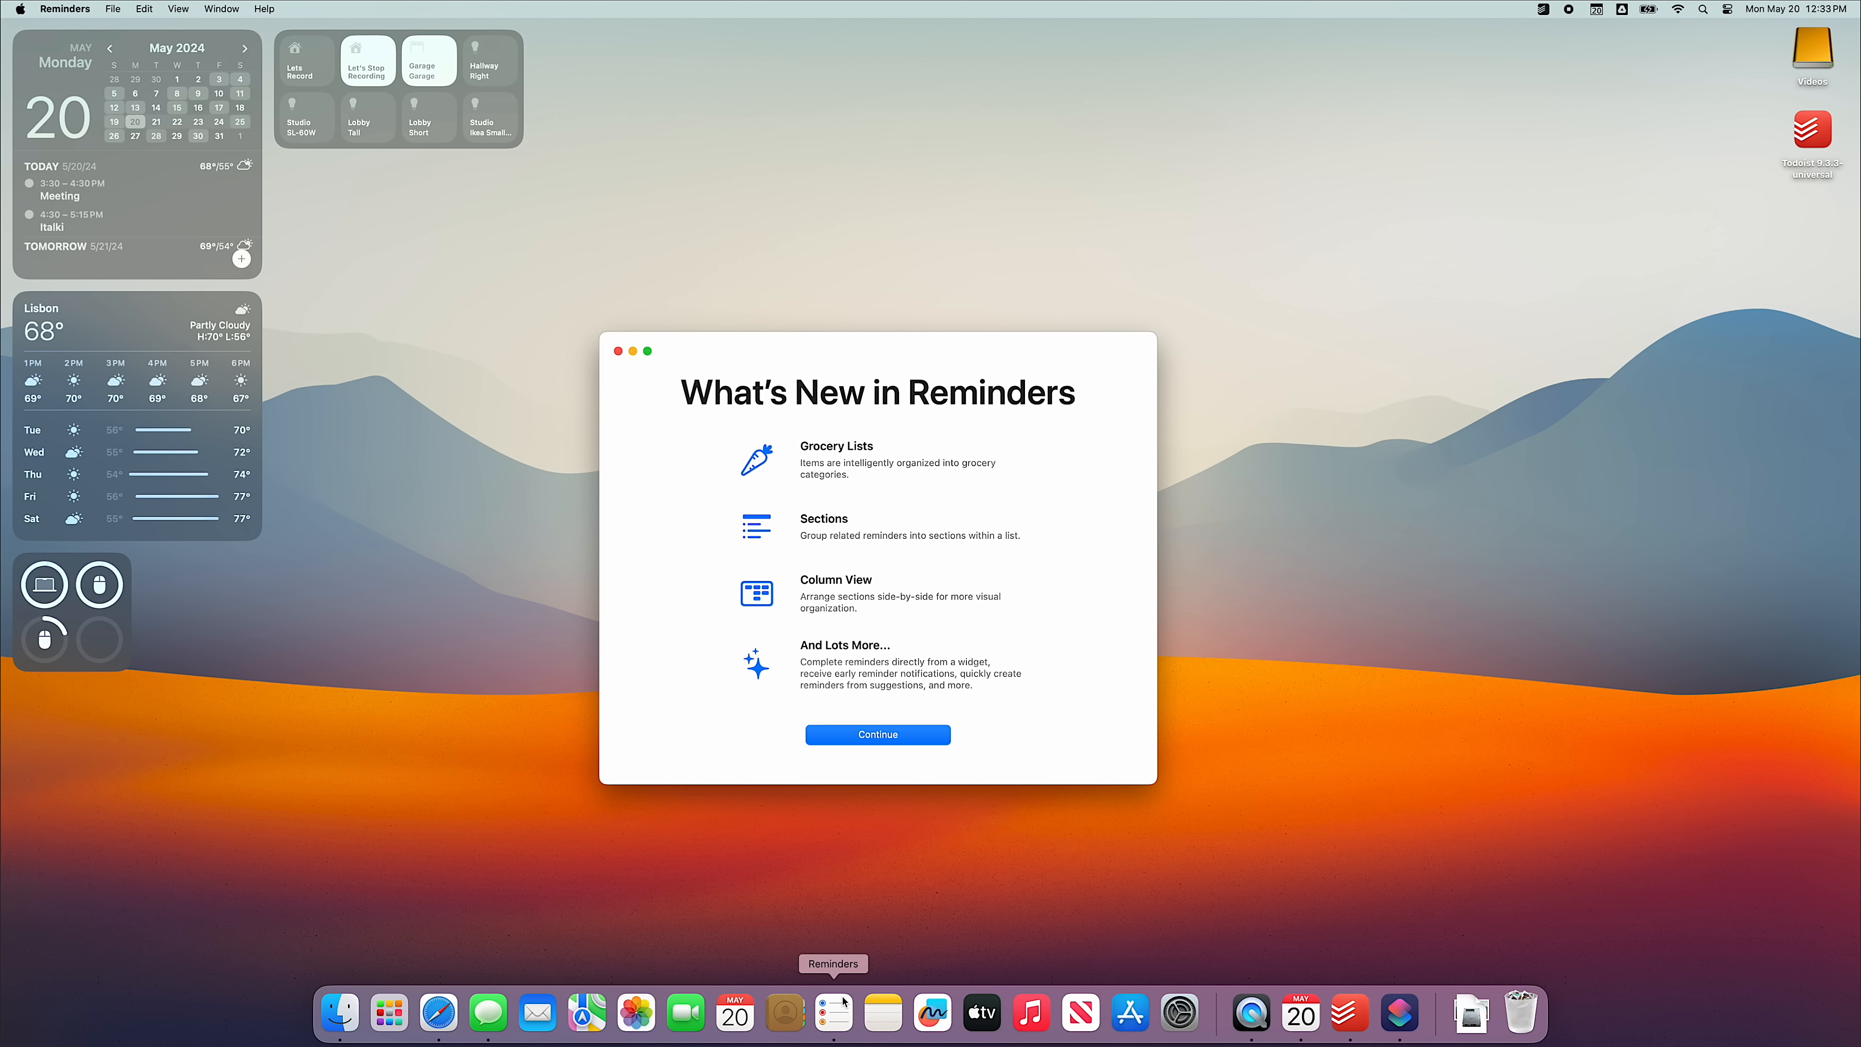
{"action": "left_click", "coordinate": [877, 734]}
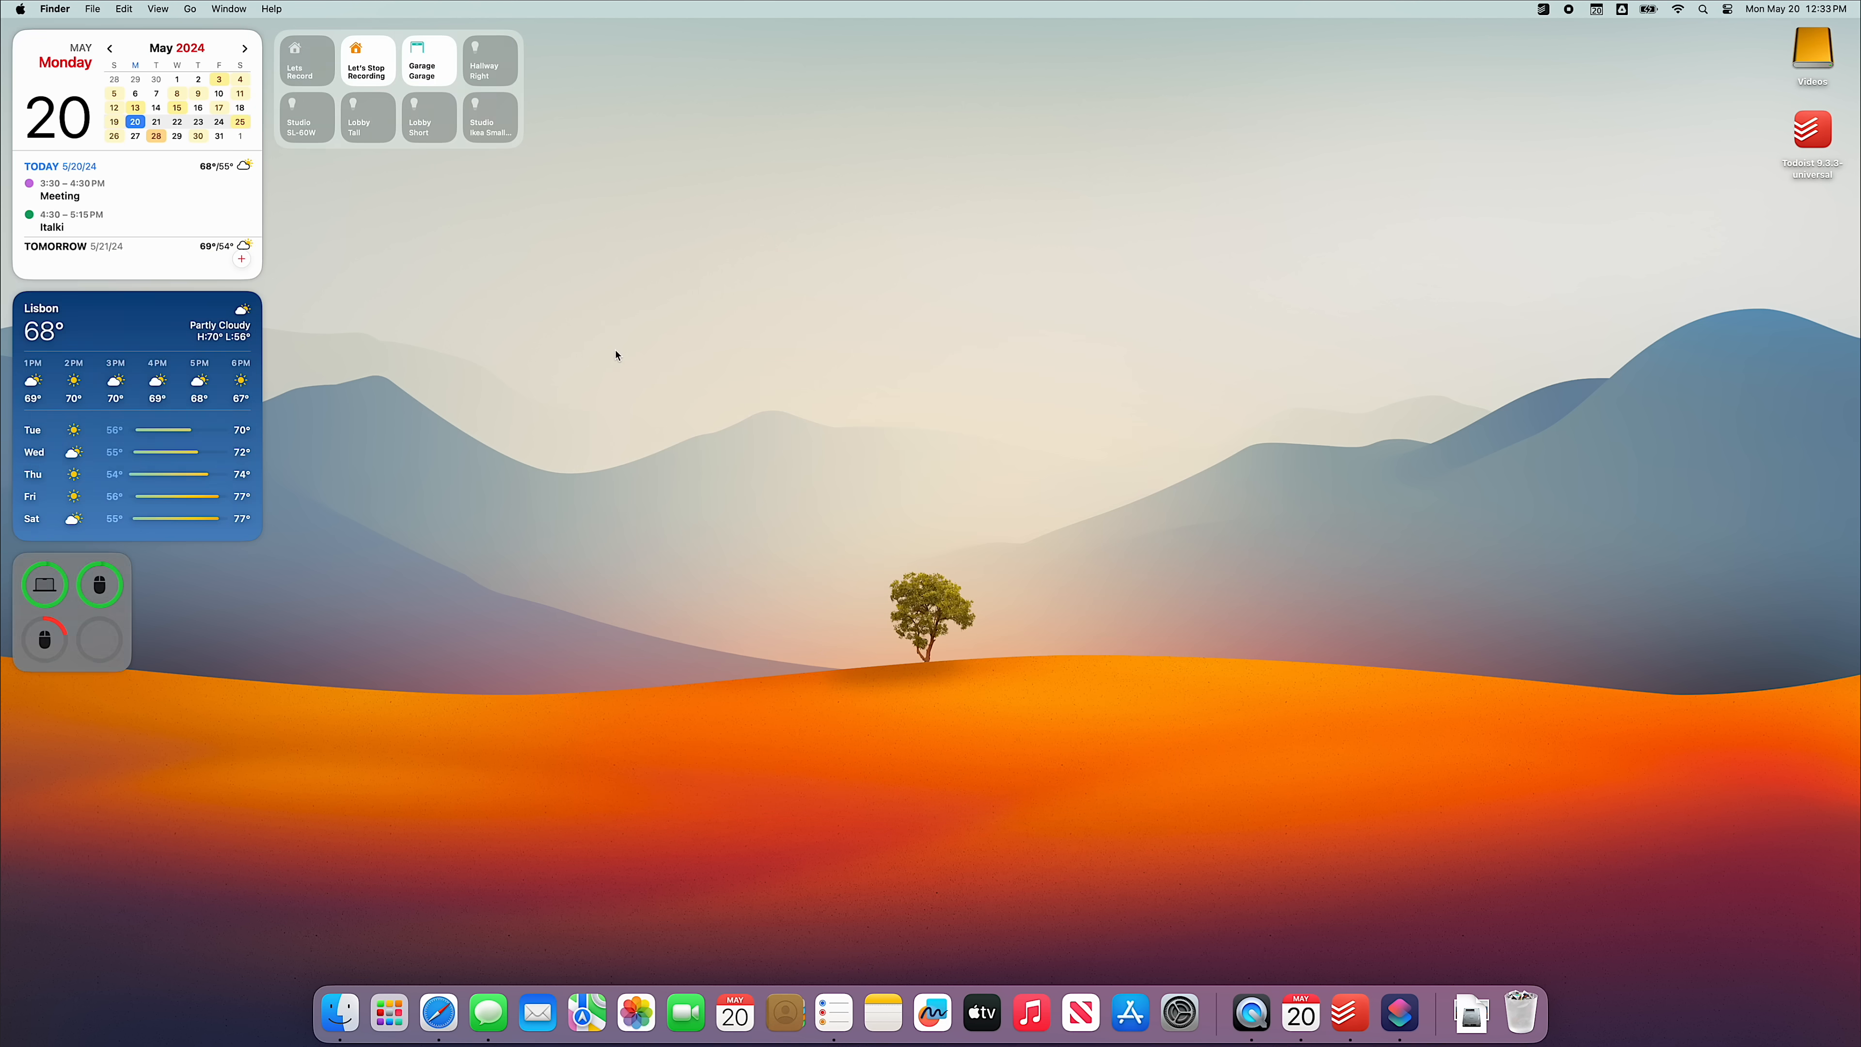
{"action": "left_click", "coordinate": [1179, 1011]}
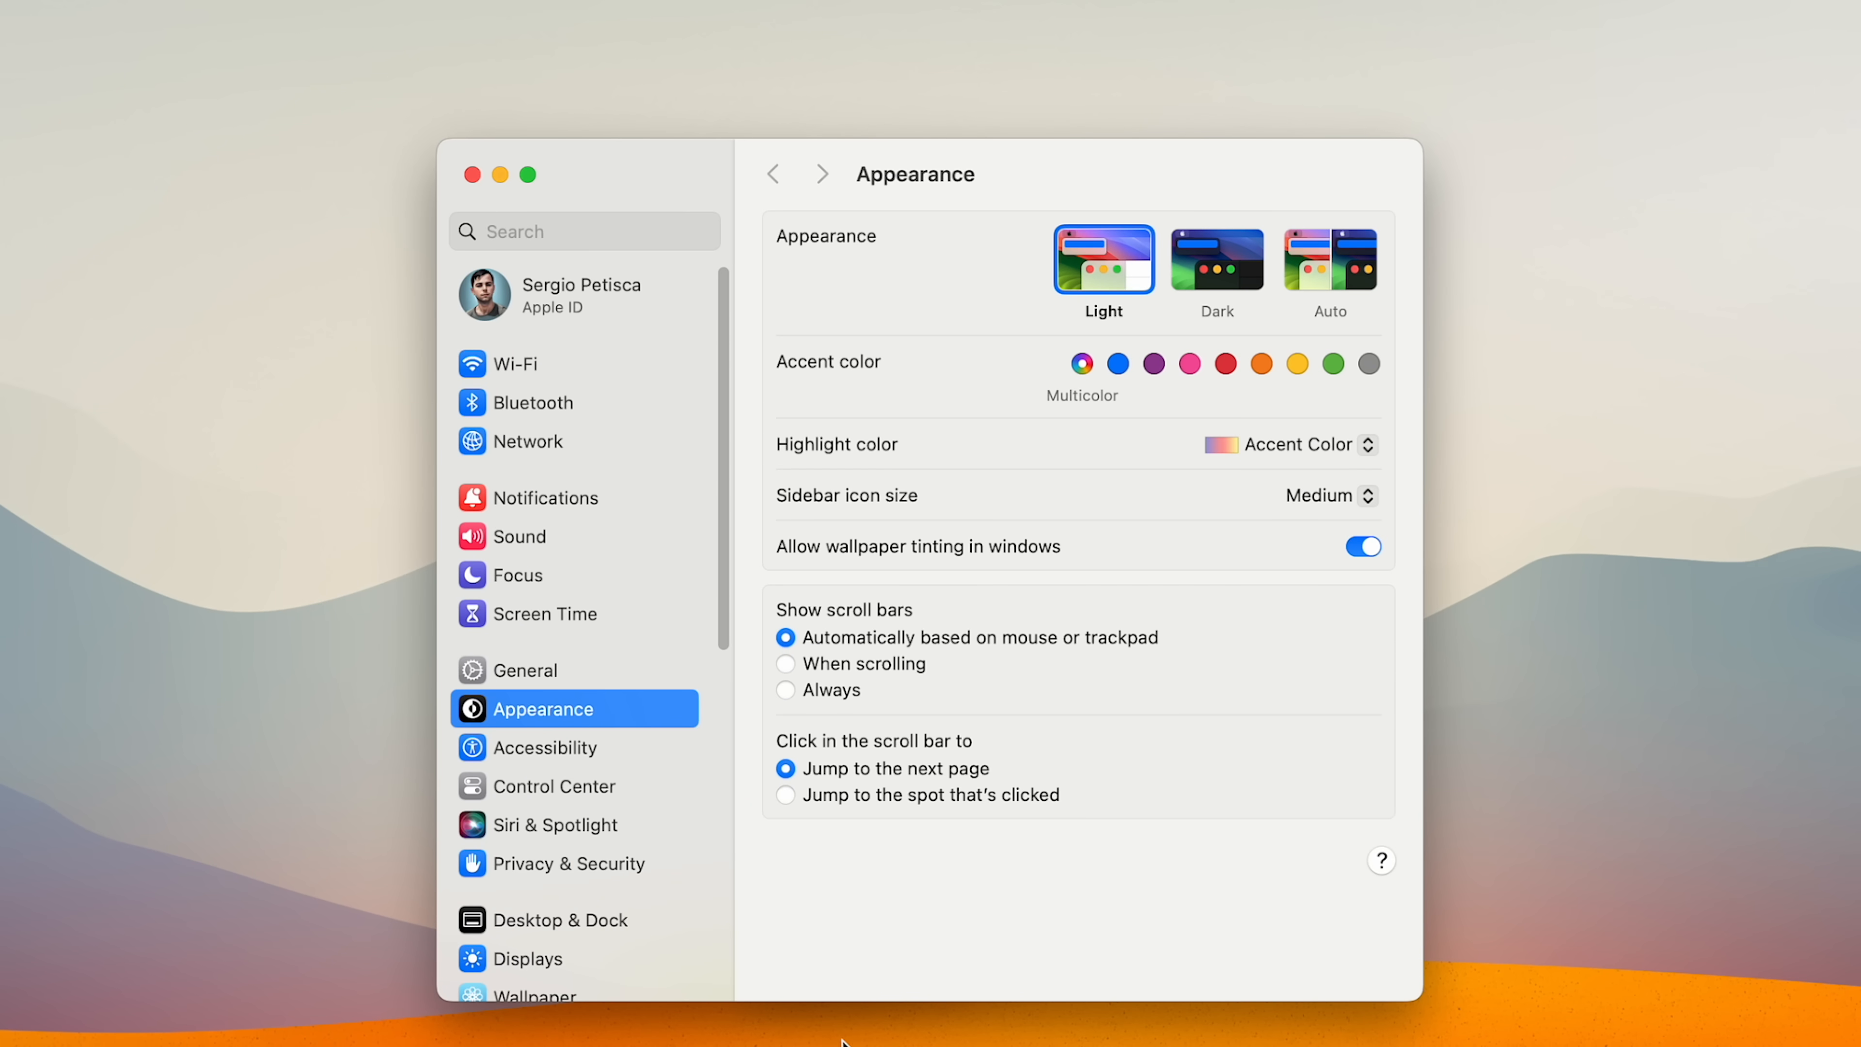
{"action": "left_click", "coordinate": [558, 919]}
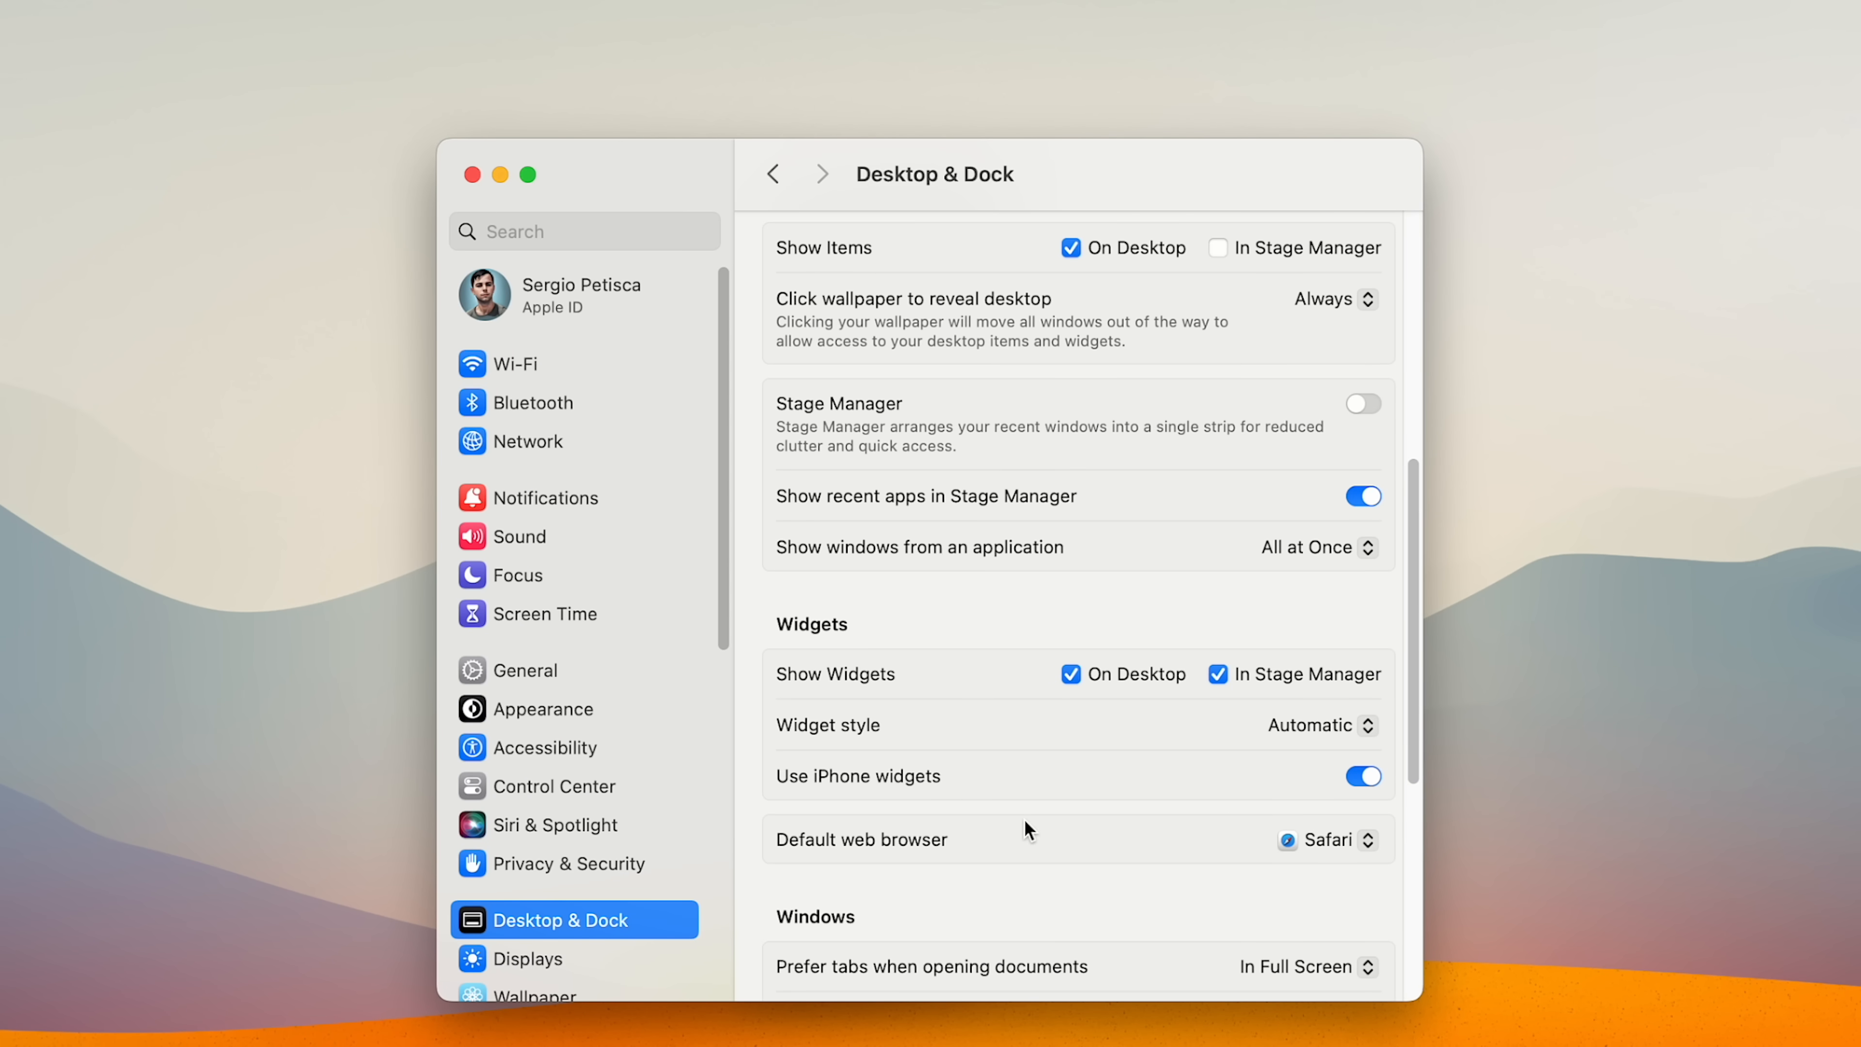
{"action": "left_click", "coordinate": [1318, 724]}
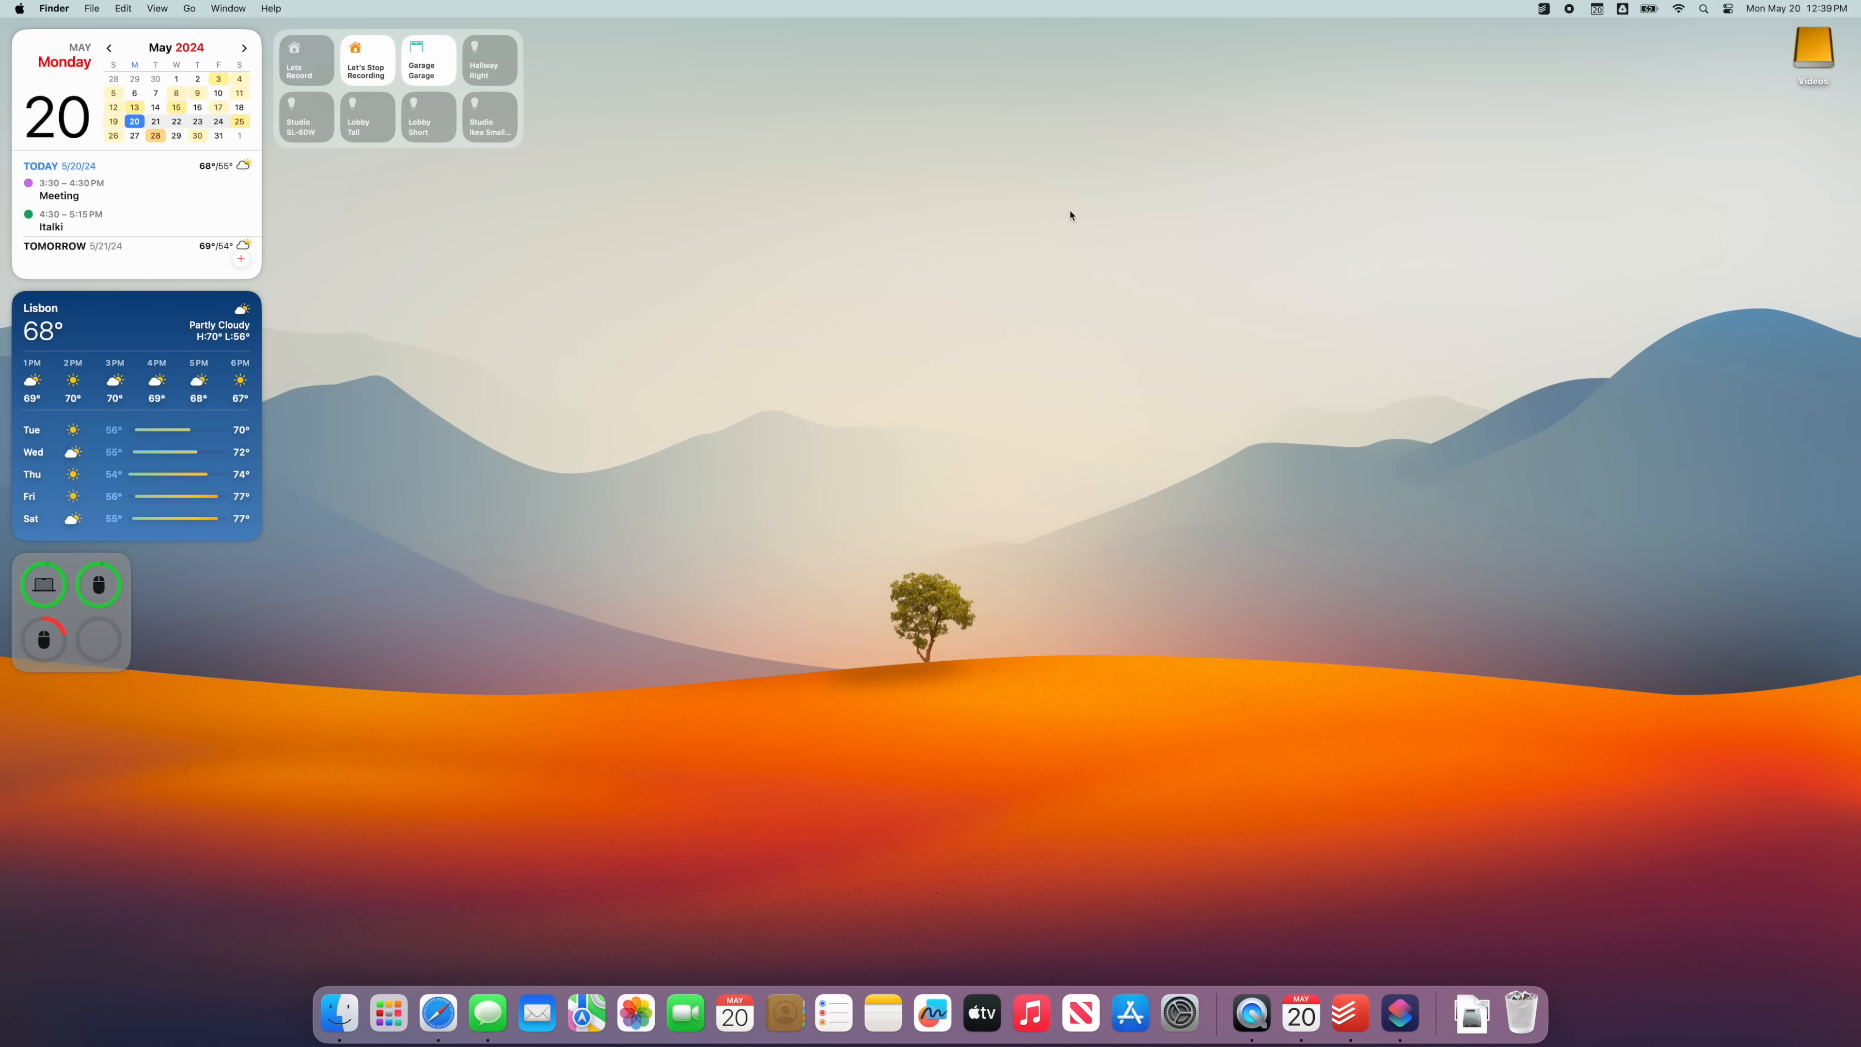
Add the Parcel Your Deliveries widget to Notification Center via the widget gallery search for 'parcel'.
{"action": "left_click", "coordinate": [1775, 9]}
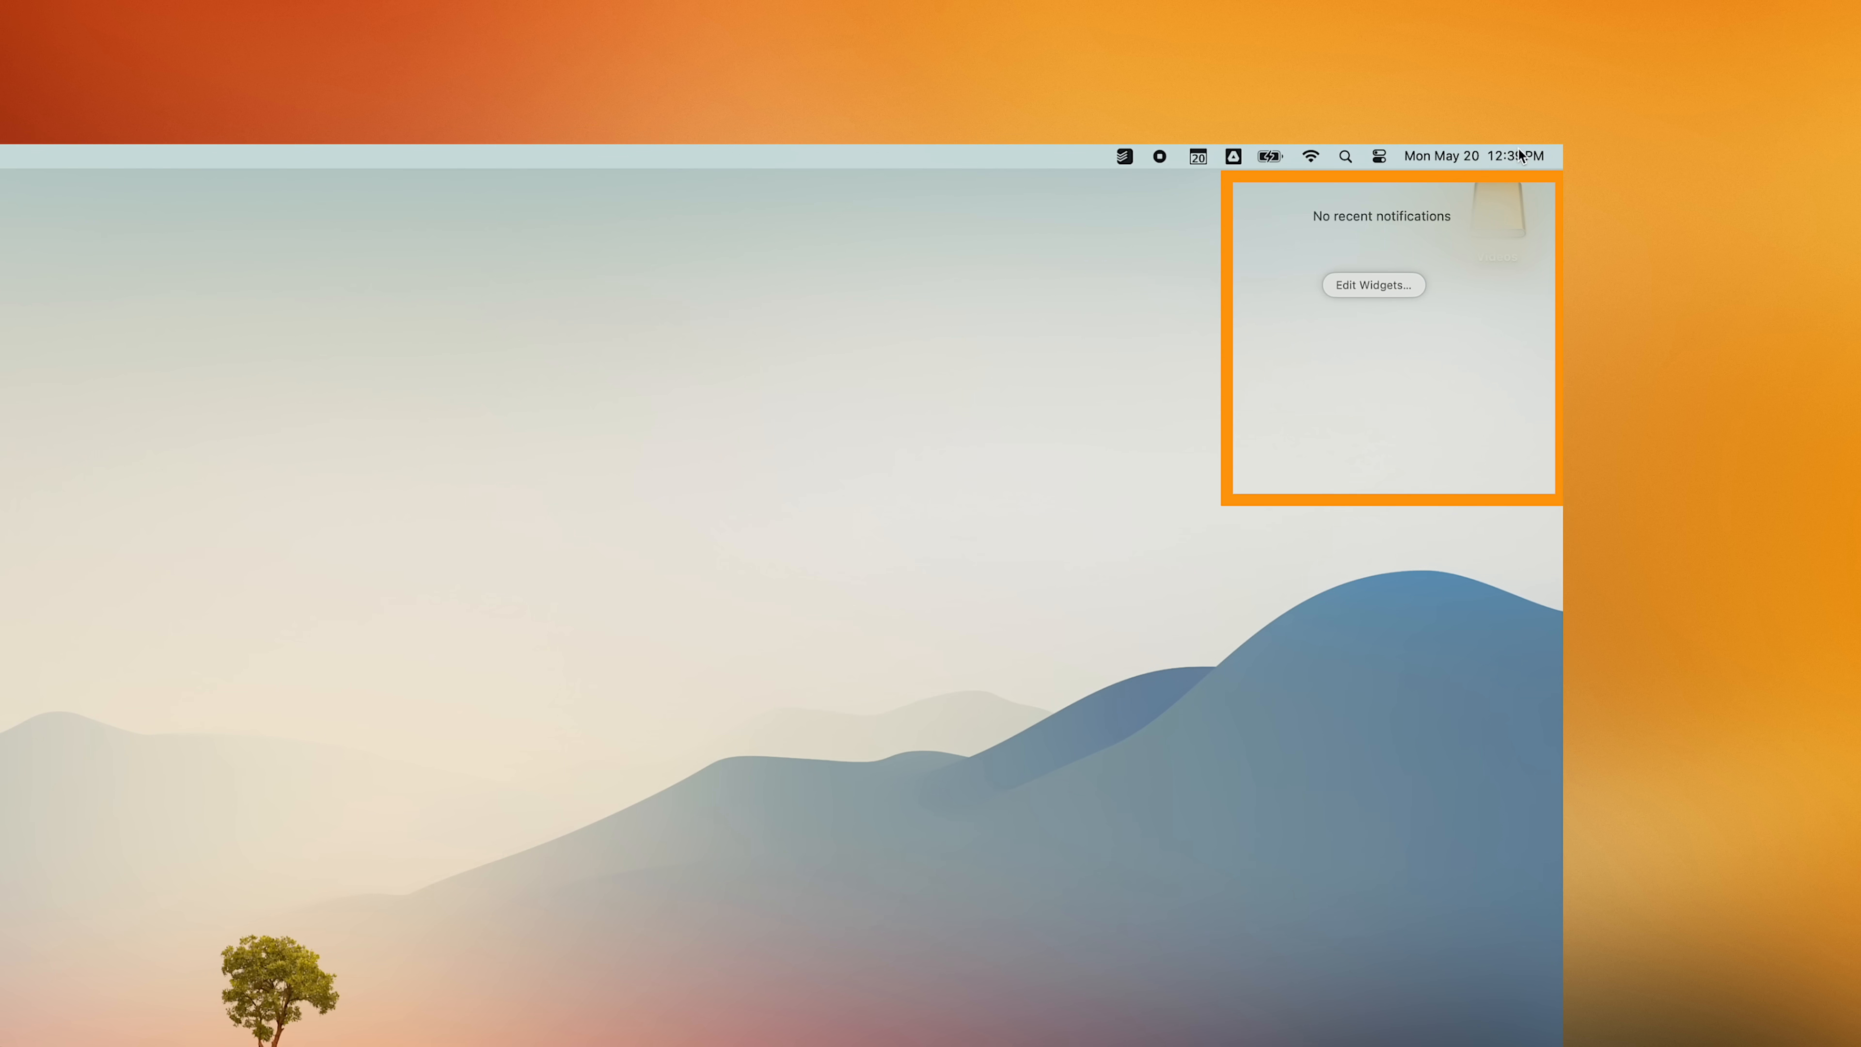
{"action": "left_click", "coordinate": [1373, 285]}
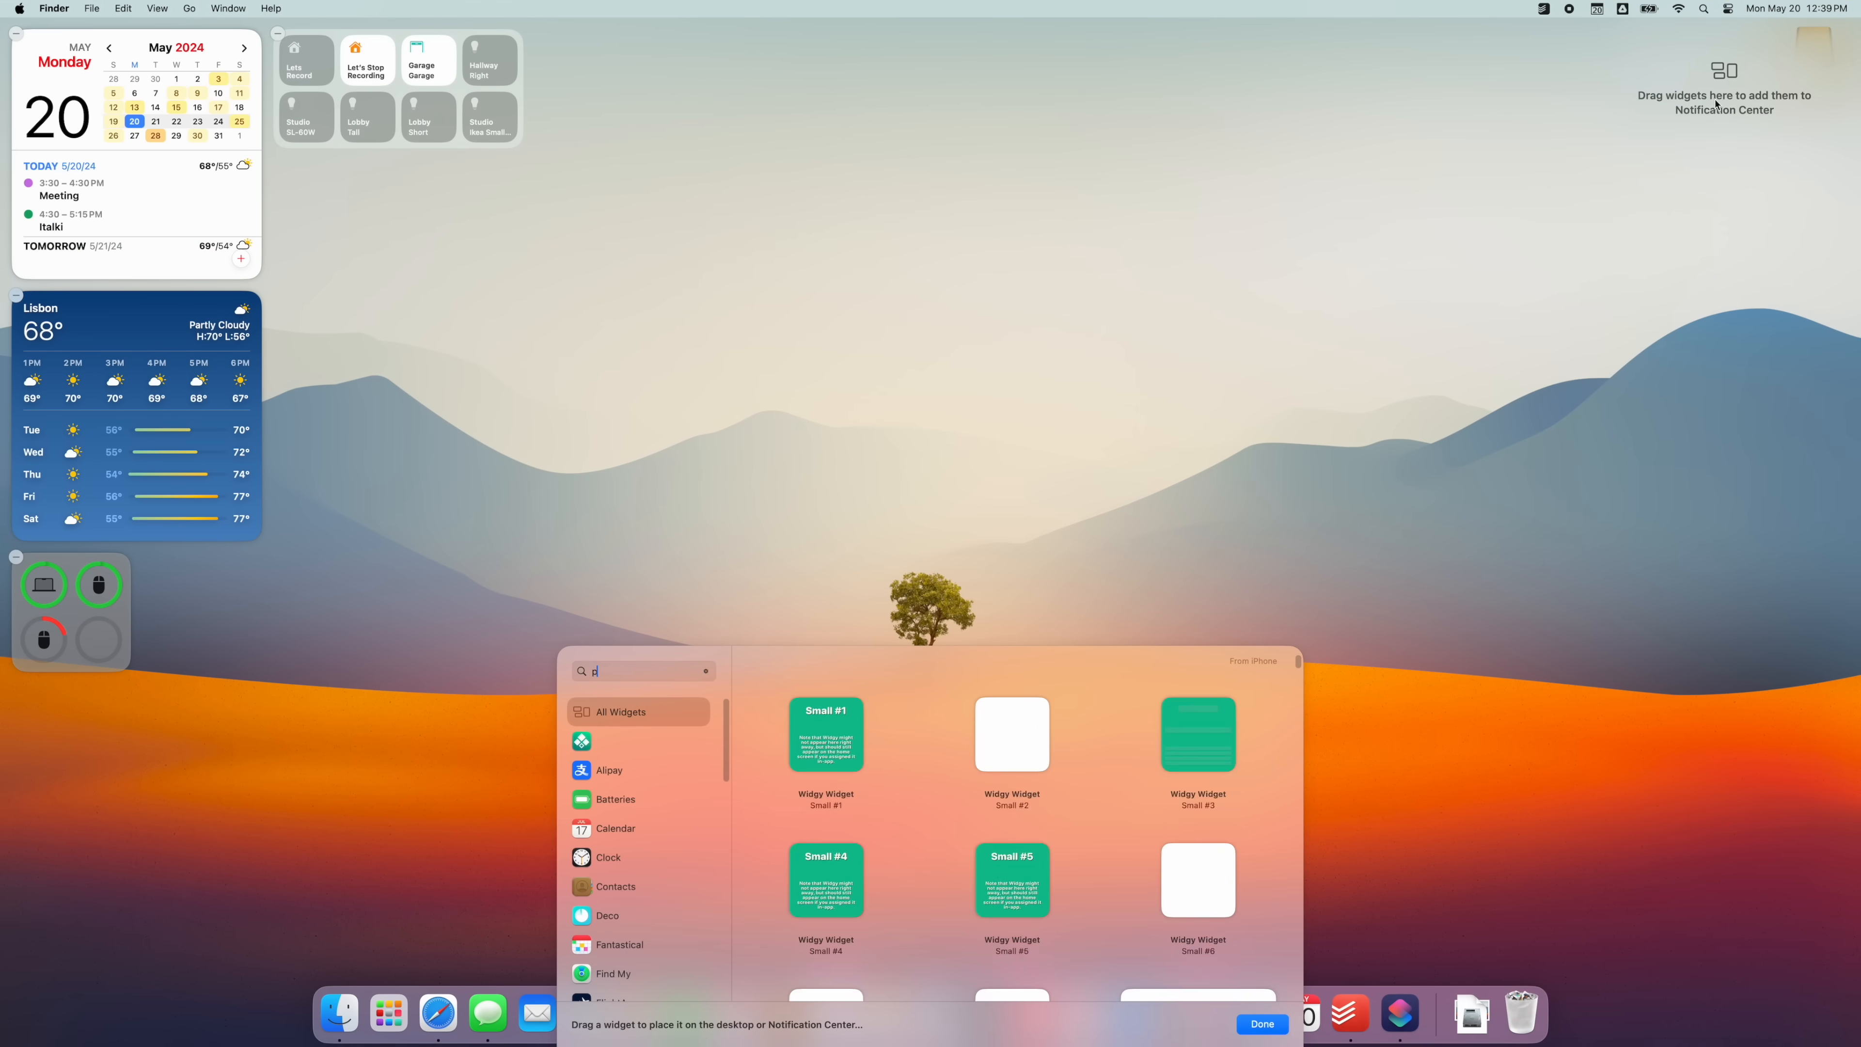
{"action": "type", "text": "arcel"}
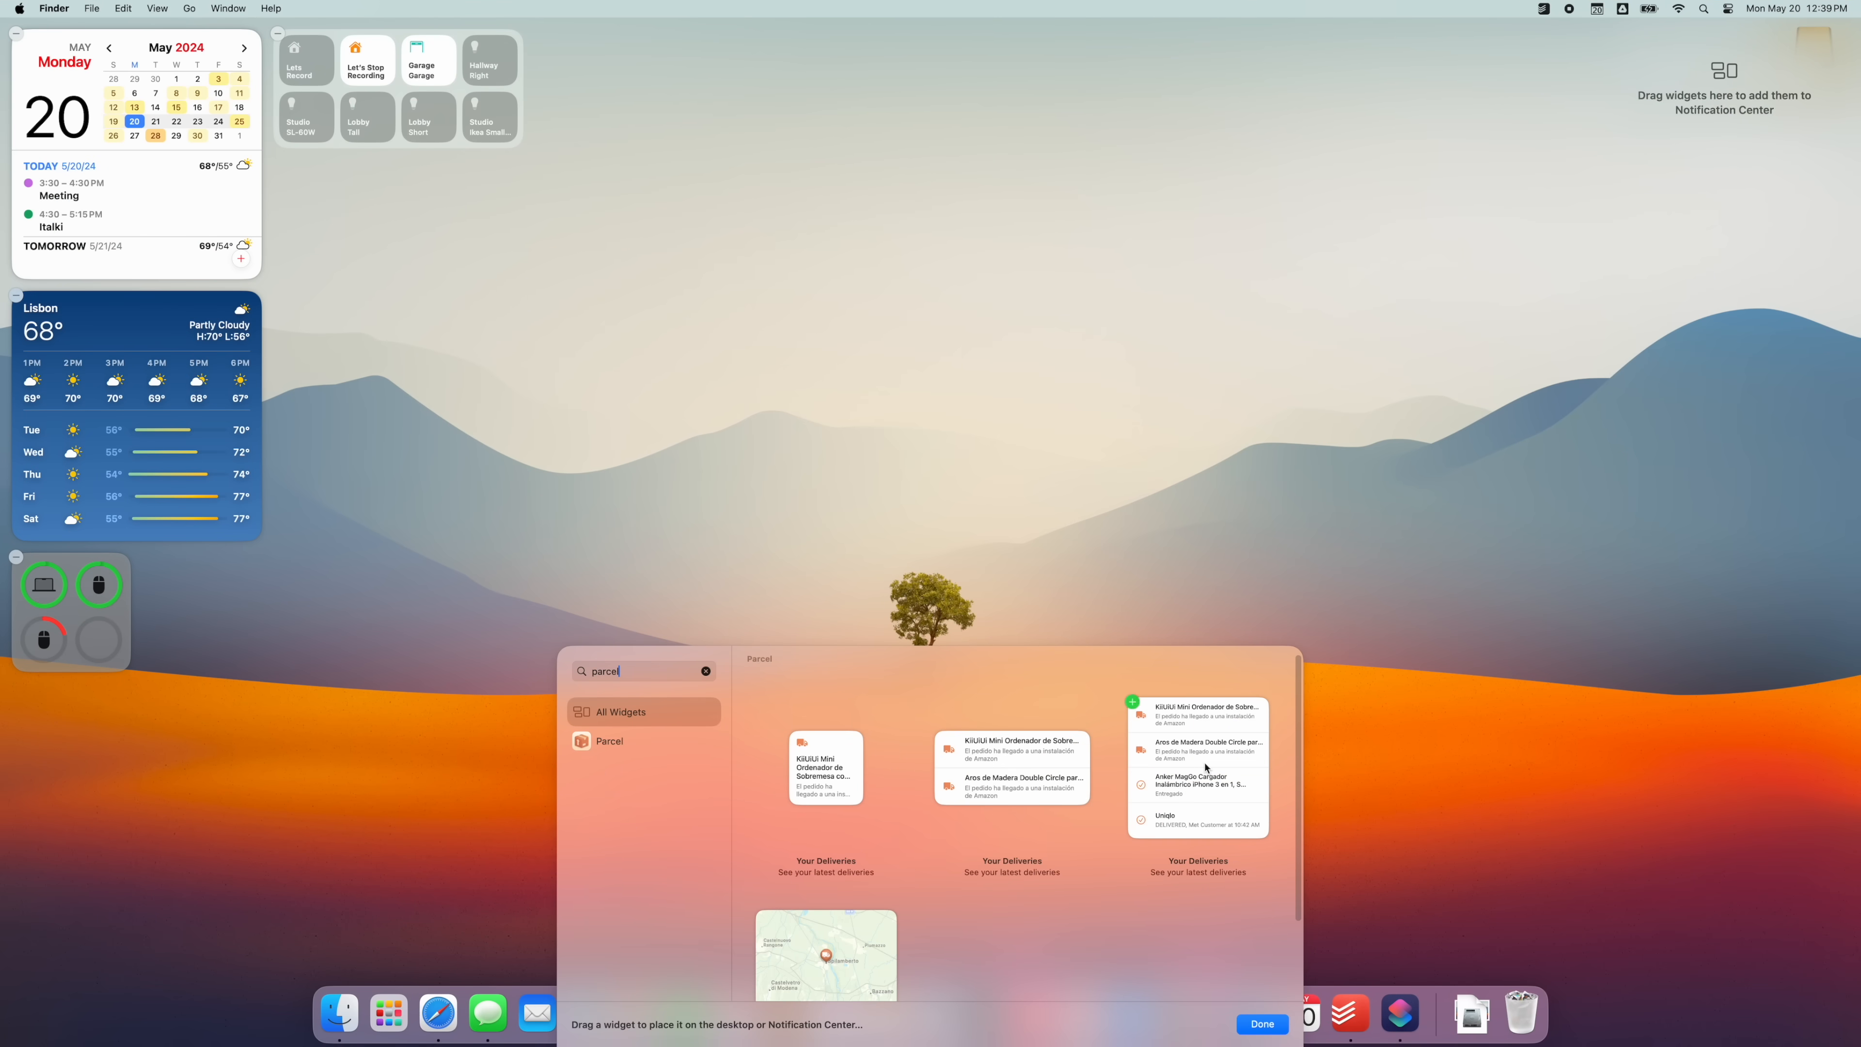
{"action": "left_click", "coordinate": [1132, 701]}
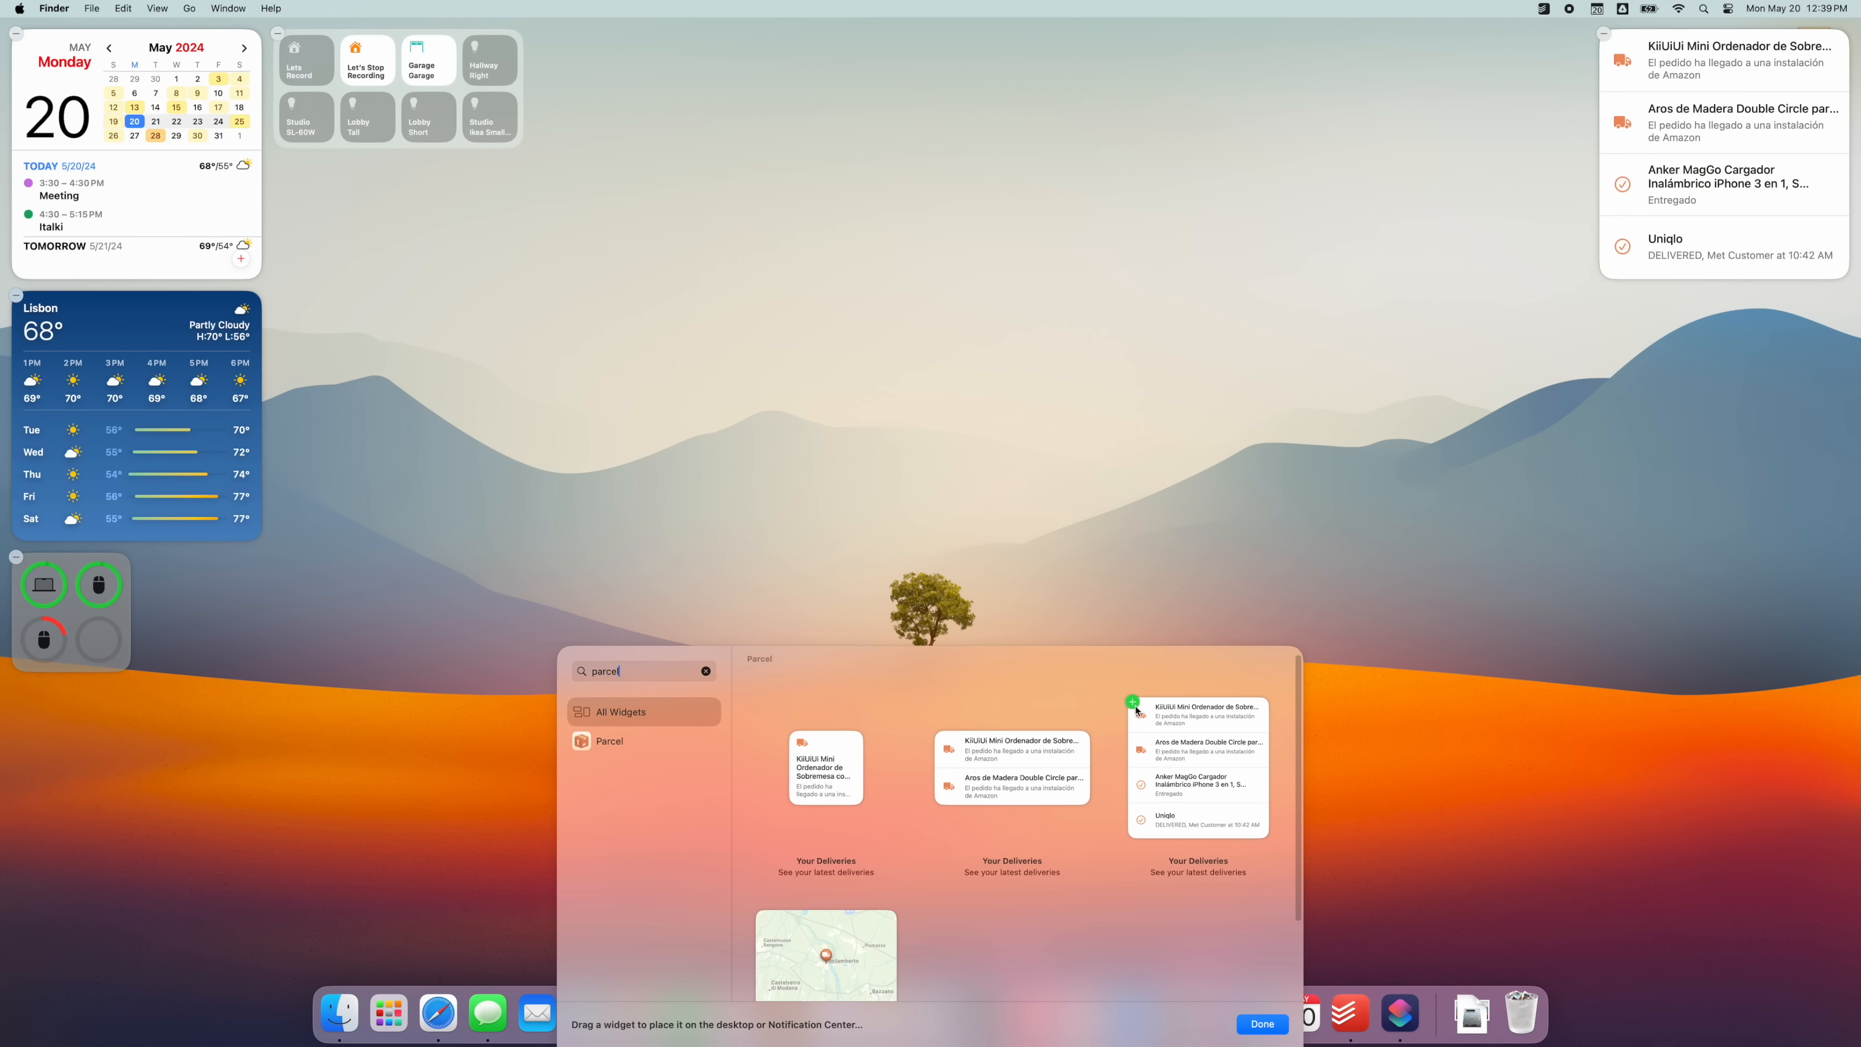
{"action": "left_click", "coordinate": [53, 9]}
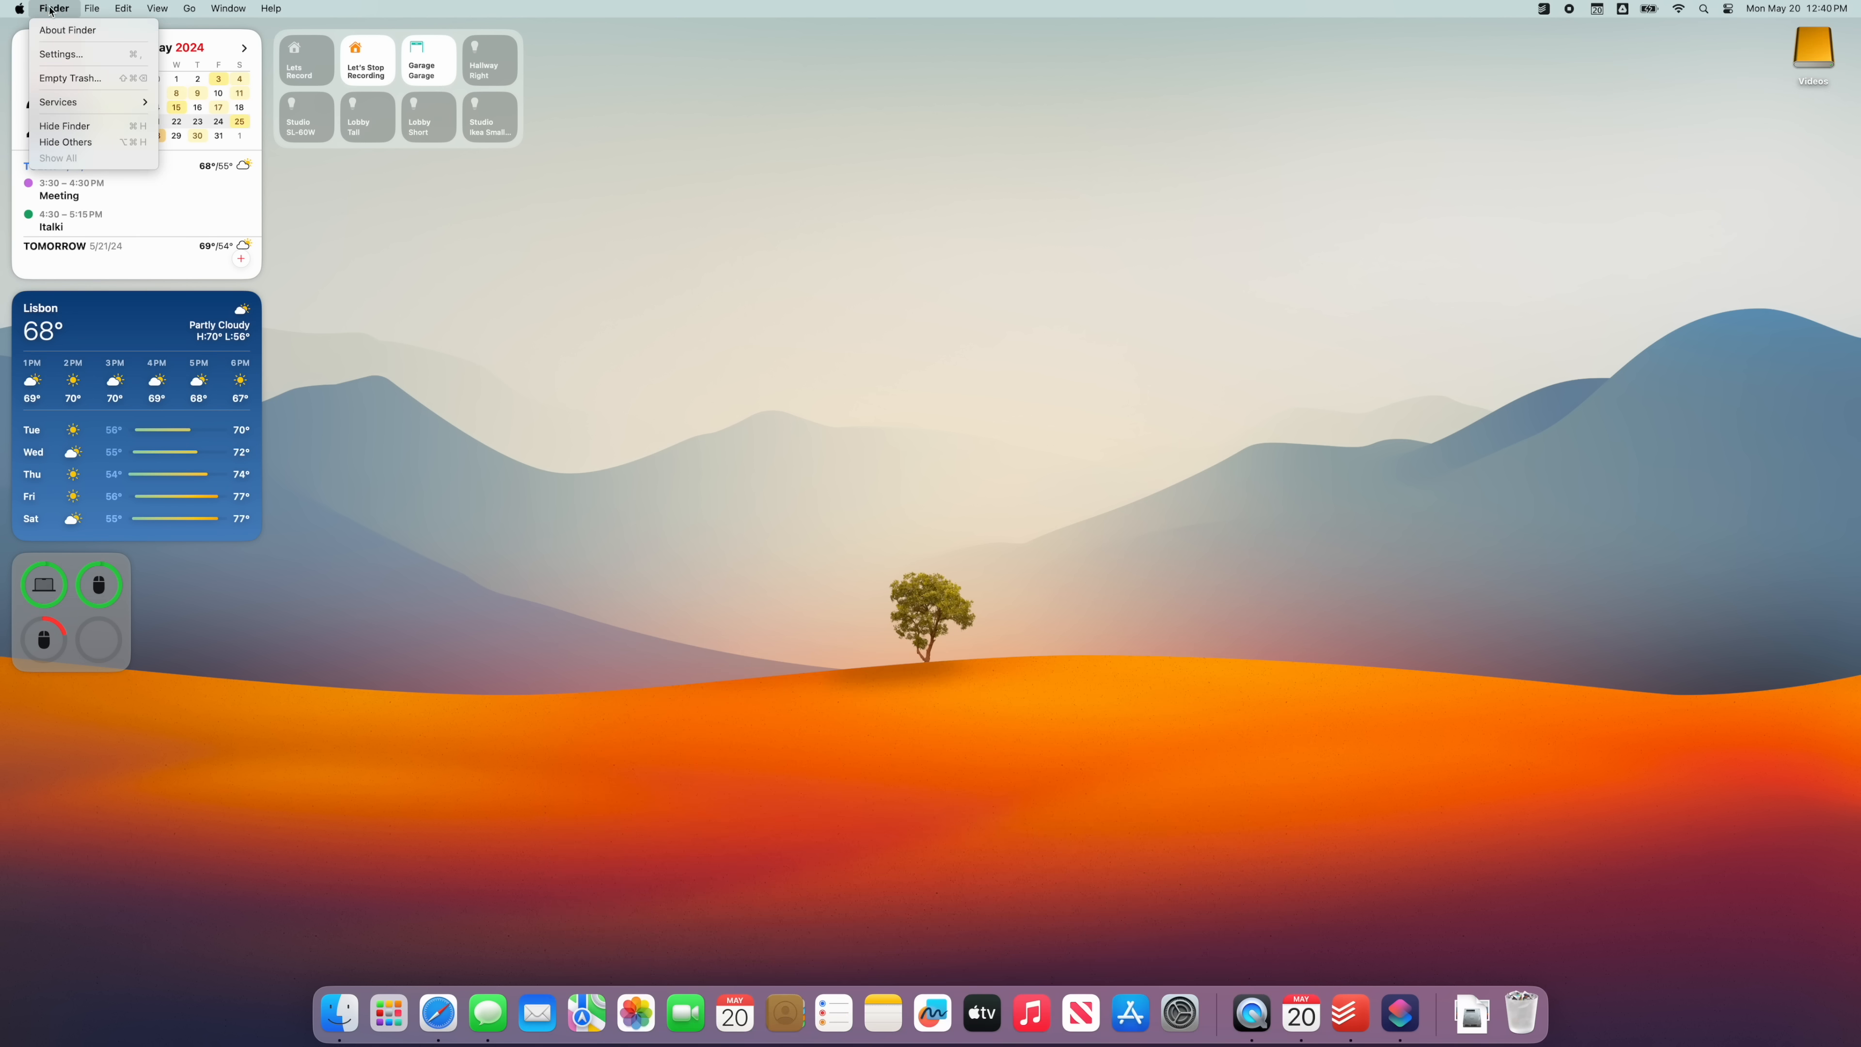
In Finder's General settings, hide External disks and CDs, DVDs and iPods from the desktop.
{"action": "left_click", "coordinate": [60, 53]}
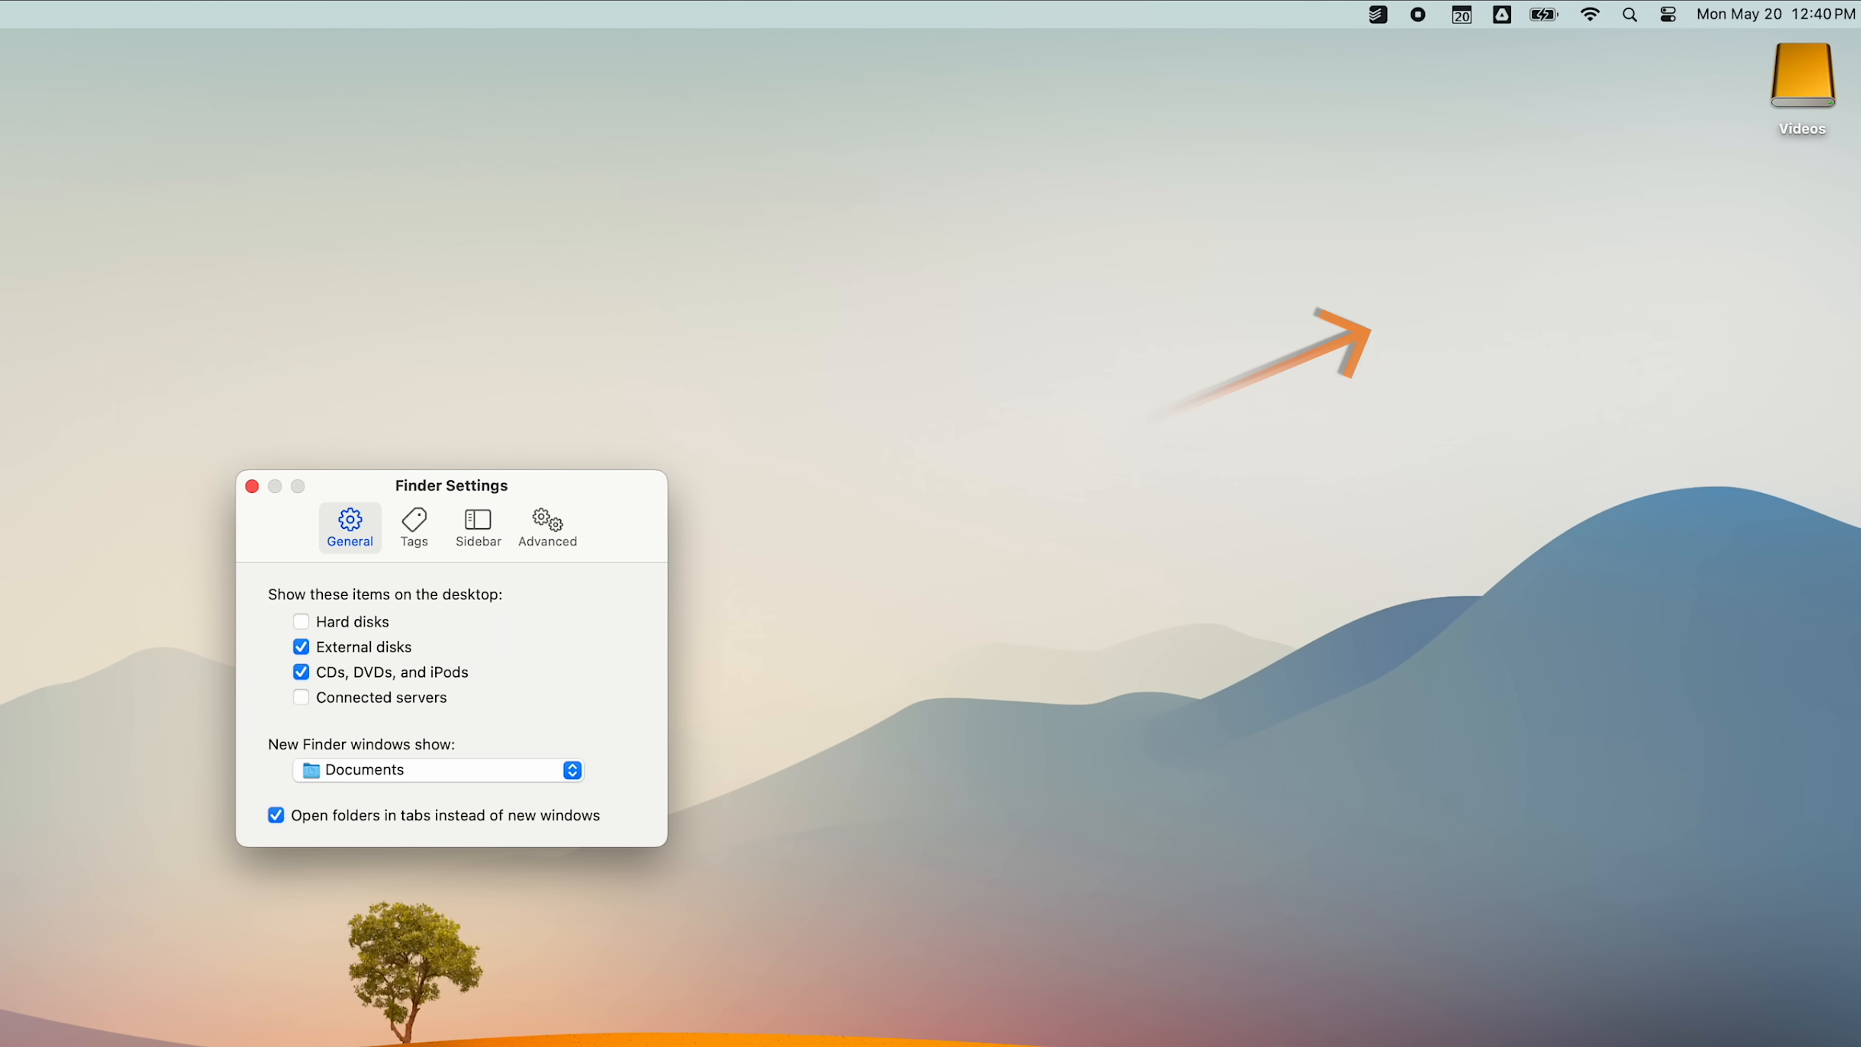
{"action": "left_click", "coordinate": [301, 671]}
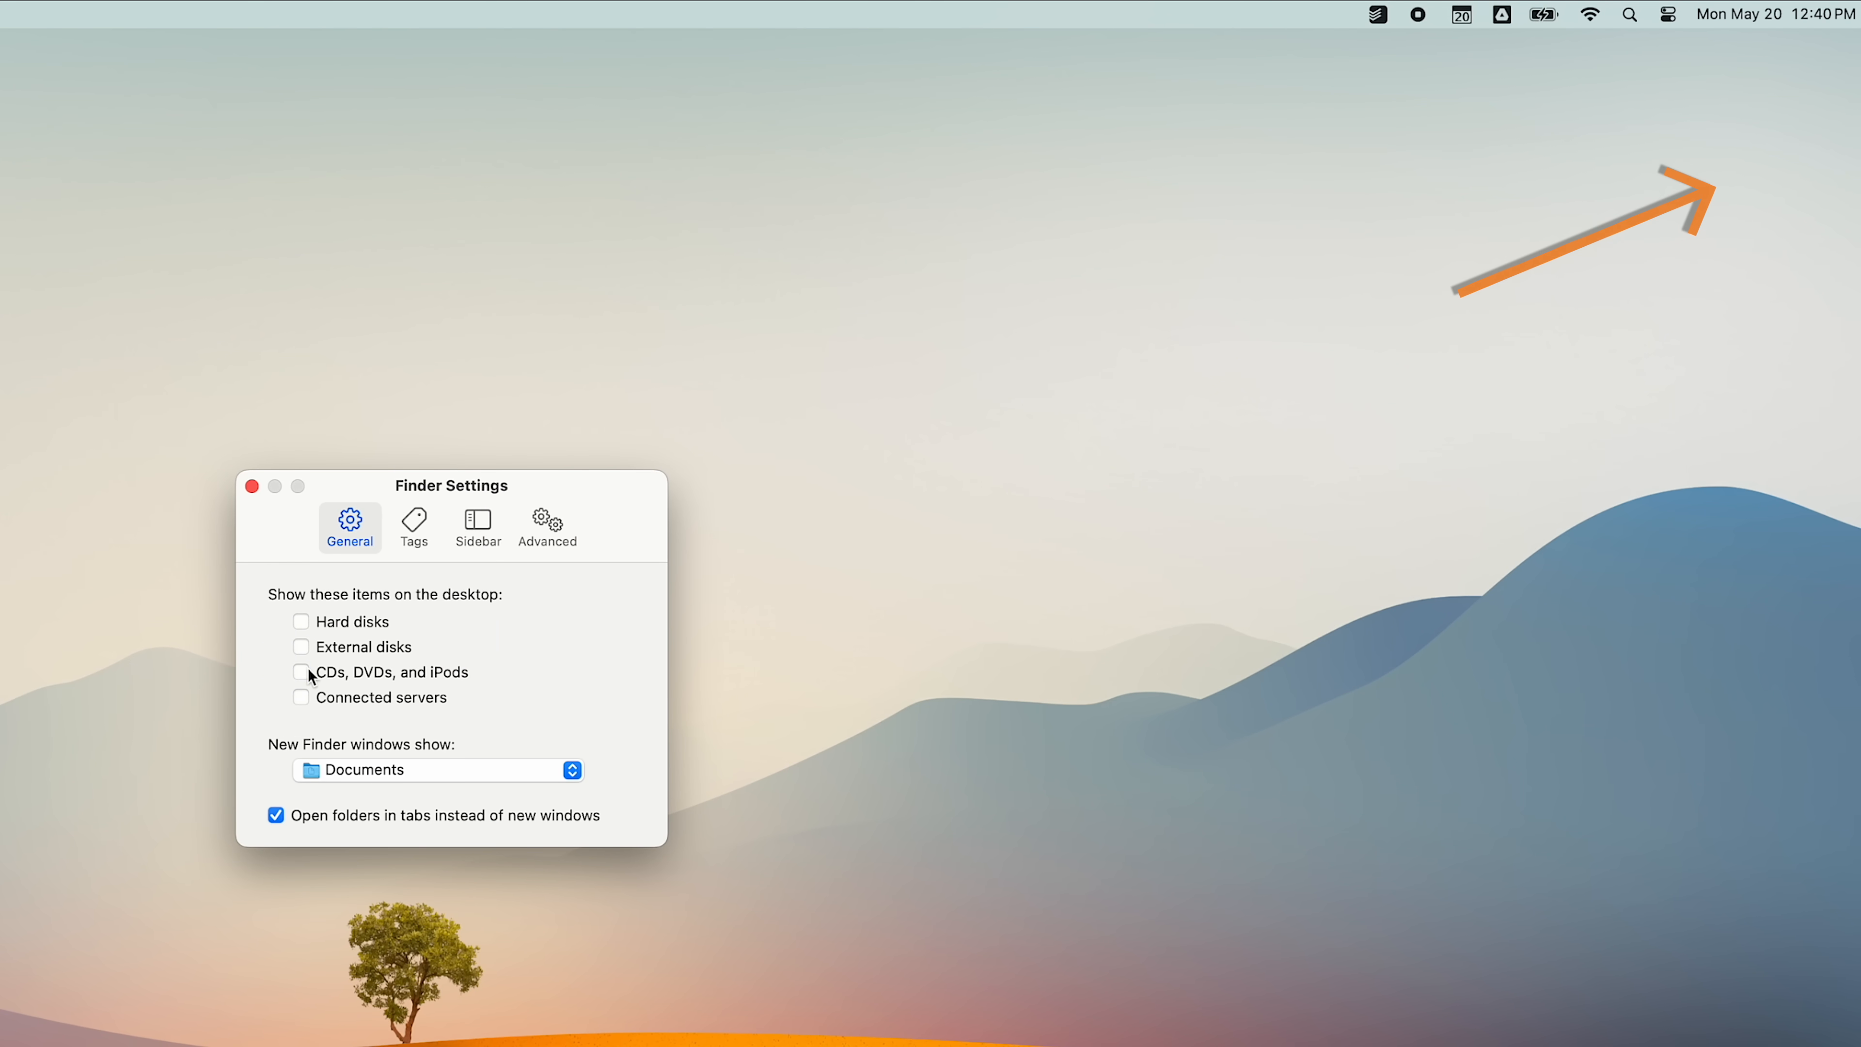
{"action": "left_click", "coordinate": [250, 485]}
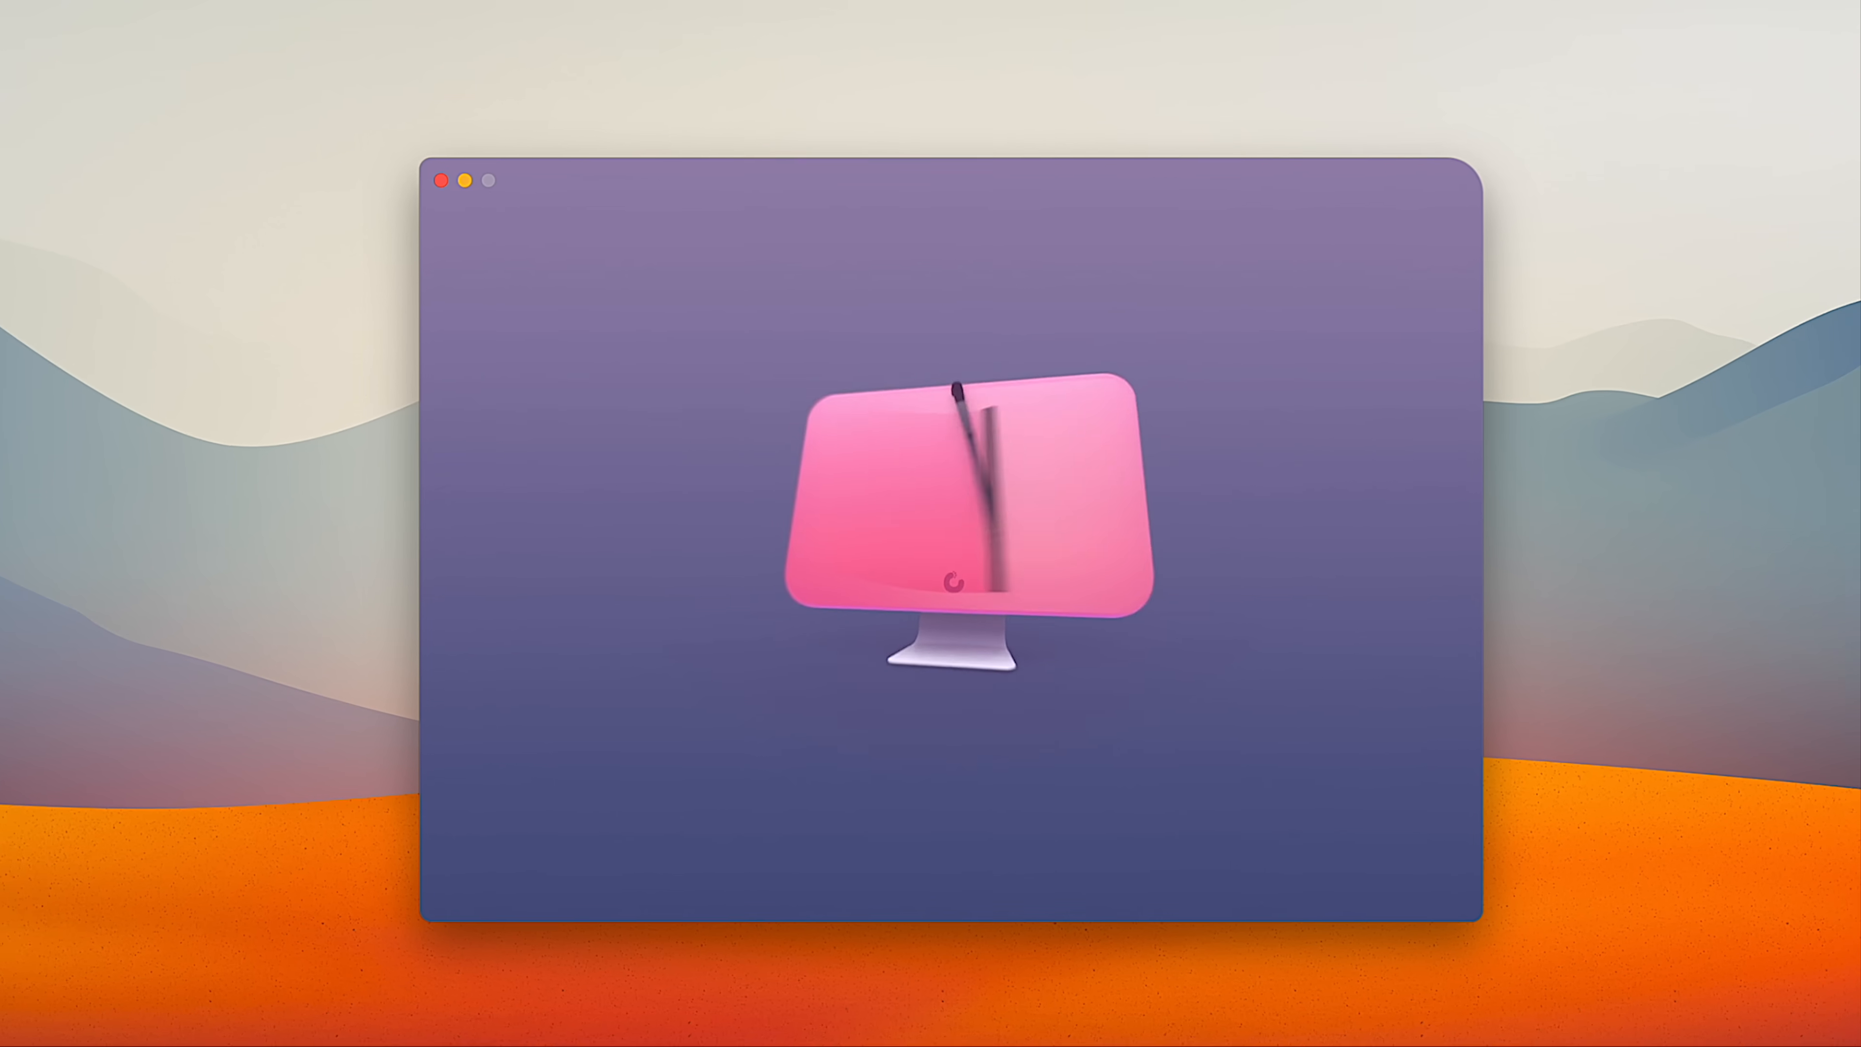
Run a Smart Scan and clean out the 4.88 GB of junk it found.
{"action": "left_click", "coordinate": [449, 180]}
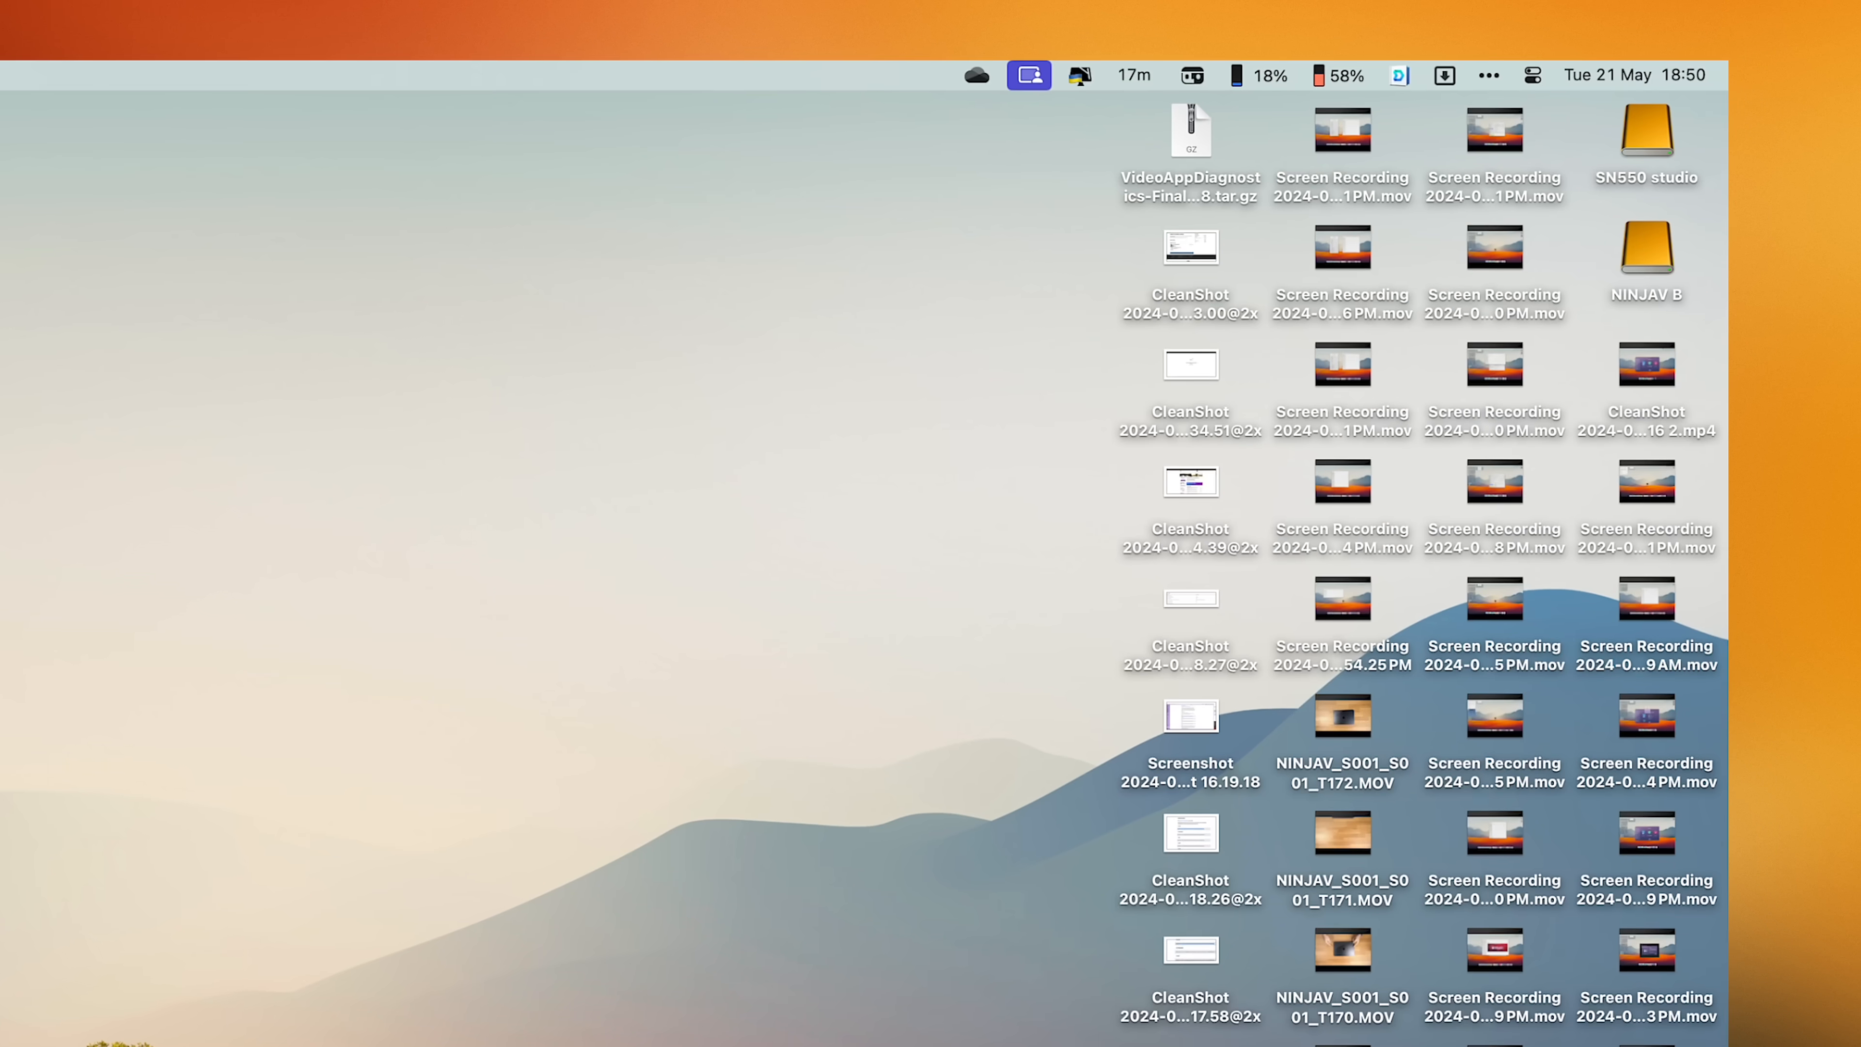
{"action": "scroll", "scroll_direction": "down", "scroll_amount": 3}
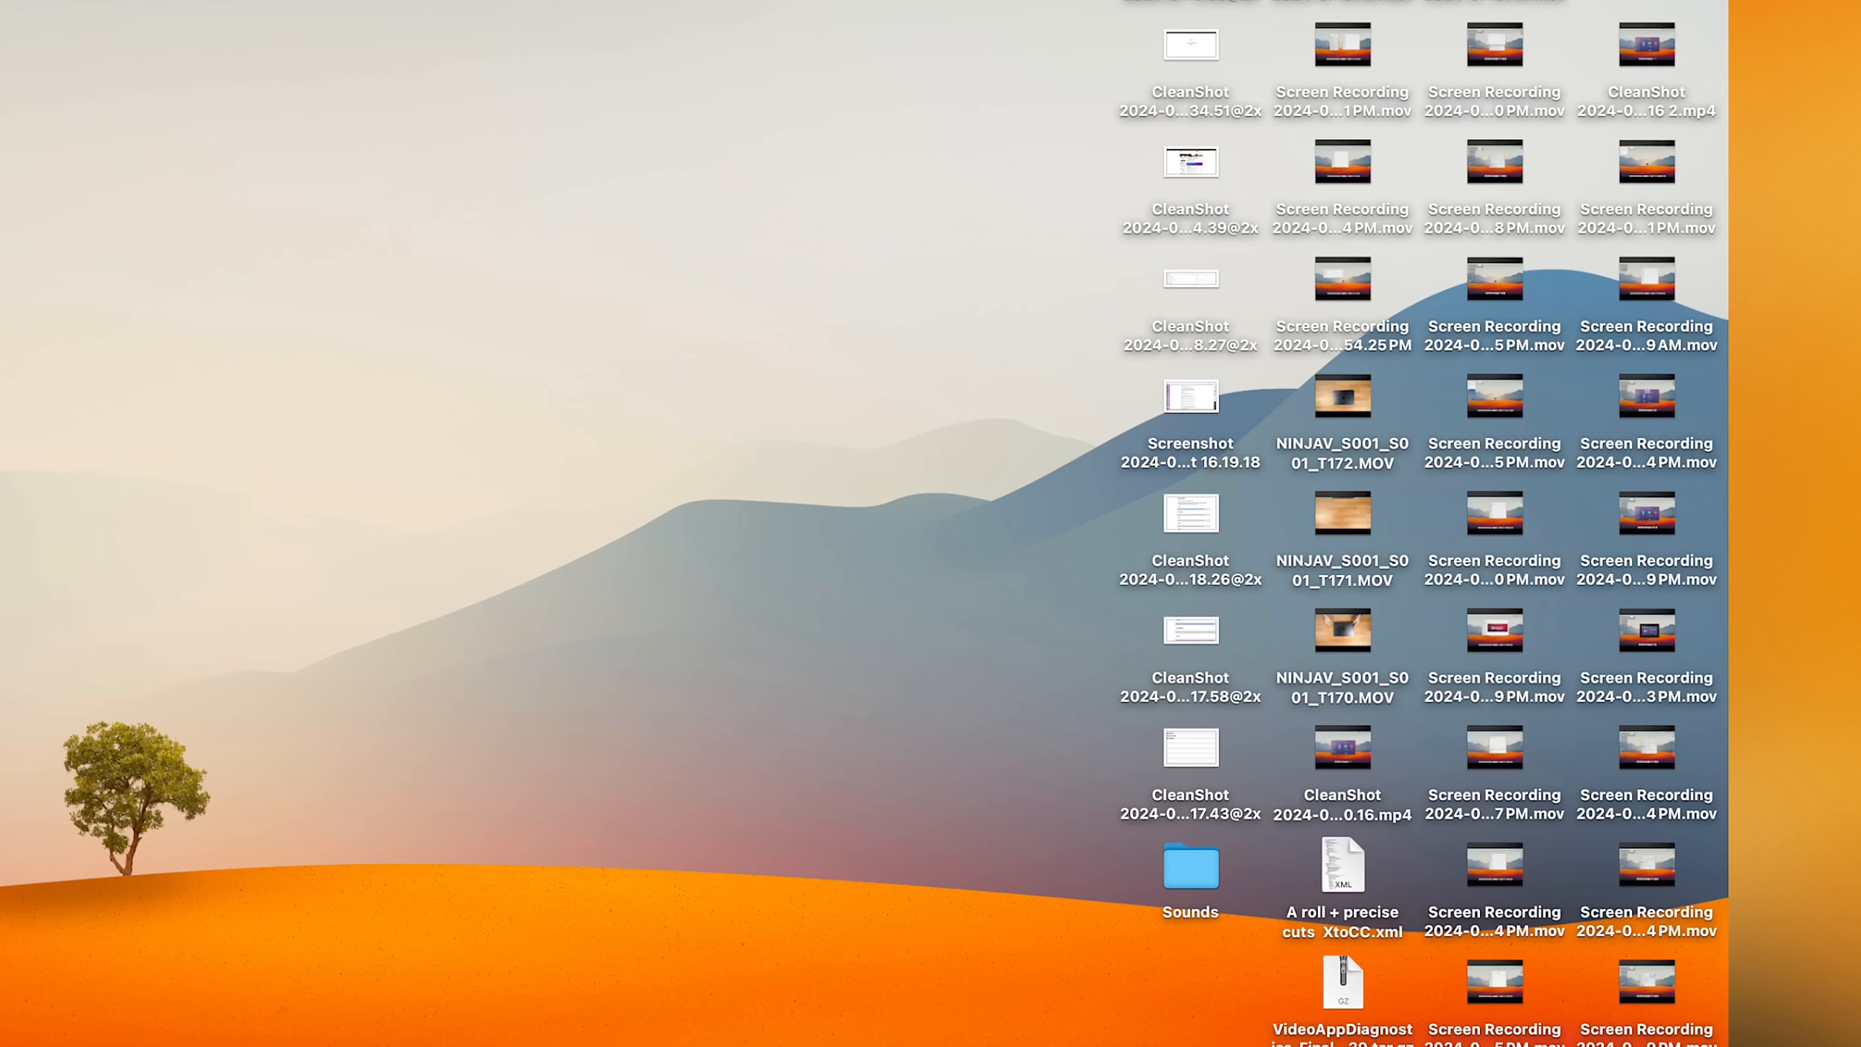
{"action": "scroll", "scroll_direction": "down", "scroll_amount": 3}
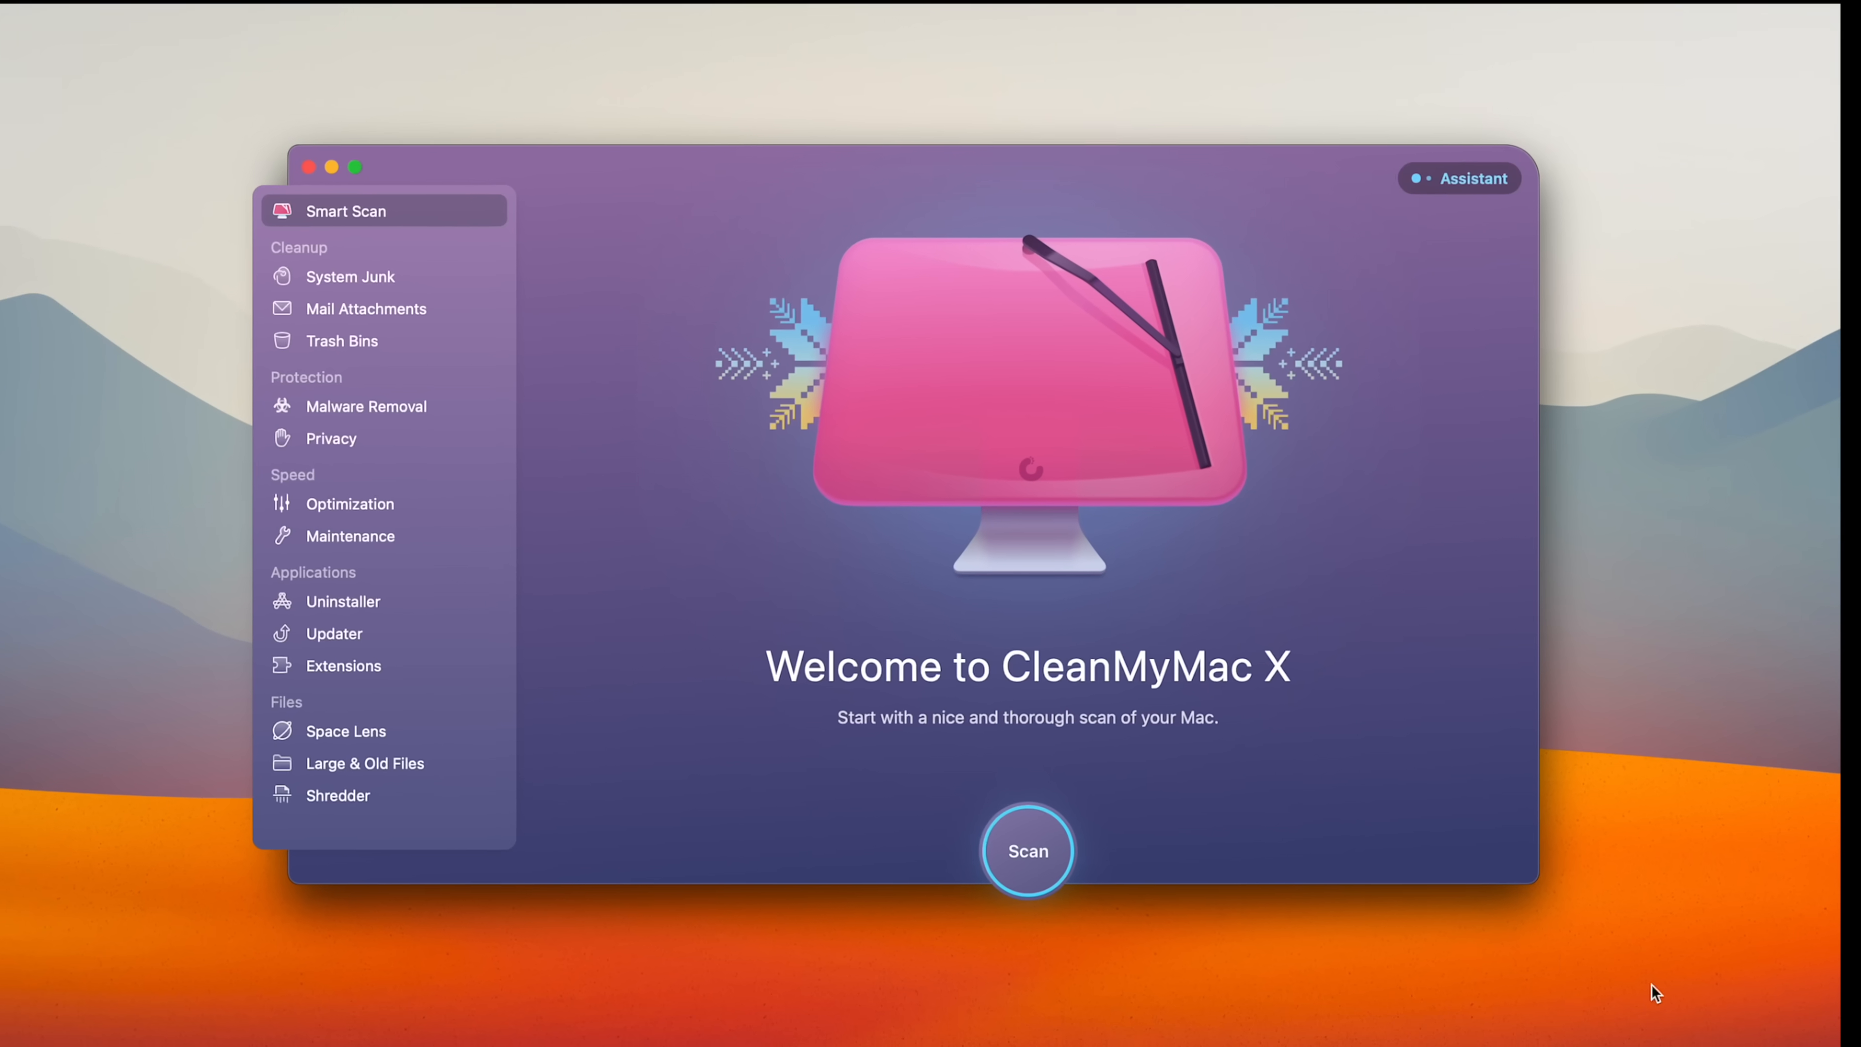
{"action": "left_click", "coordinate": [1027, 850]}
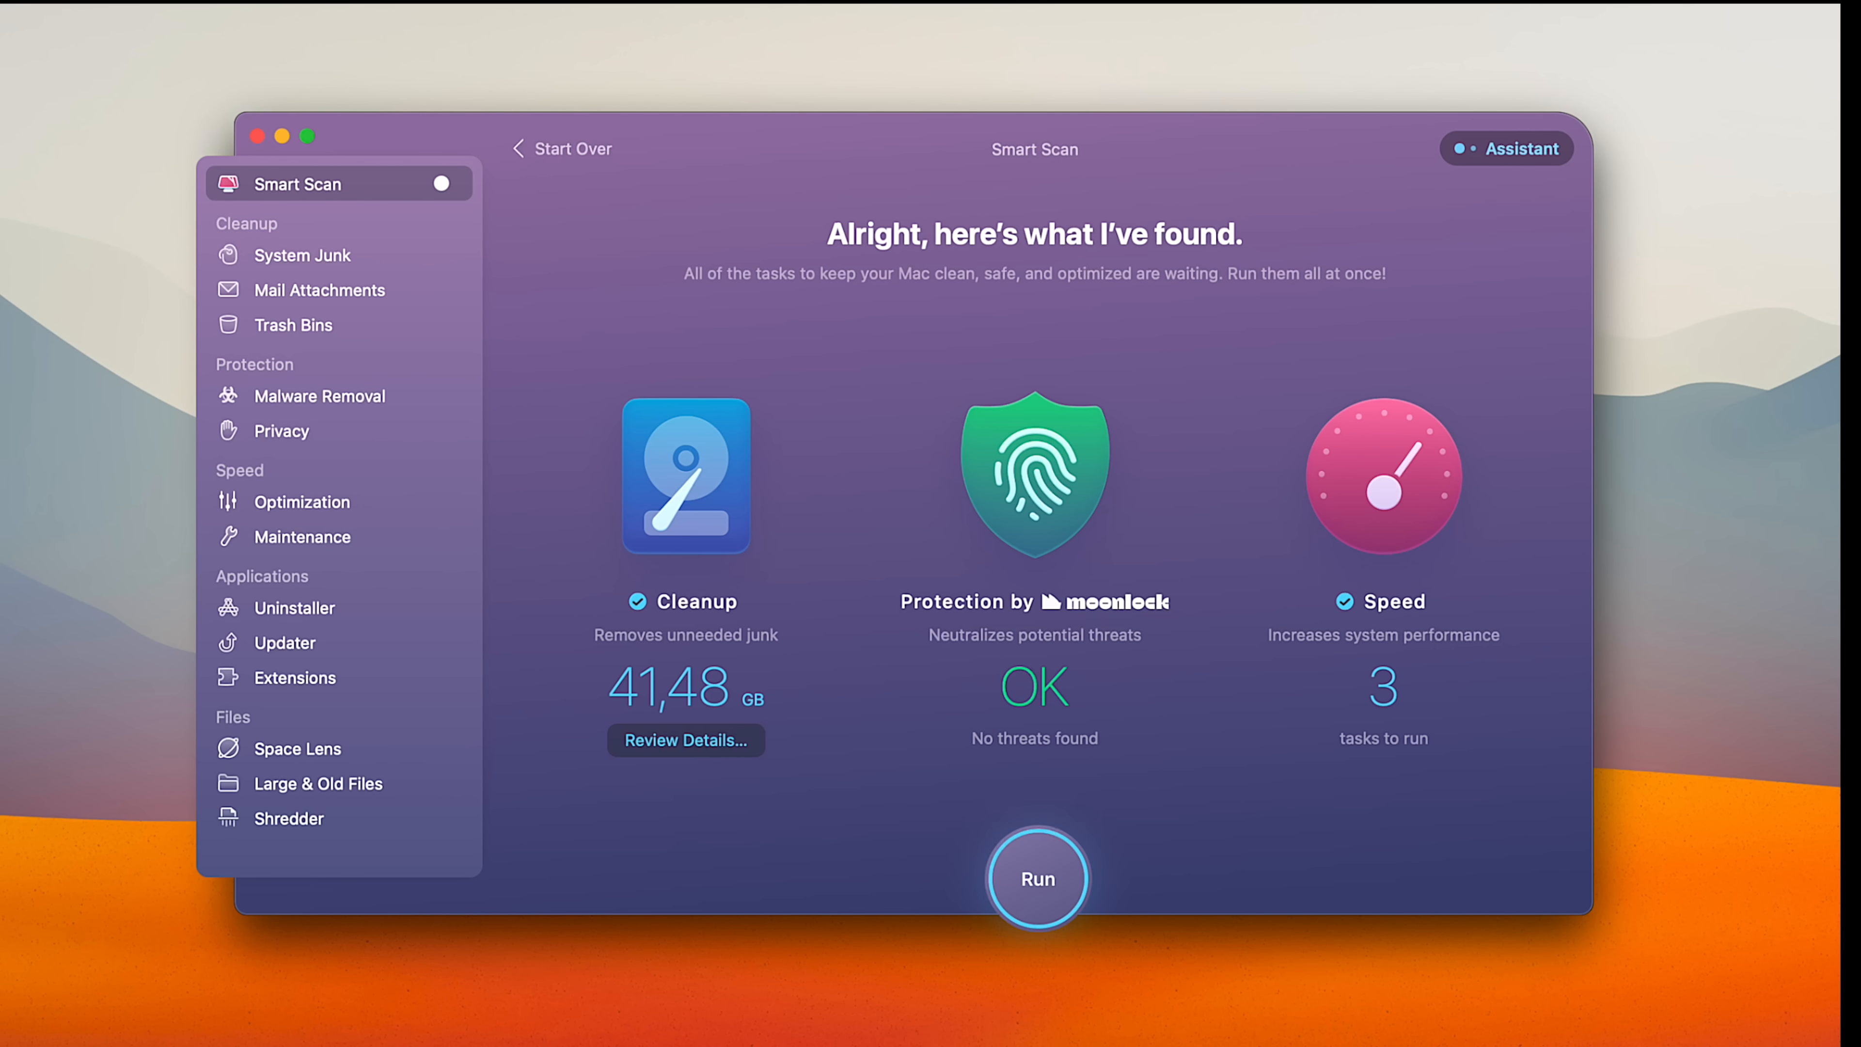
{"action": "left_click", "coordinate": [298, 747]}
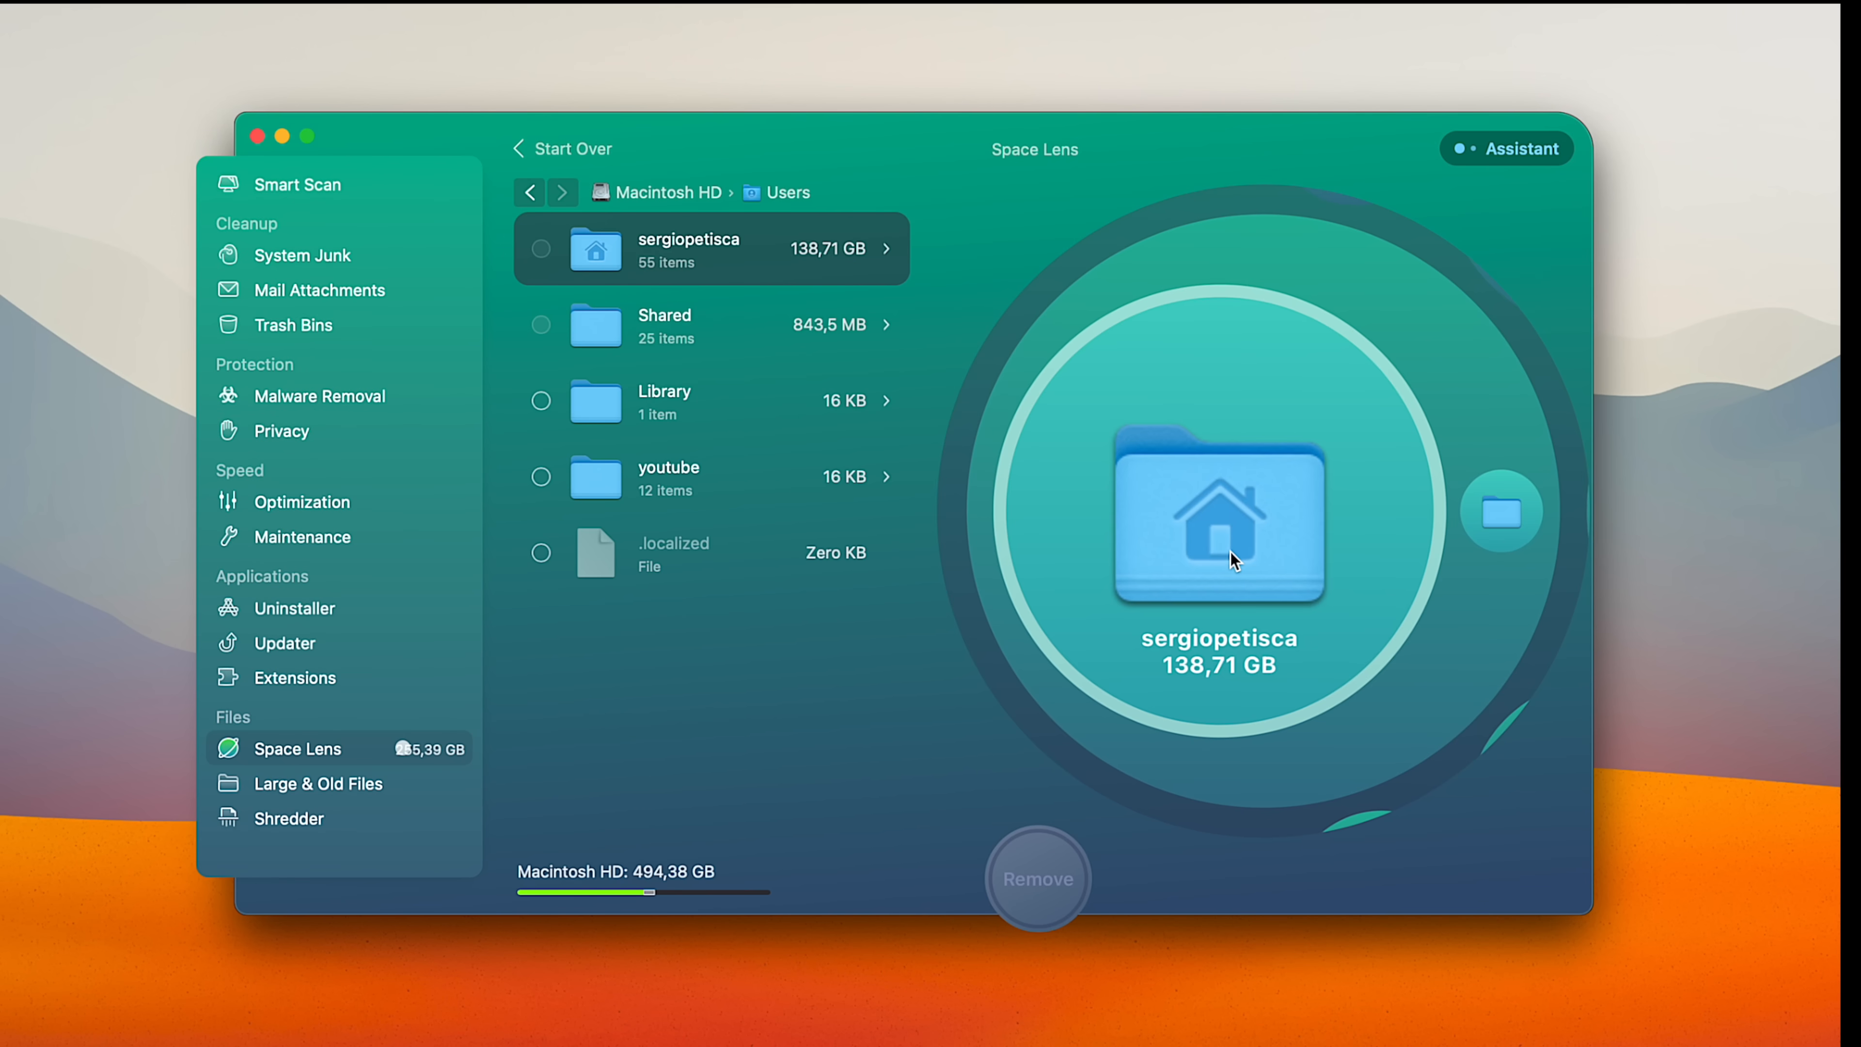
{"action": "left_click", "coordinate": [1036, 878]}
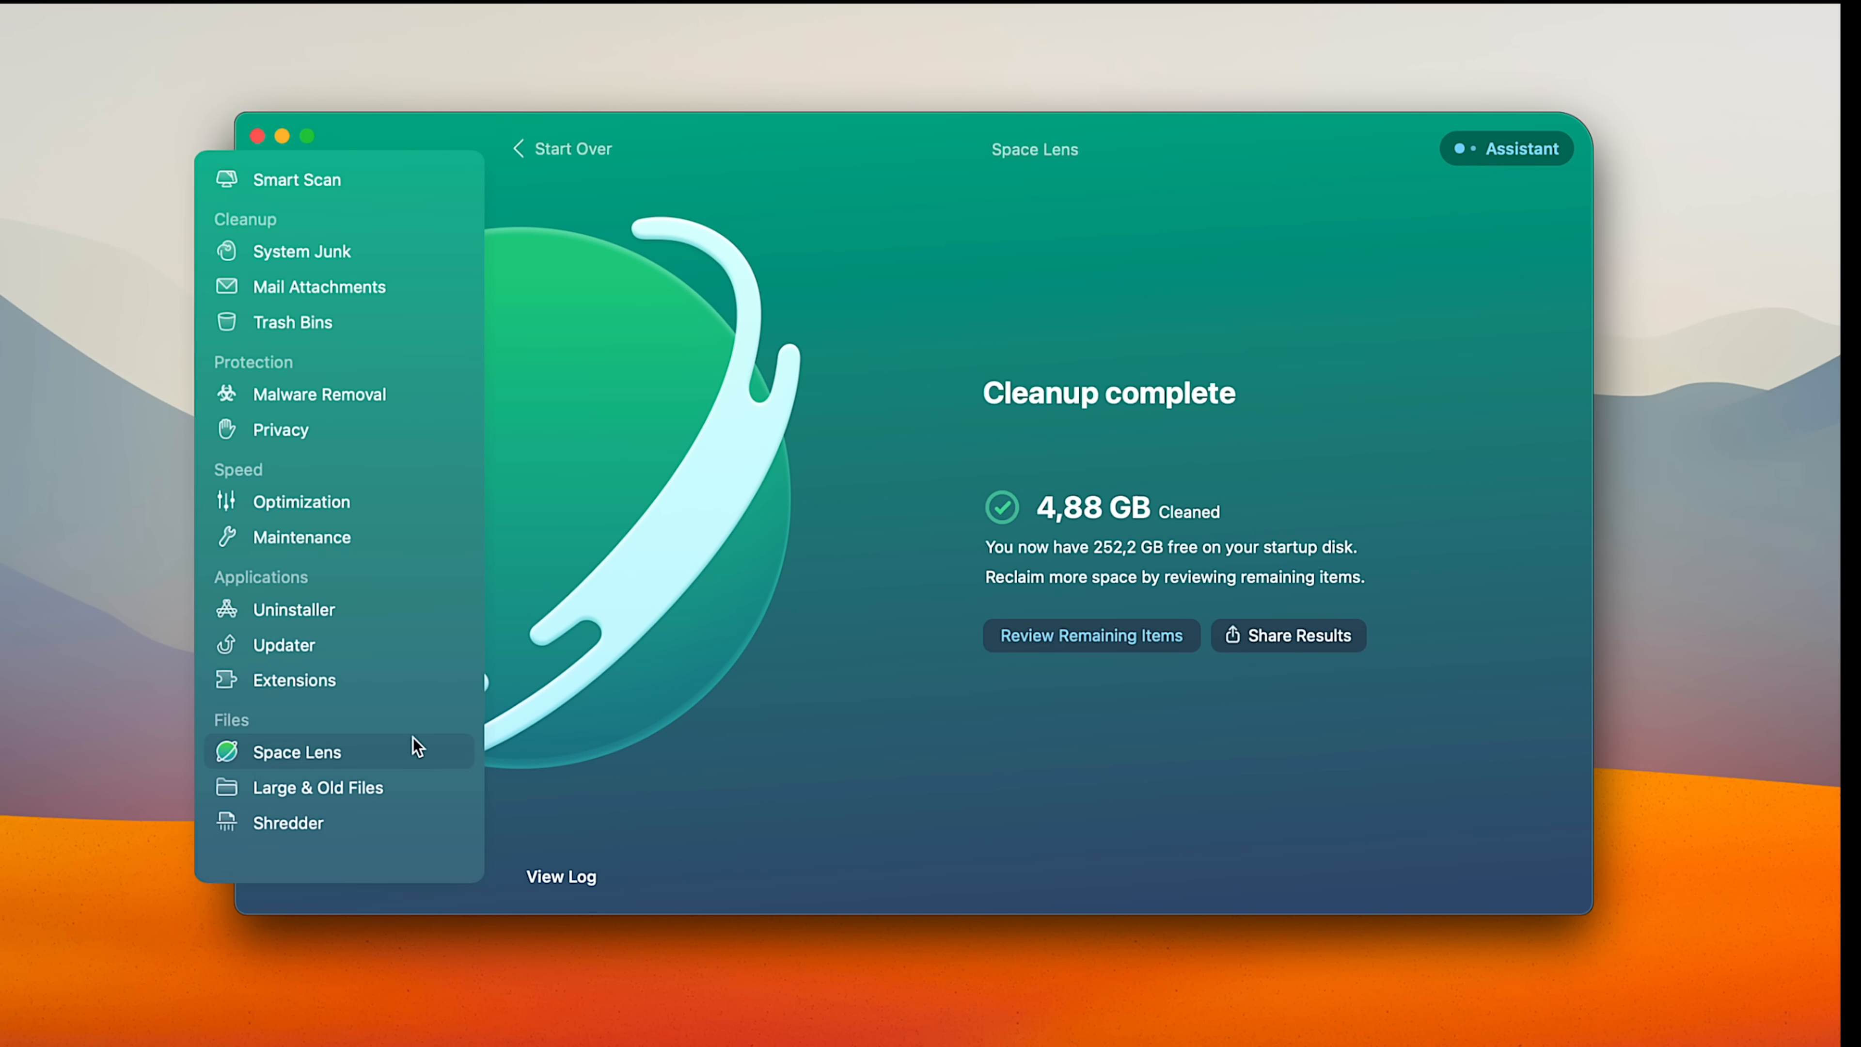
Update Rectangle via Updater, uninstall Catalyst Browse, then quit CleanMyMac X.
{"action": "left_click", "coordinate": [284, 641]}
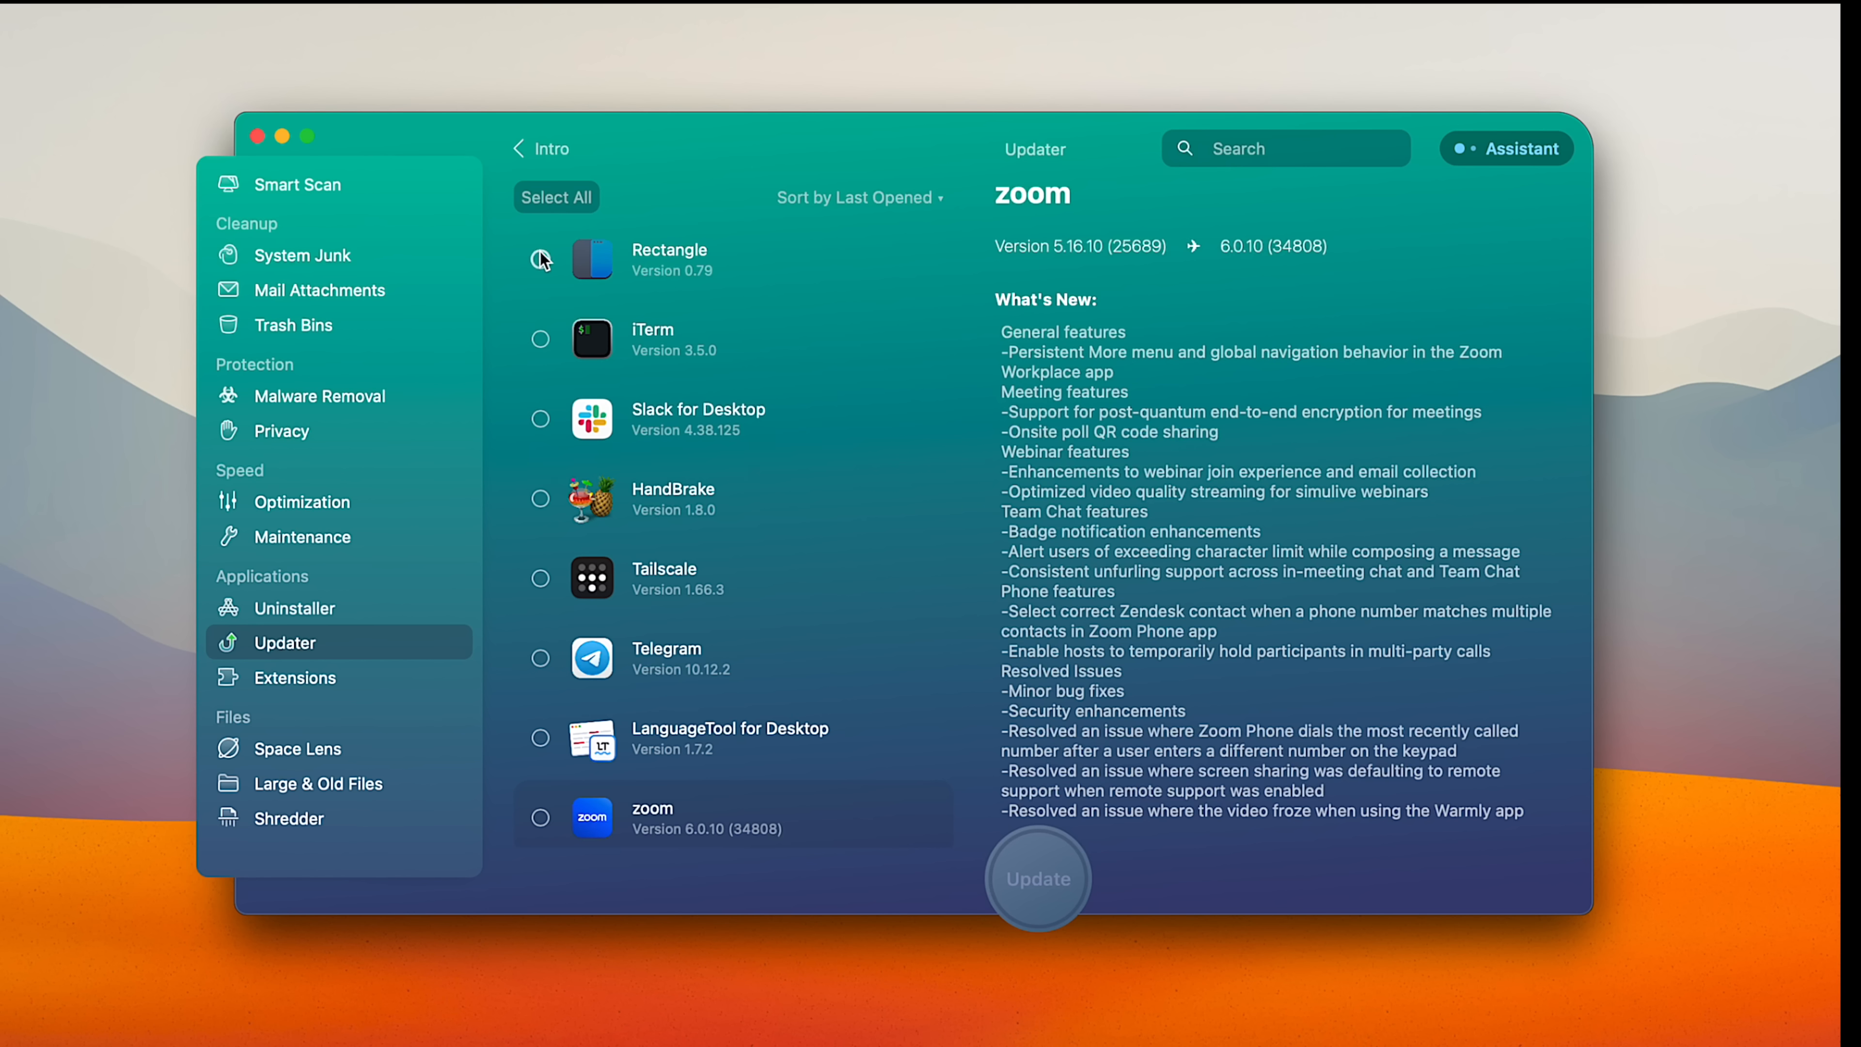
{"action": "left_click", "coordinate": [1035, 878]}
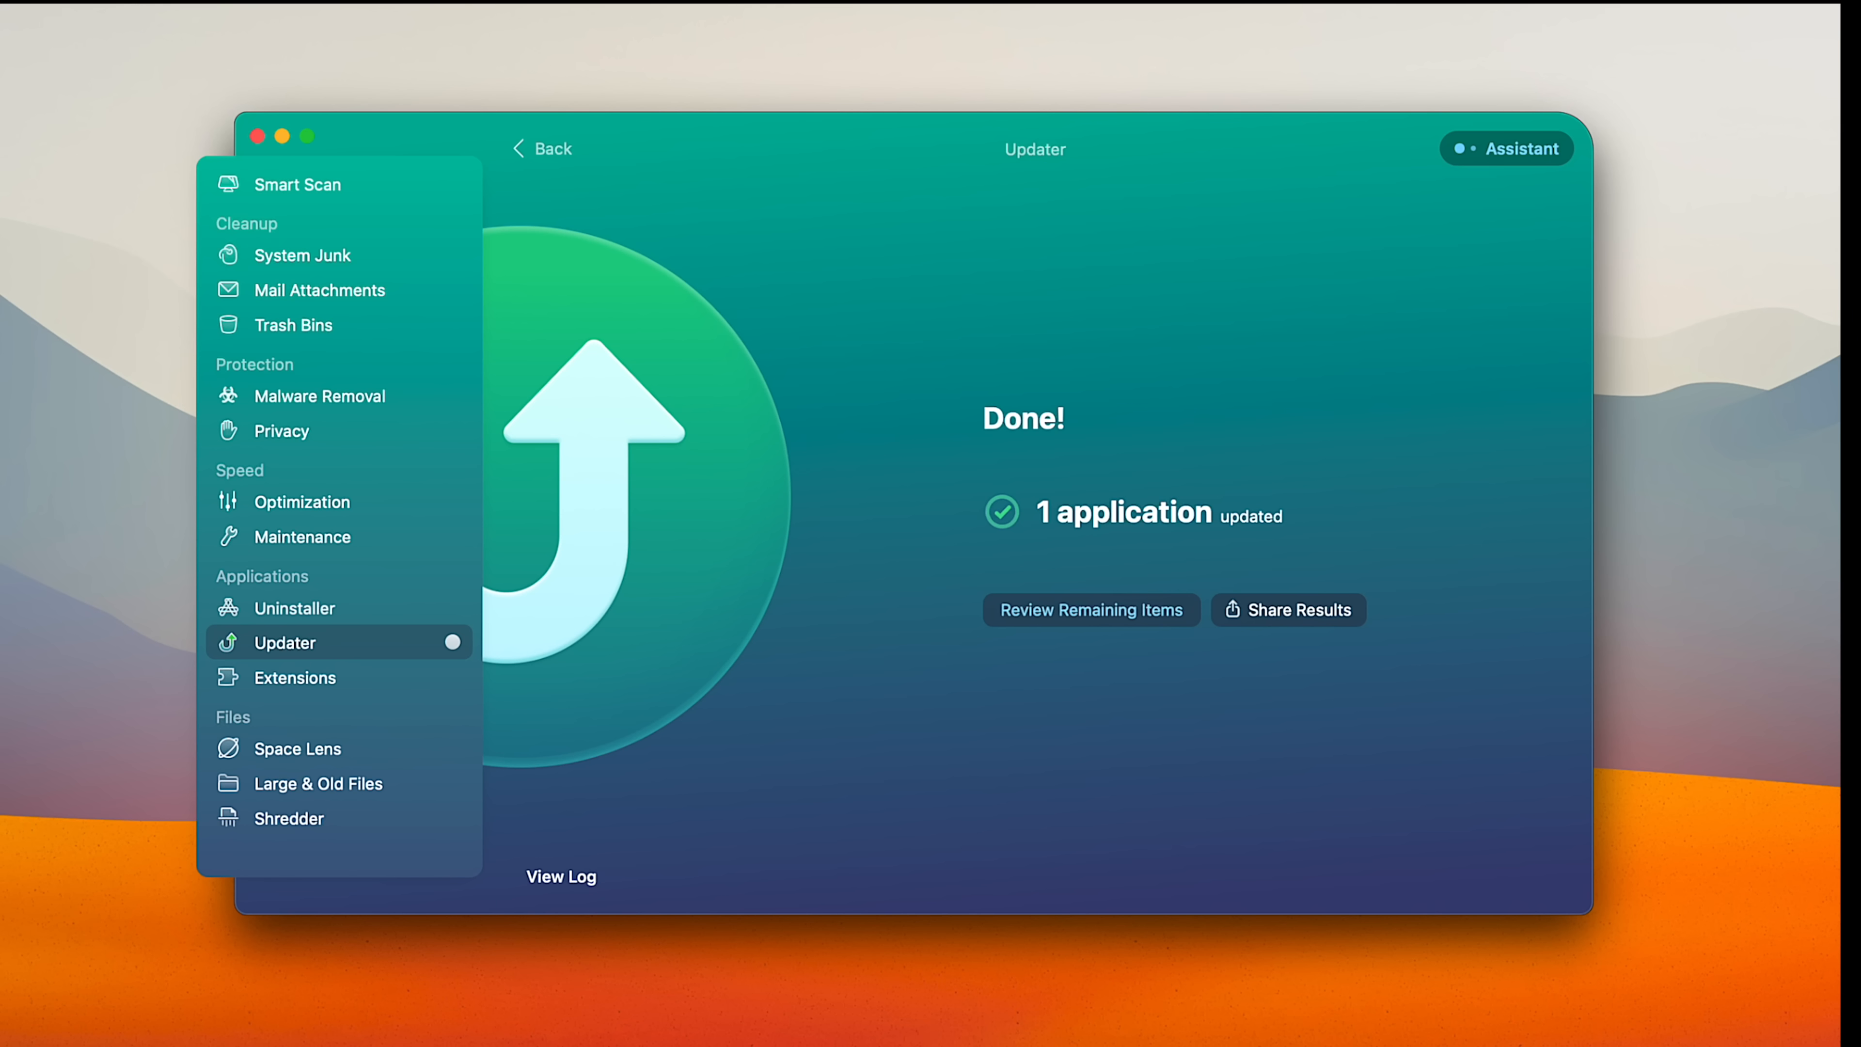
{"action": "left_click", "coordinate": [294, 607]}
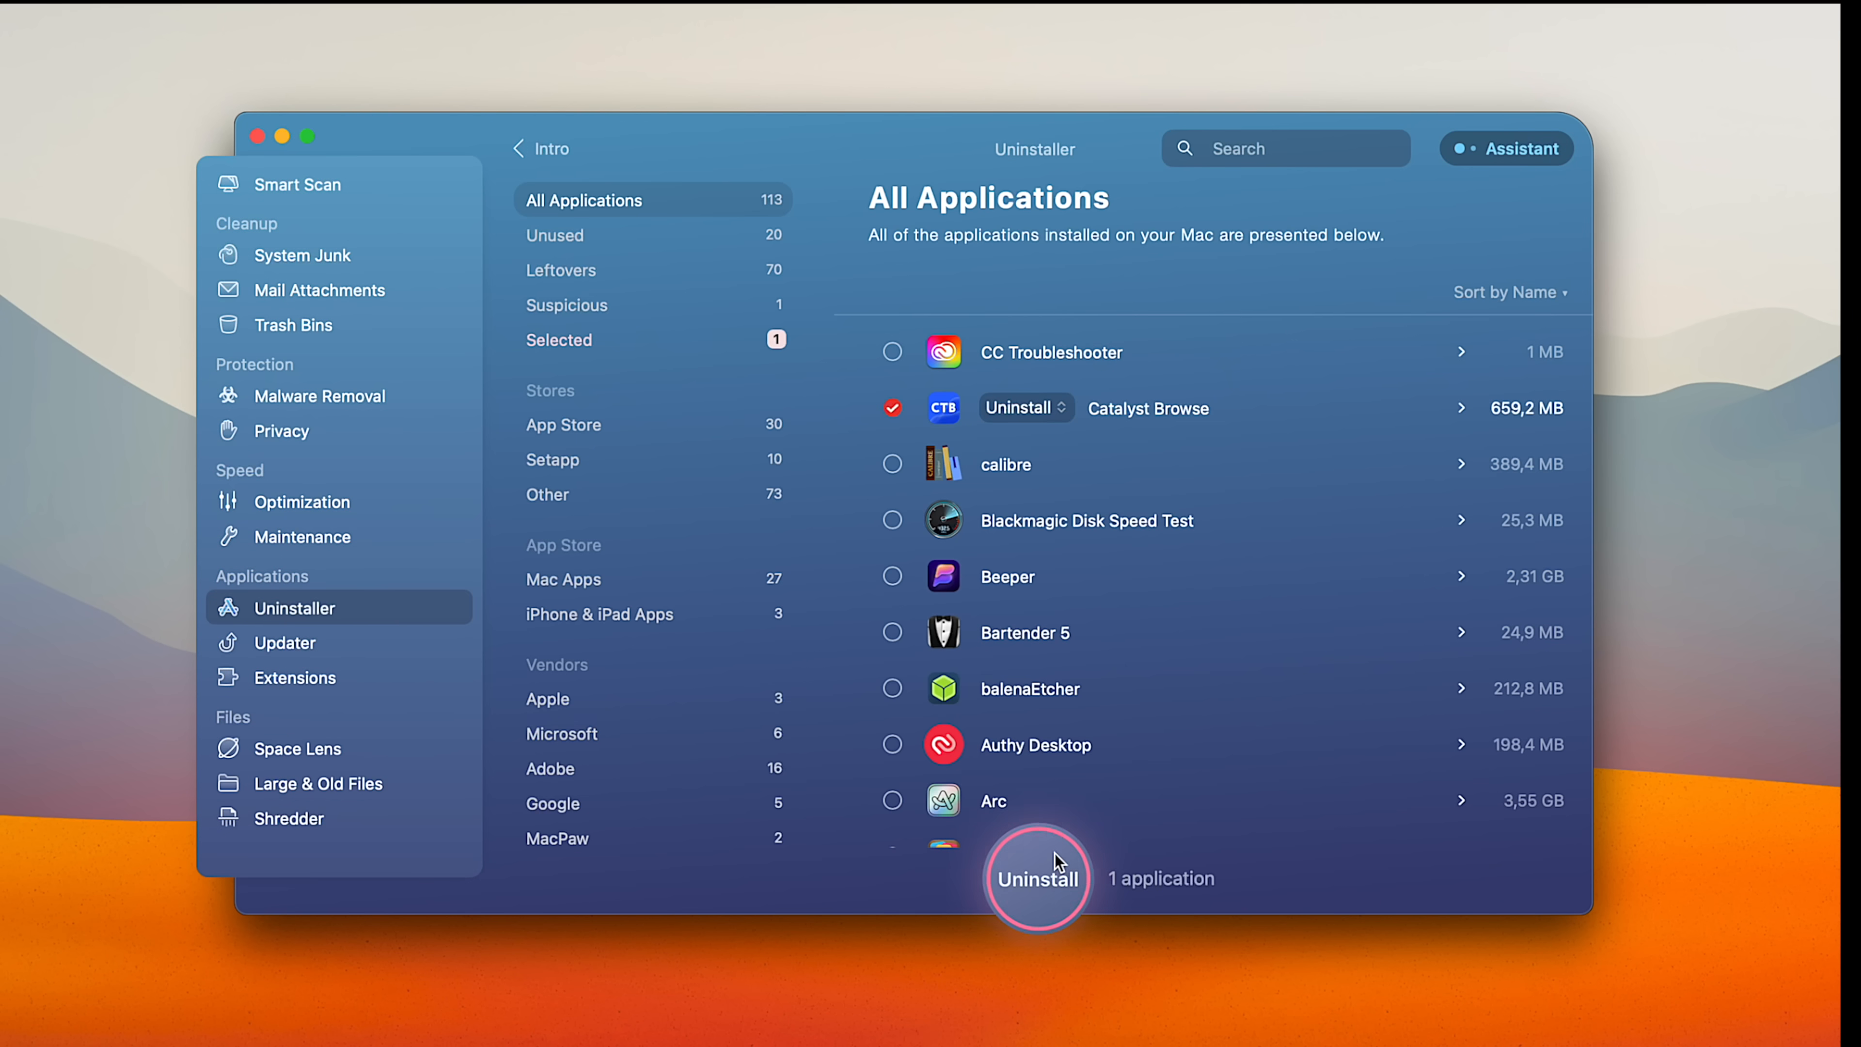
{"action": "left_click", "coordinate": [1036, 878]}
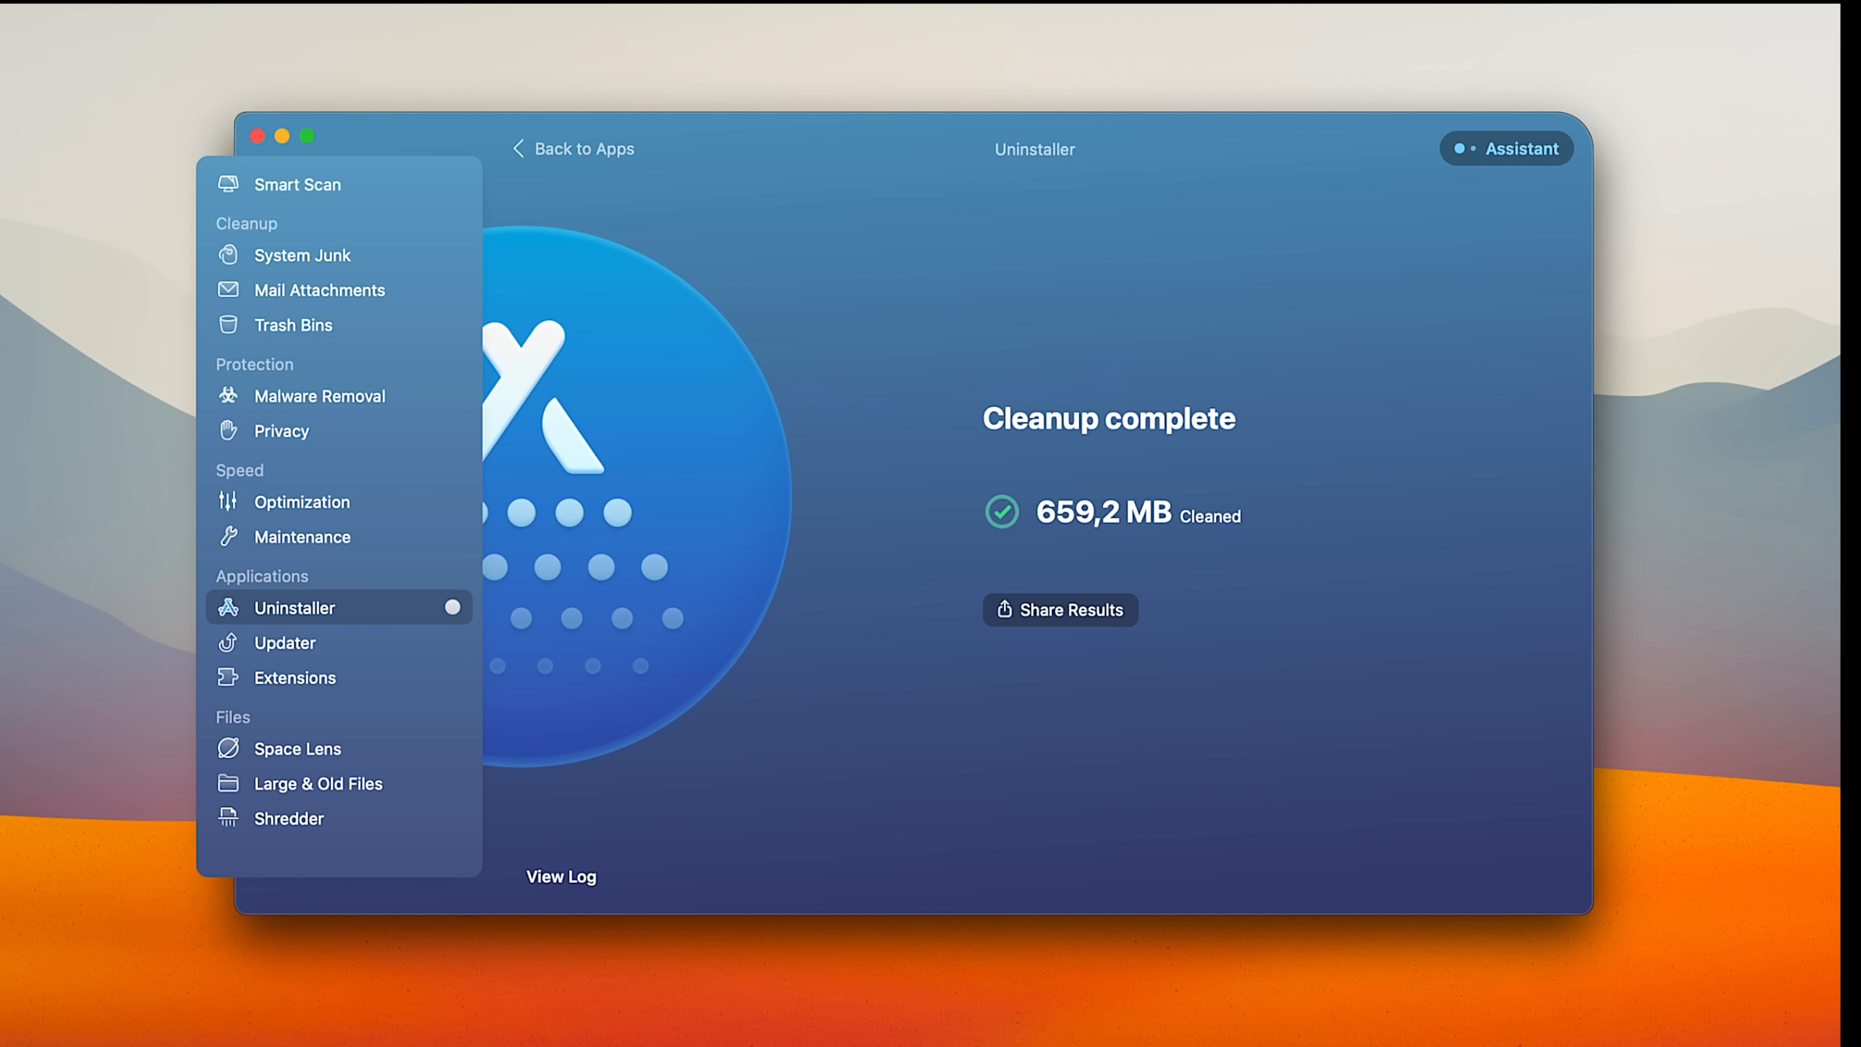
{"action": "left_click", "coordinate": [300, 184]}
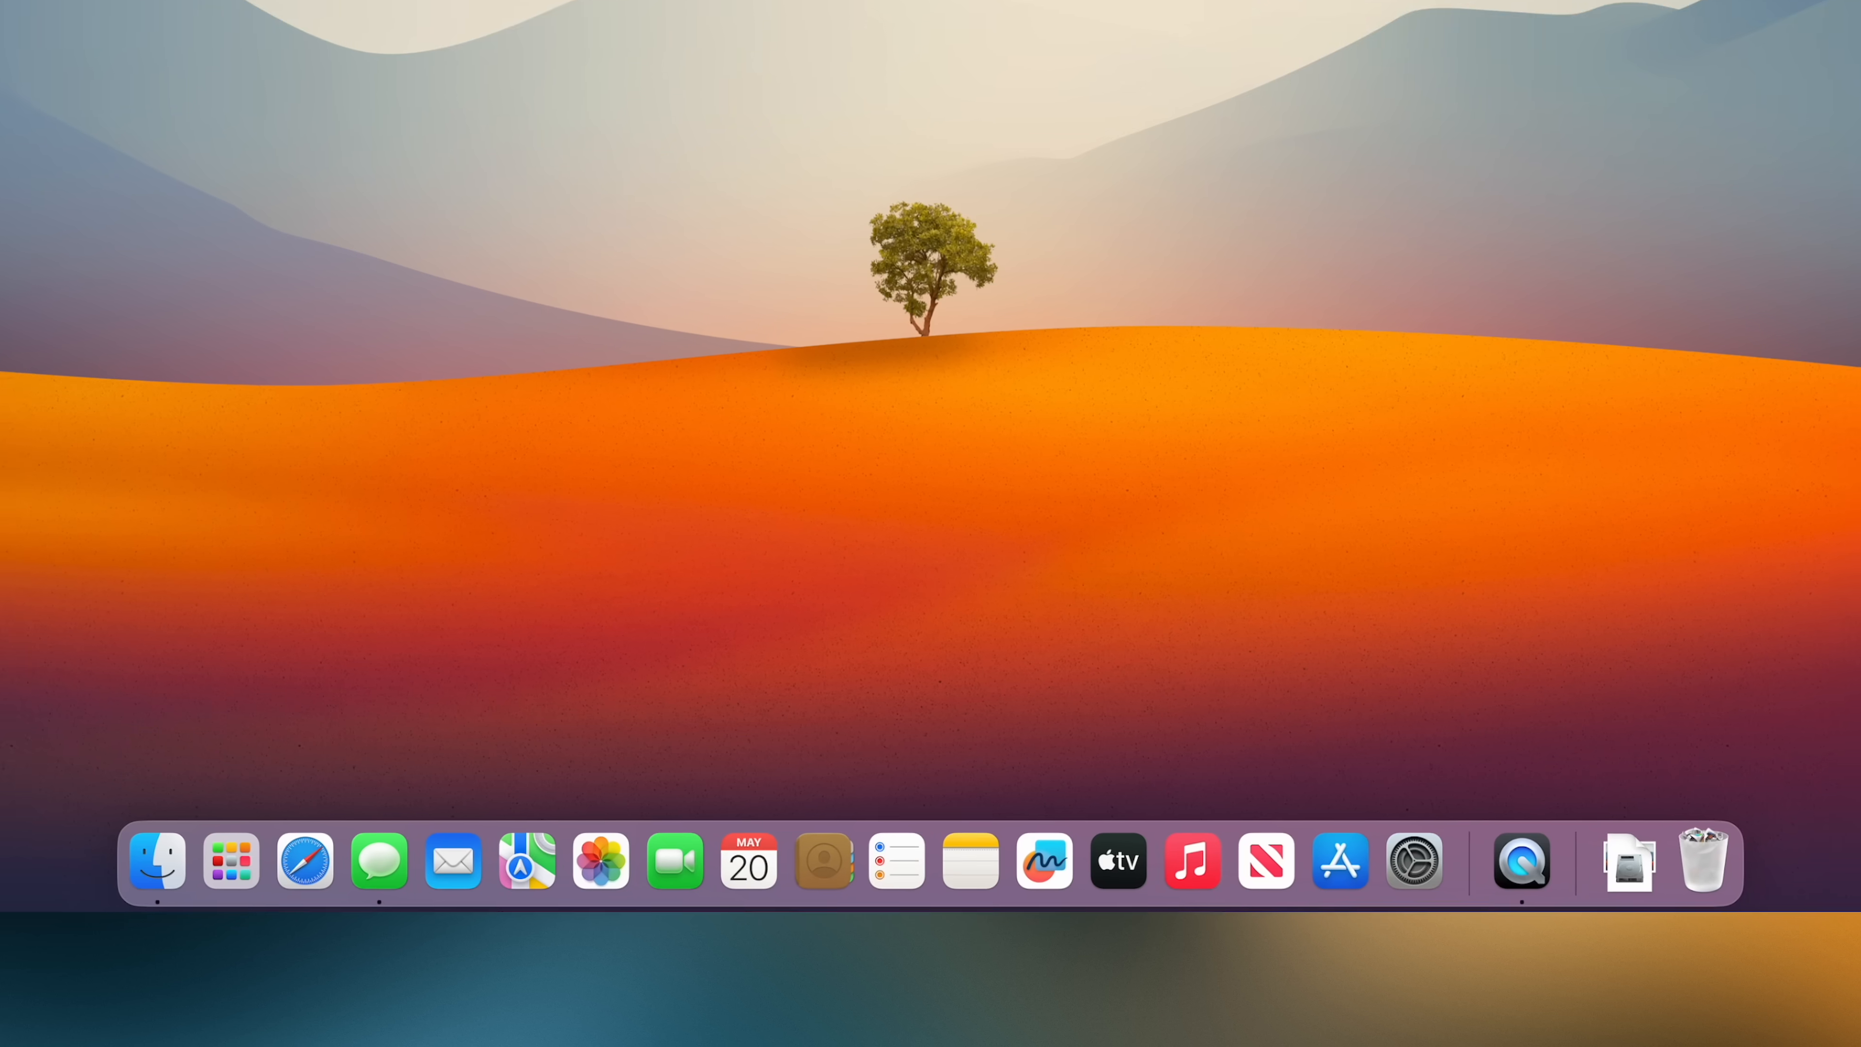
{"action": "mouse_move", "coordinate": [1403, 832]}
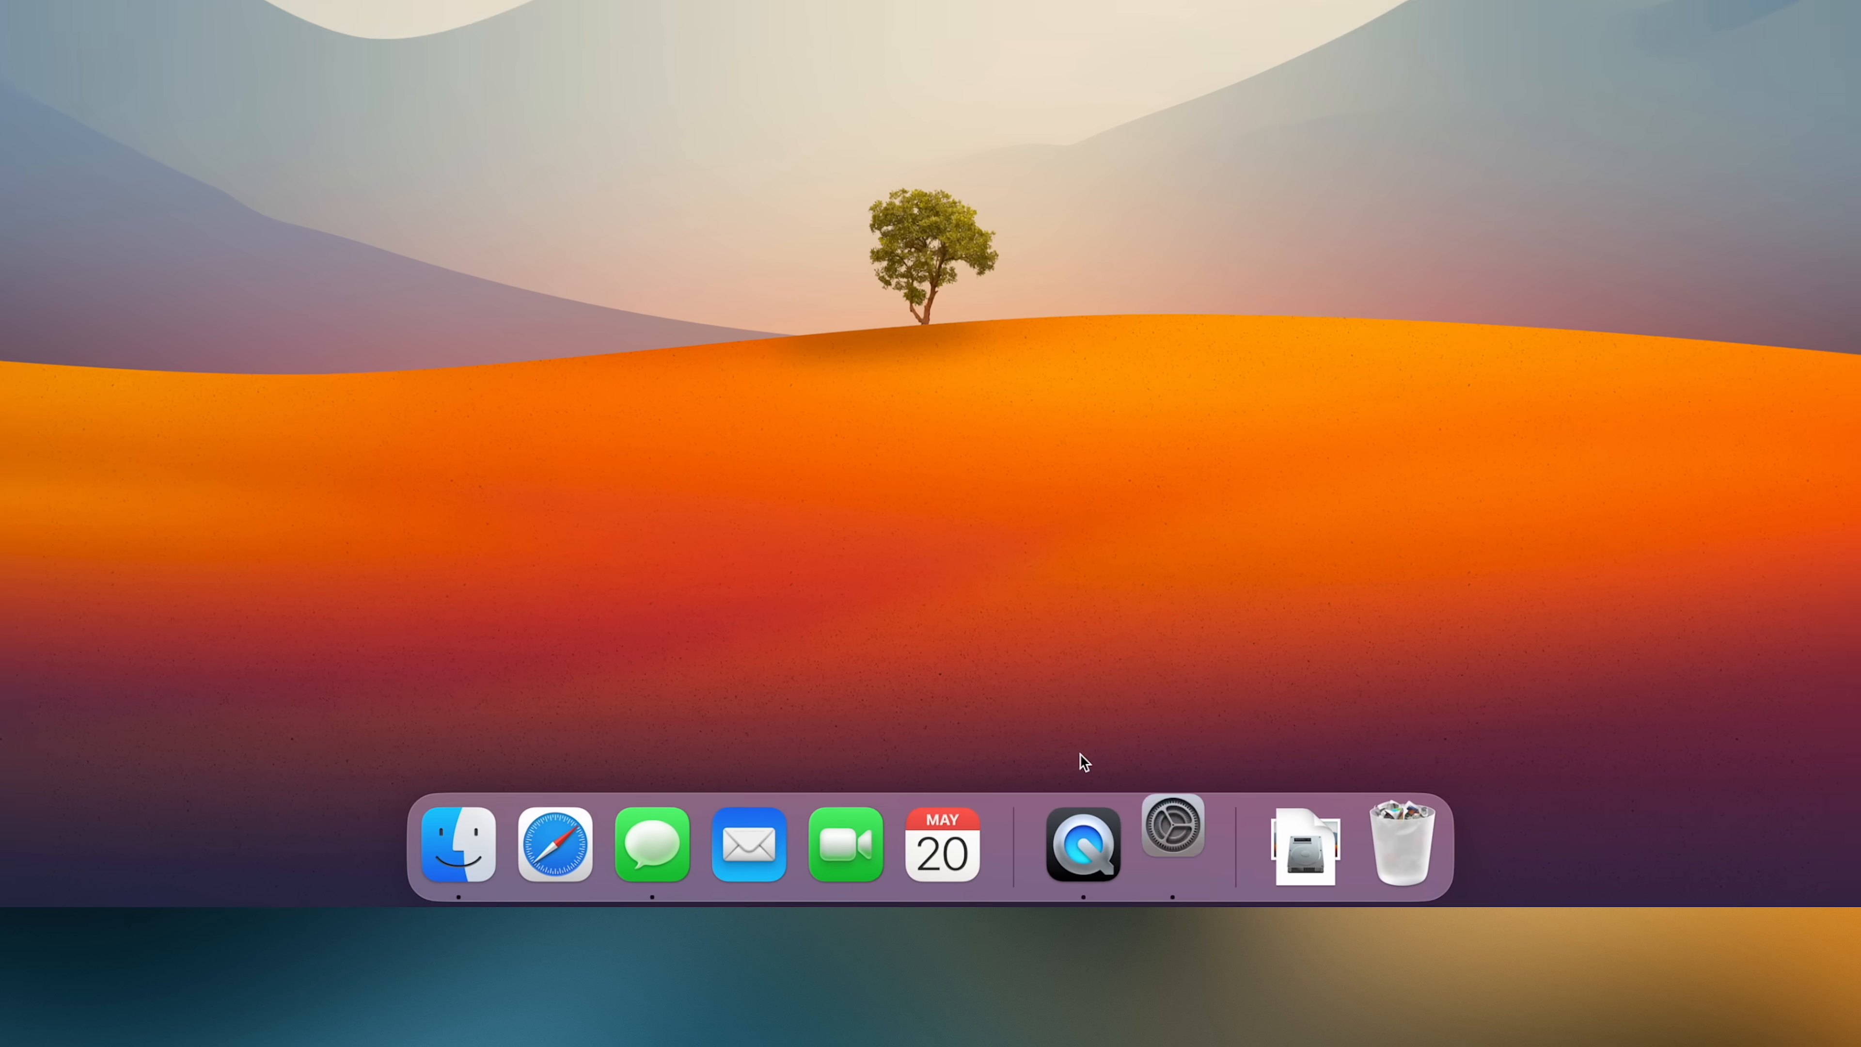
Bring up the Desktop & Dock page of System Settings.
{"action": "left_click", "coordinate": [1171, 842]}
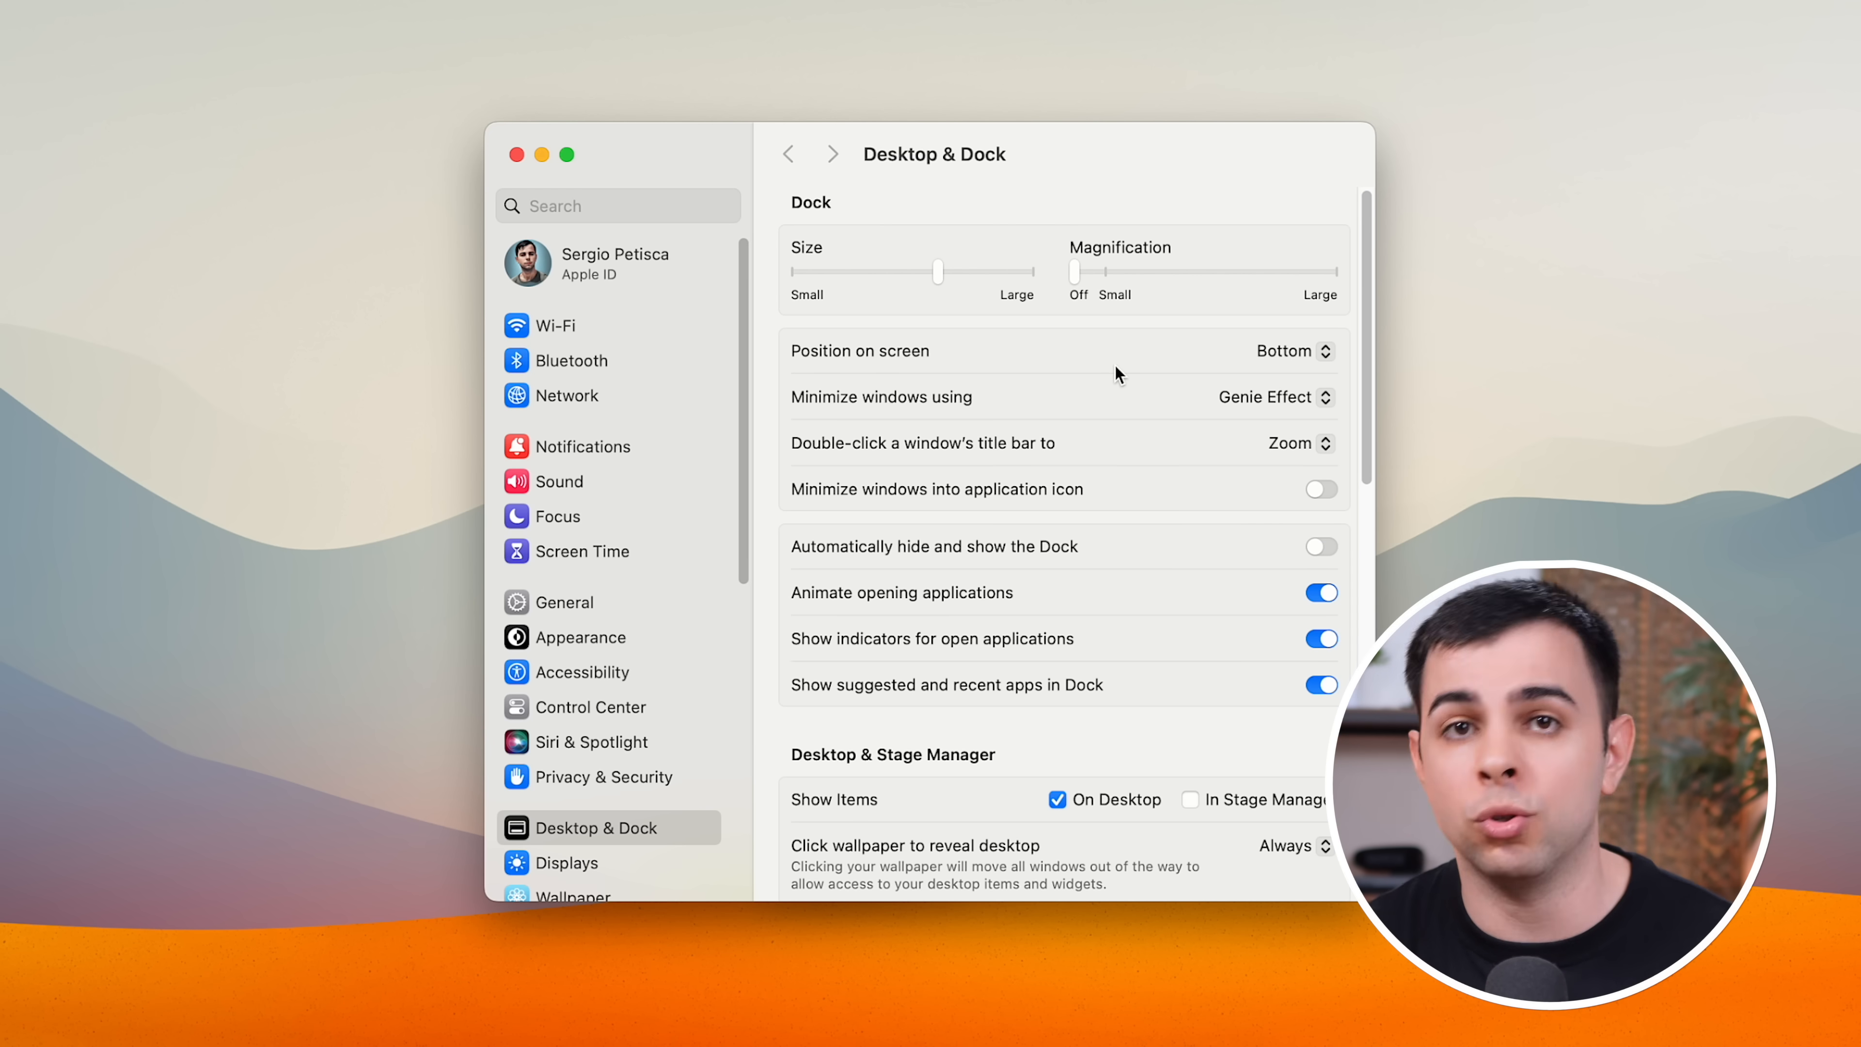
Set Minimize windows using to Scale Effect into the application icon, previewing the animation.
{"action": "left_click", "coordinate": [1292, 397]}
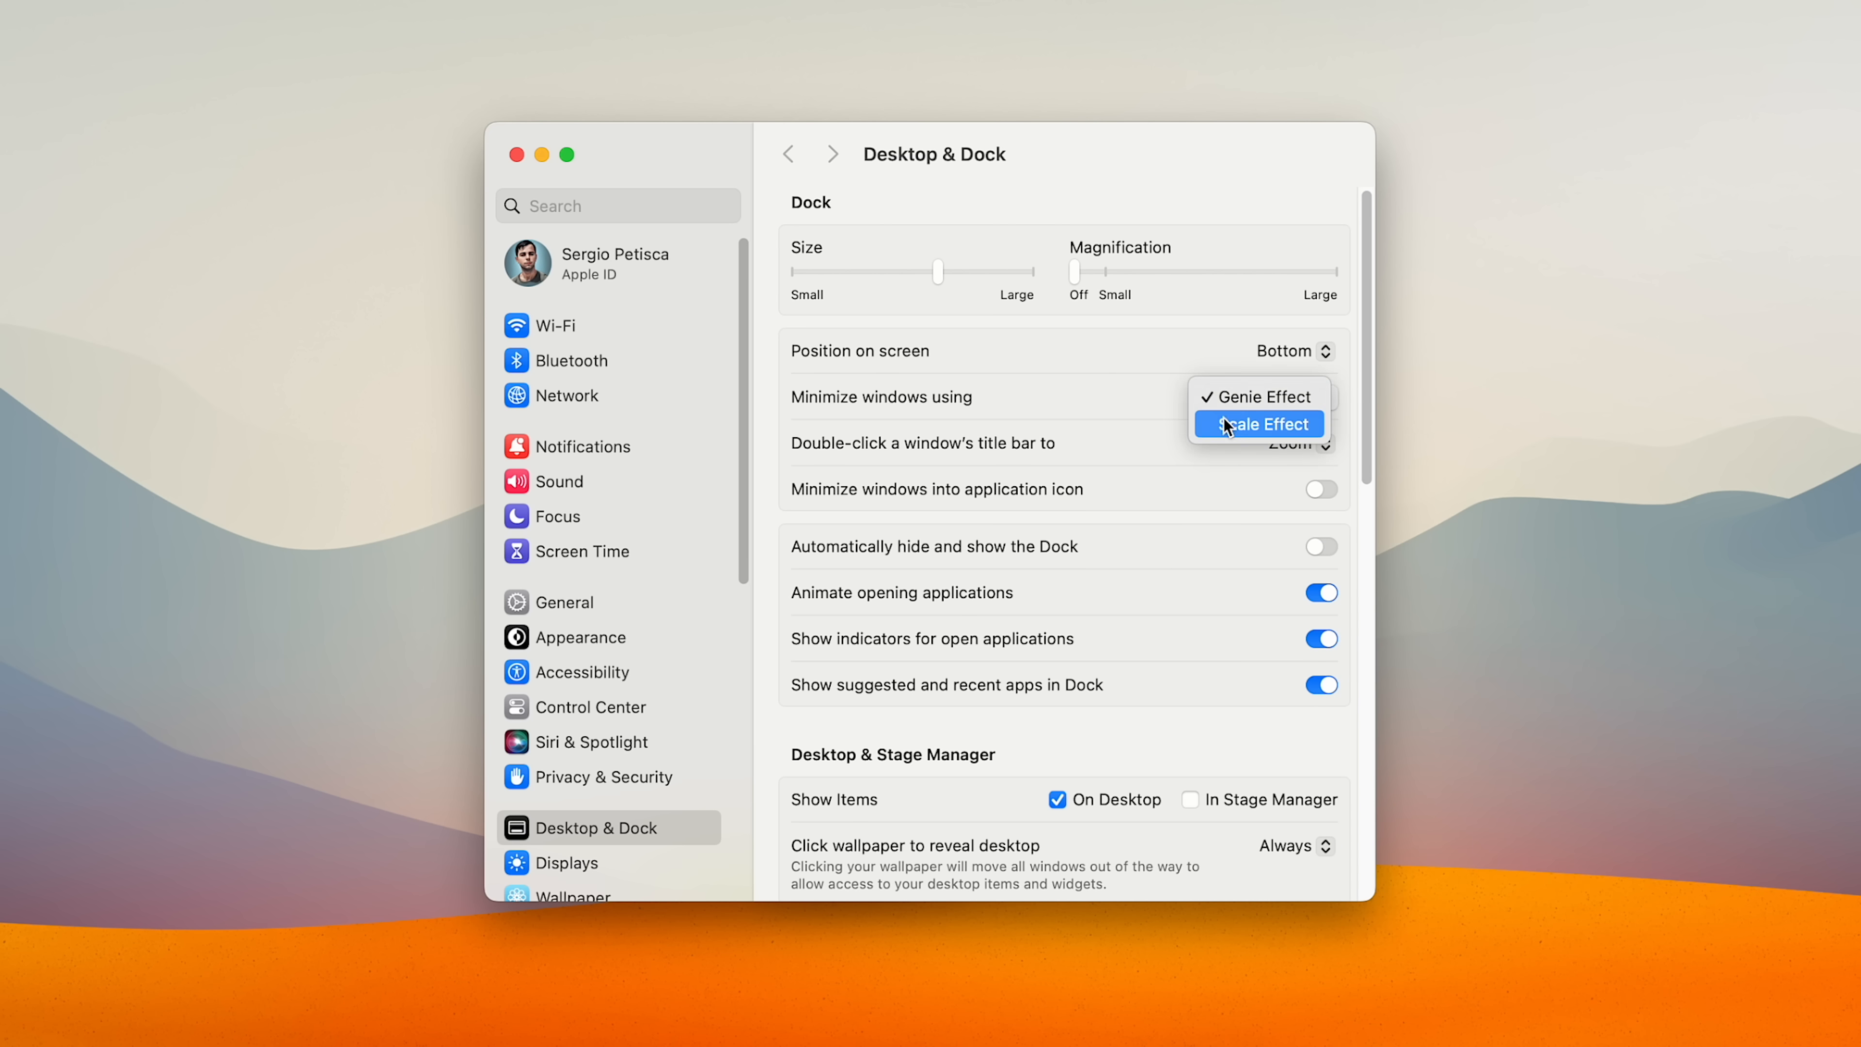
{"action": "left_click", "coordinate": [1253, 424]}
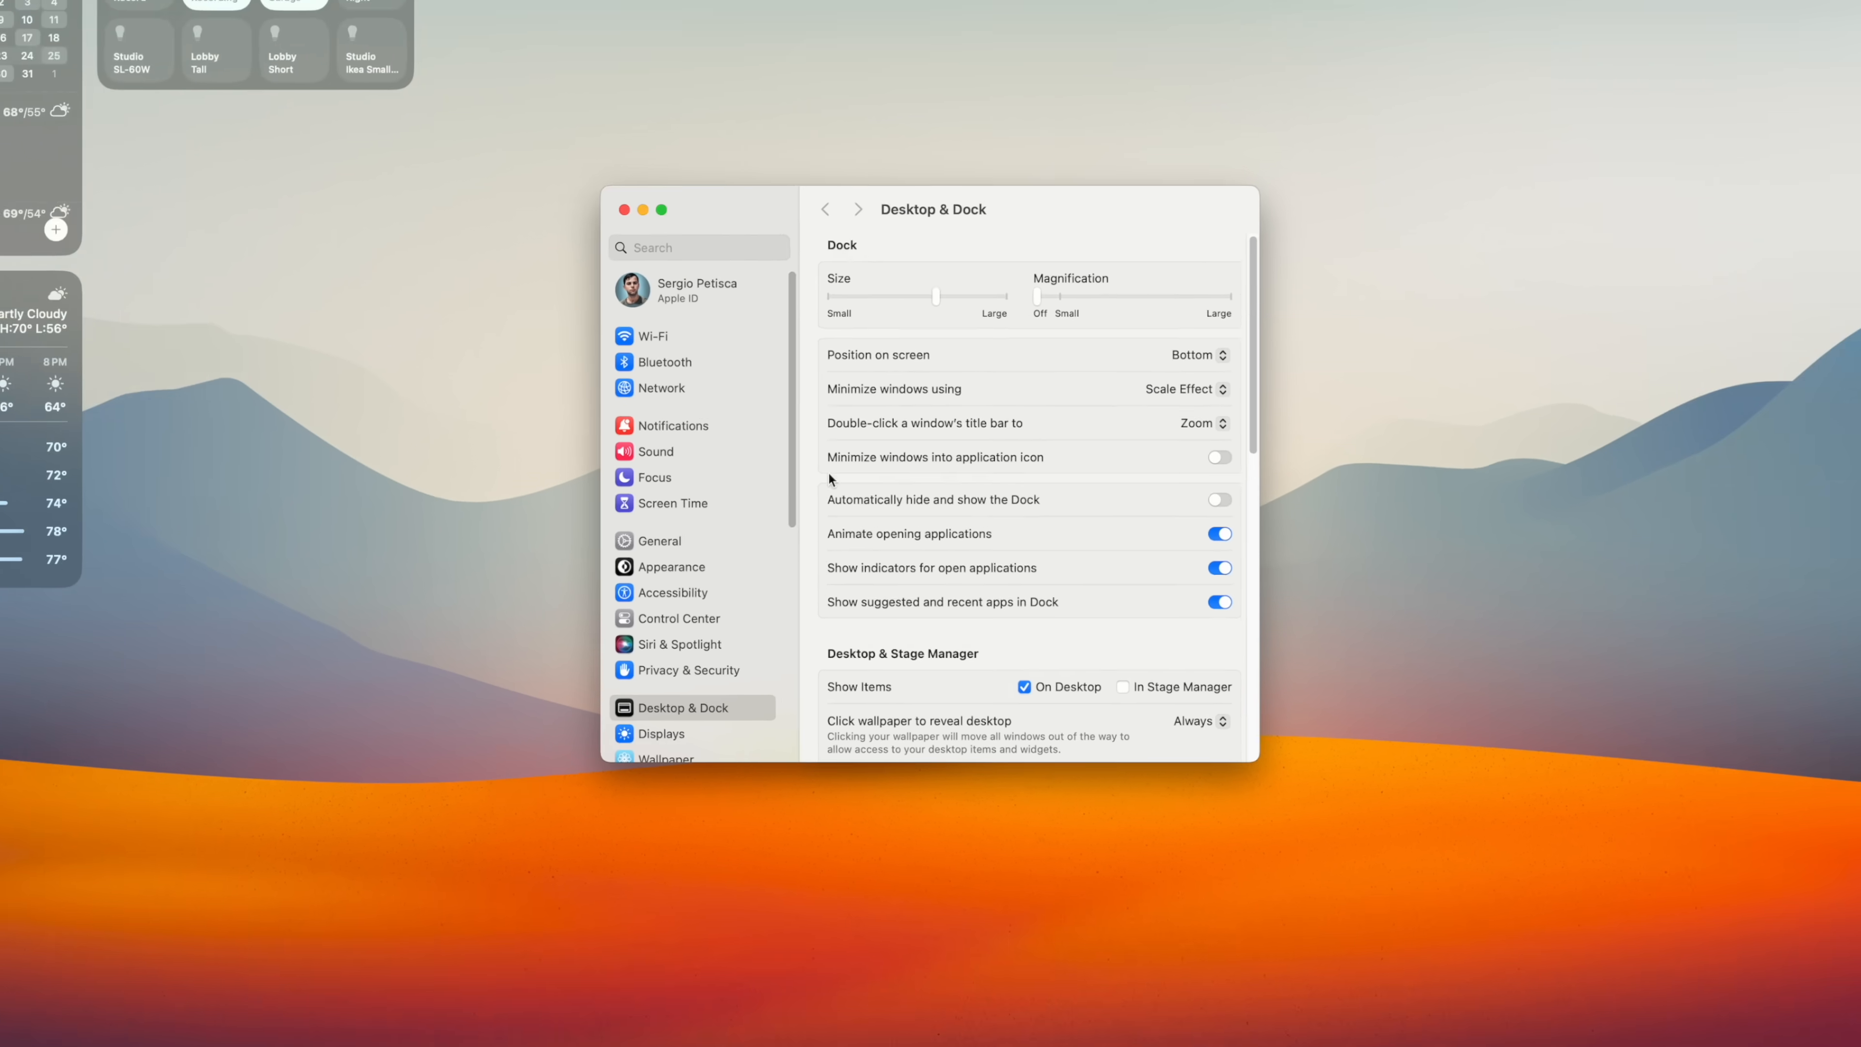
{"action": "left_click", "coordinate": [644, 210]}
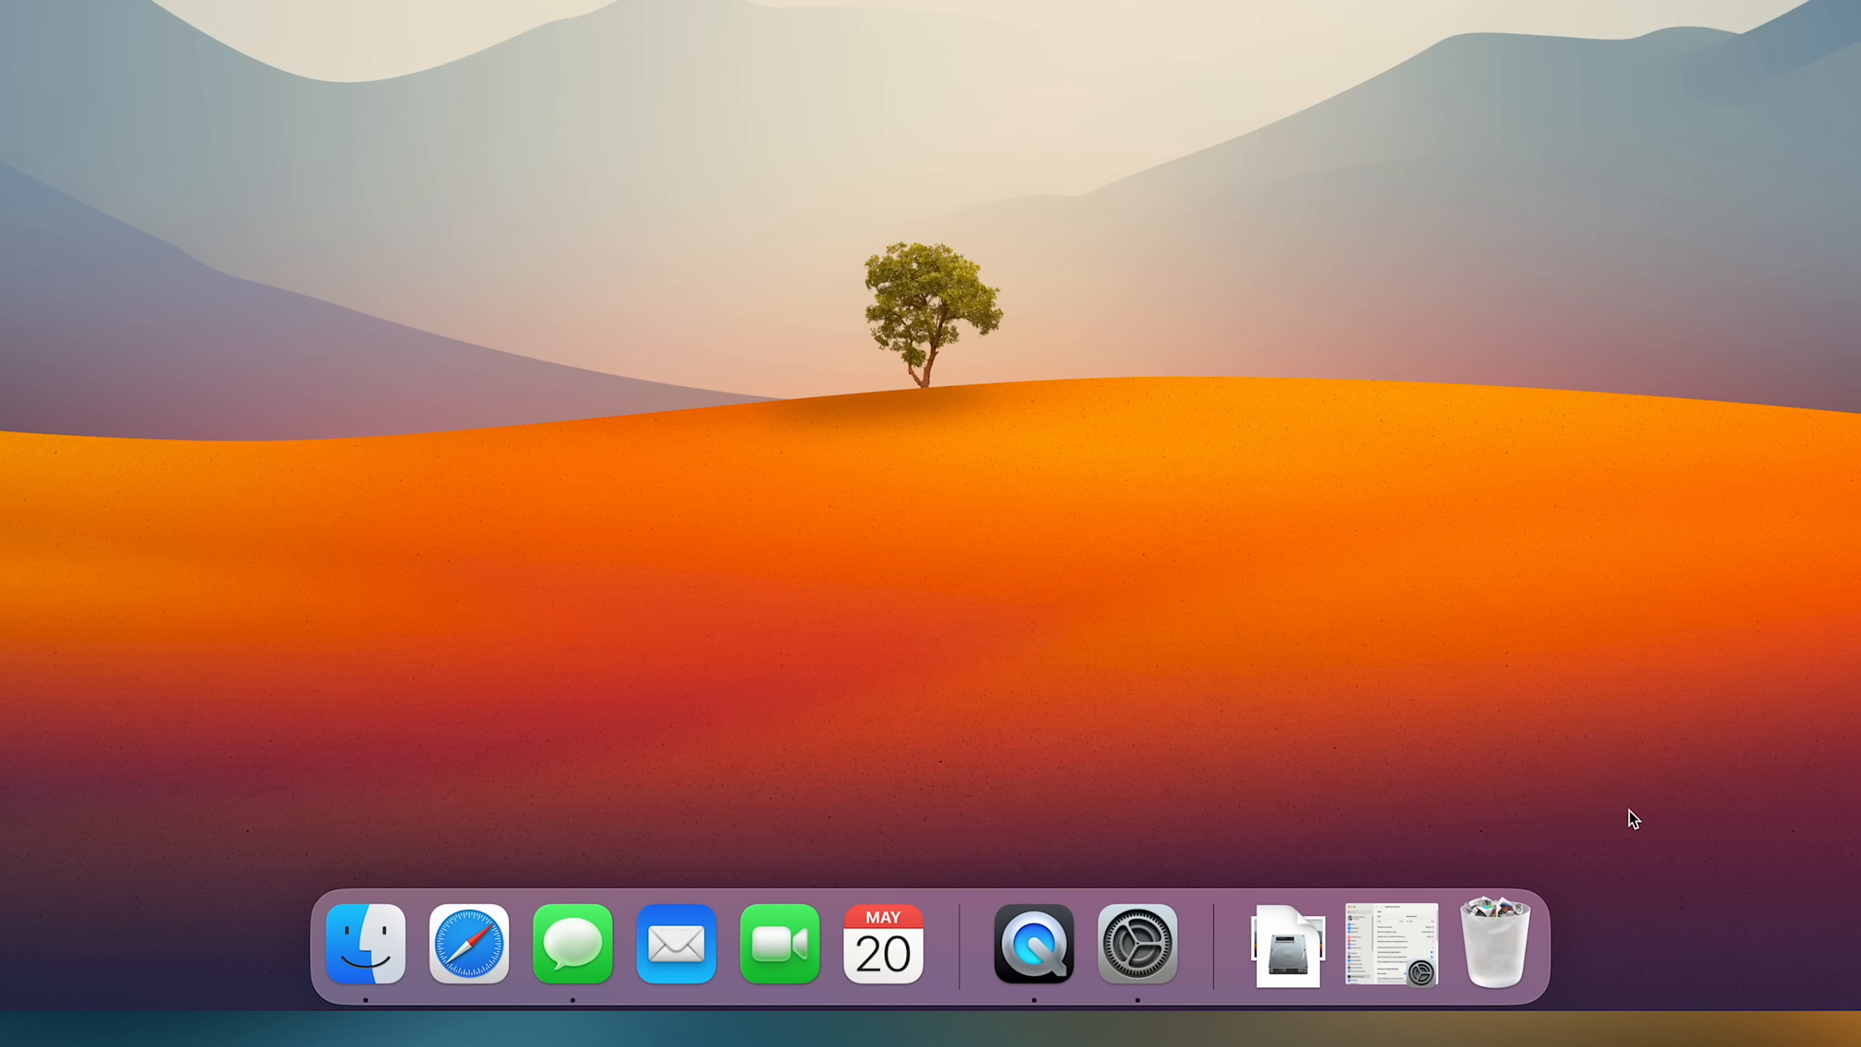
{"action": "mouse_move", "coordinate": [1390, 943]}
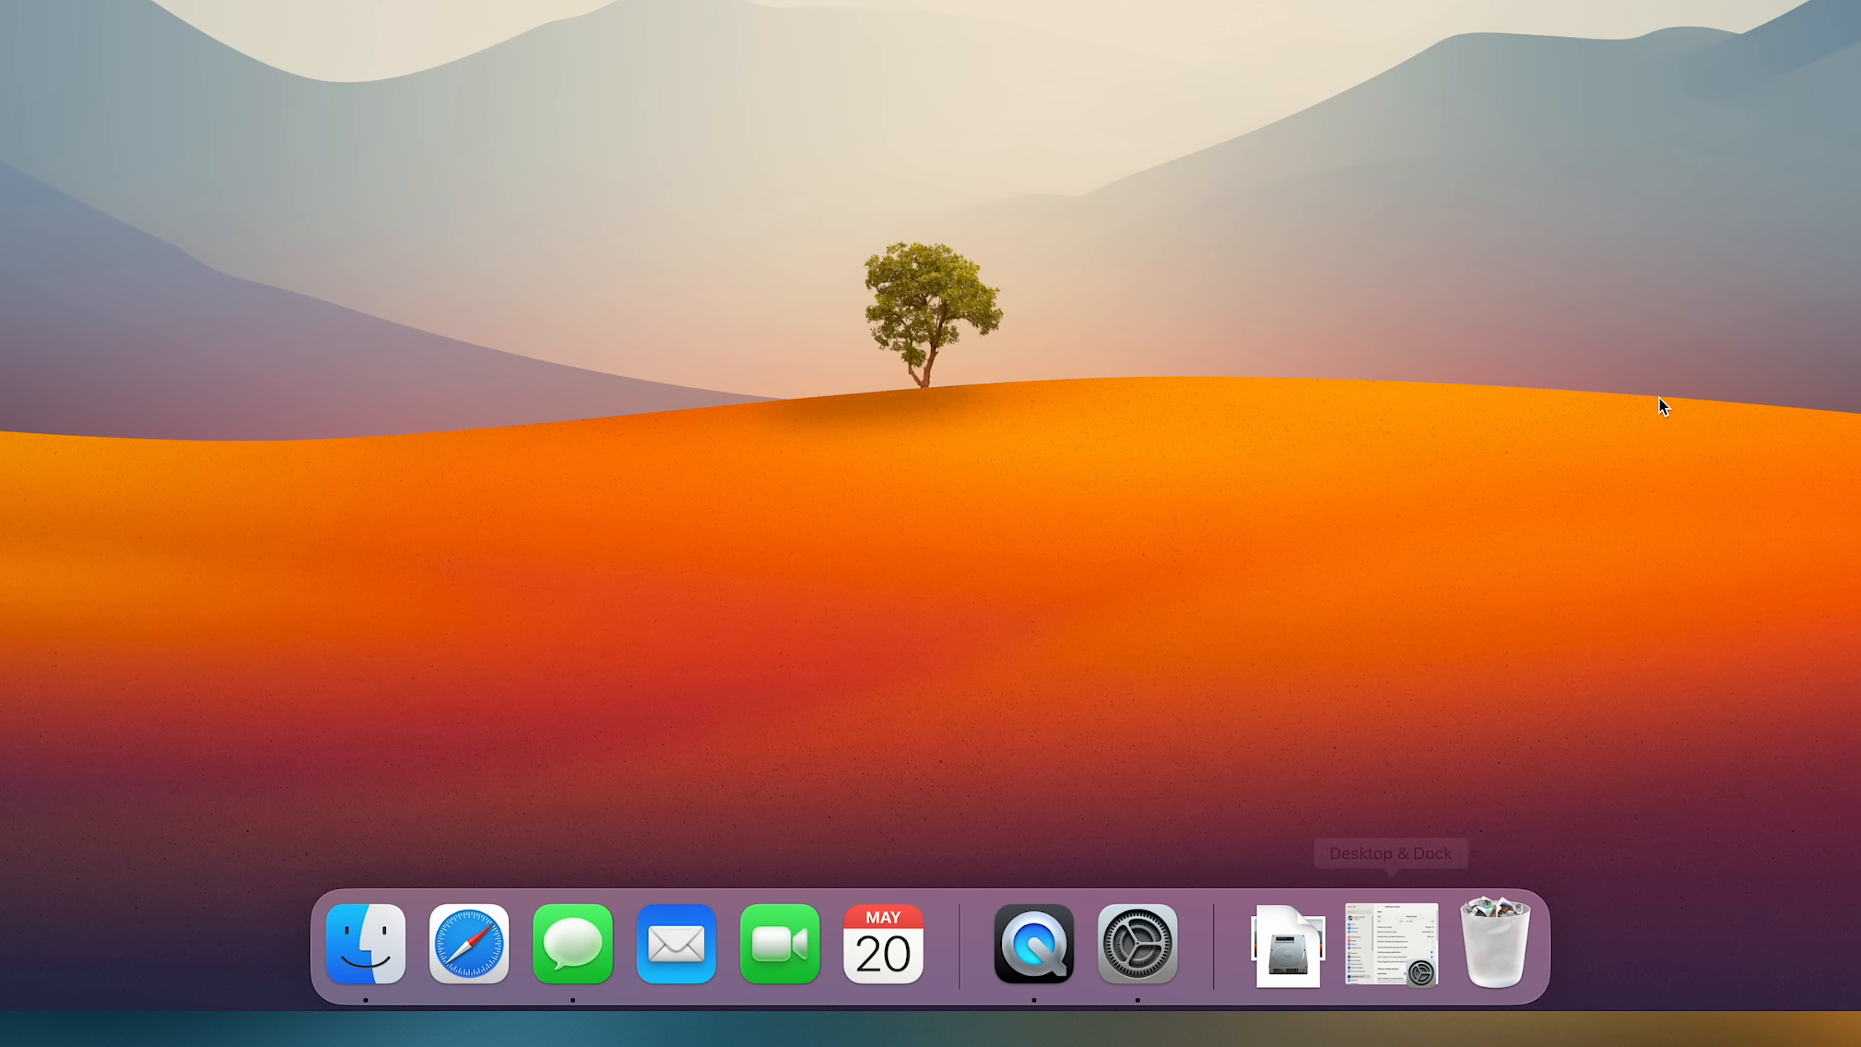
{"action": "left_click", "coordinate": [1389, 943]}
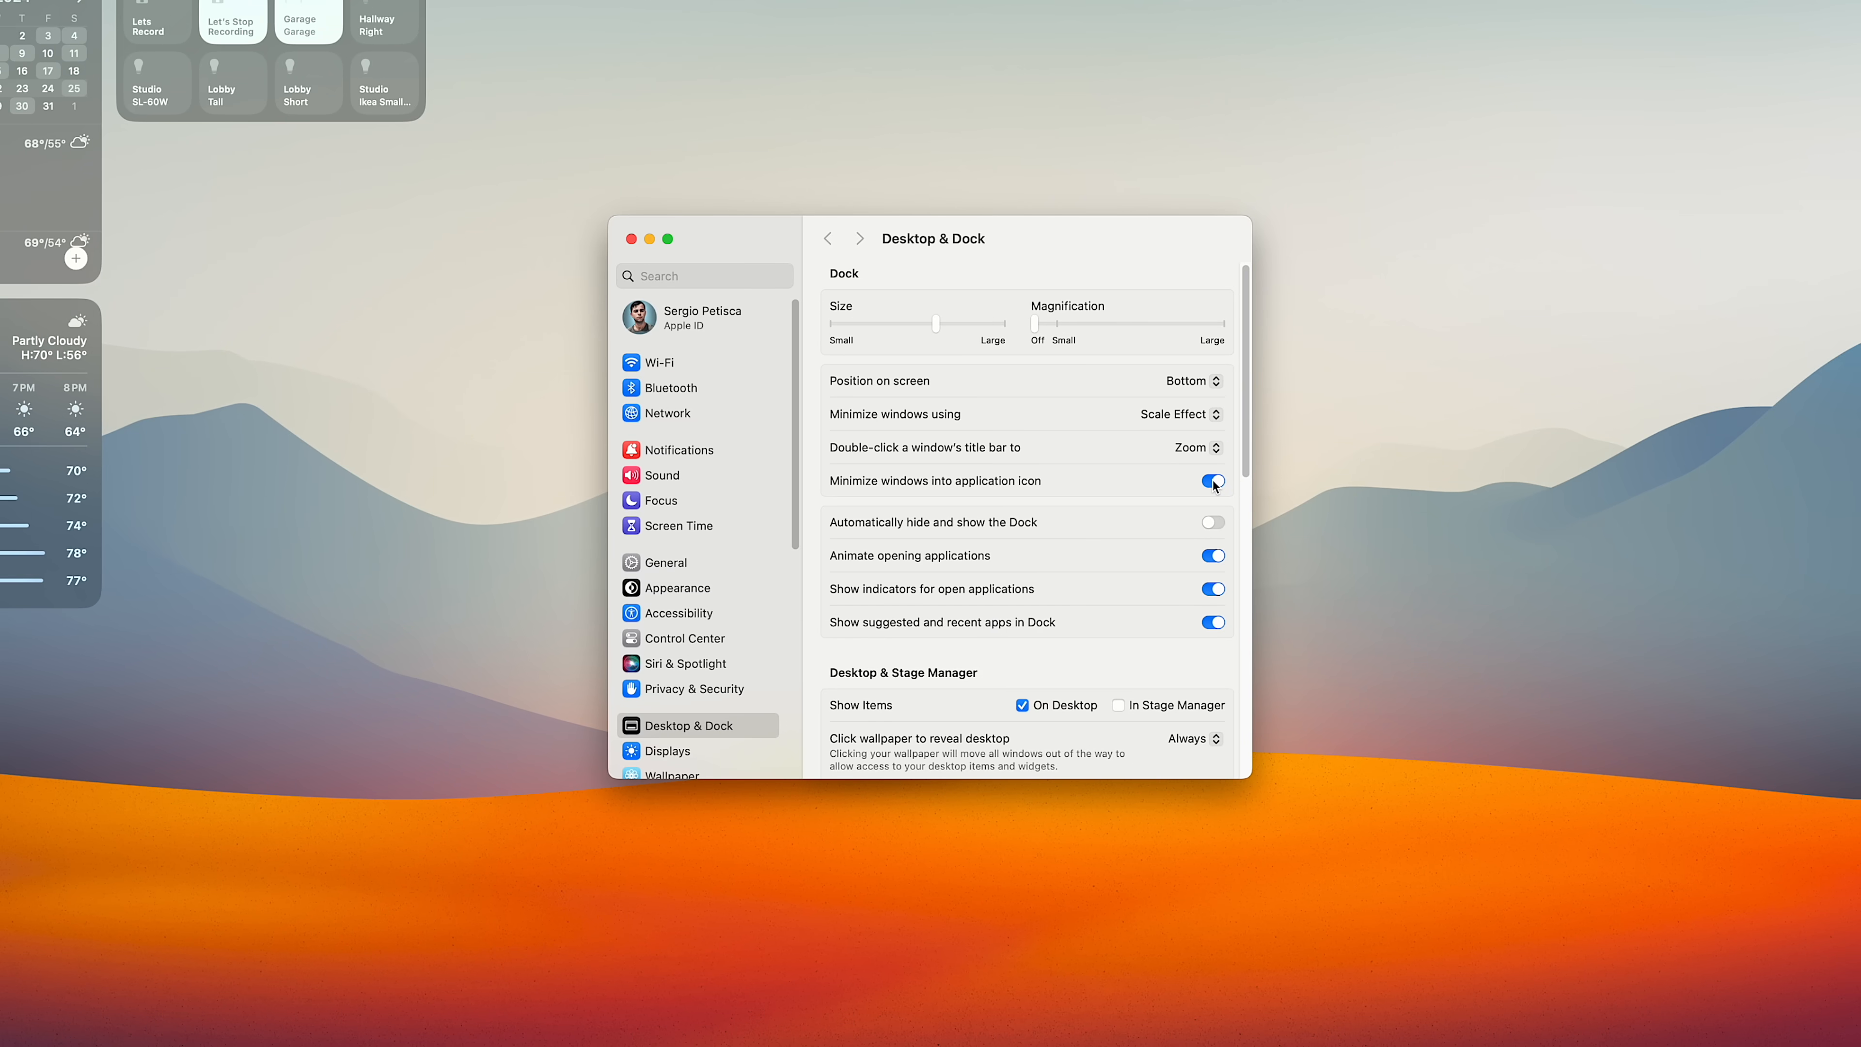
{"action": "left_click", "coordinate": [630, 239]}
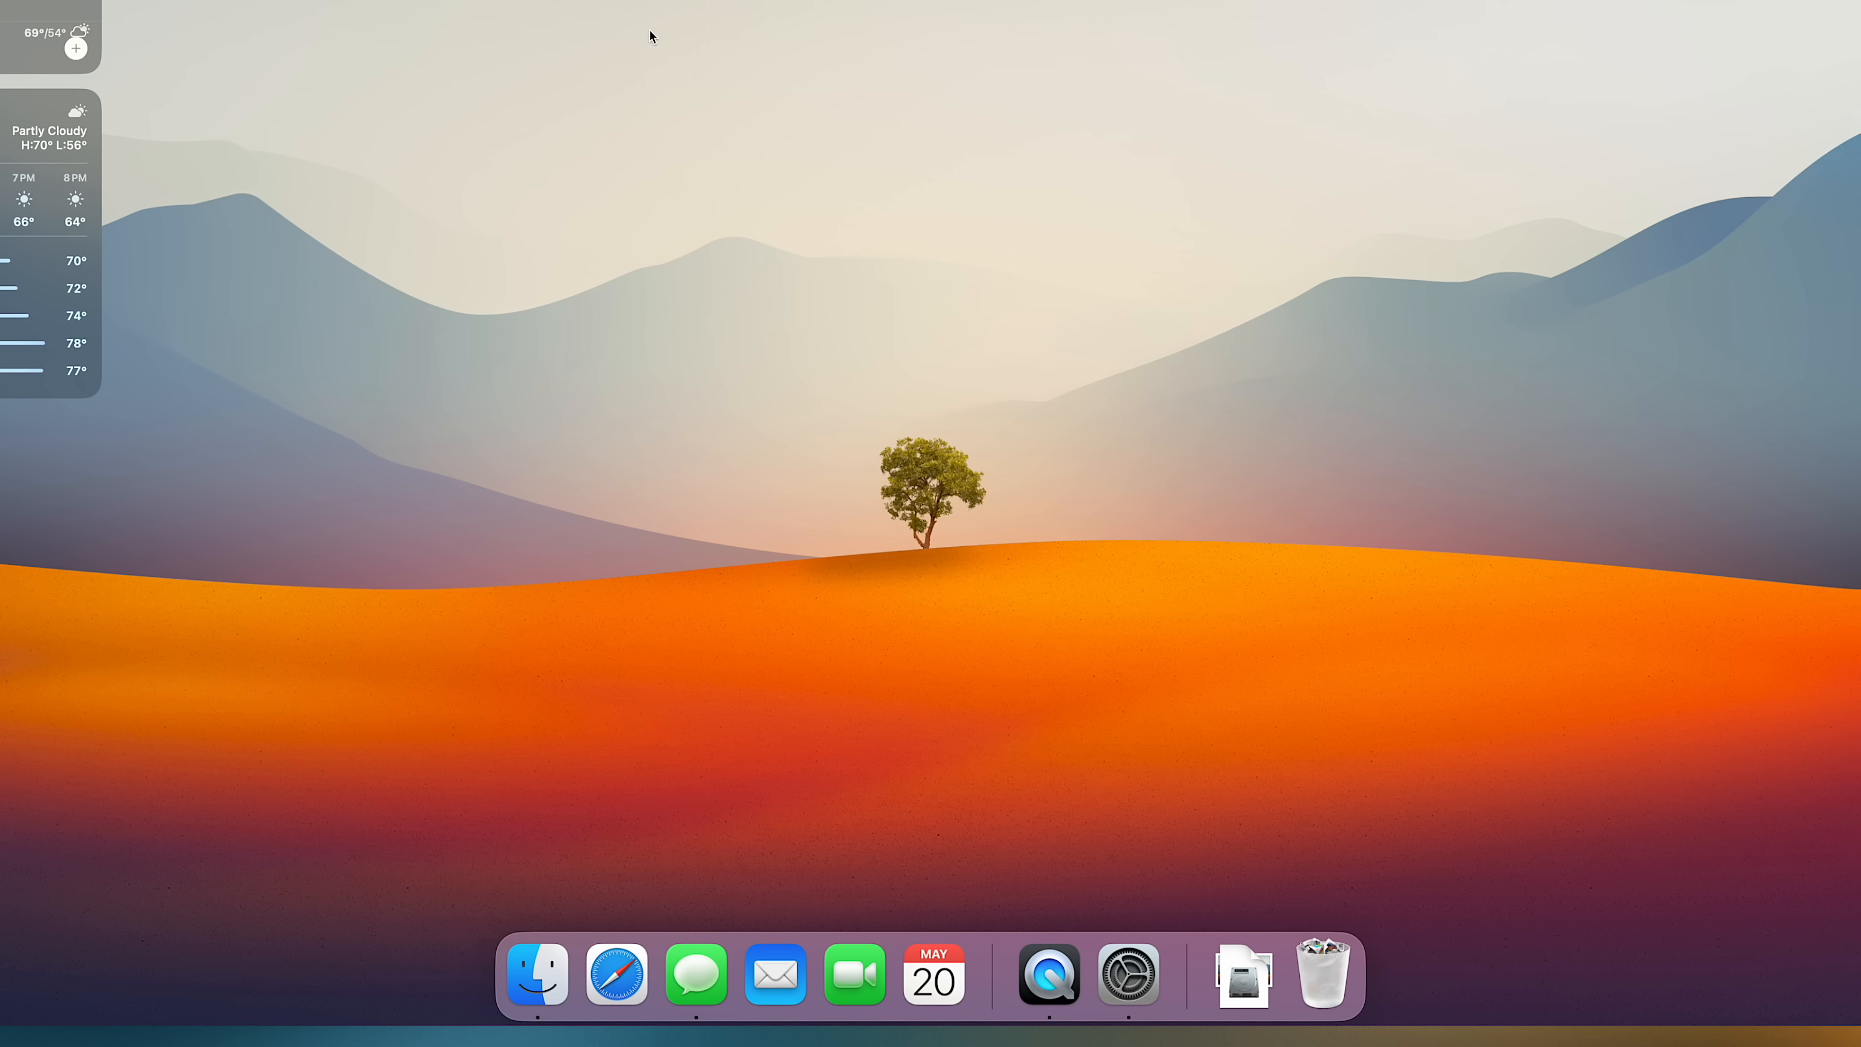
{"action": "left_click", "coordinate": [1125, 974]}
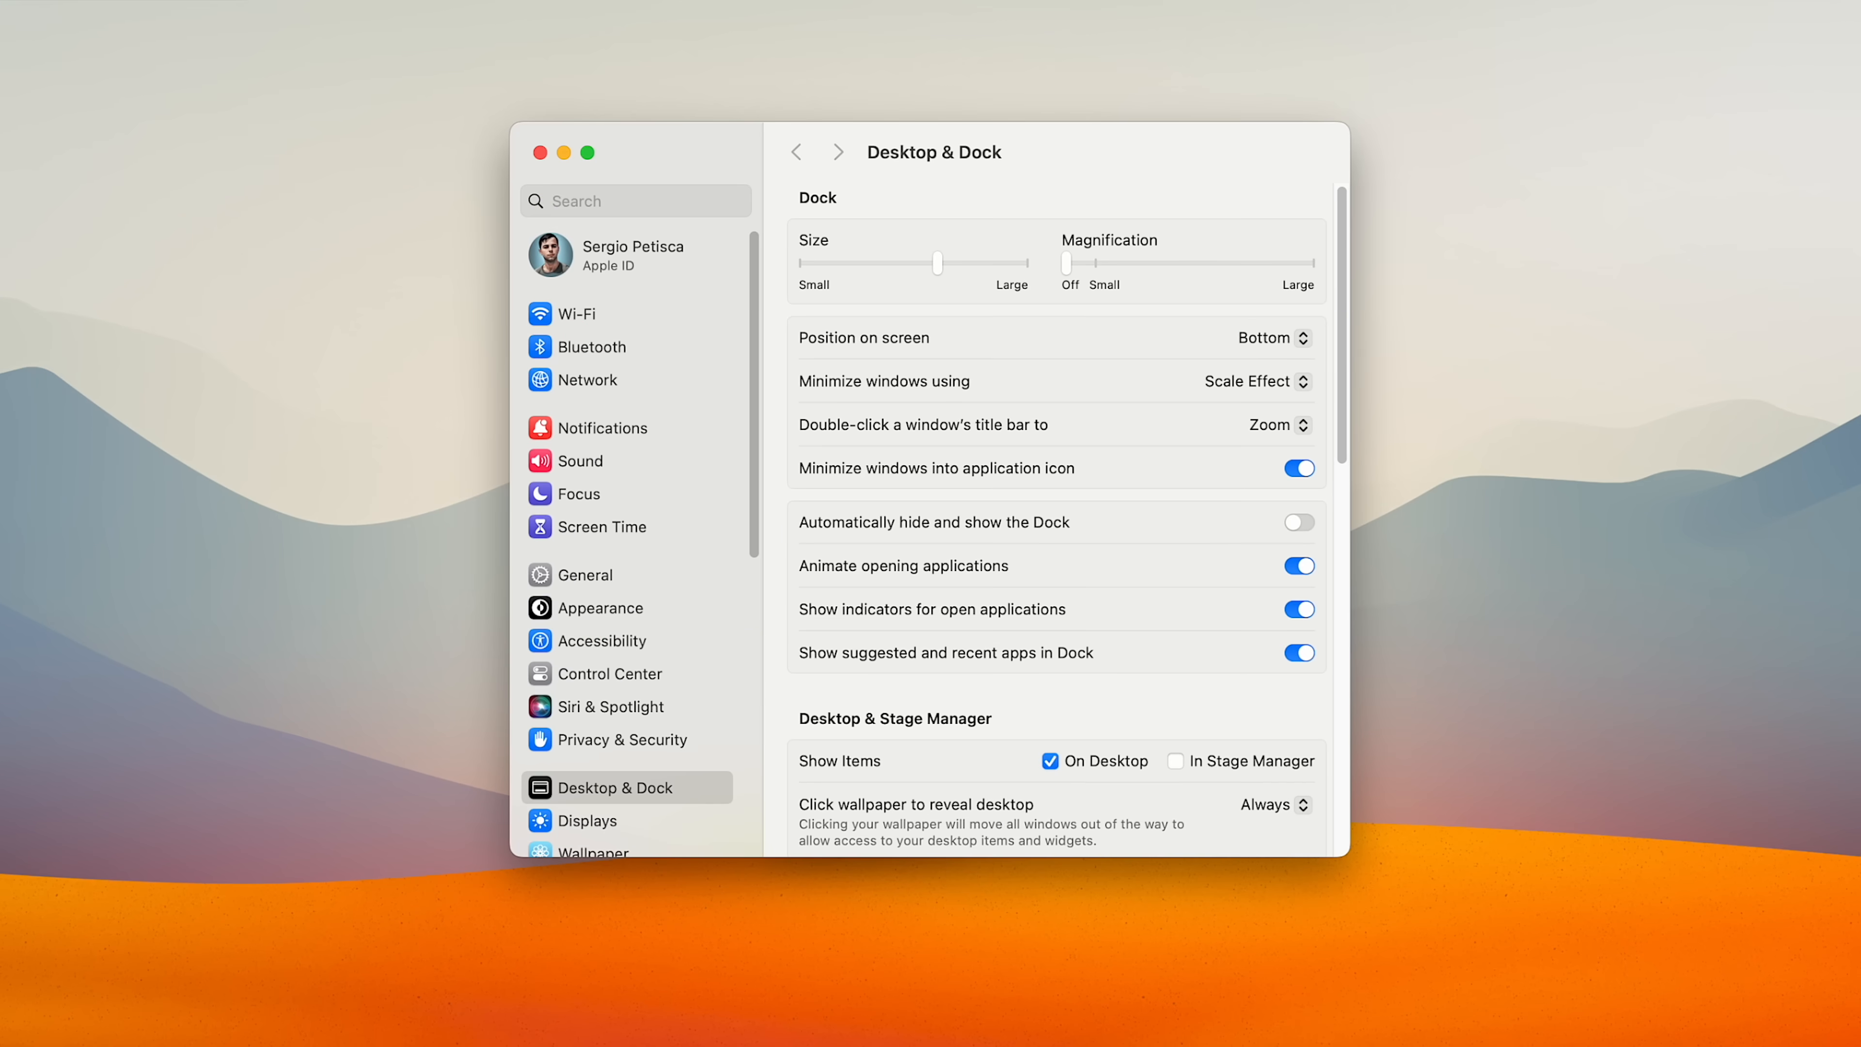
Turn off Show suggested and recent apps in Dock.
{"action": "left_click", "coordinate": [1297, 652]}
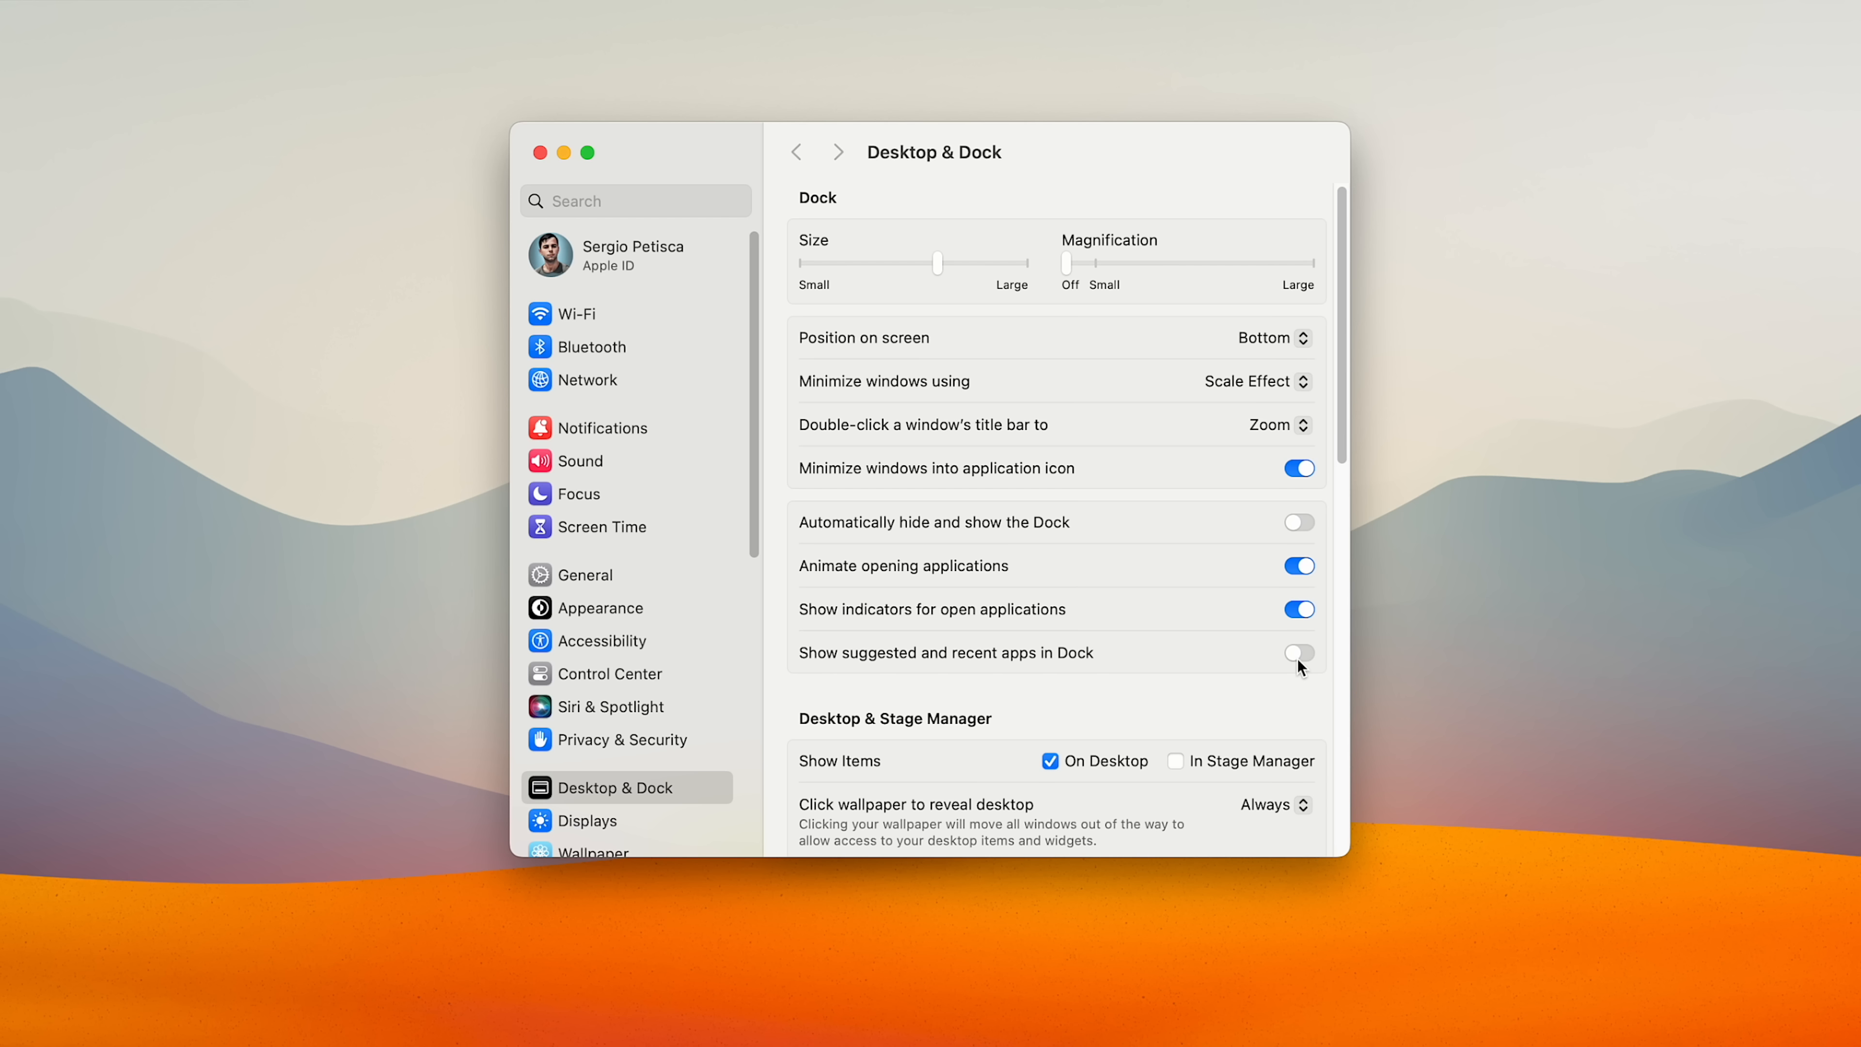
{"action": "scroll", "scroll_direction": "down", "scroll_amount": 3}
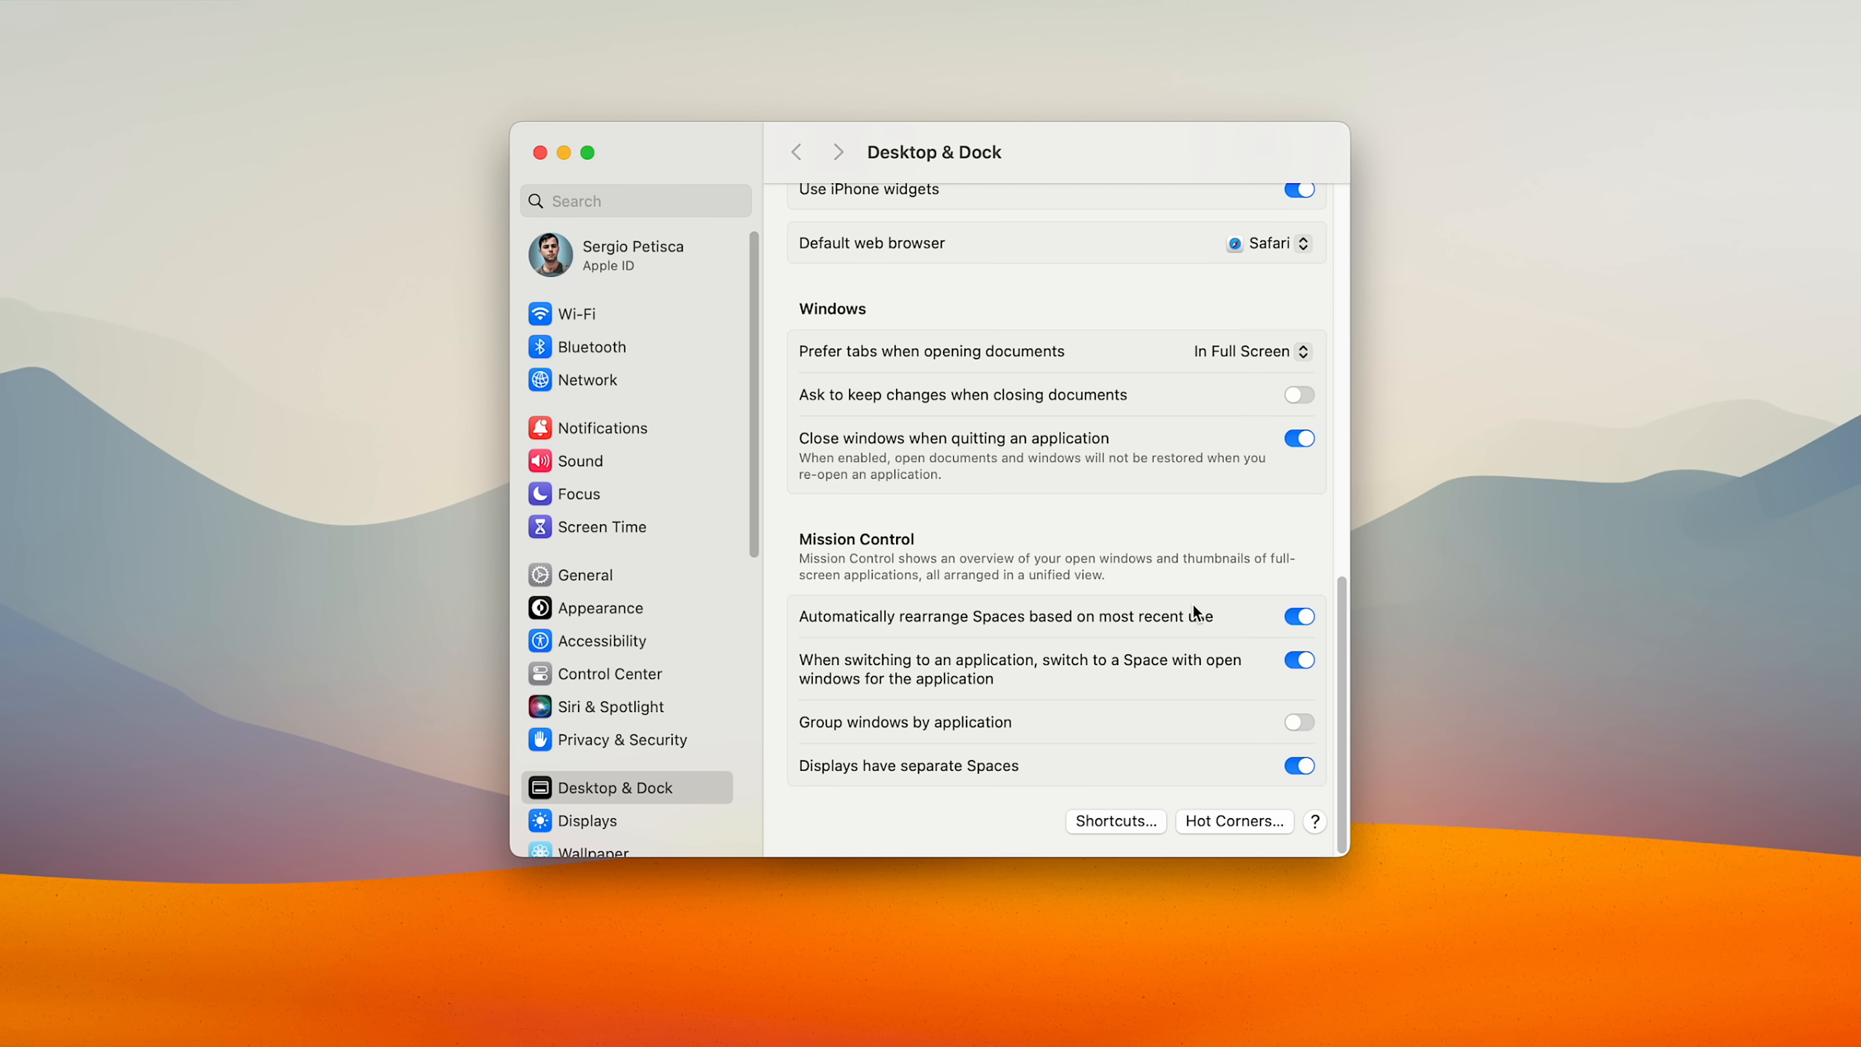
Assign Quick Note to the bottom-right hot corner, requiring the Command modifier, and confirm.
{"action": "left_click", "coordinate": [1233, 819]}
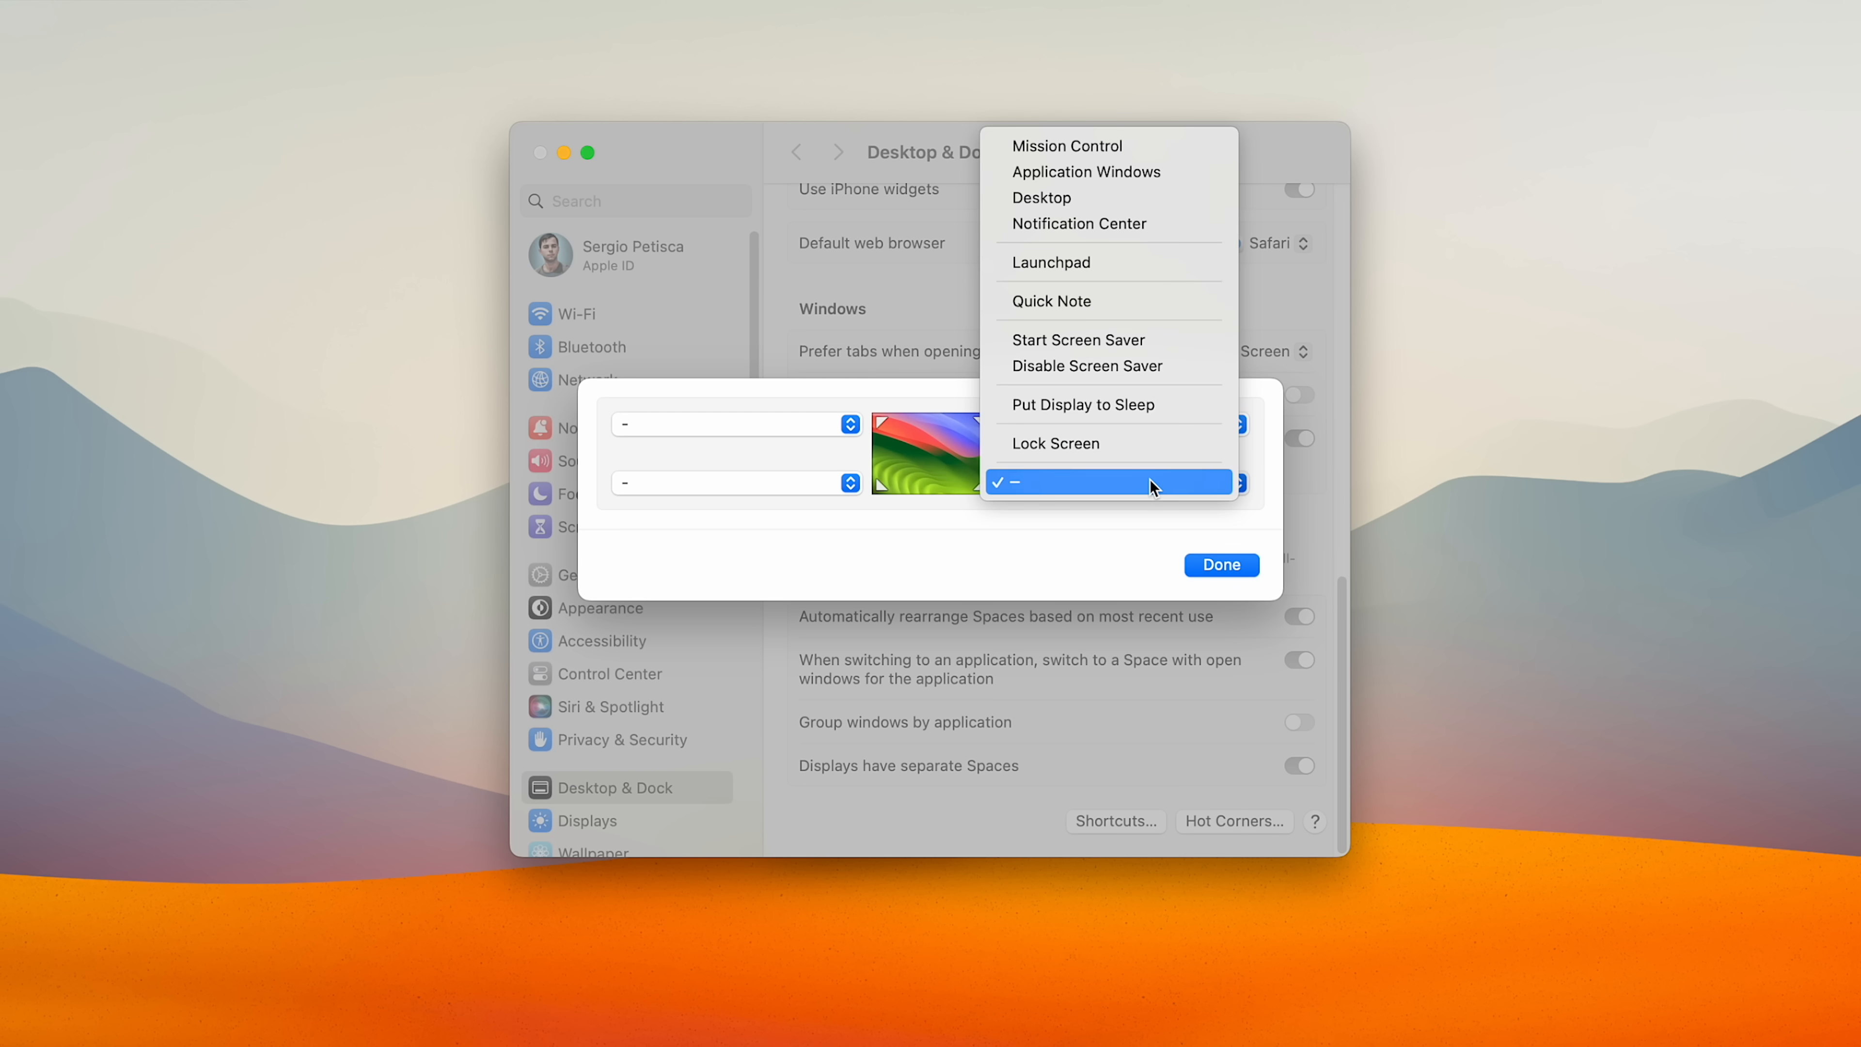
{"action": "left_click", "coordinate": [1050, 300]}
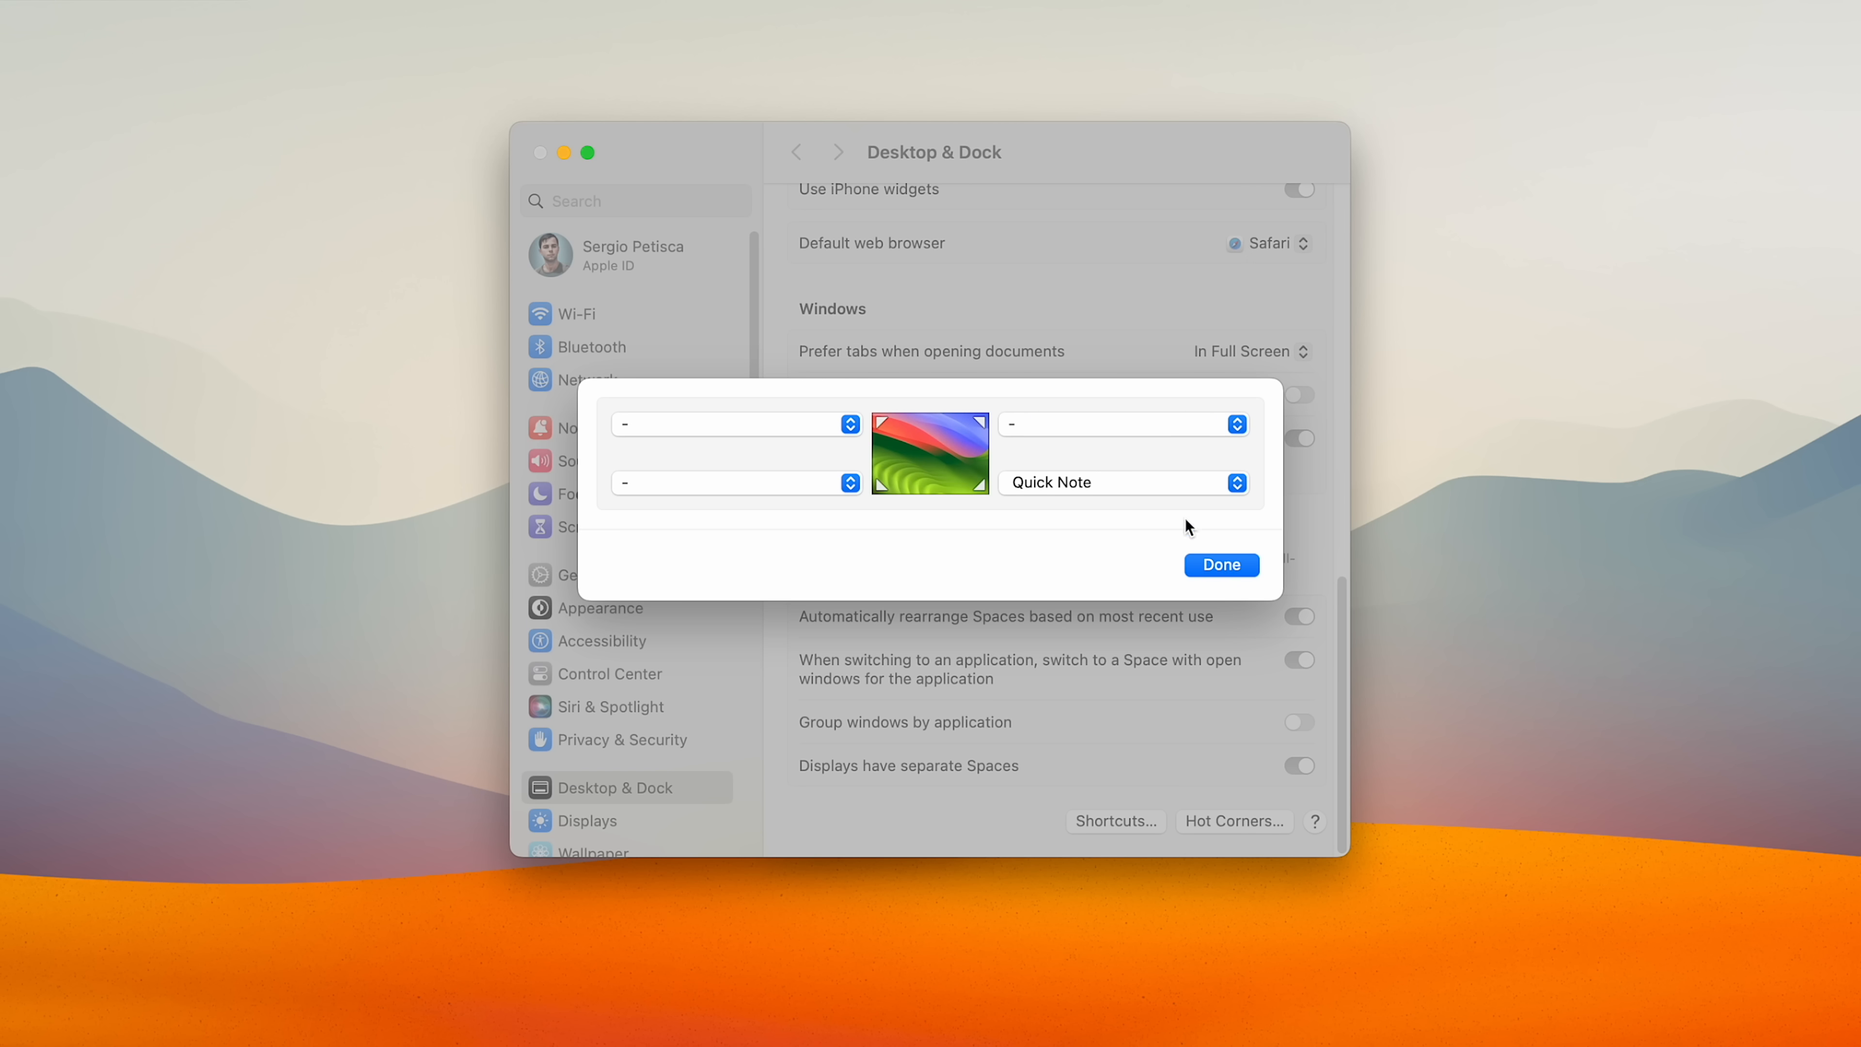
{"action": "left_click", "coordinate": [1220, 564]}
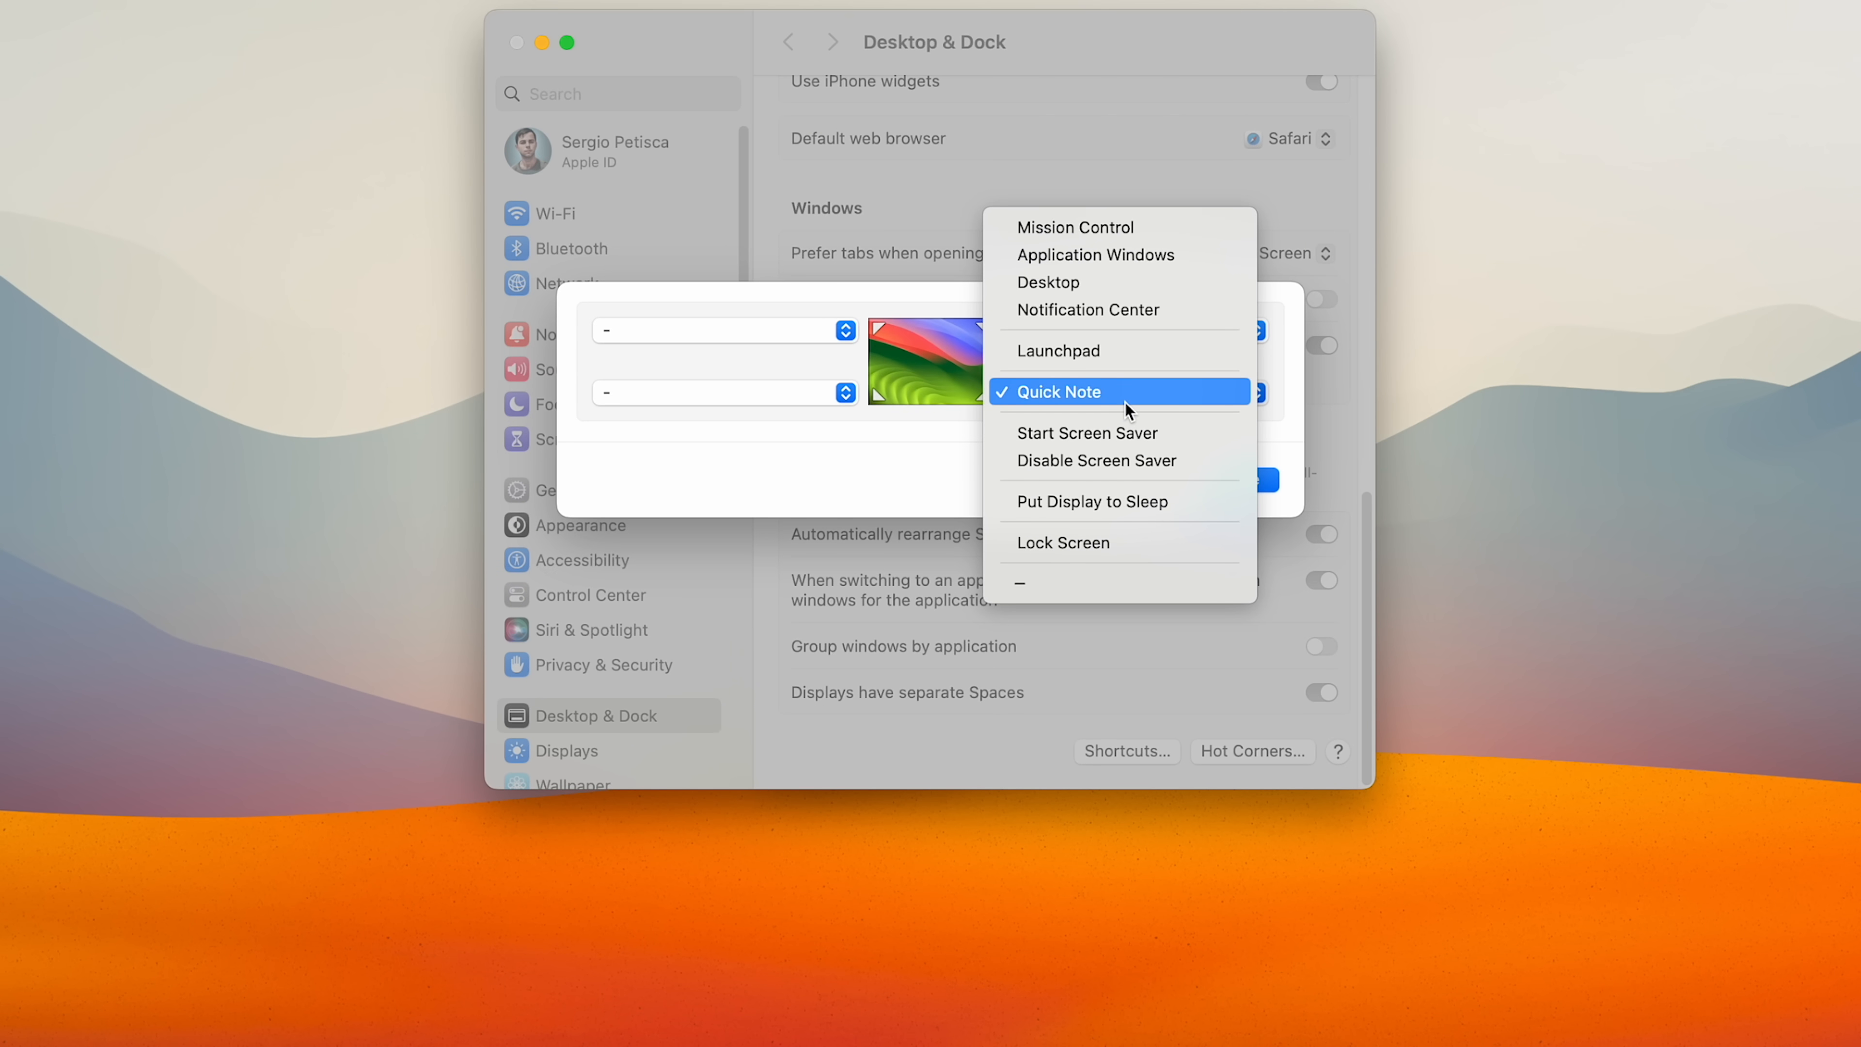
{"action": "left_click", "coordinate": [1059, 390]}
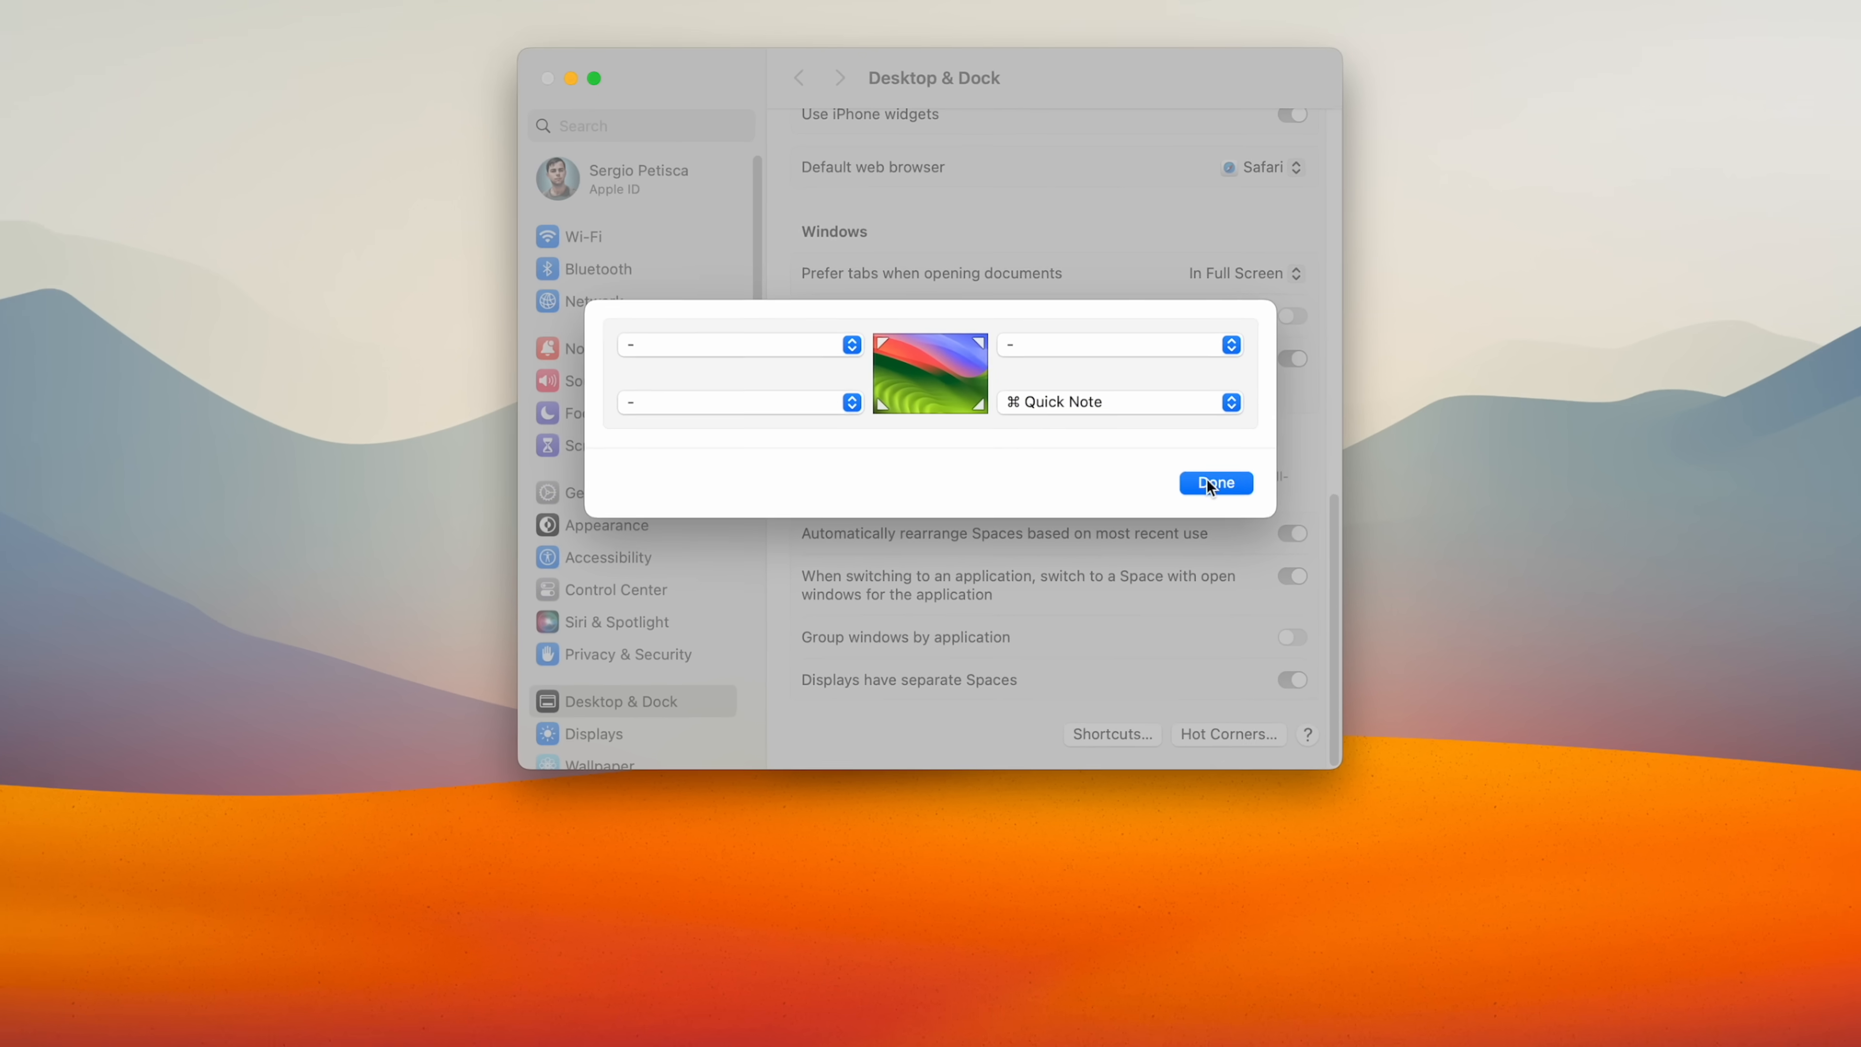
{"action": "left_click", "coordinate": [1212, 483]}
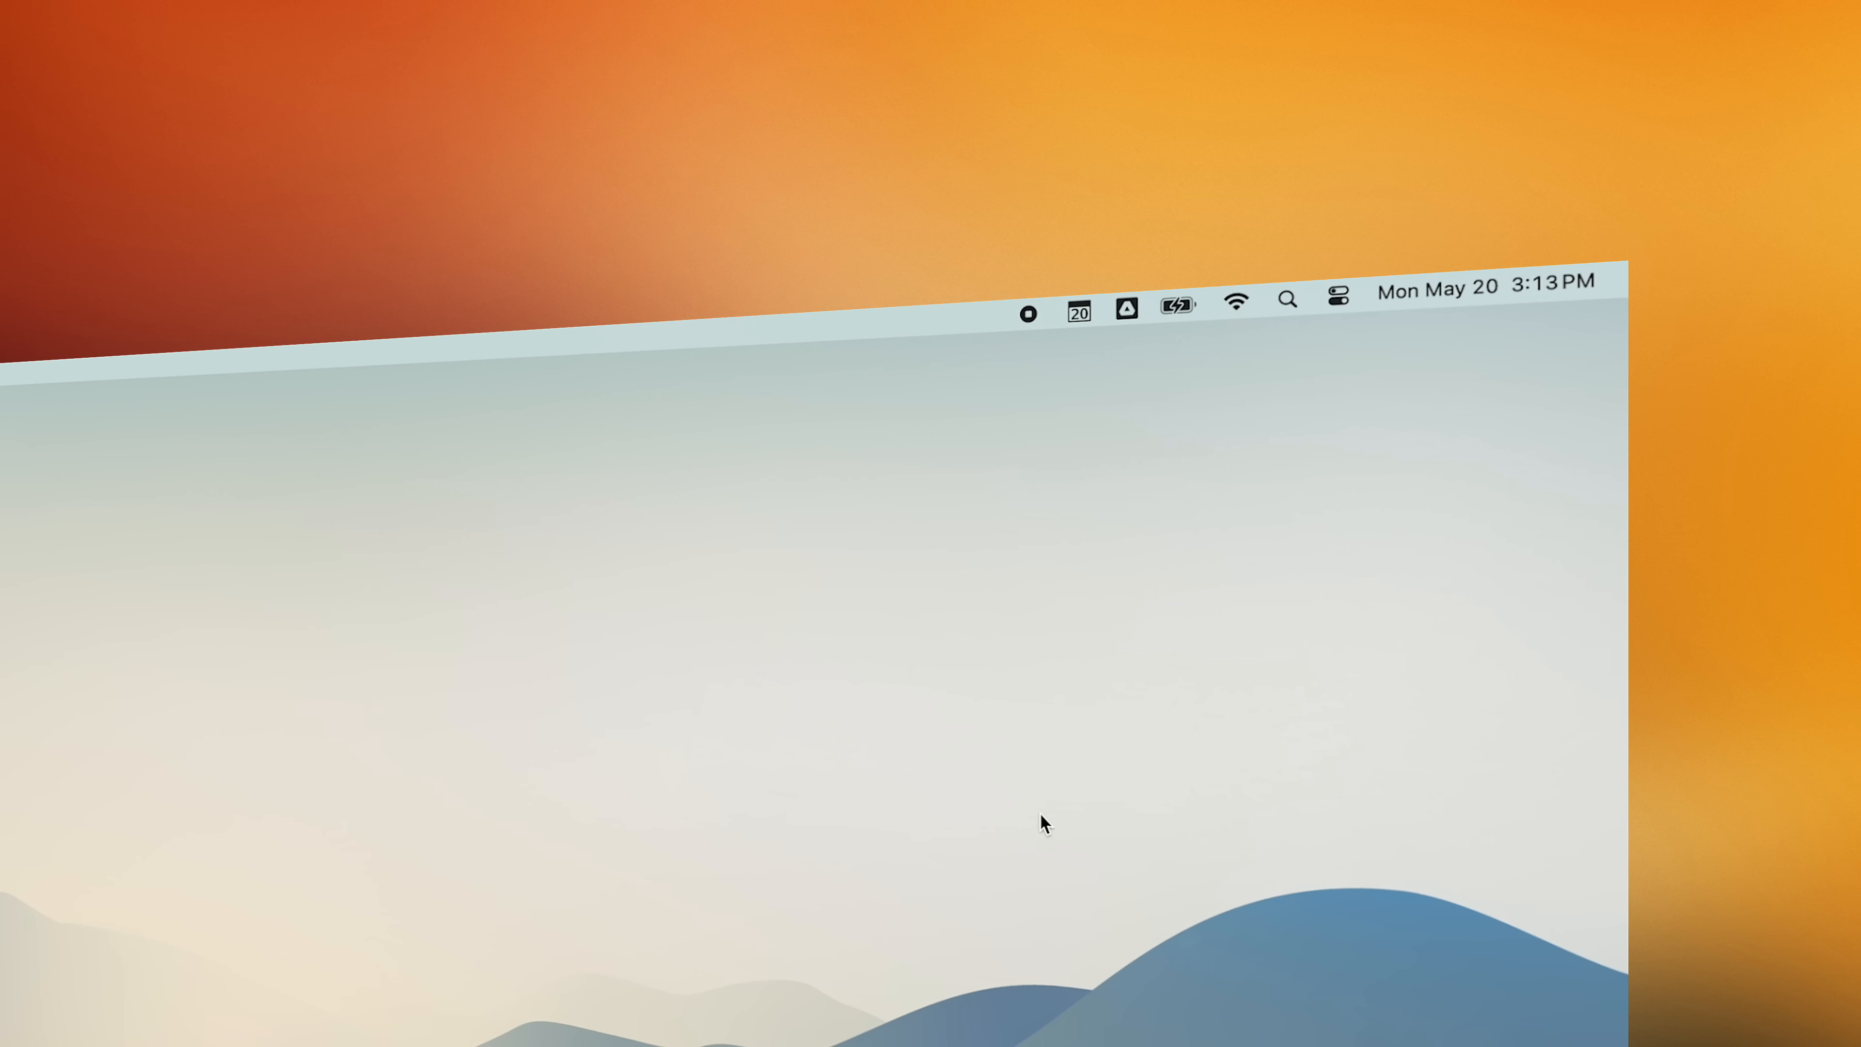
{"action": "mouse_move", "coordinate": [1019, 808]}
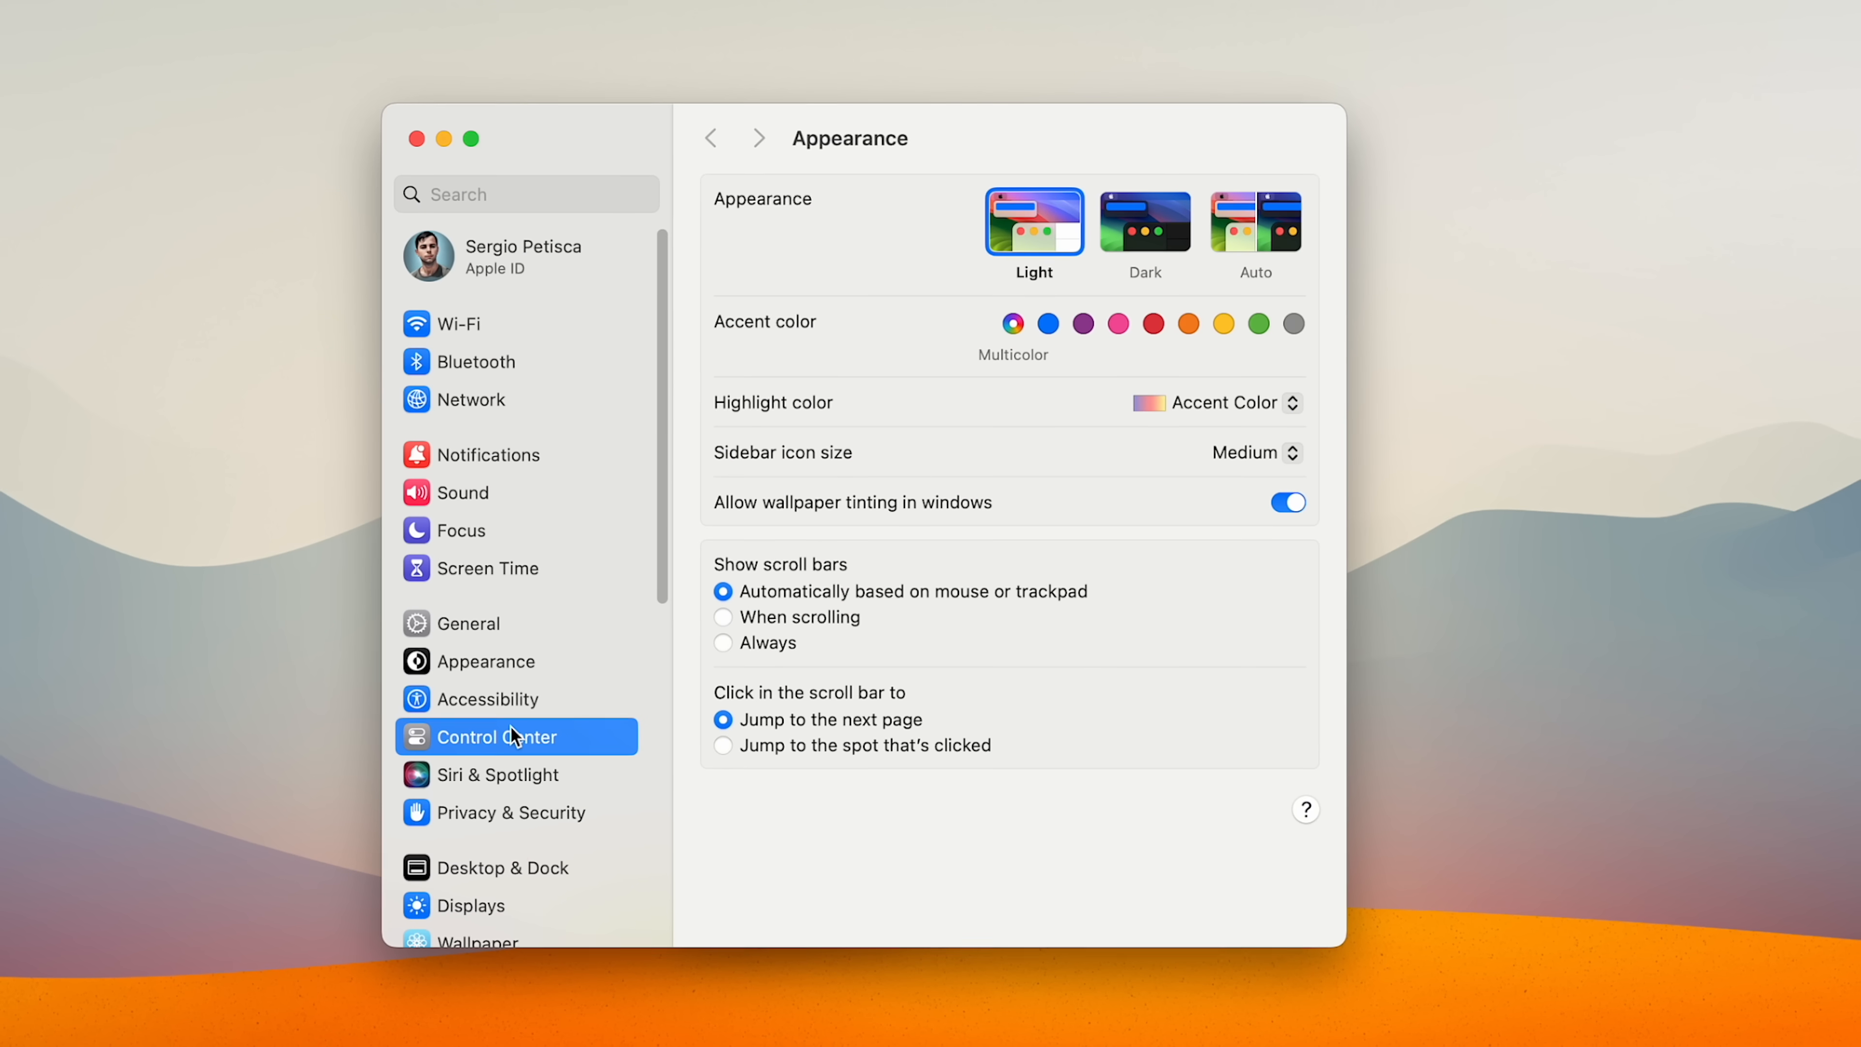
In Control Center settings, turn on Battery Show Percentage and keep Spotlight out of the menu bar.
{"action": "left_click", "coordinate": [498, 735]}
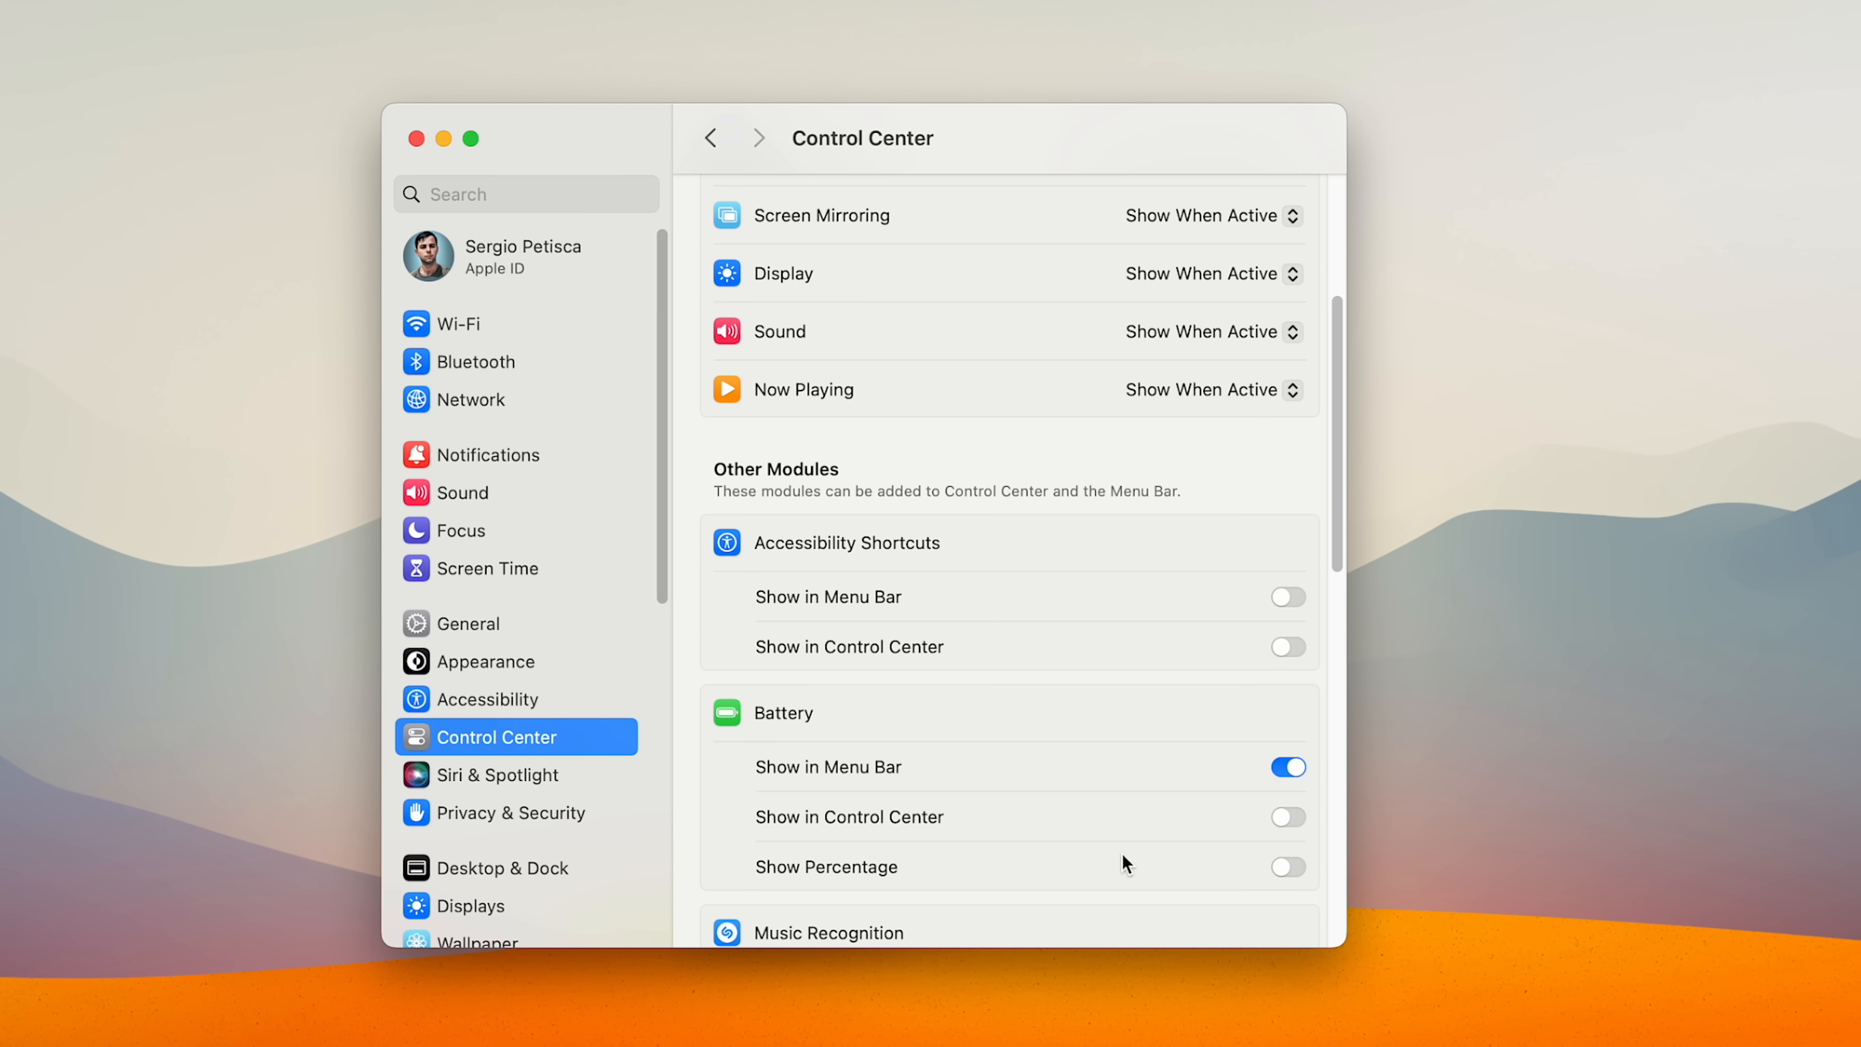
{"action": "left_click", "coordinate": [1286, 866]}
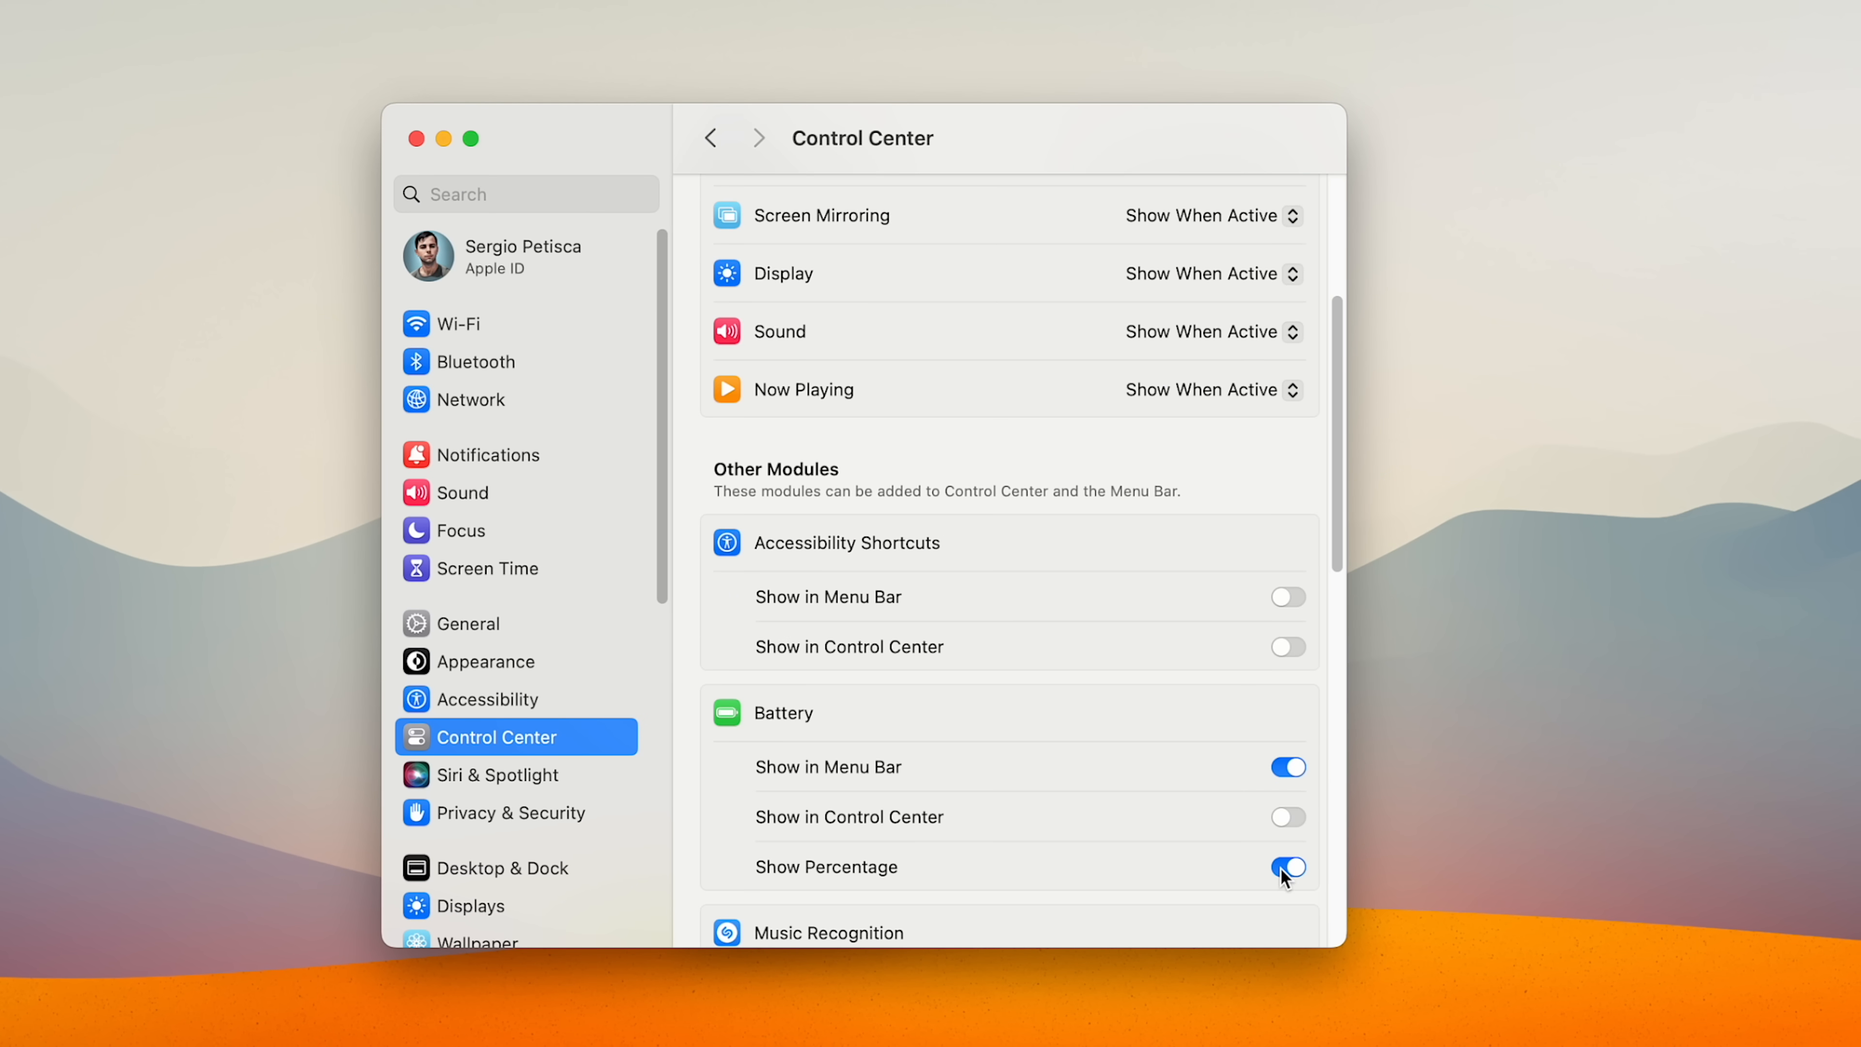
{"action": "scroll", "scroll_direction": "up", "scroll_amount": 3}
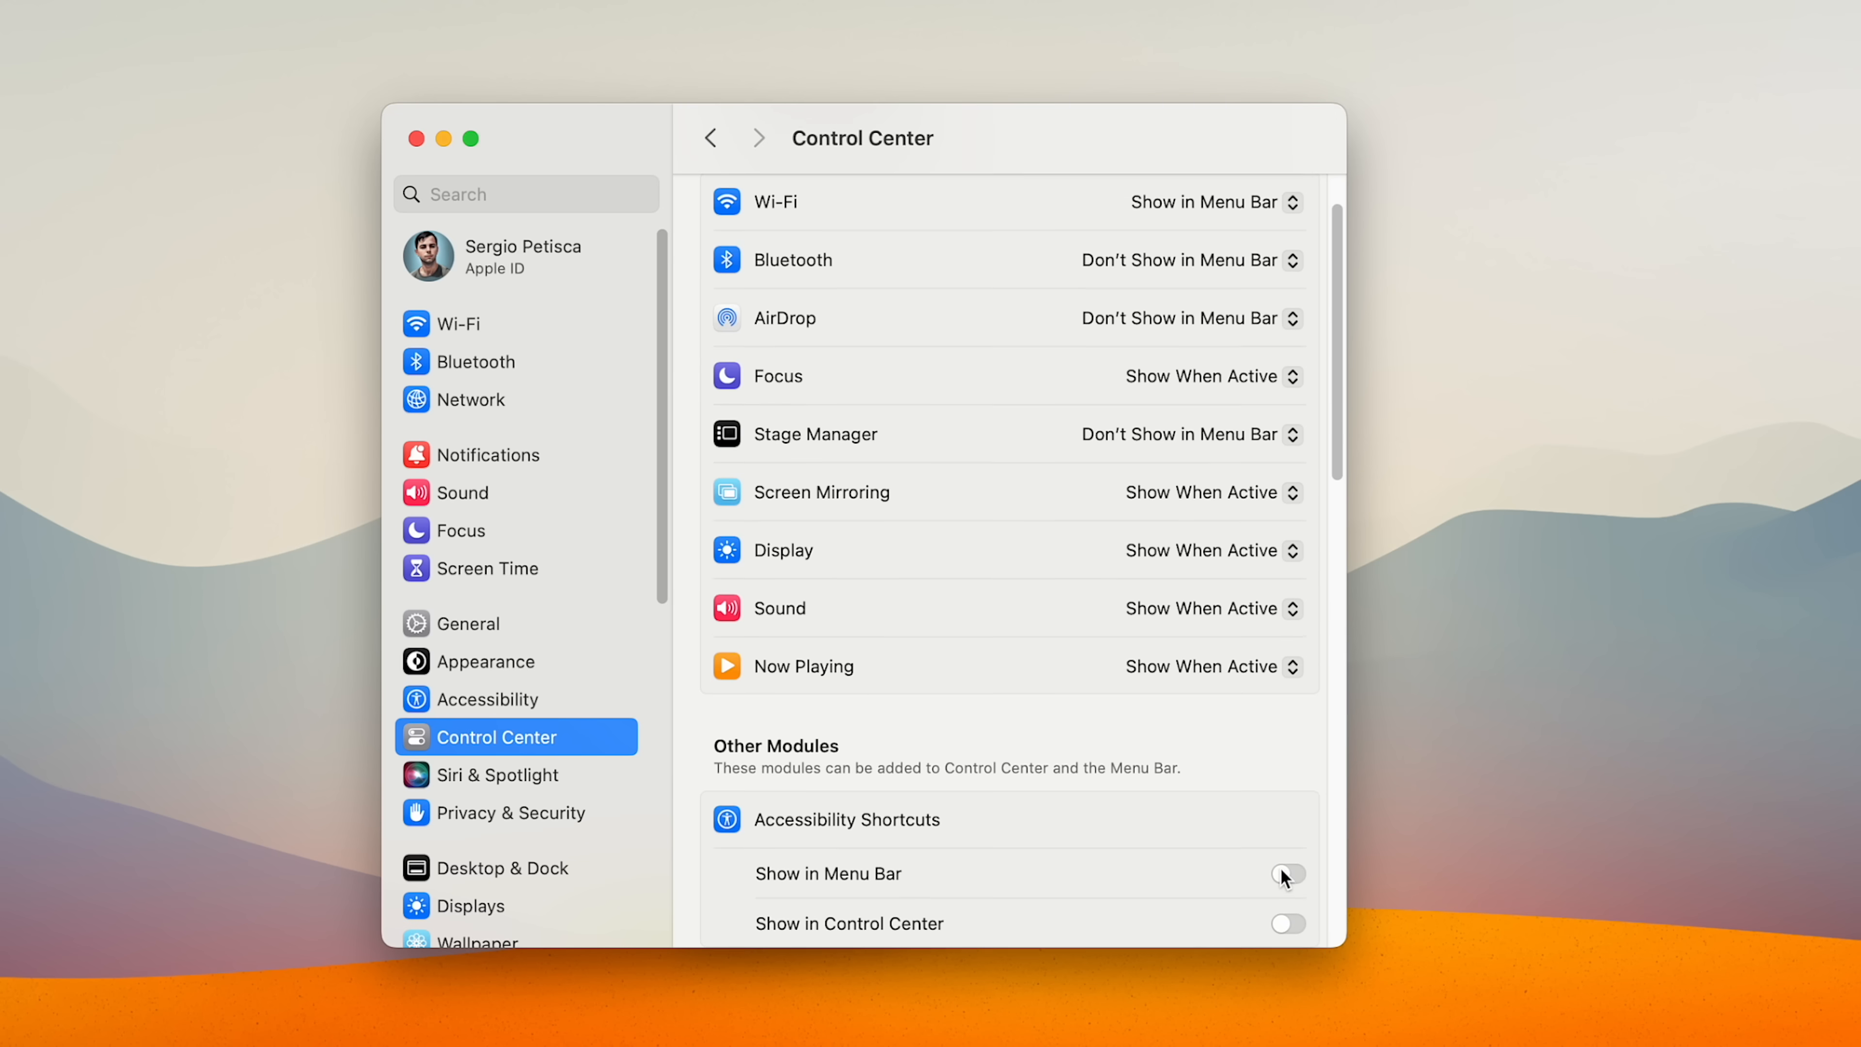
{"action": "scroll", "scroll_direction": "up", "scroll_amount": 3}
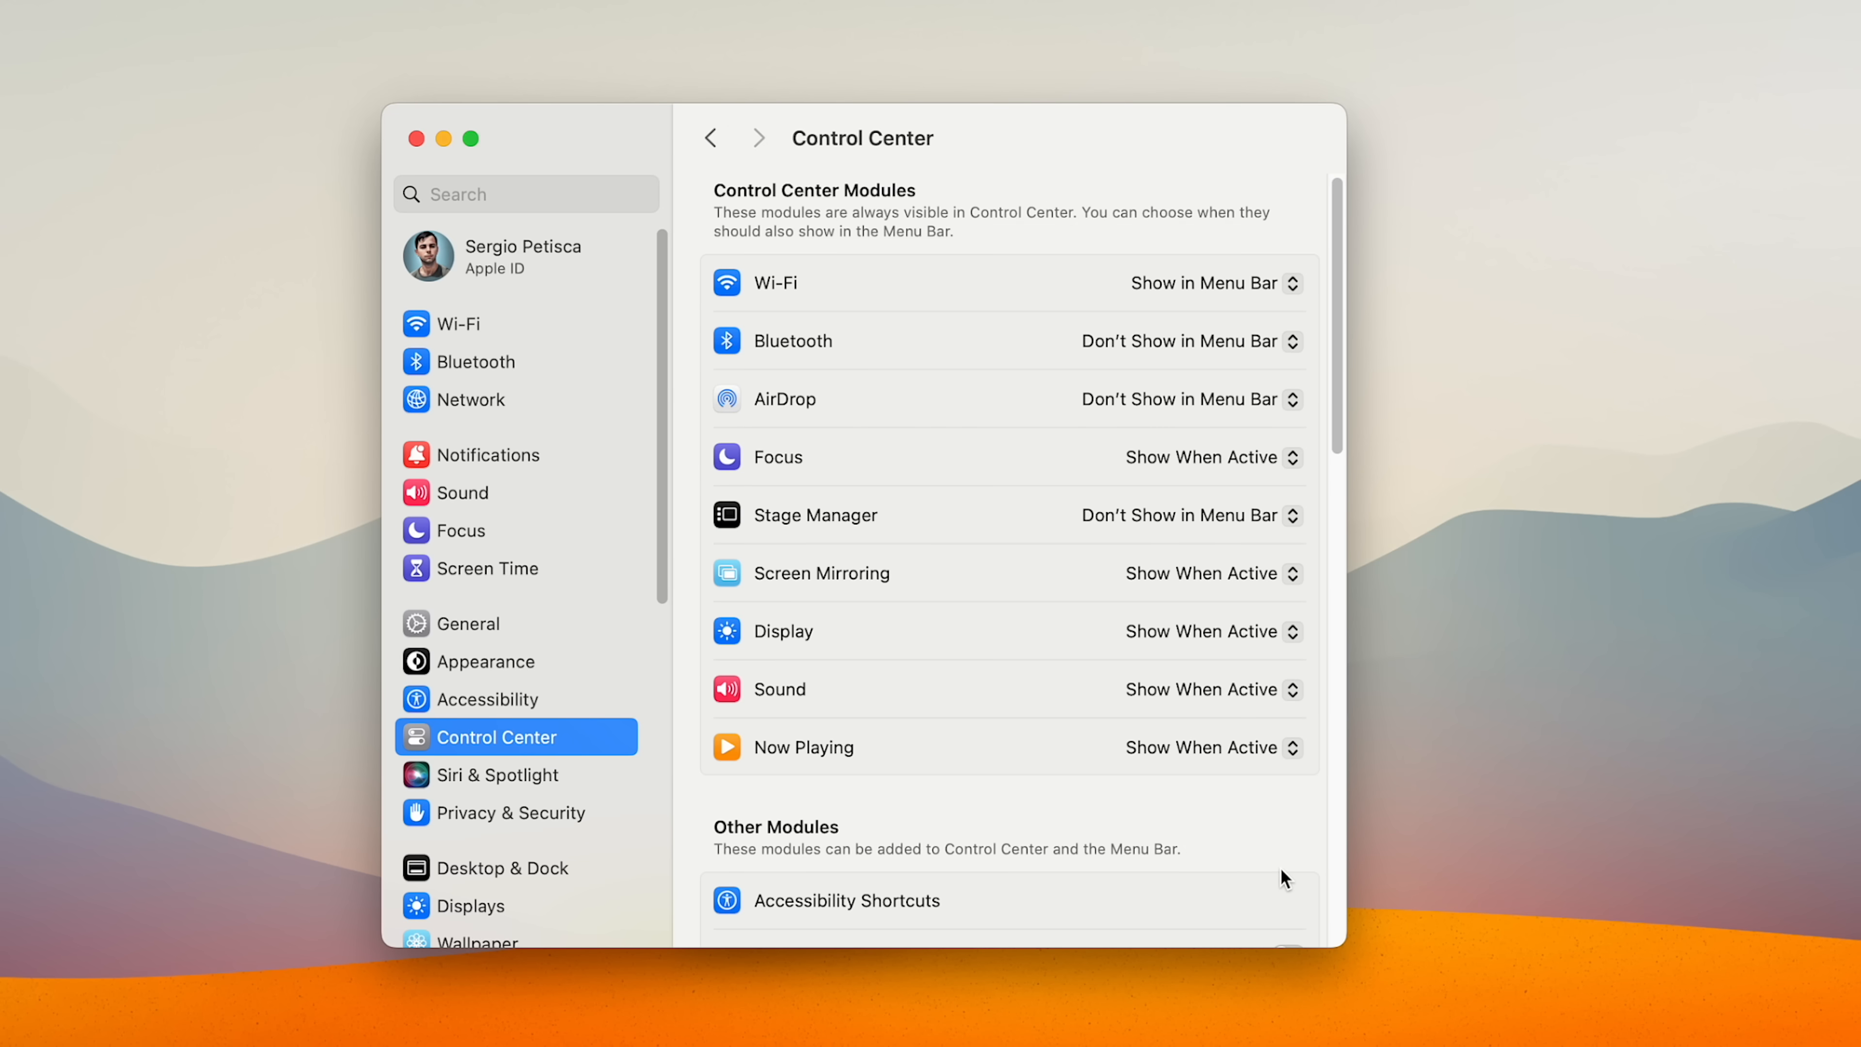
{"action": "scroll", "scroll_direction": "down", "scroll_amount": 3}
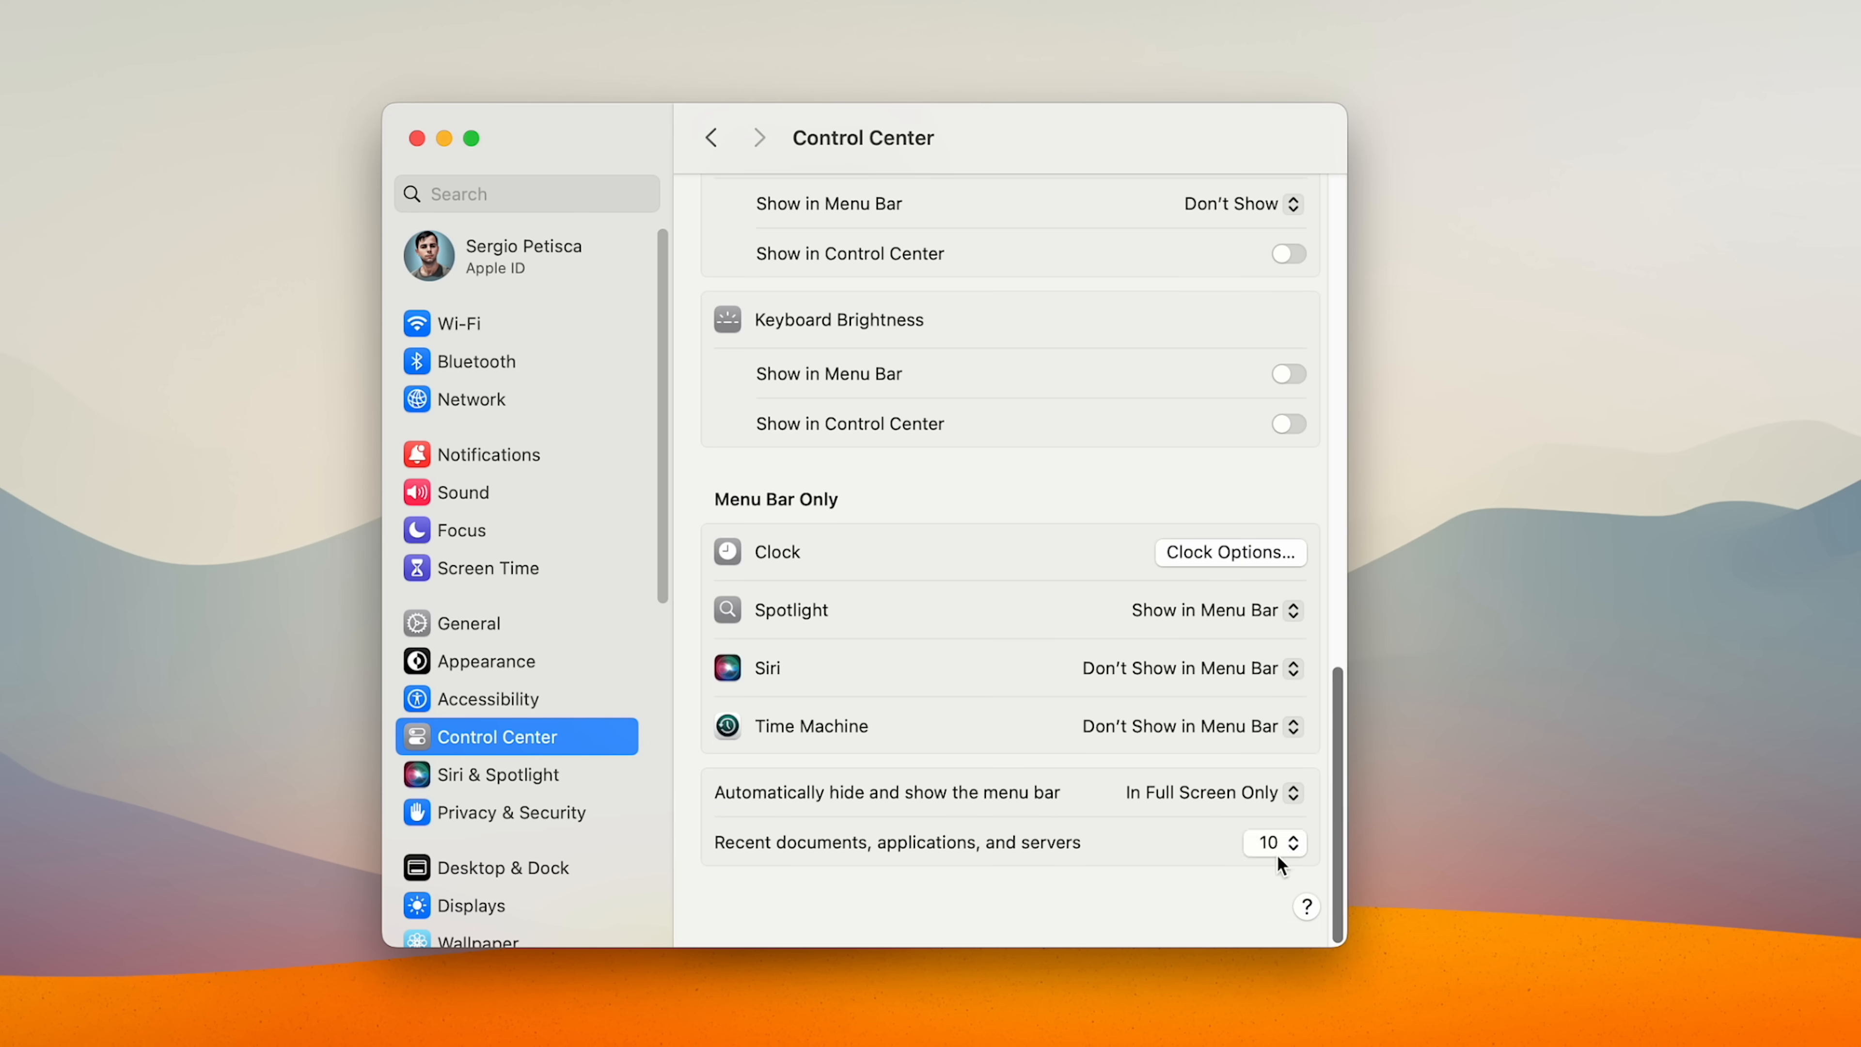
{"action": "scroll", "scroll_direction": "down", "scroll_amount": 3}
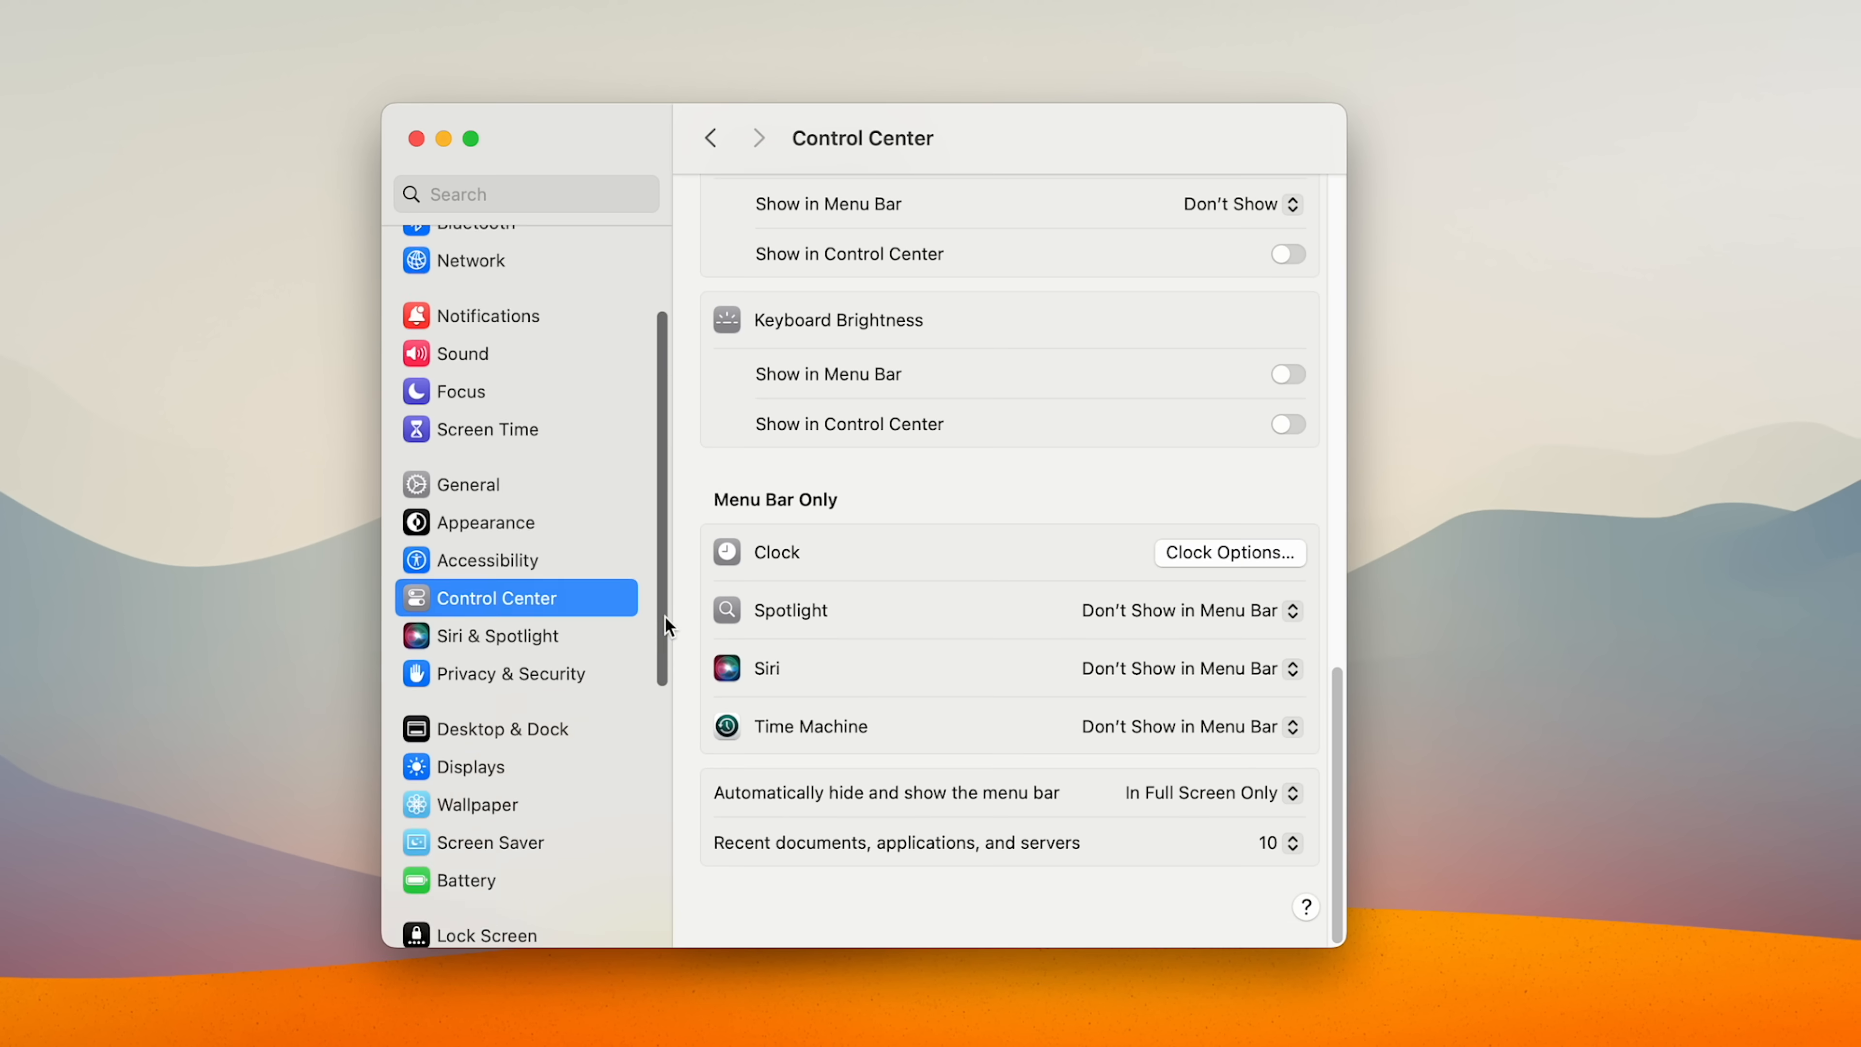
{"action": "left_click", "coordinate": [474, 877]}
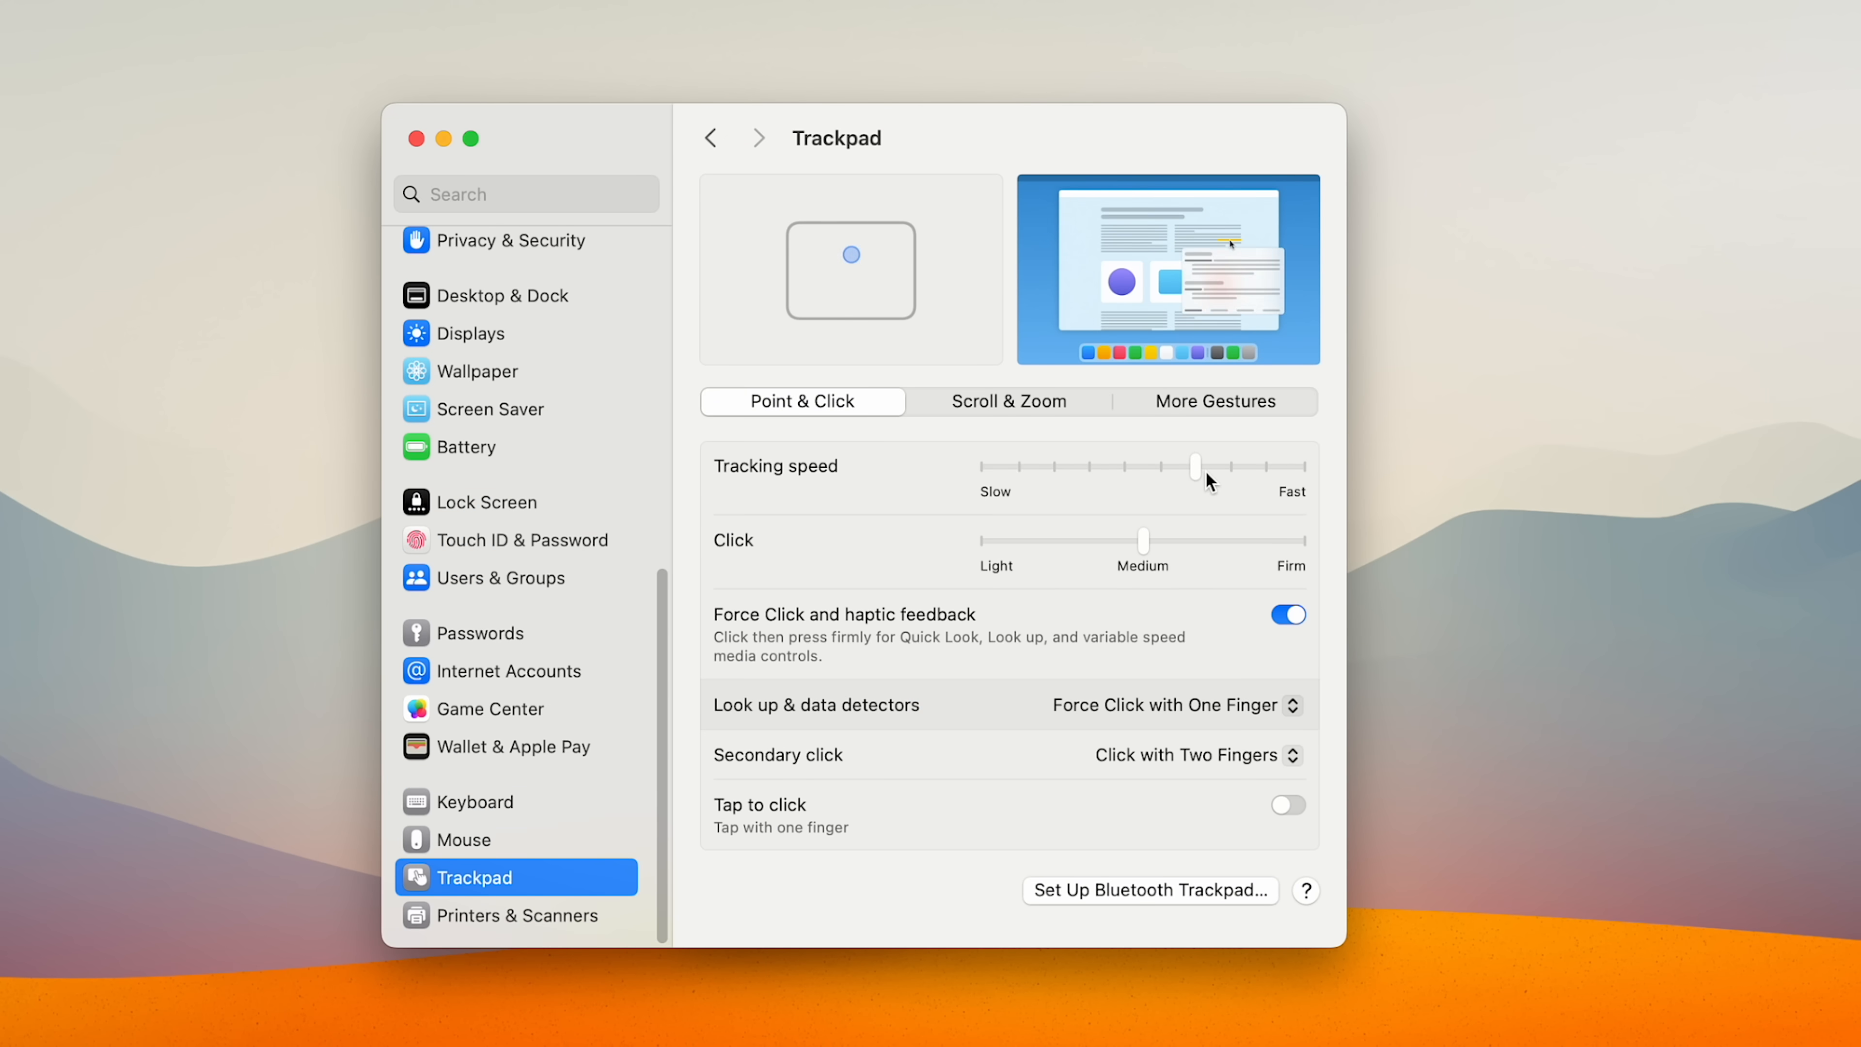
Enable Tap to click, then turn off Natural scrolling under Scroll & Zoom after comparing both.
{"action": "left_click", "coordinate": [1285, 804]}
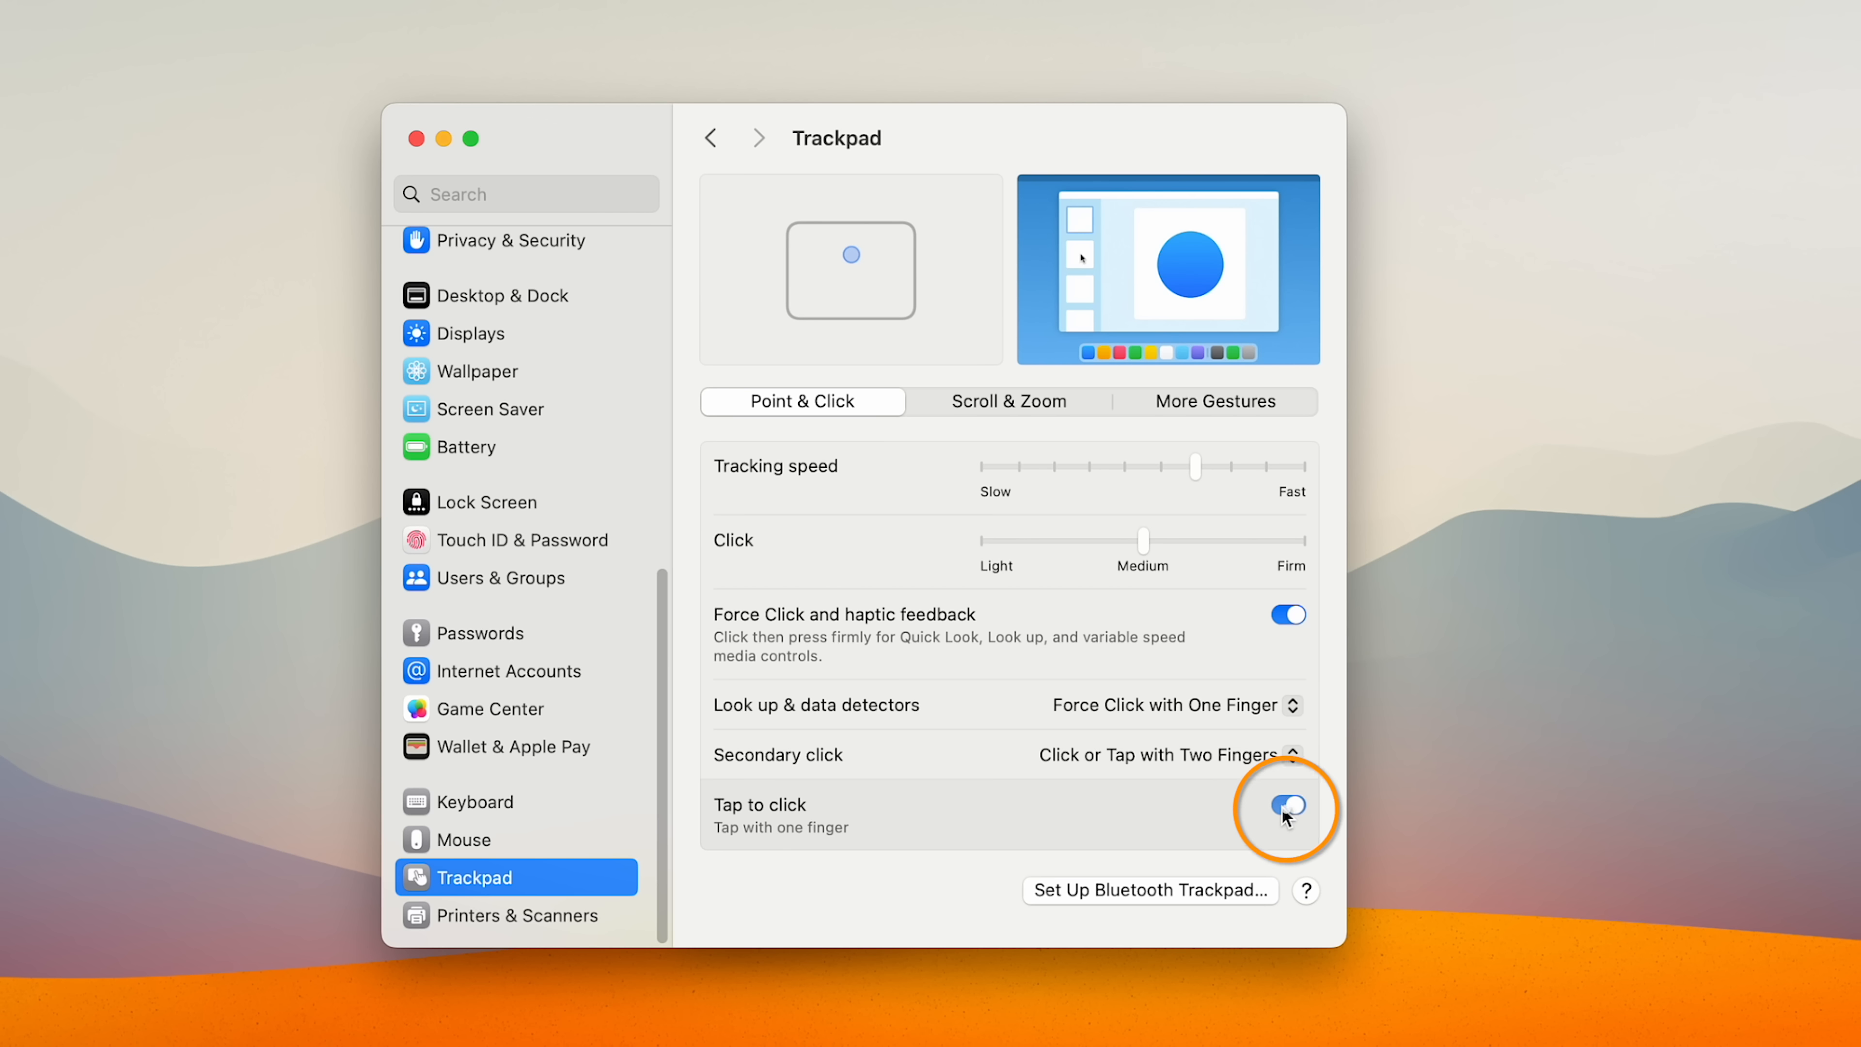
{"action": "left_click", "coordinate": [1286, 808]}
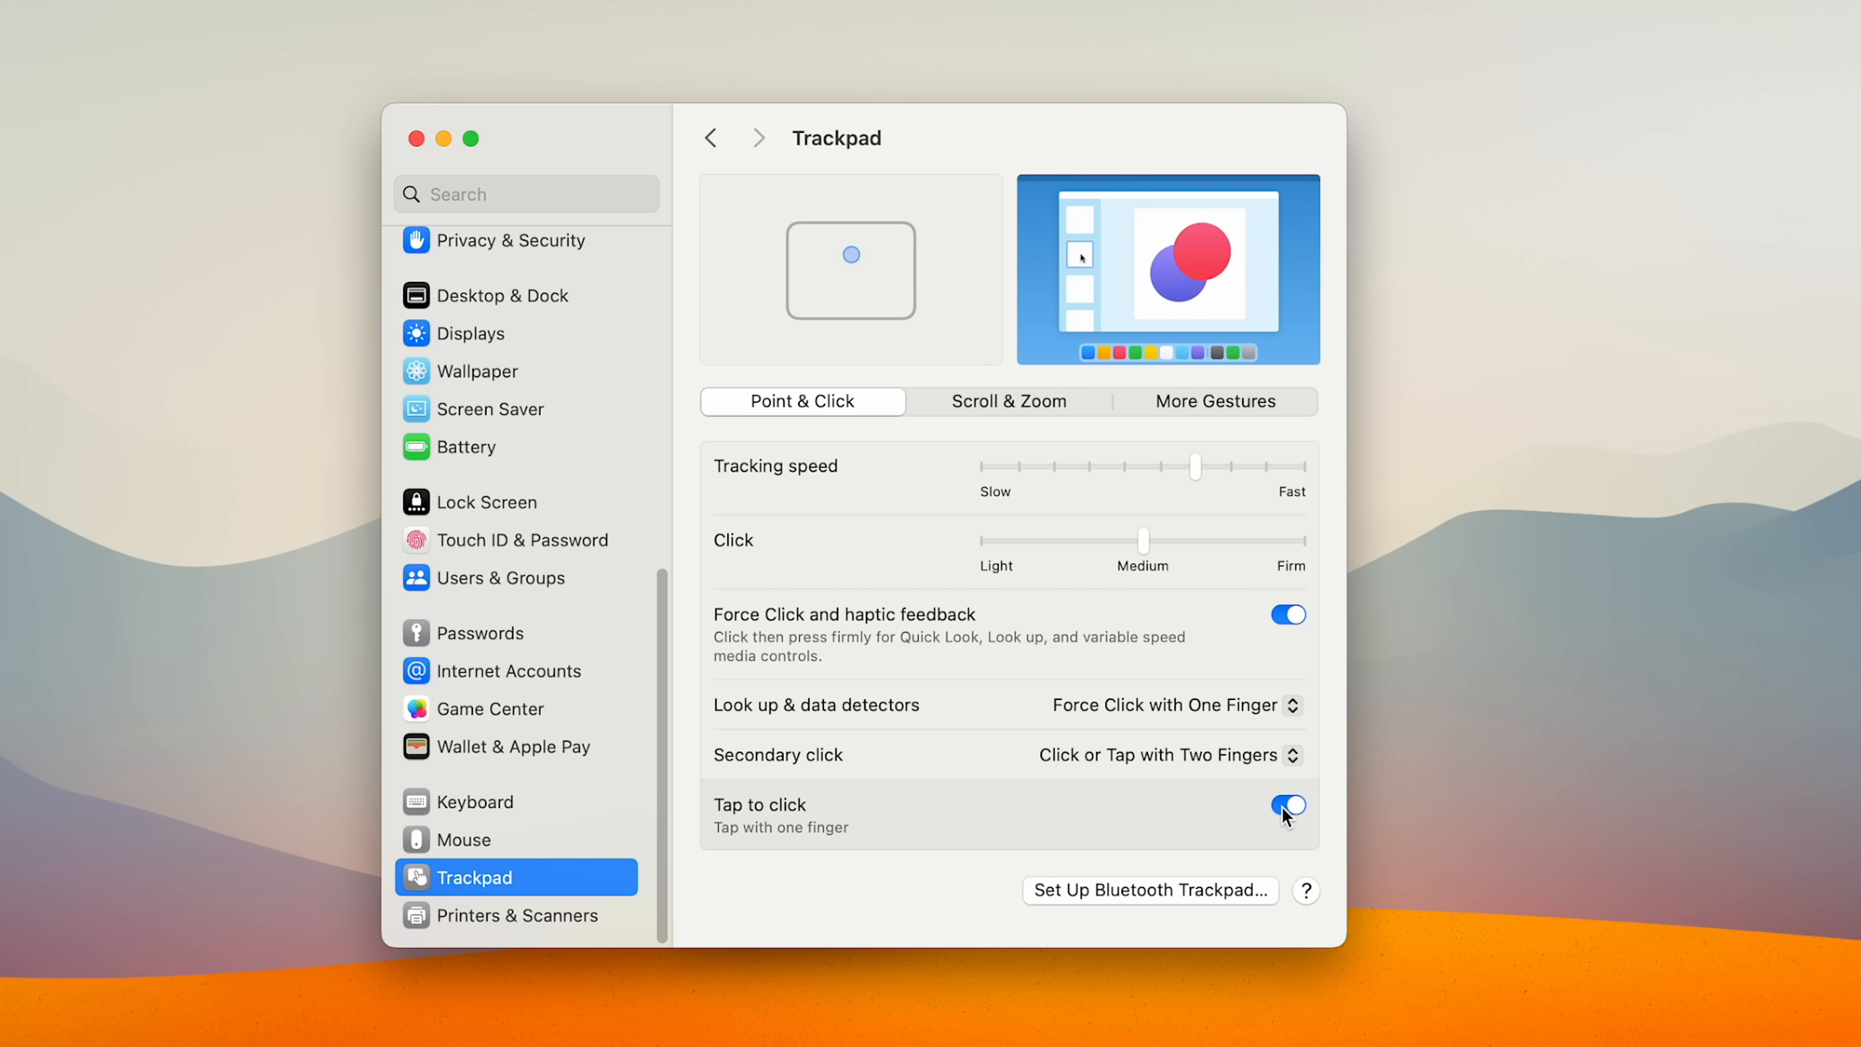
{"action": "left_click", "coordinate": [1008, 400]}
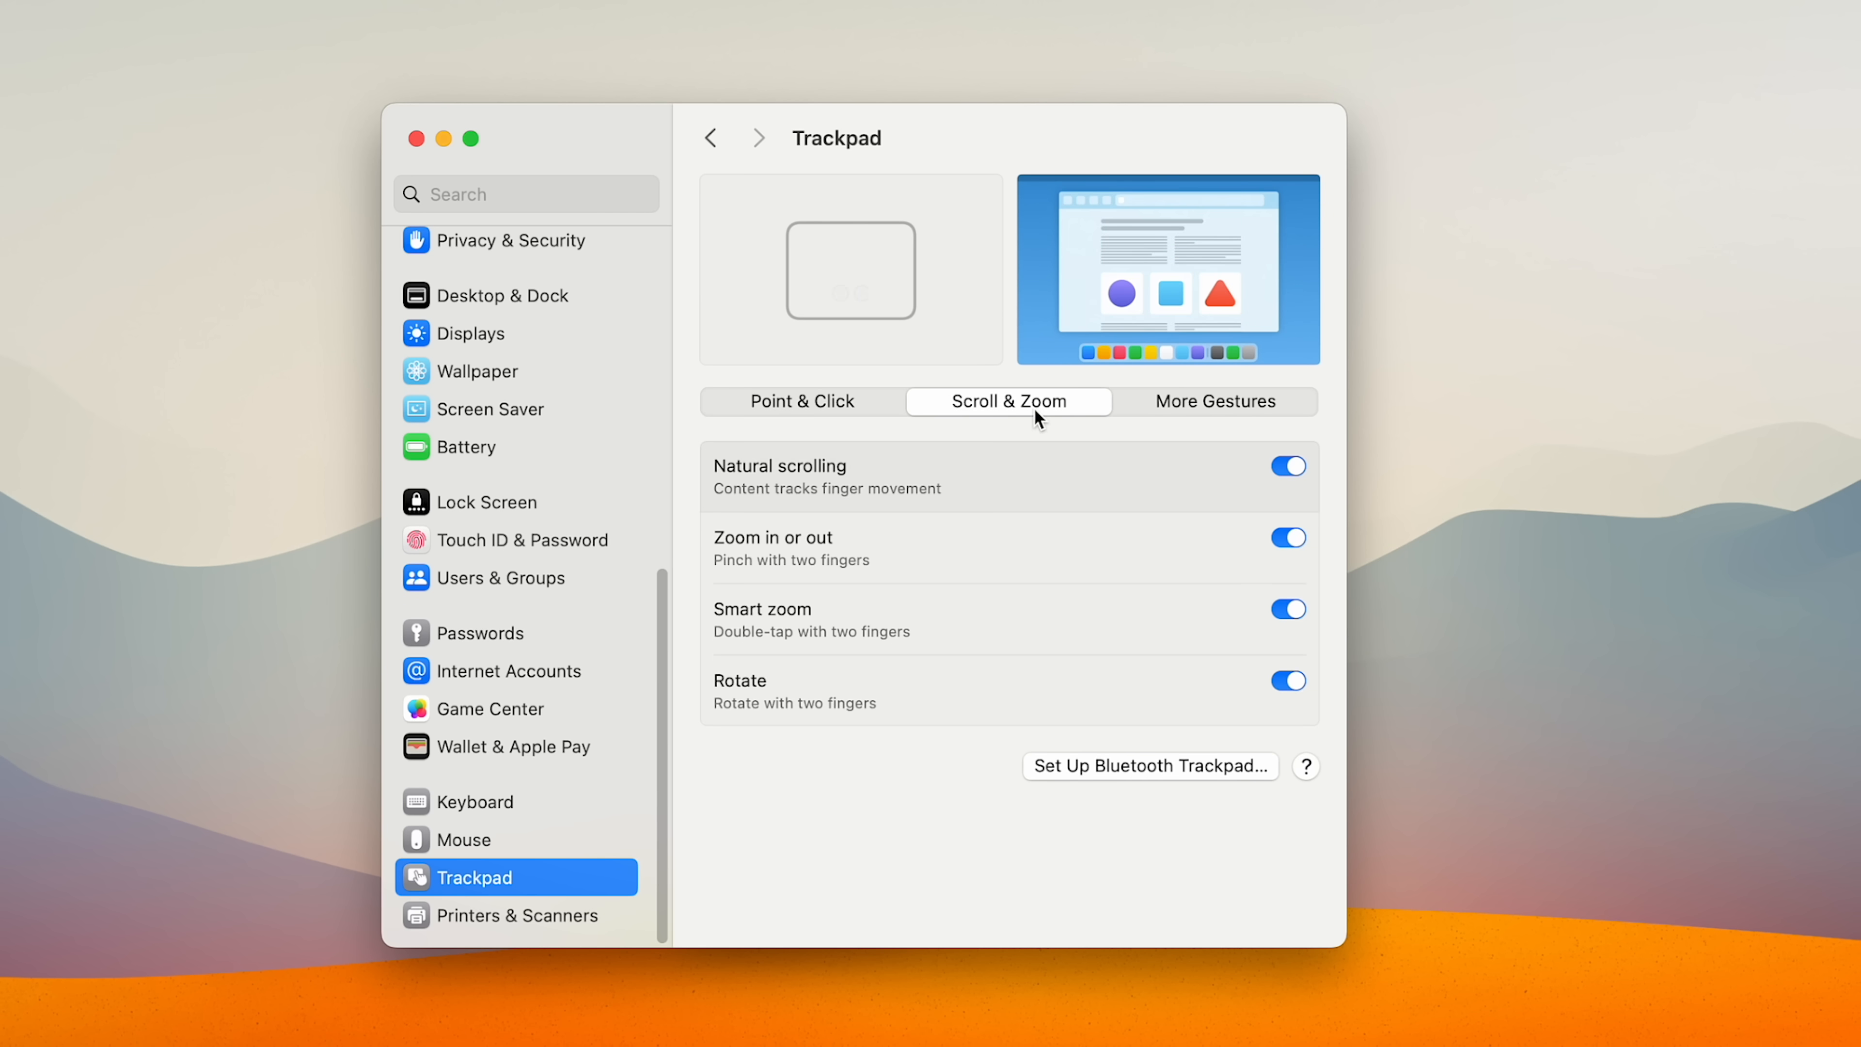
{"action": "left_click", "coordinate": [1286, 465]}
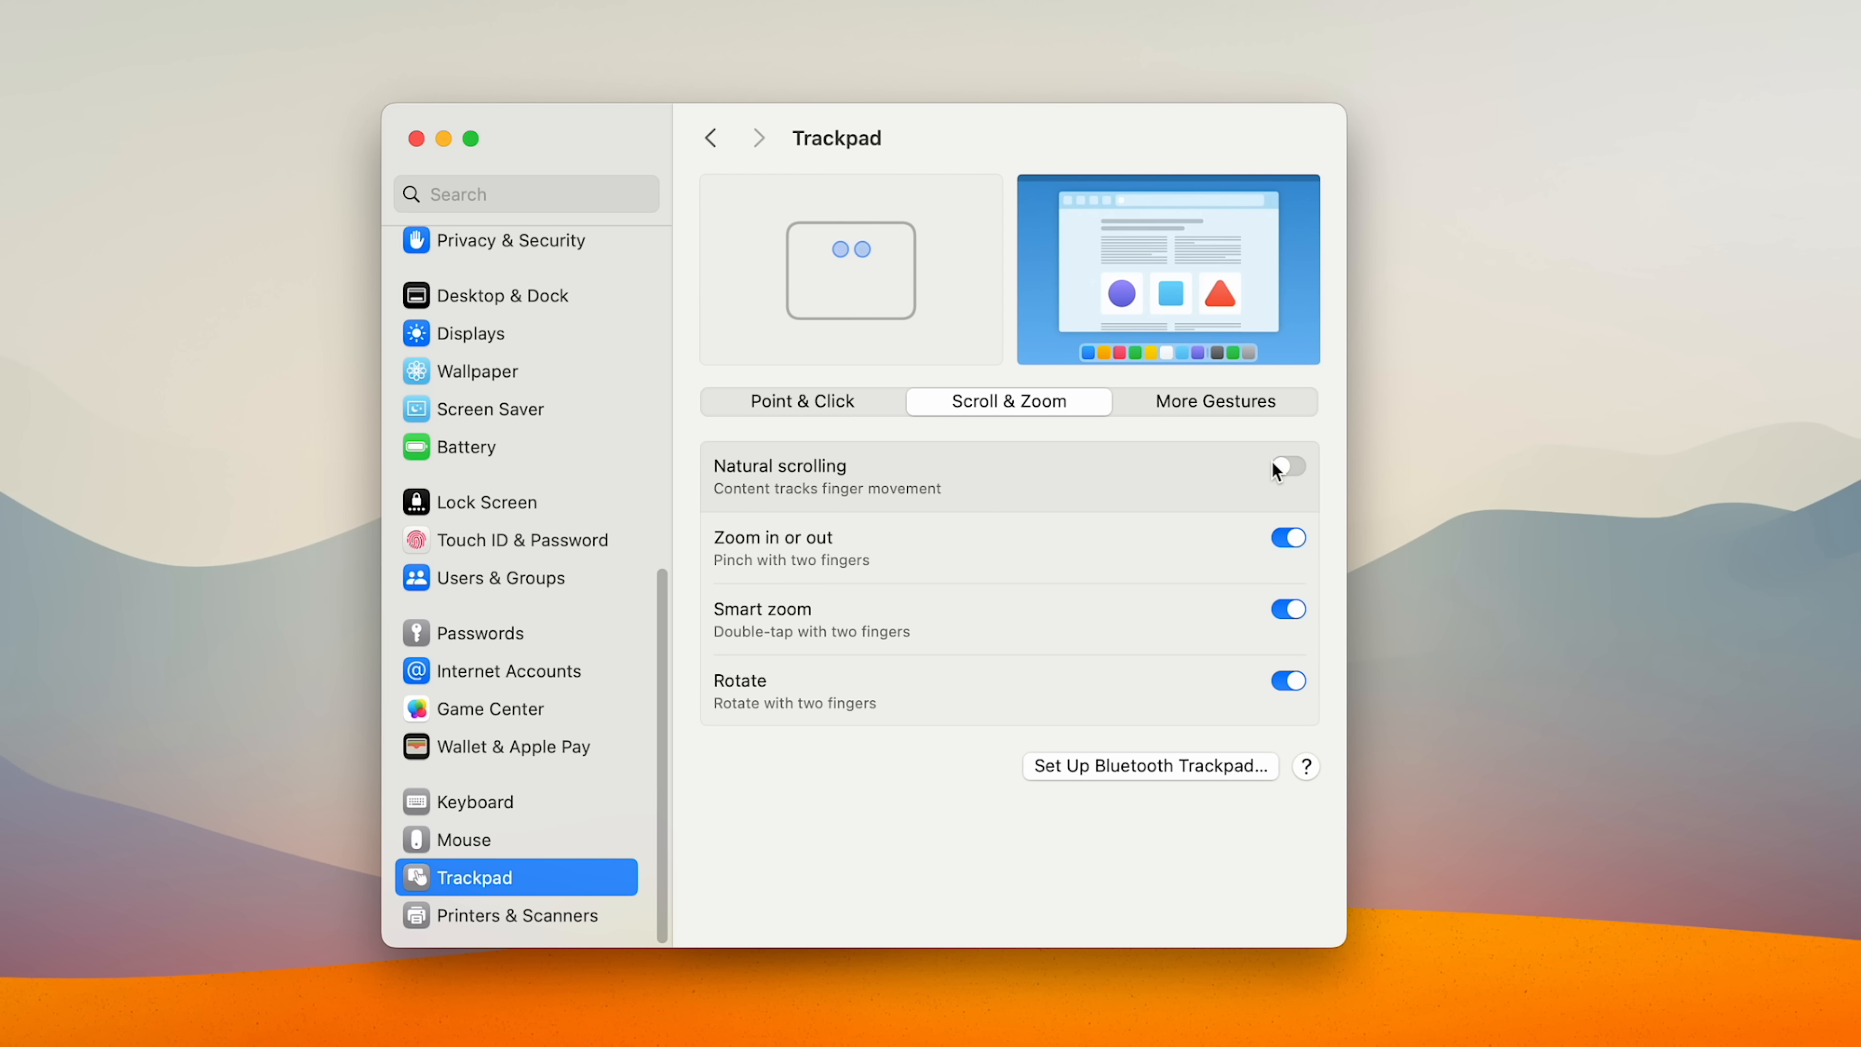
{"action": "left_click", "coordinate": [1286, 465]}
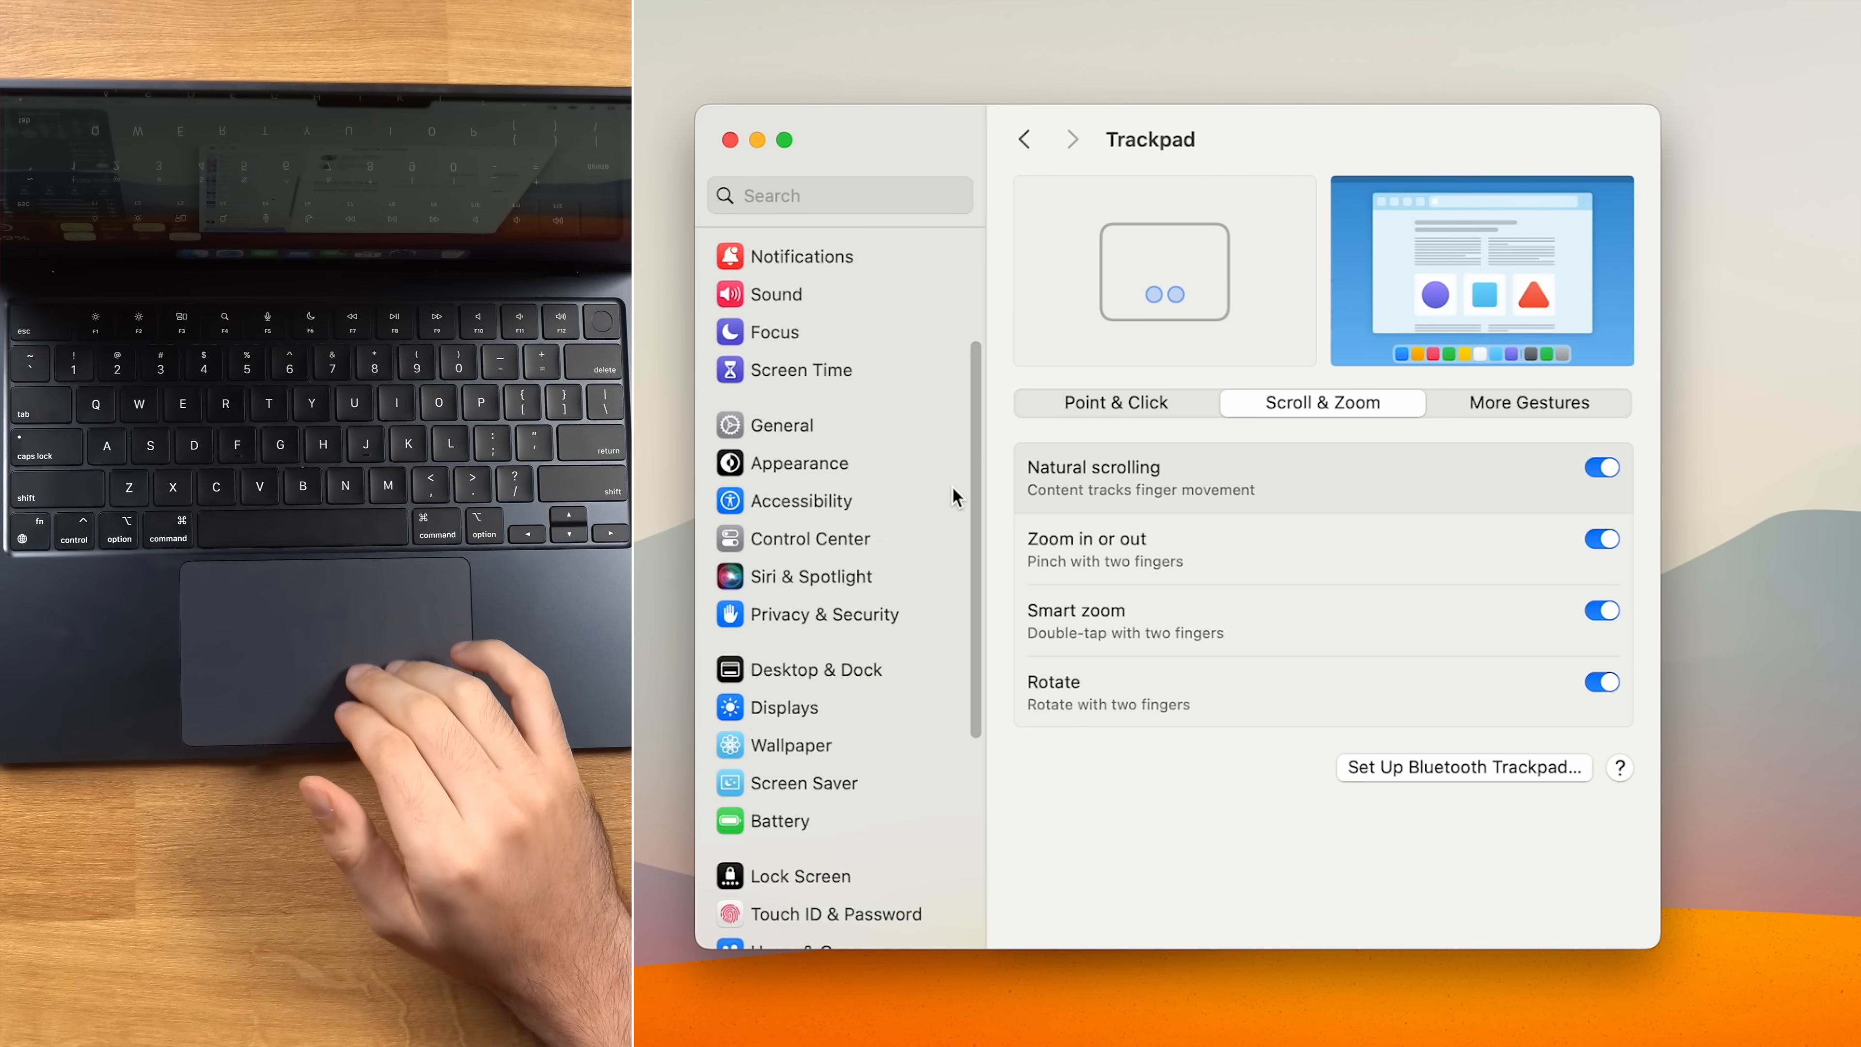
{"action": "scroll", "scroll_direction": "down", "scroll_amount": 3}
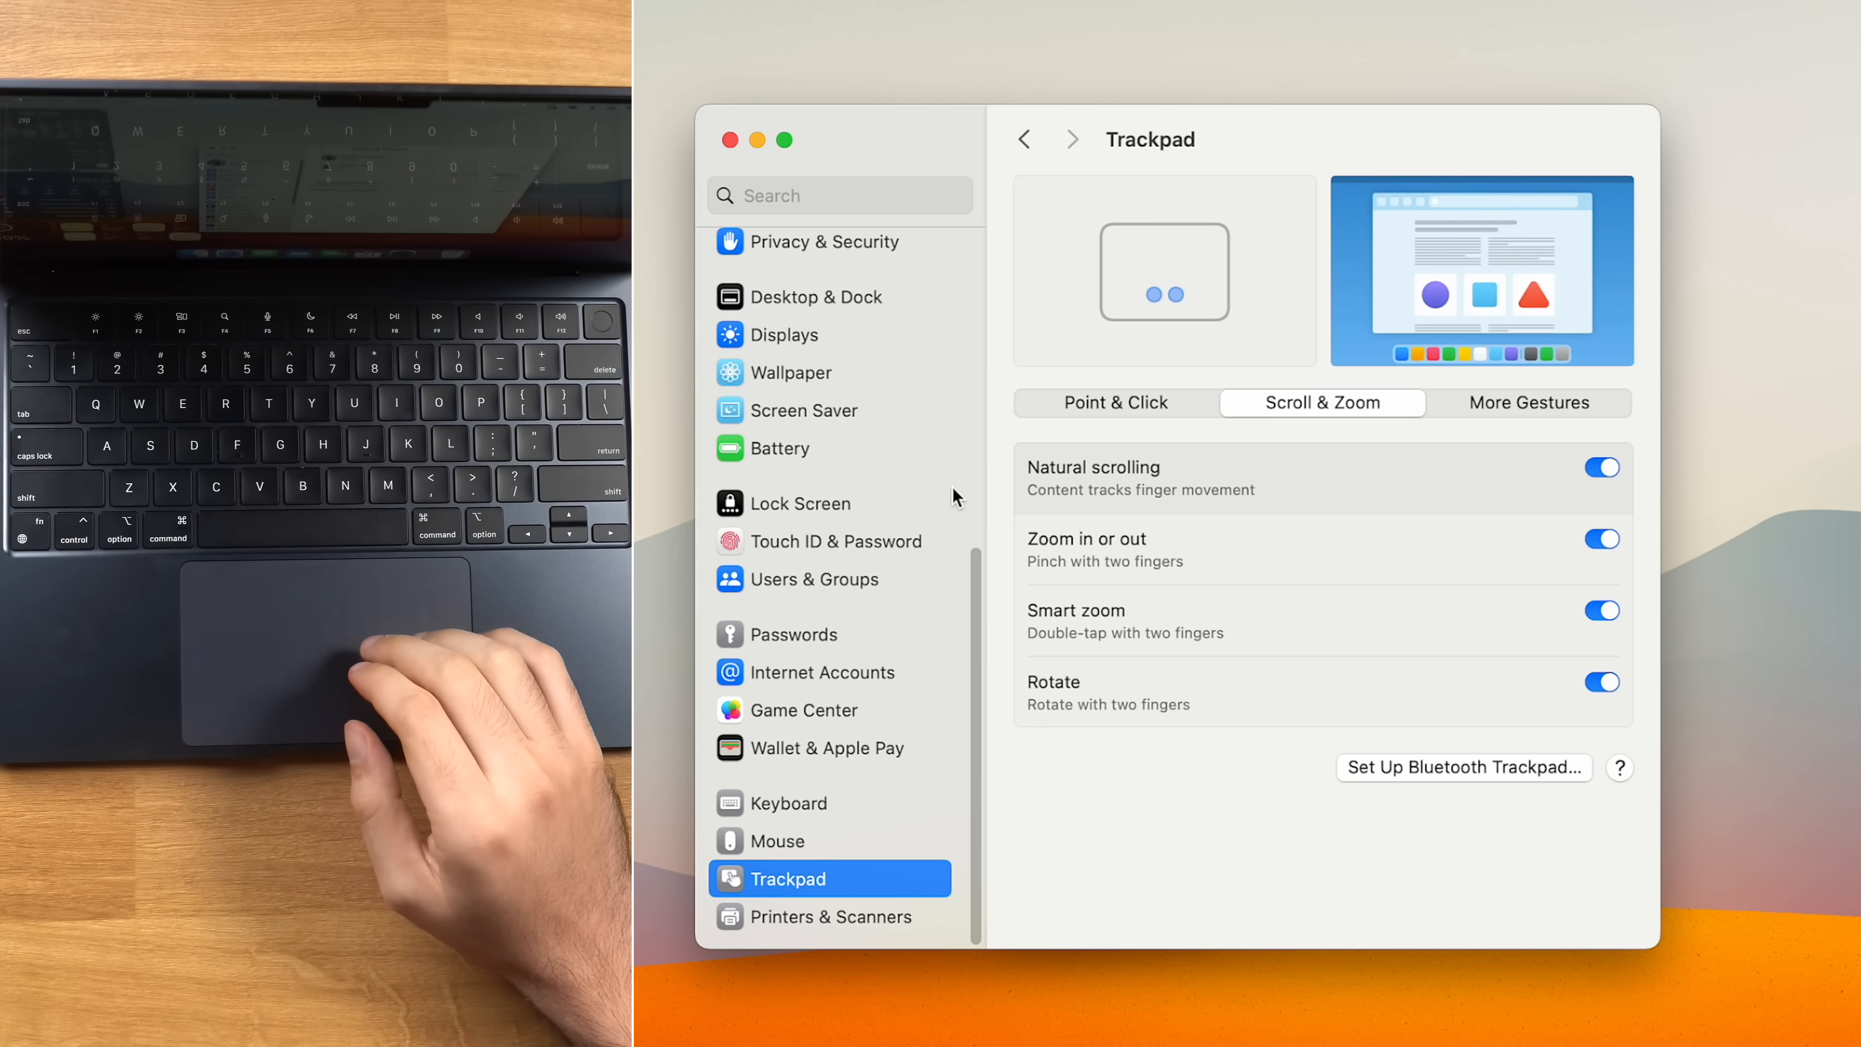
{"action": "left_click", "coordinate": [1601, 466]}
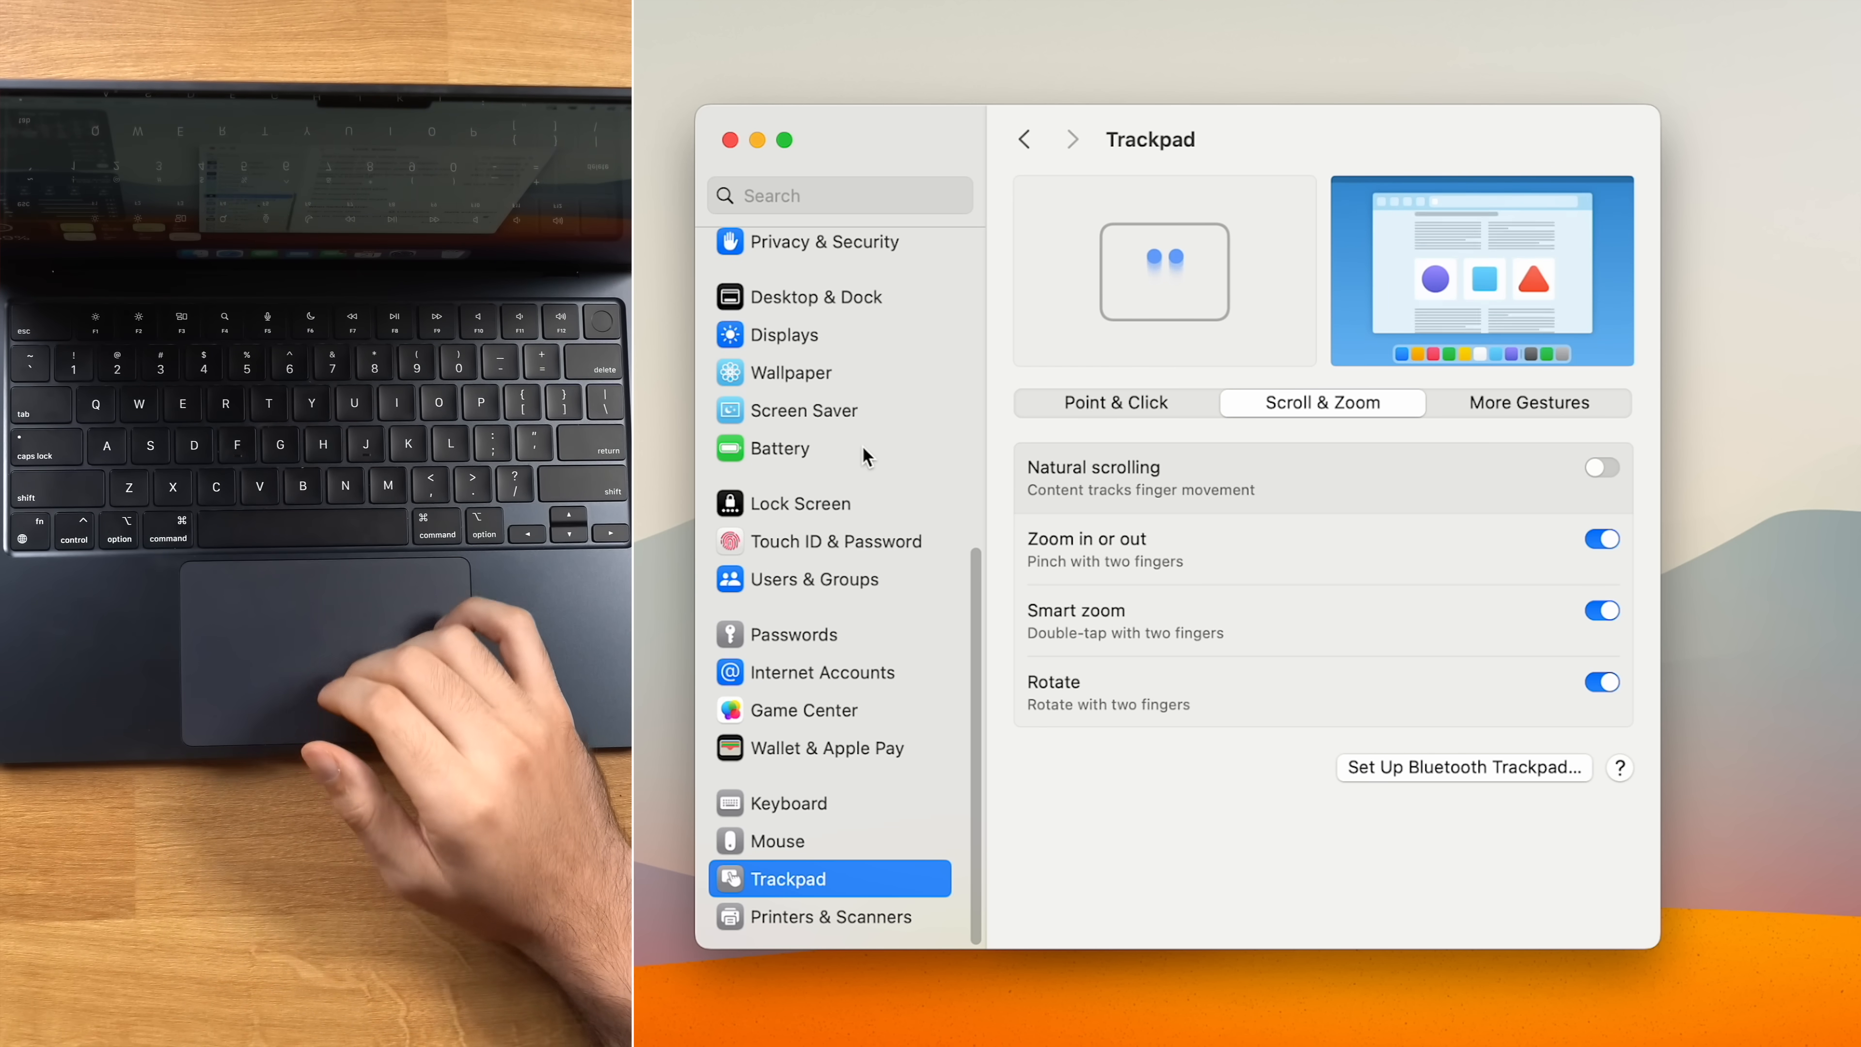
{"action": "scroll", "scroll_direction": "up", "scroll_amount": 3}
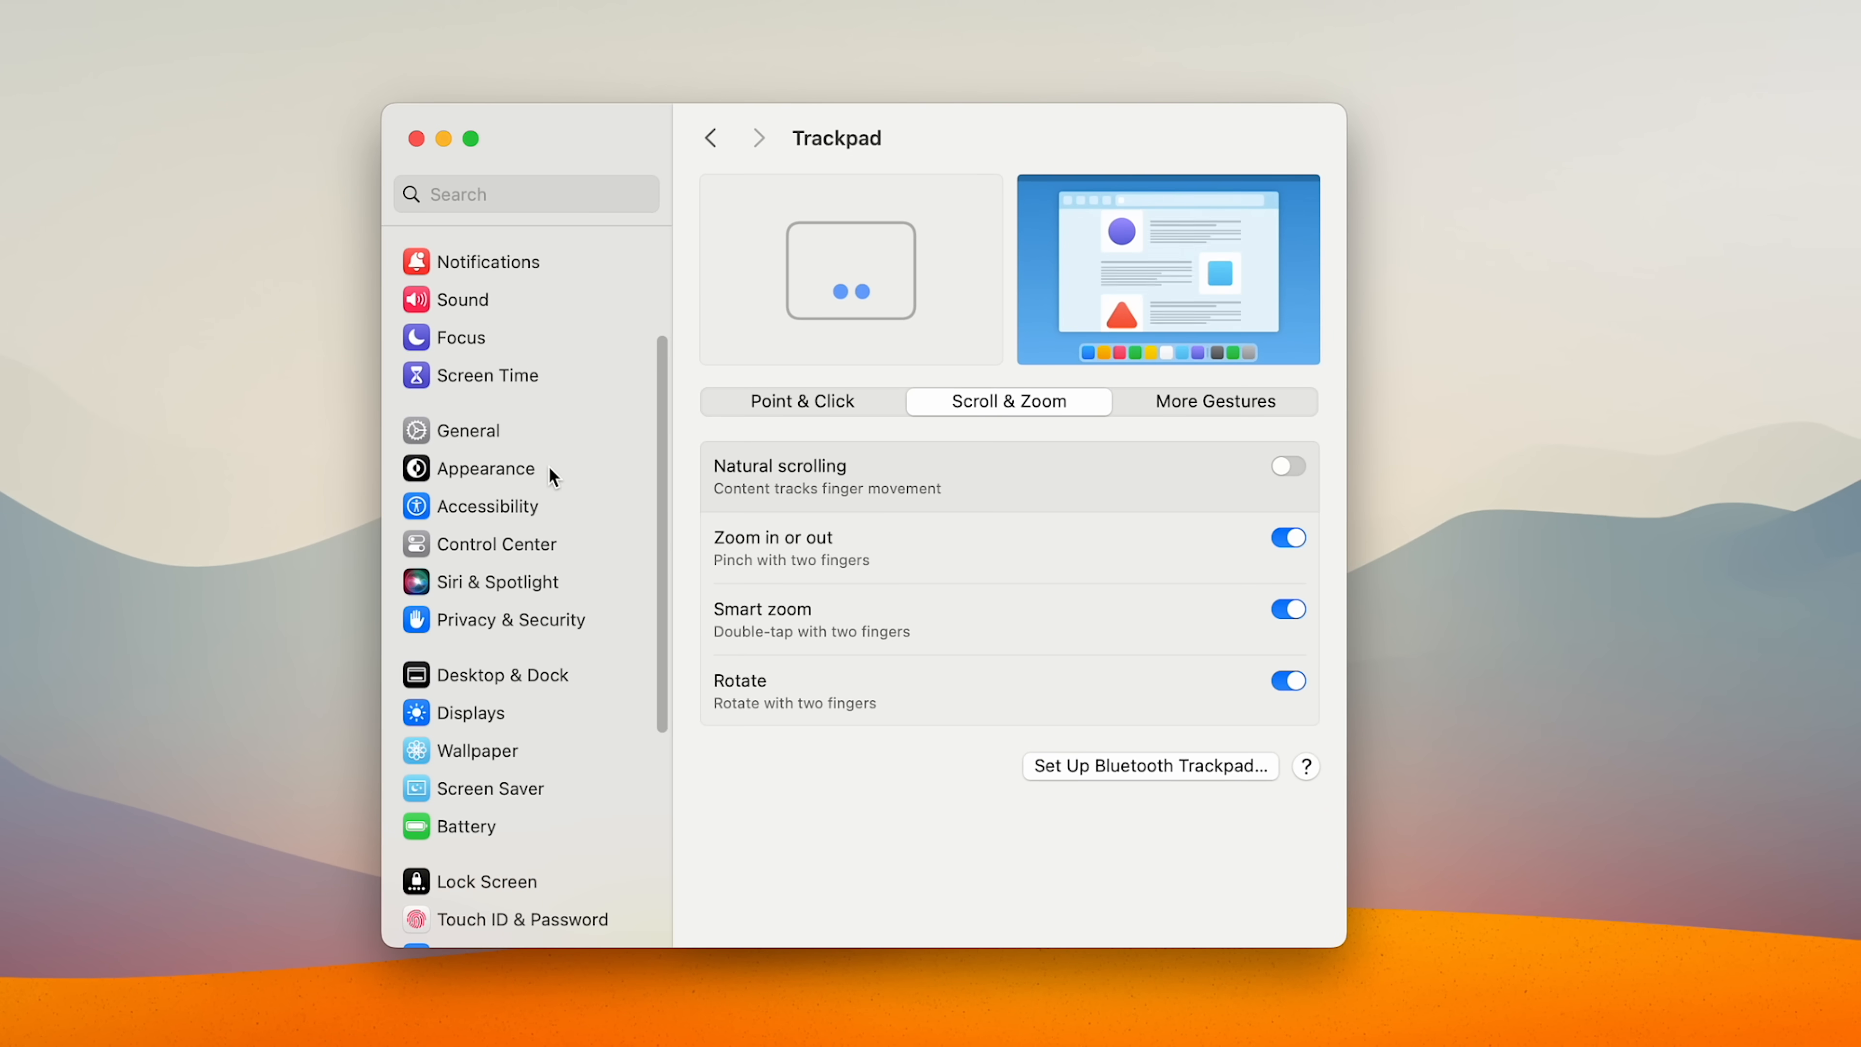
In Accessibility > Pointer Control > Trackpad Options, set Dragging style to Three Finger Drag.
{"action": "left_click", "coordinate": [482, 504]}
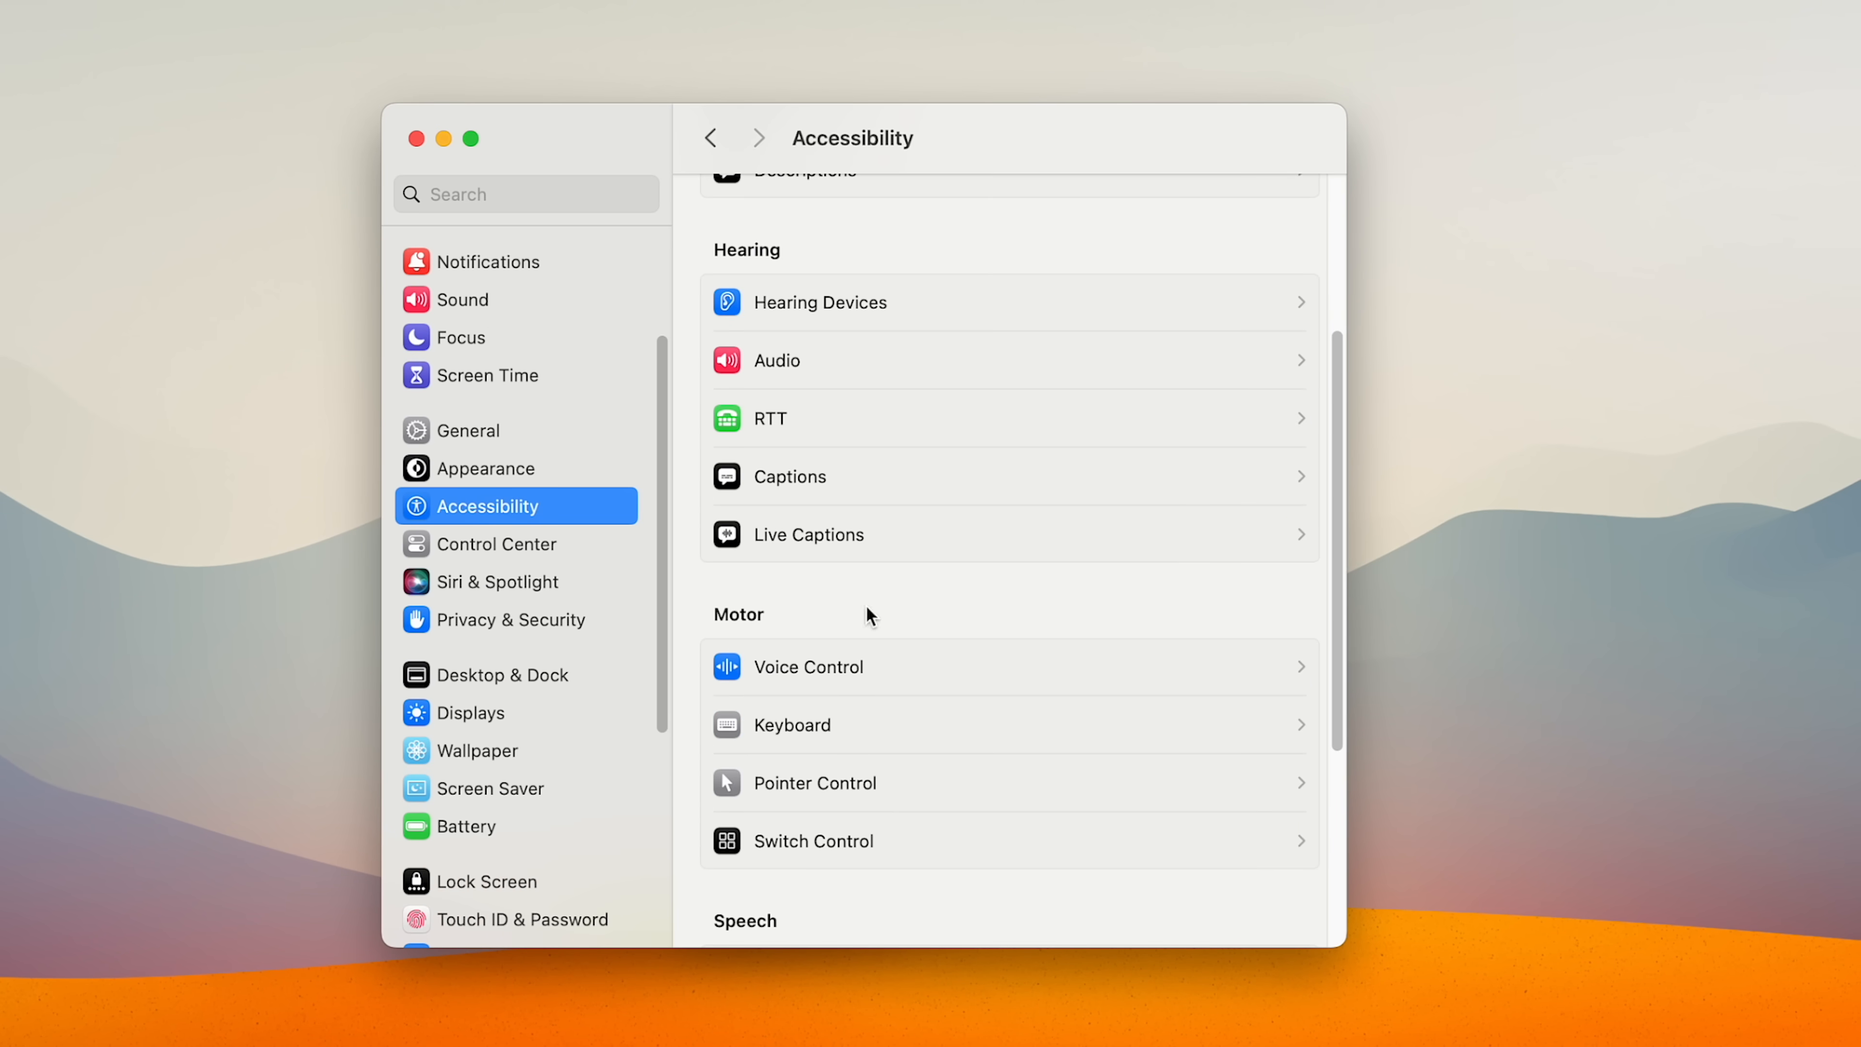
{"action": "left_click", "coordinate": [814, 782]}
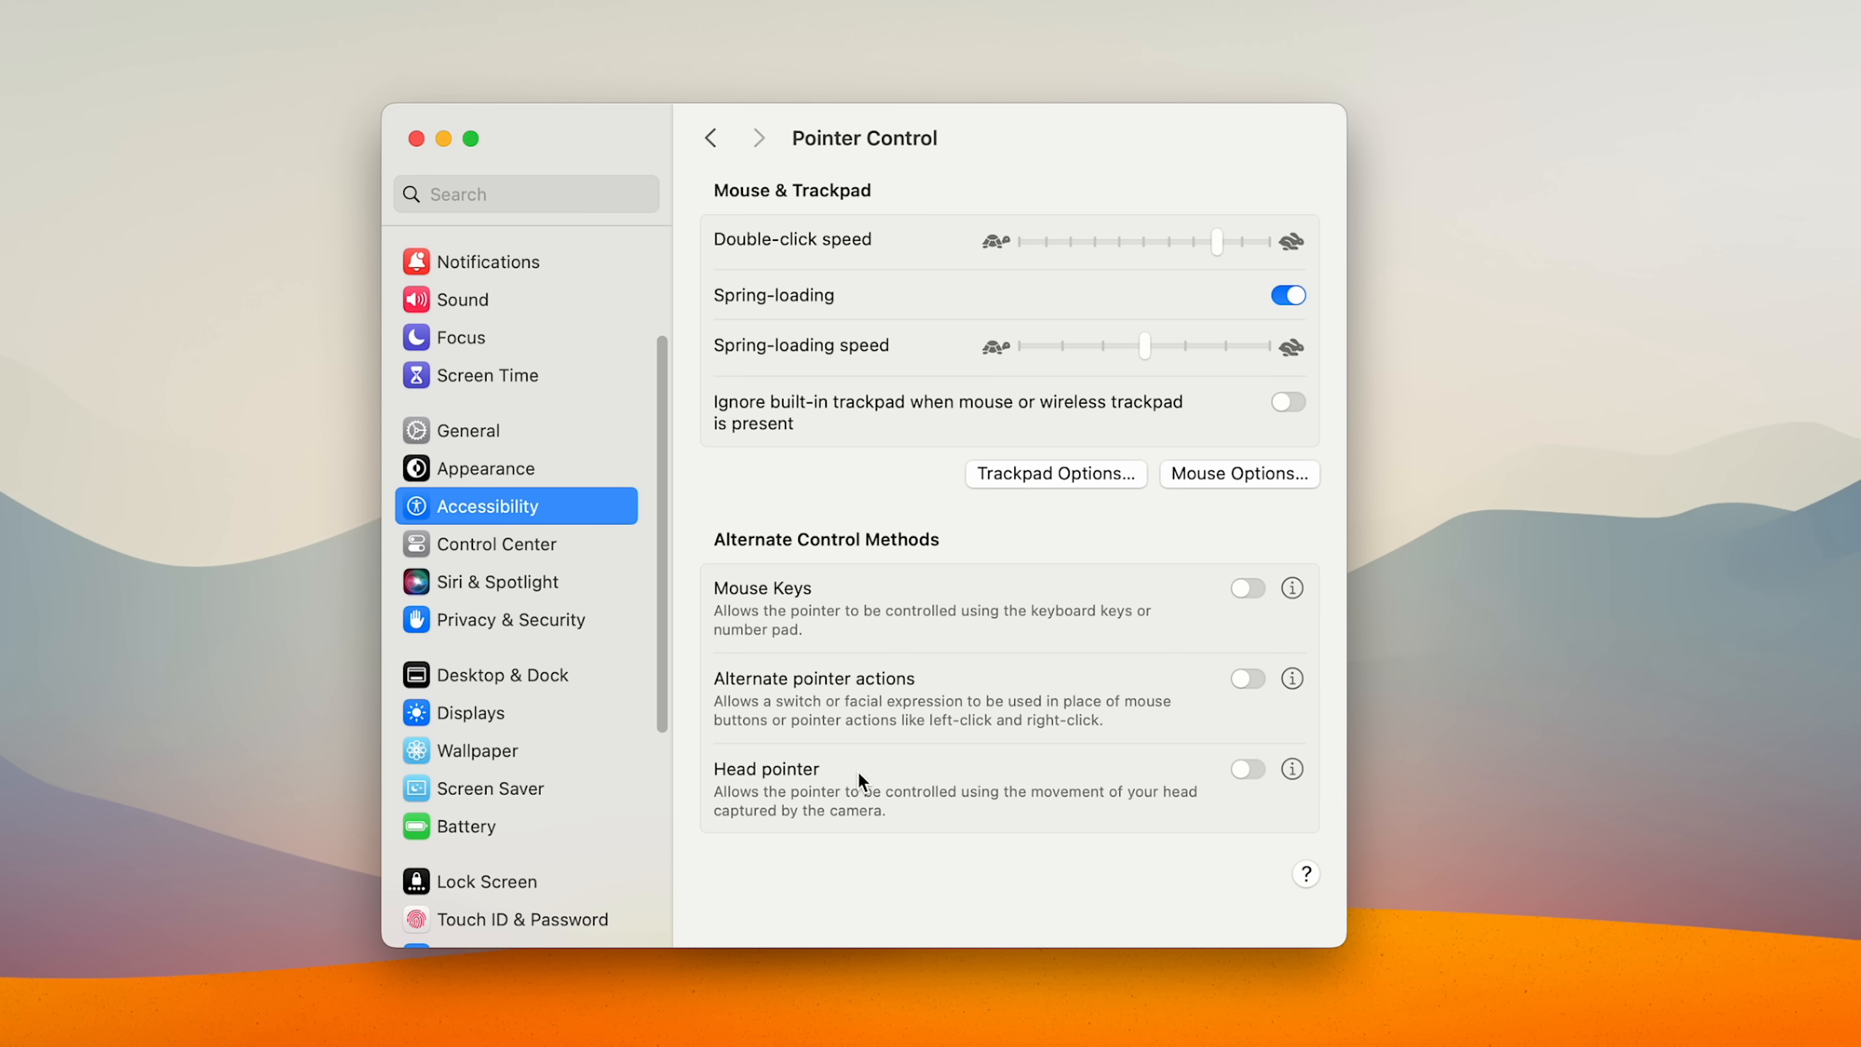
{"action": "left_click", "coordinate": [1053, 474]}
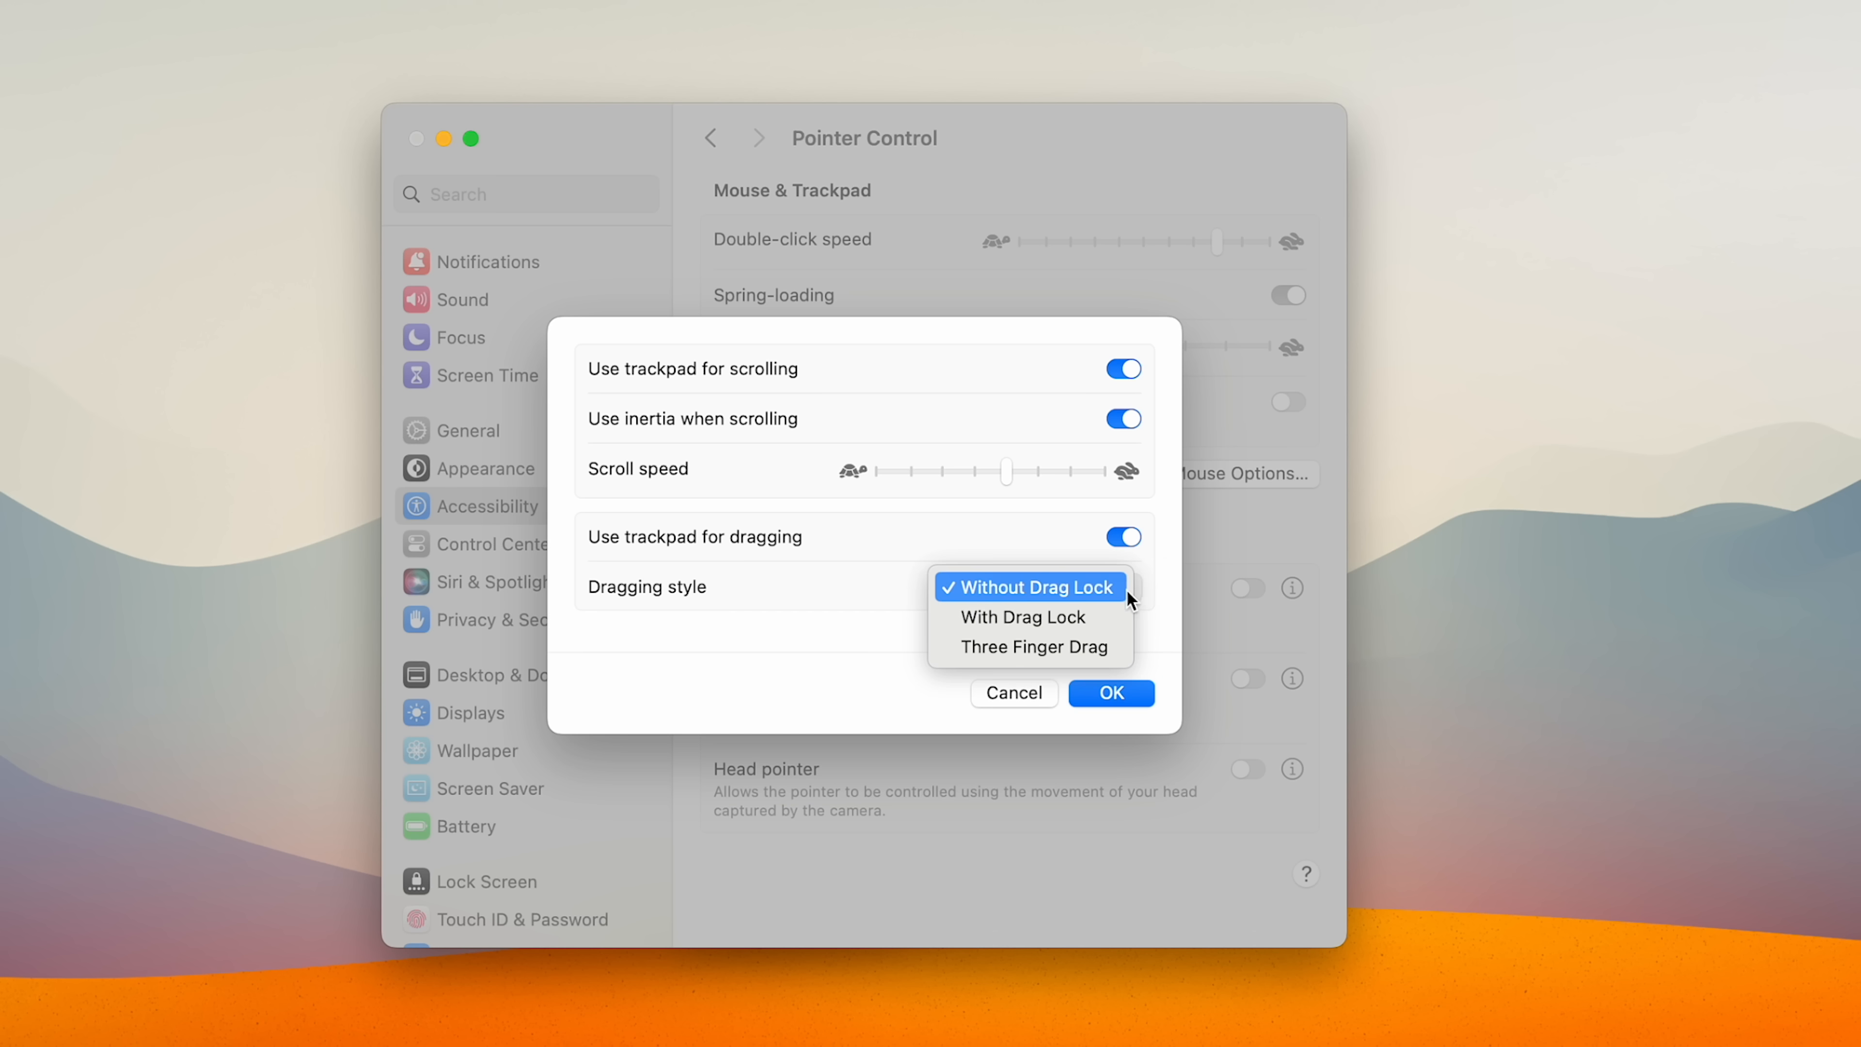
{"action": "left_click", "coordinate": [1032, 646]}
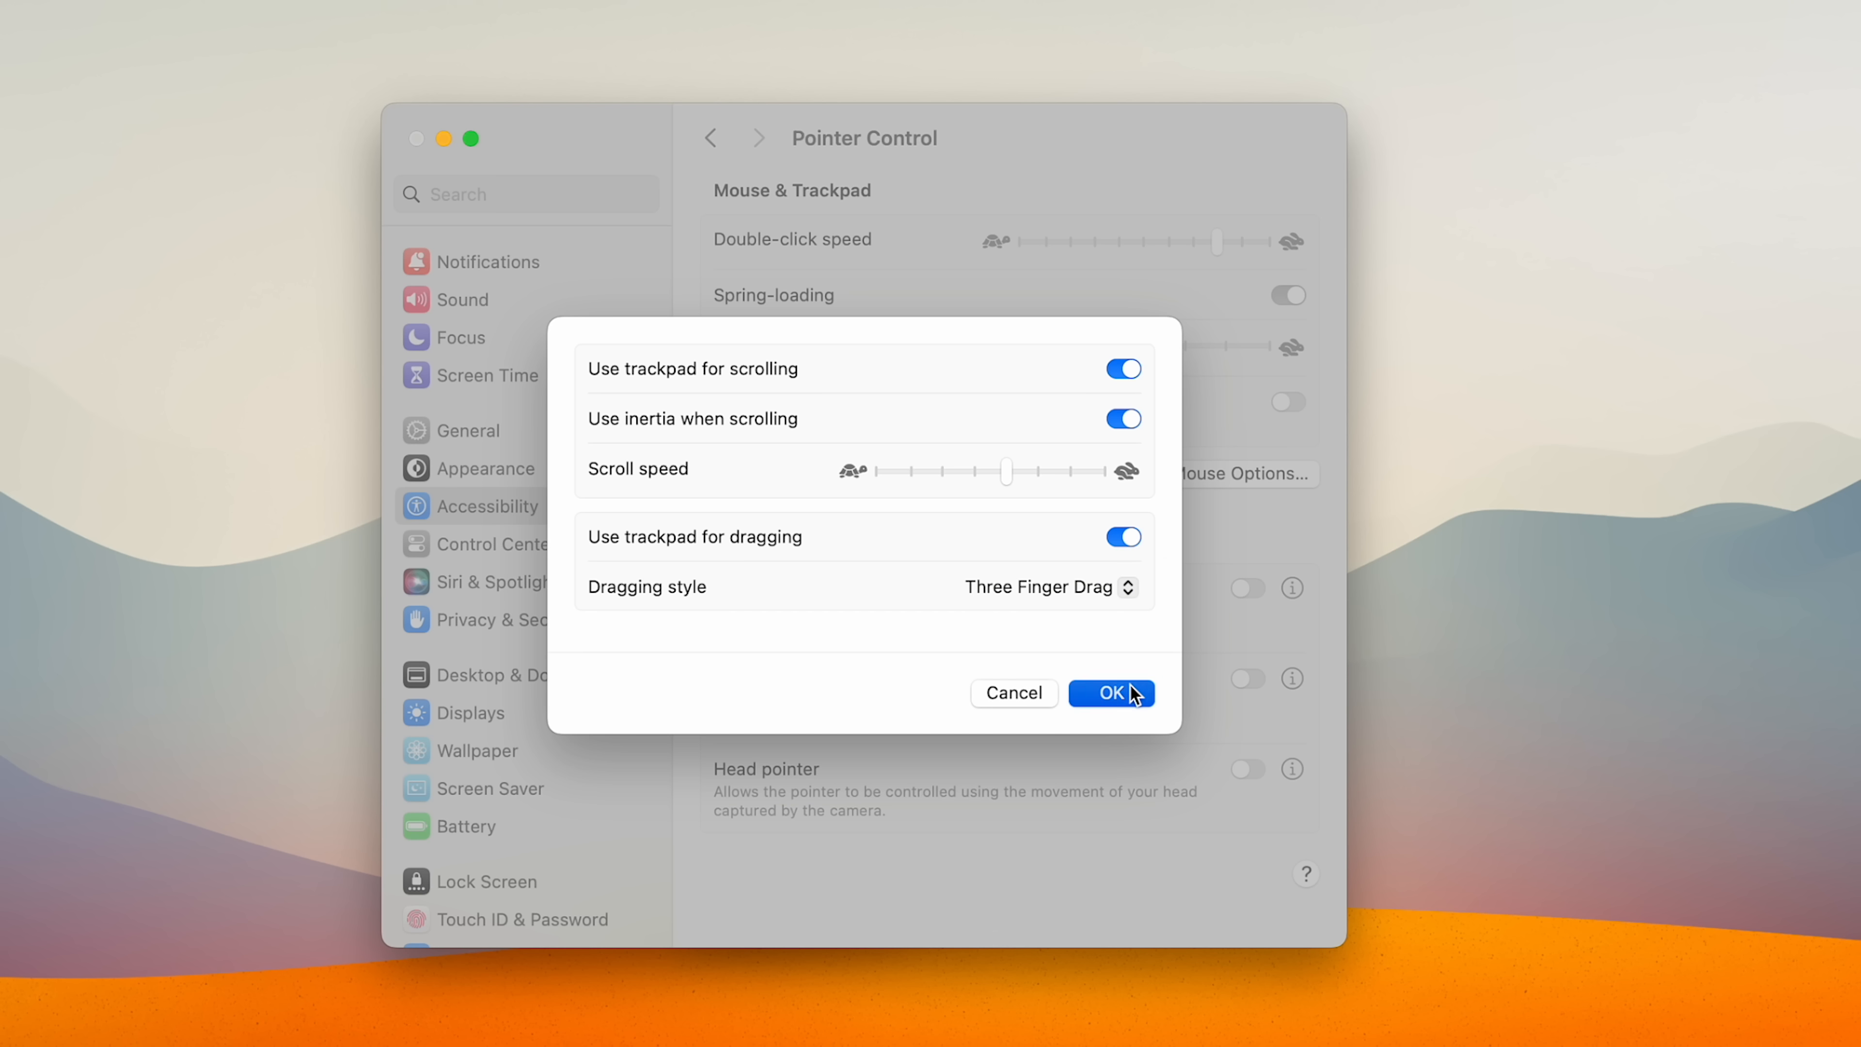
{"action": "left_click", "coordinate": [1108, 692]}
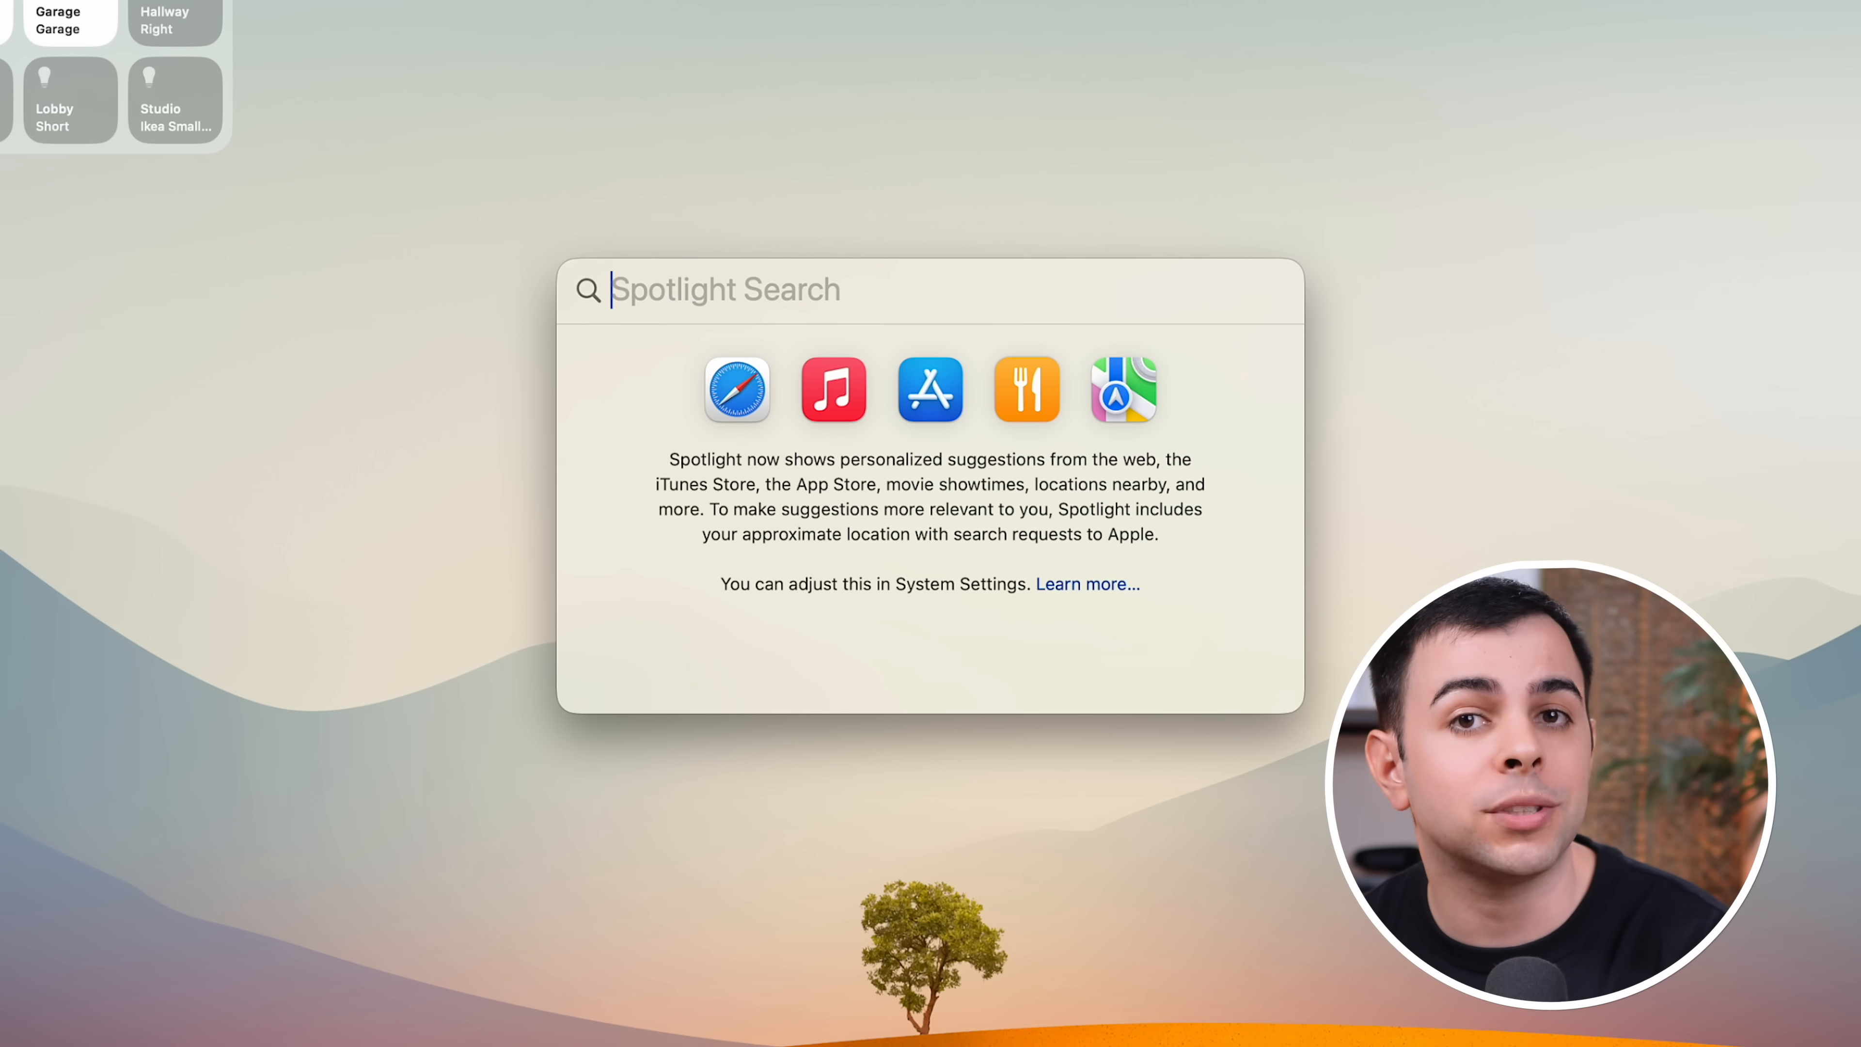
Search 'widge' in Spotlight before heading to the Appearance settings.
{"action": "type", "text": "widge"}
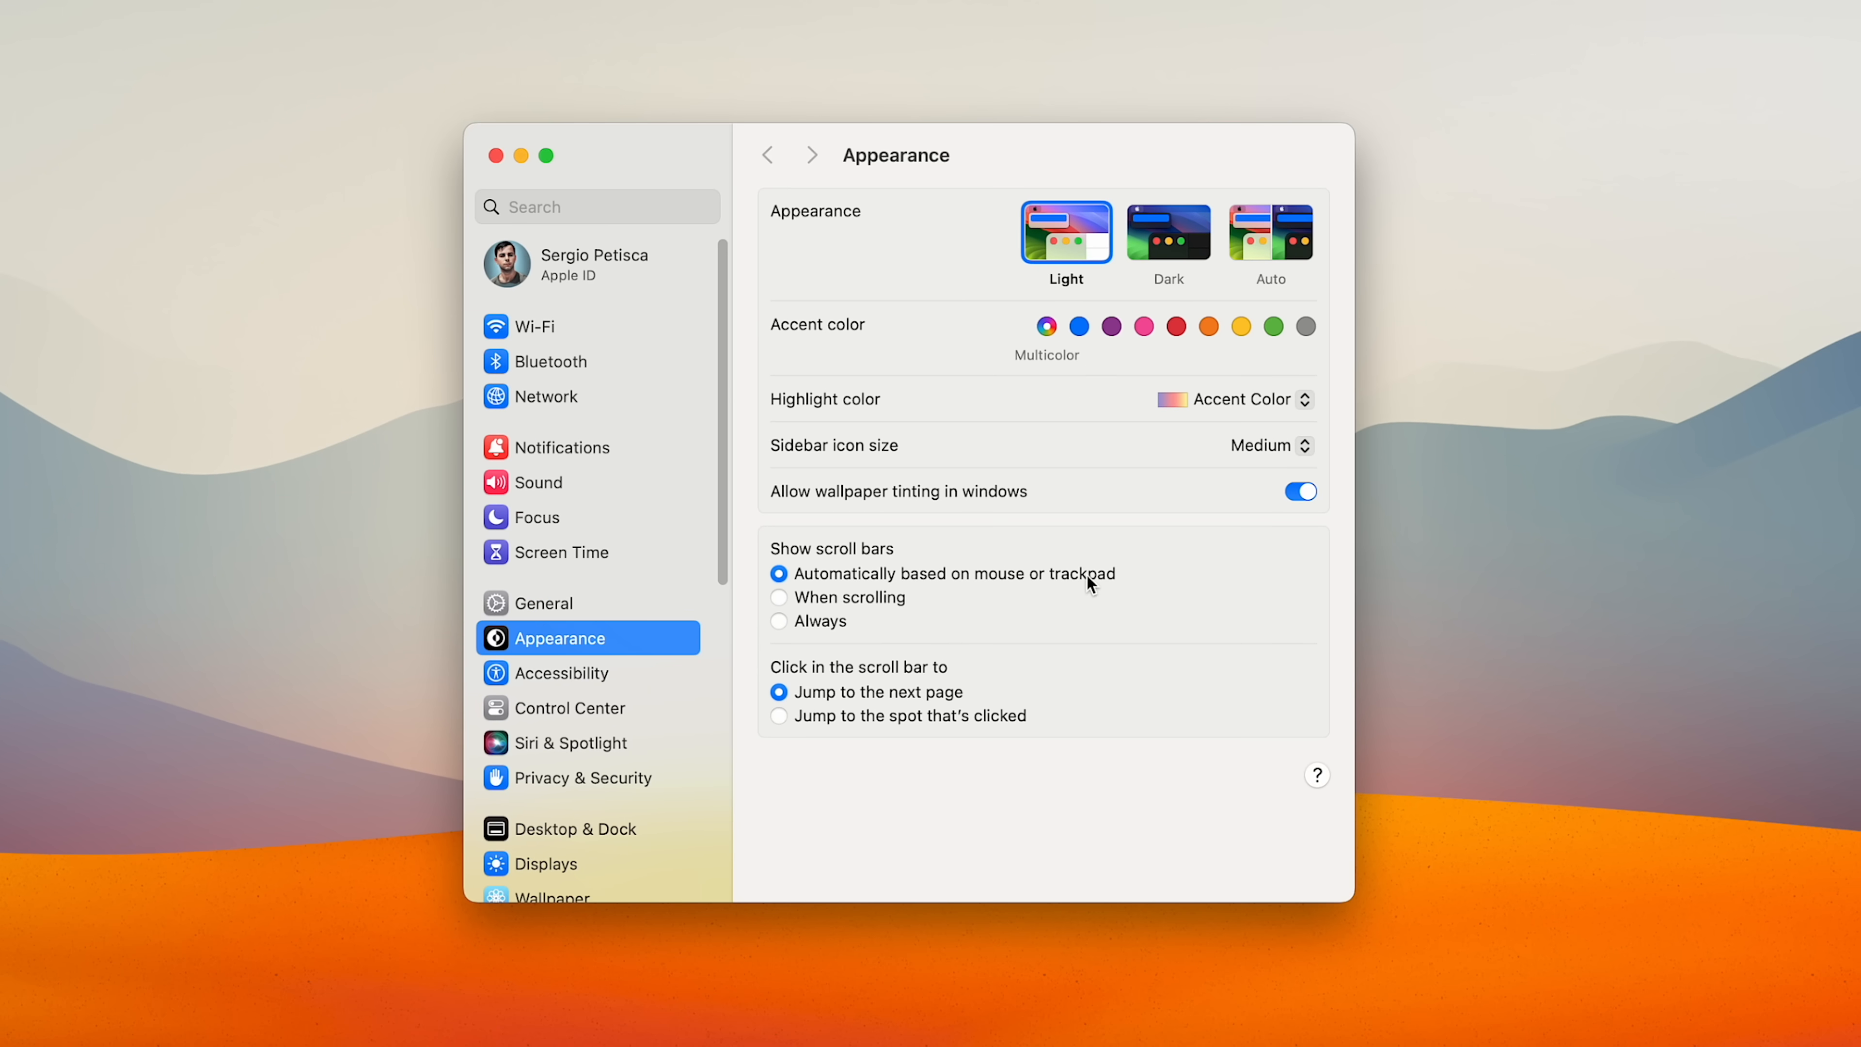
In Siri & Spotlight search results, uncheck unwanted categories such as Fonts, Images, Movies and Music.
{"action": "left_click", "coordinate": [571, 742]}
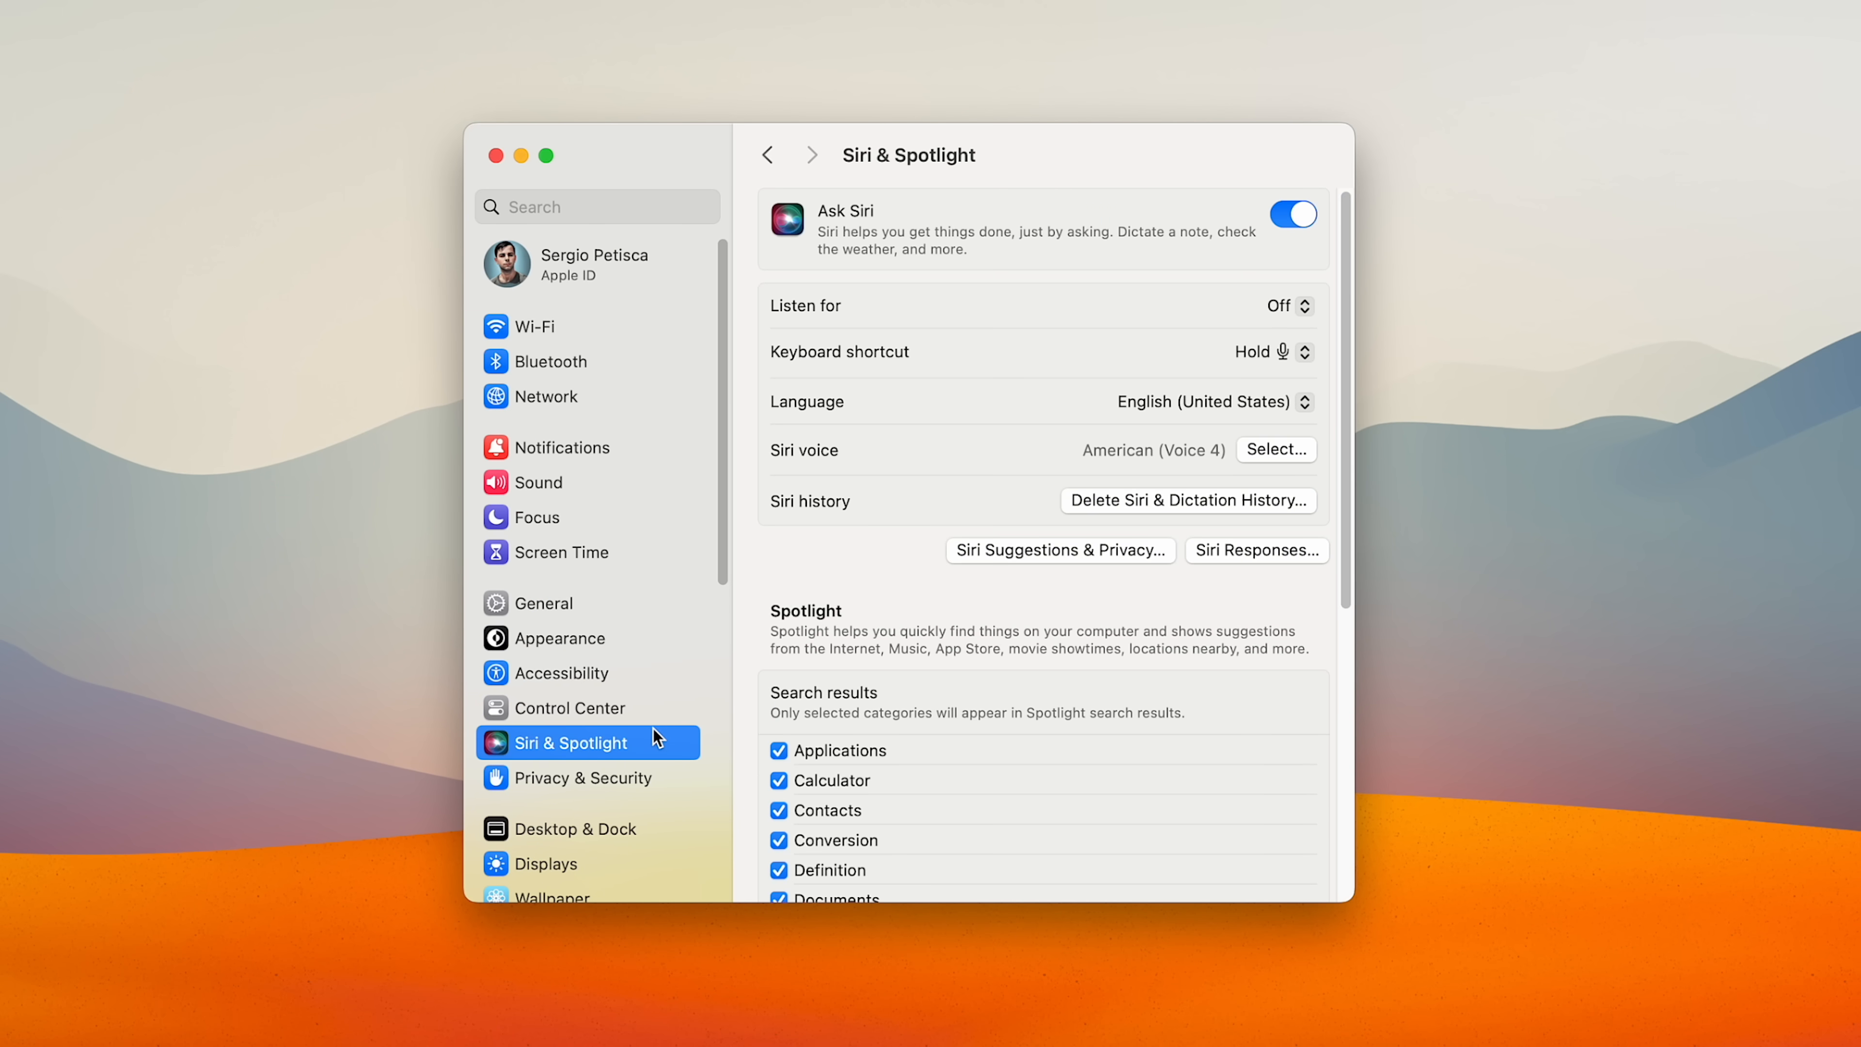
{"action": "scroll", "scroll_direction": "down", "scroll_amount": 3}
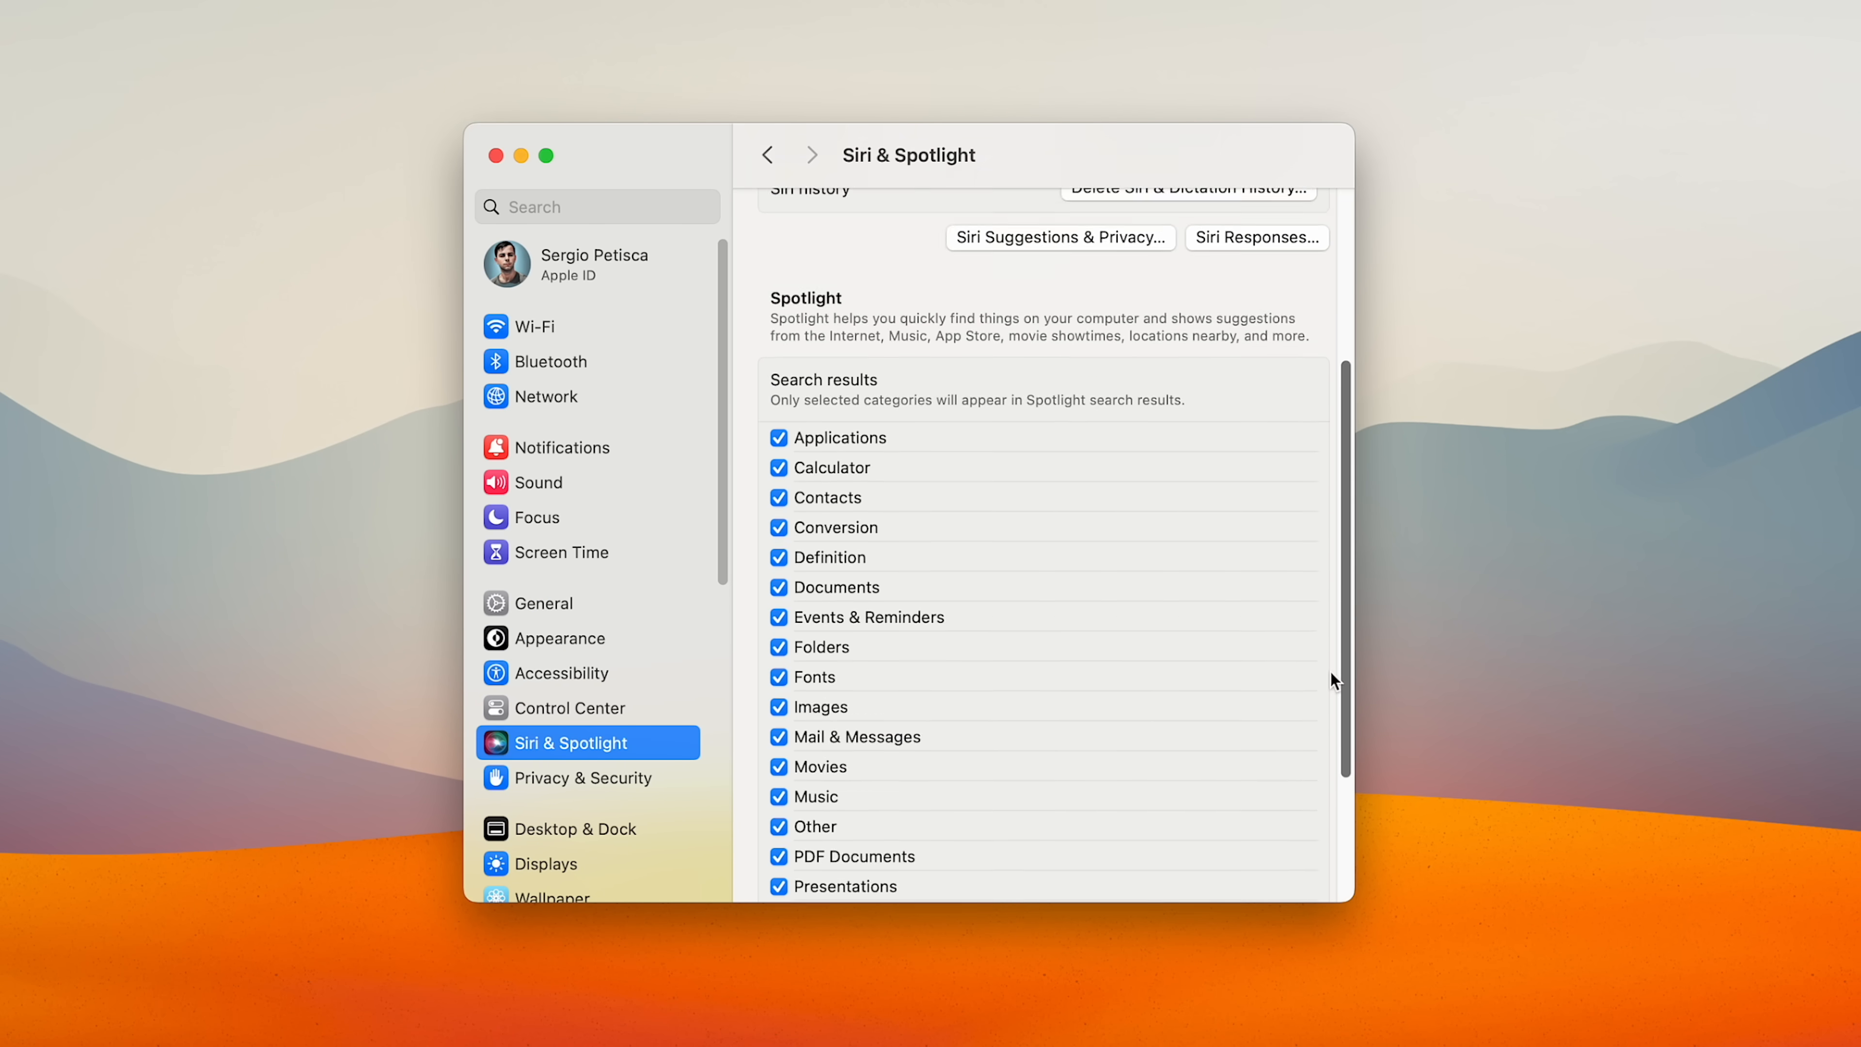
{"action": "scroll", "scroll_direction": "down", "scroll_amount": 3}
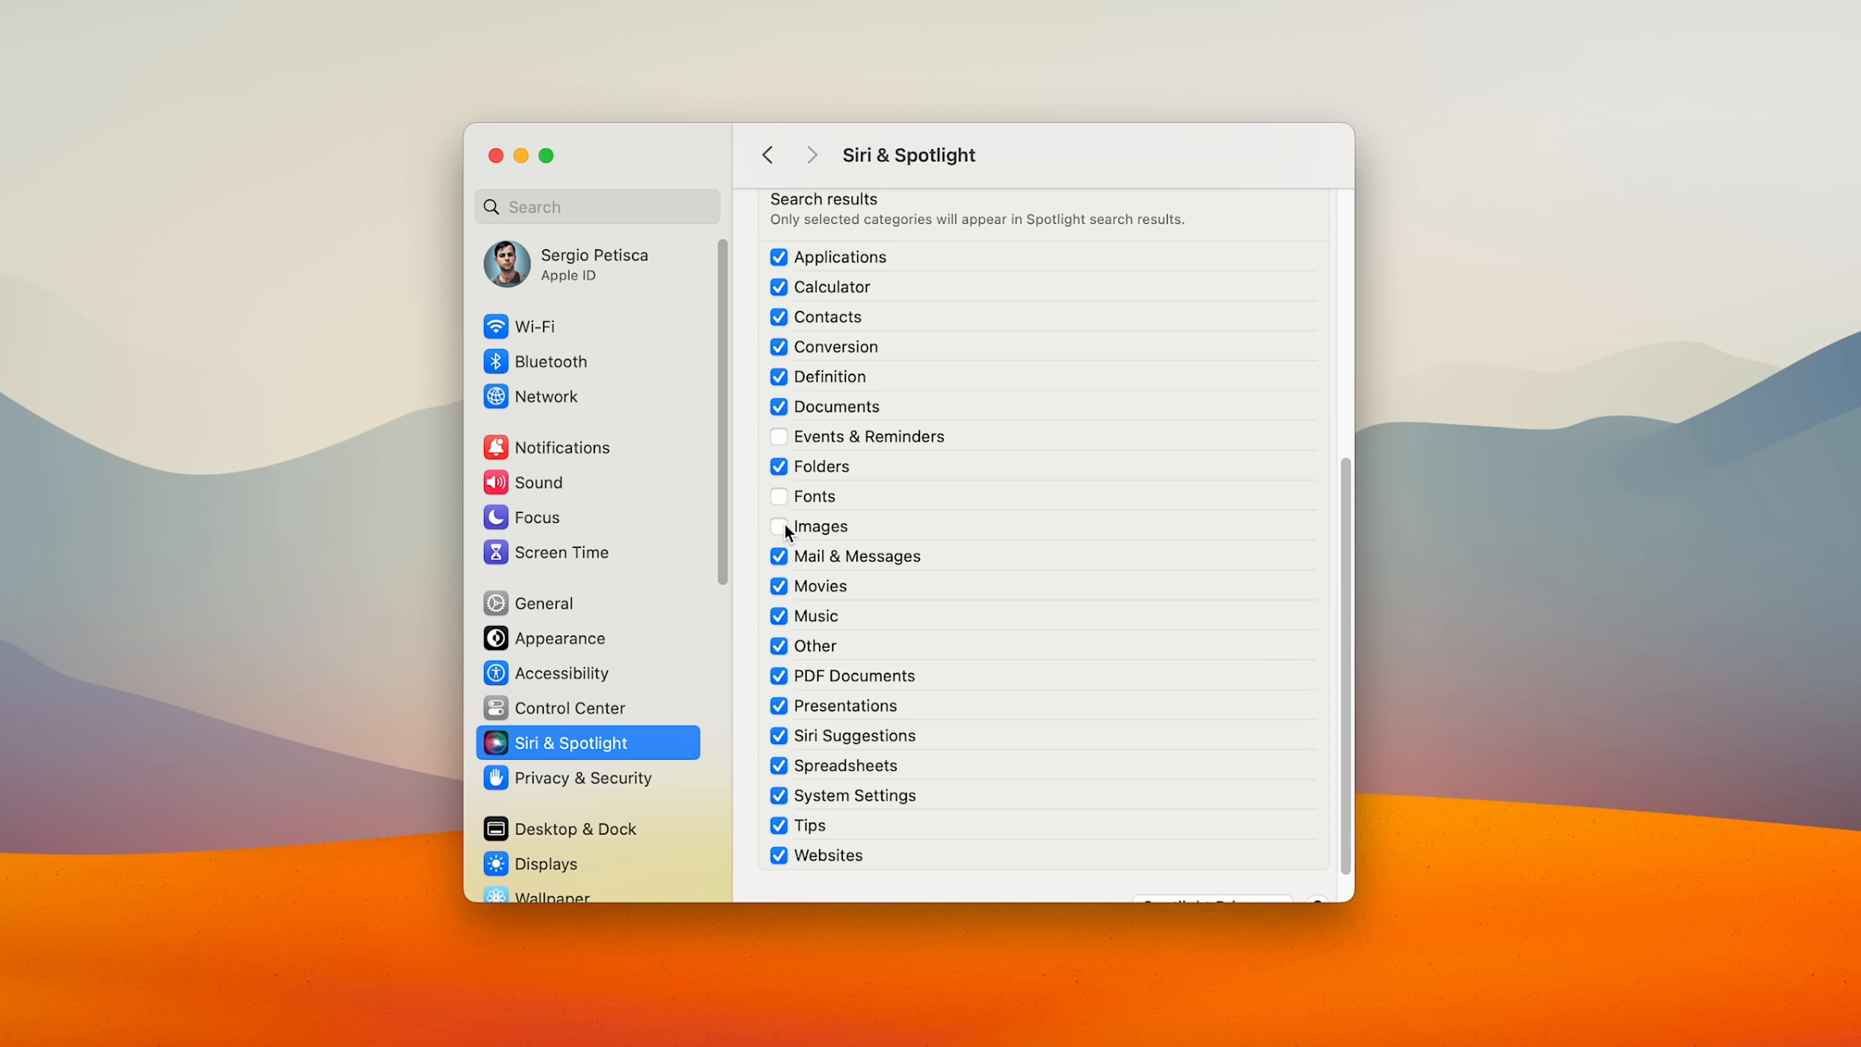
{"action": "left_click", "coordinate": [777, 585]}
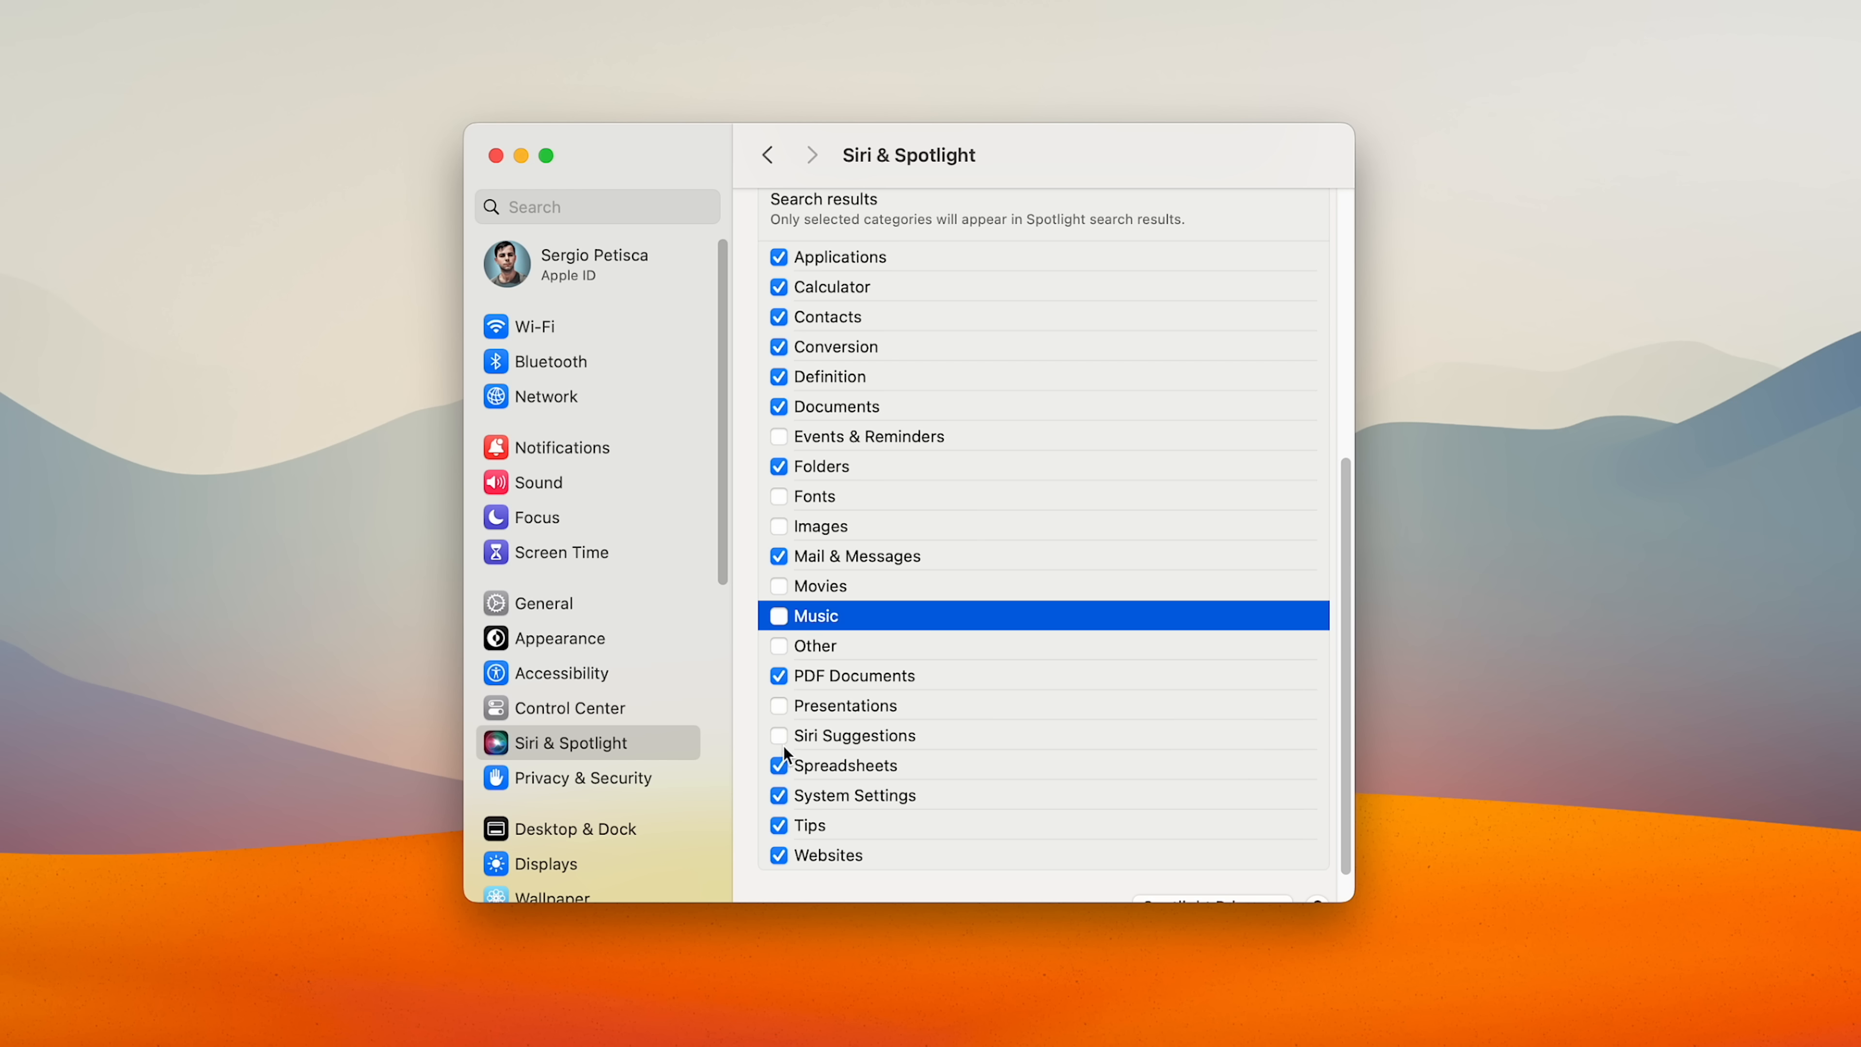
{"action": "left_click", "coordinate": [778, 825]}
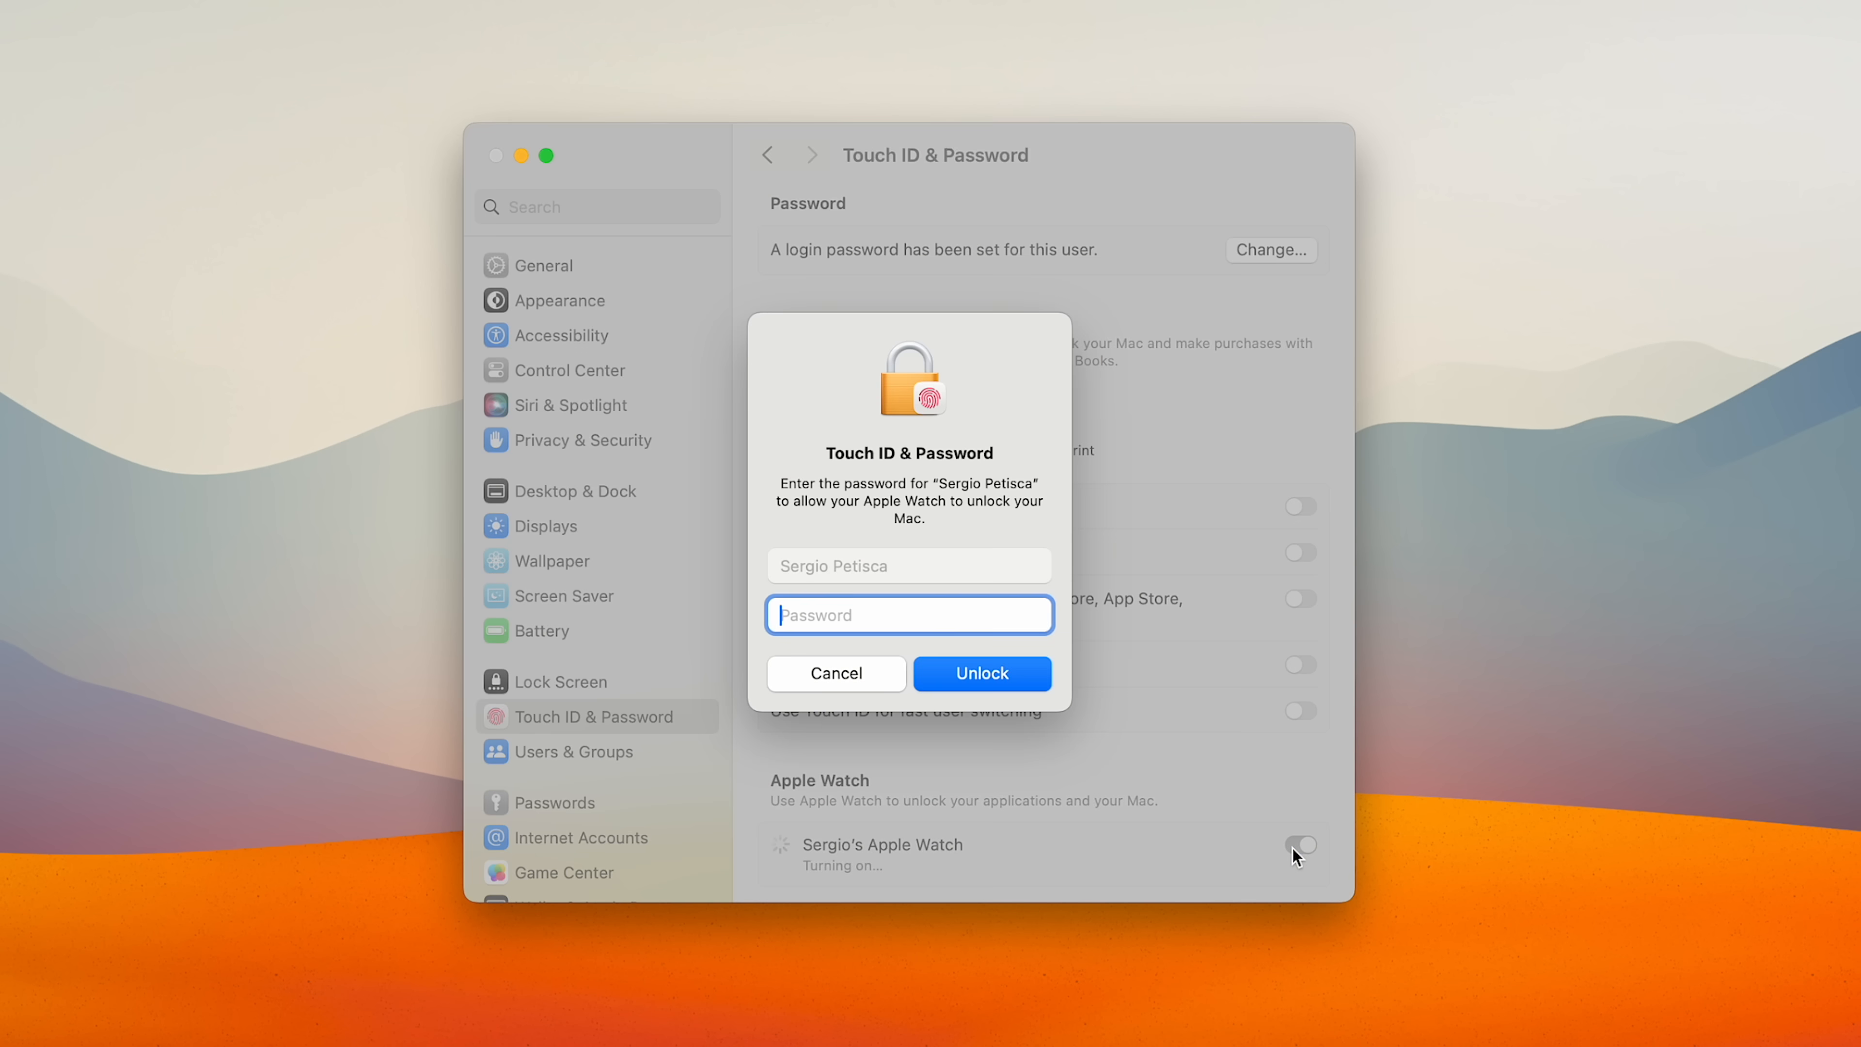
Confirm the login password so the Apple Watch can unlock the Mac.
{"action": "left_click", "coordinate": [980, 672]}
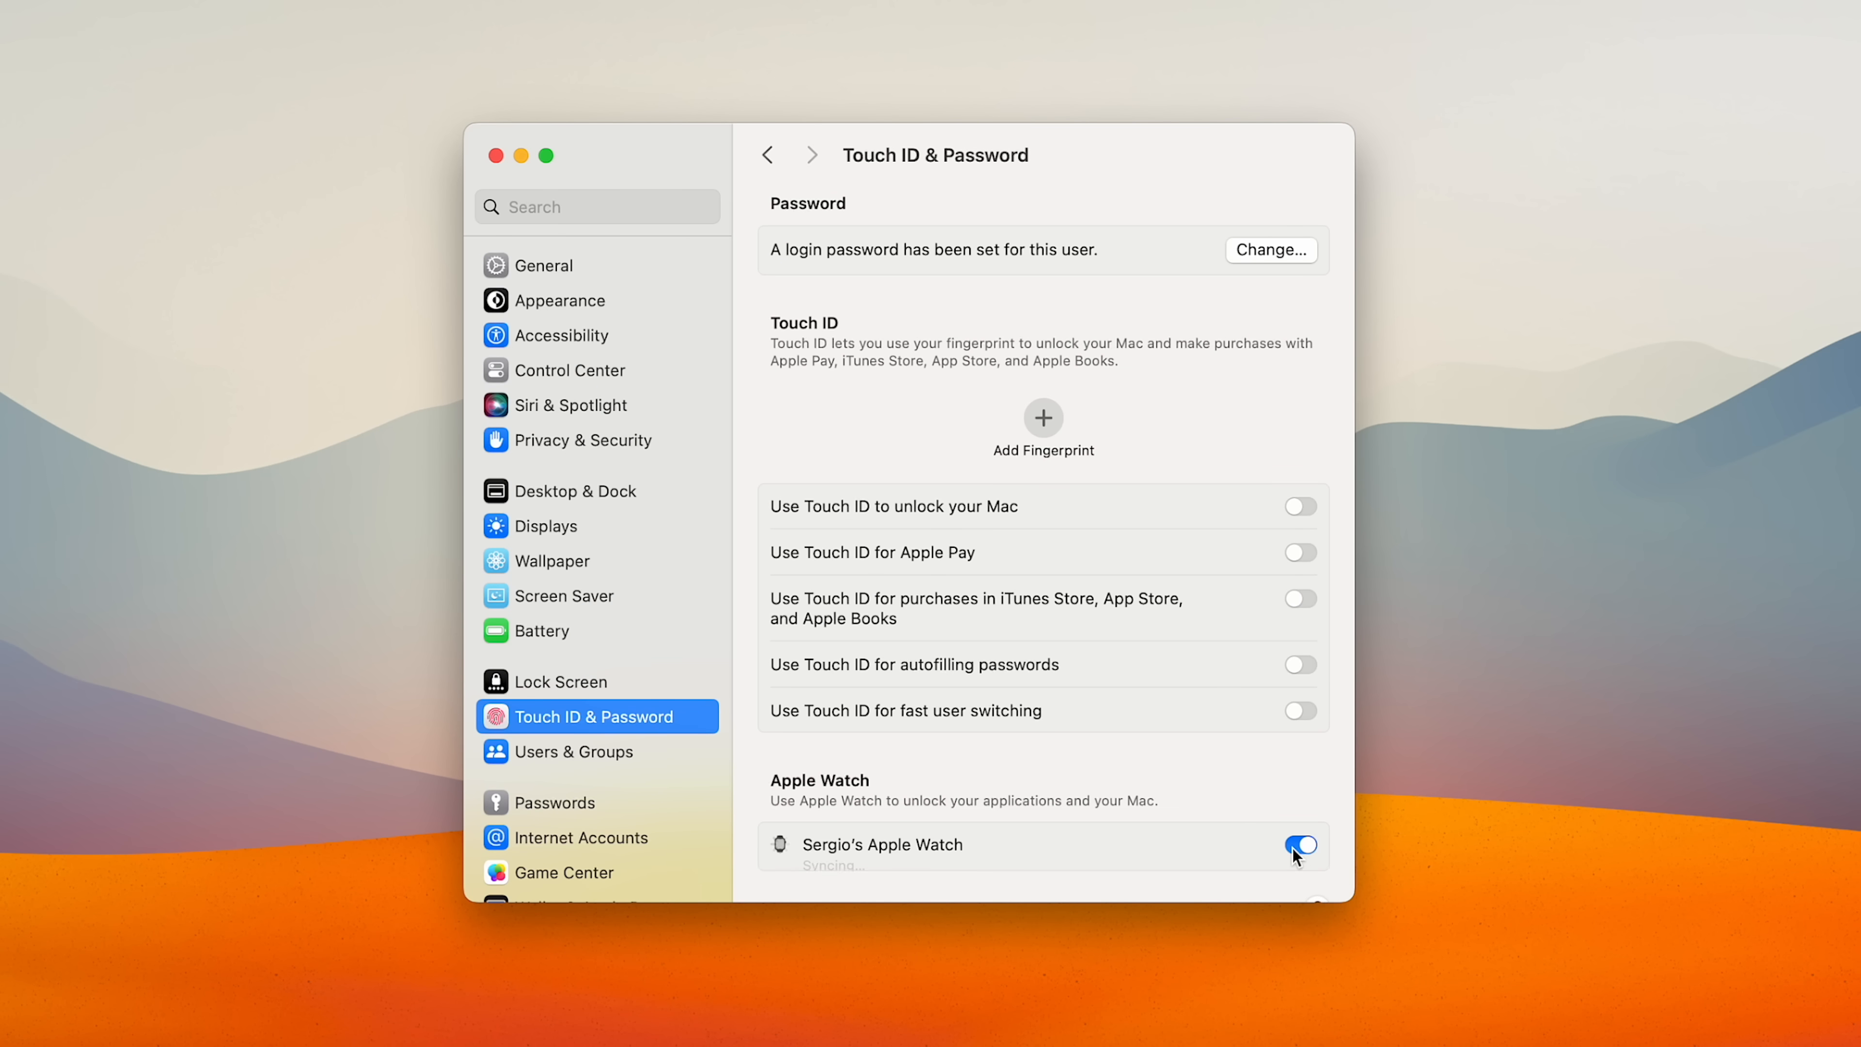